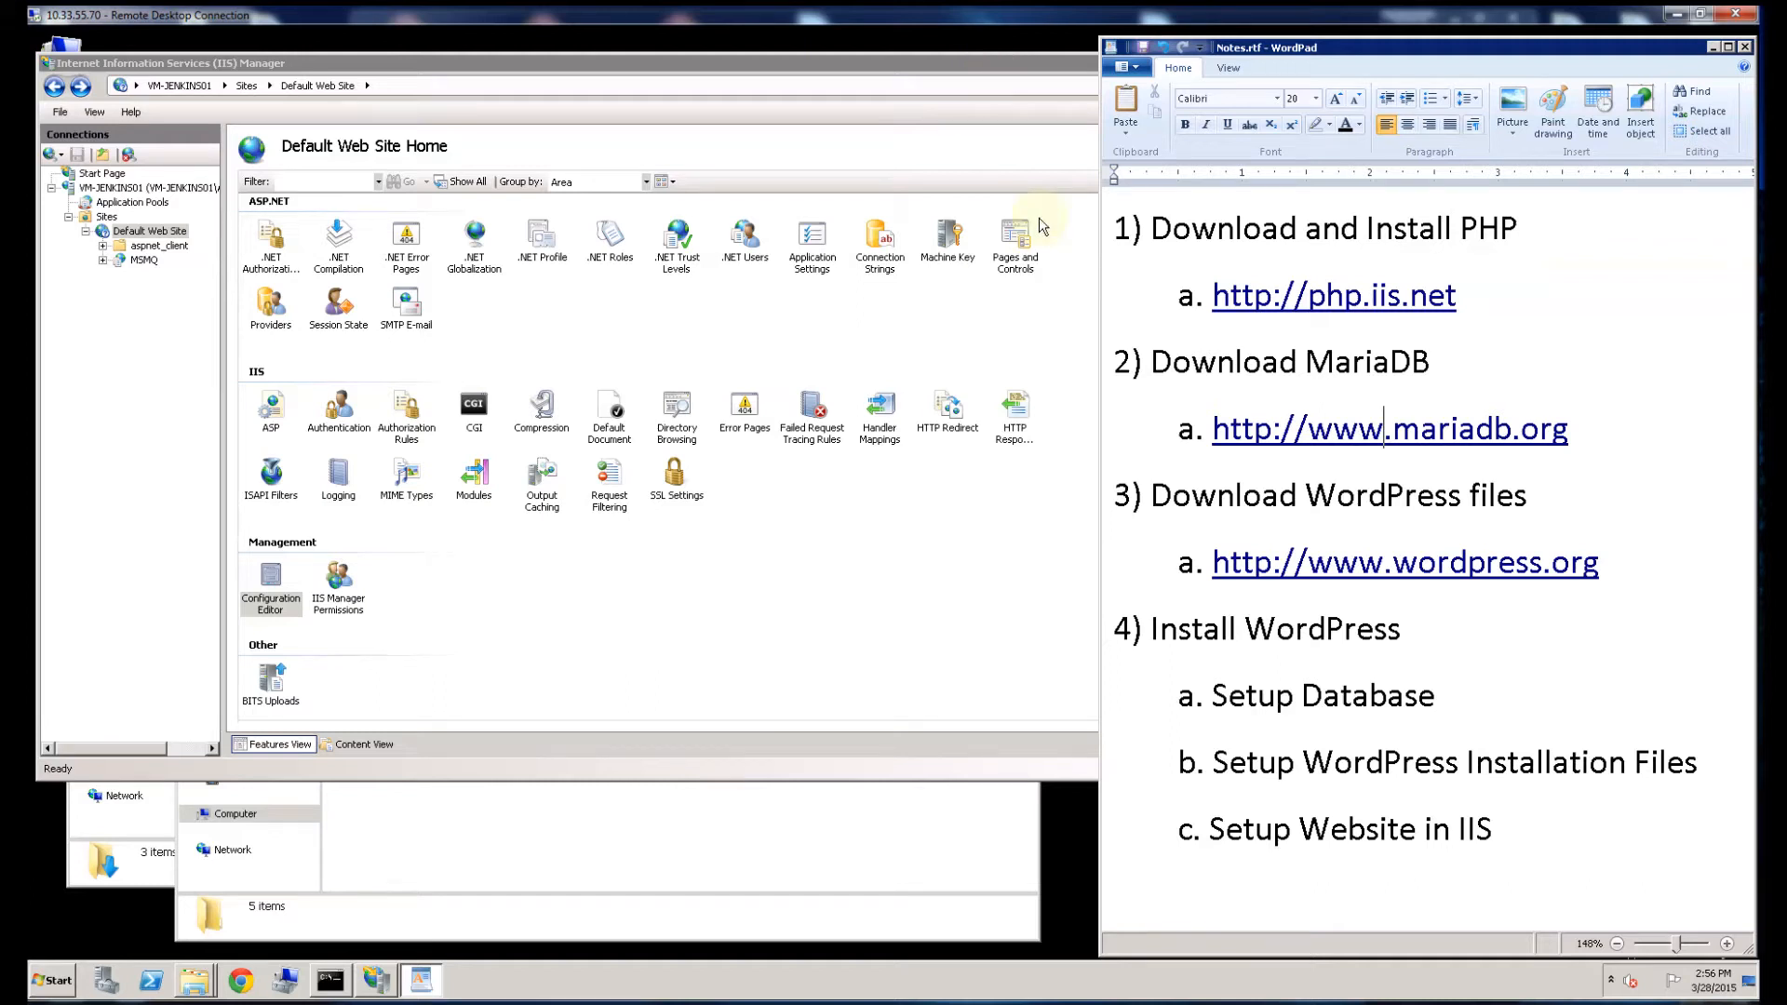
mouse_move(860, 524)
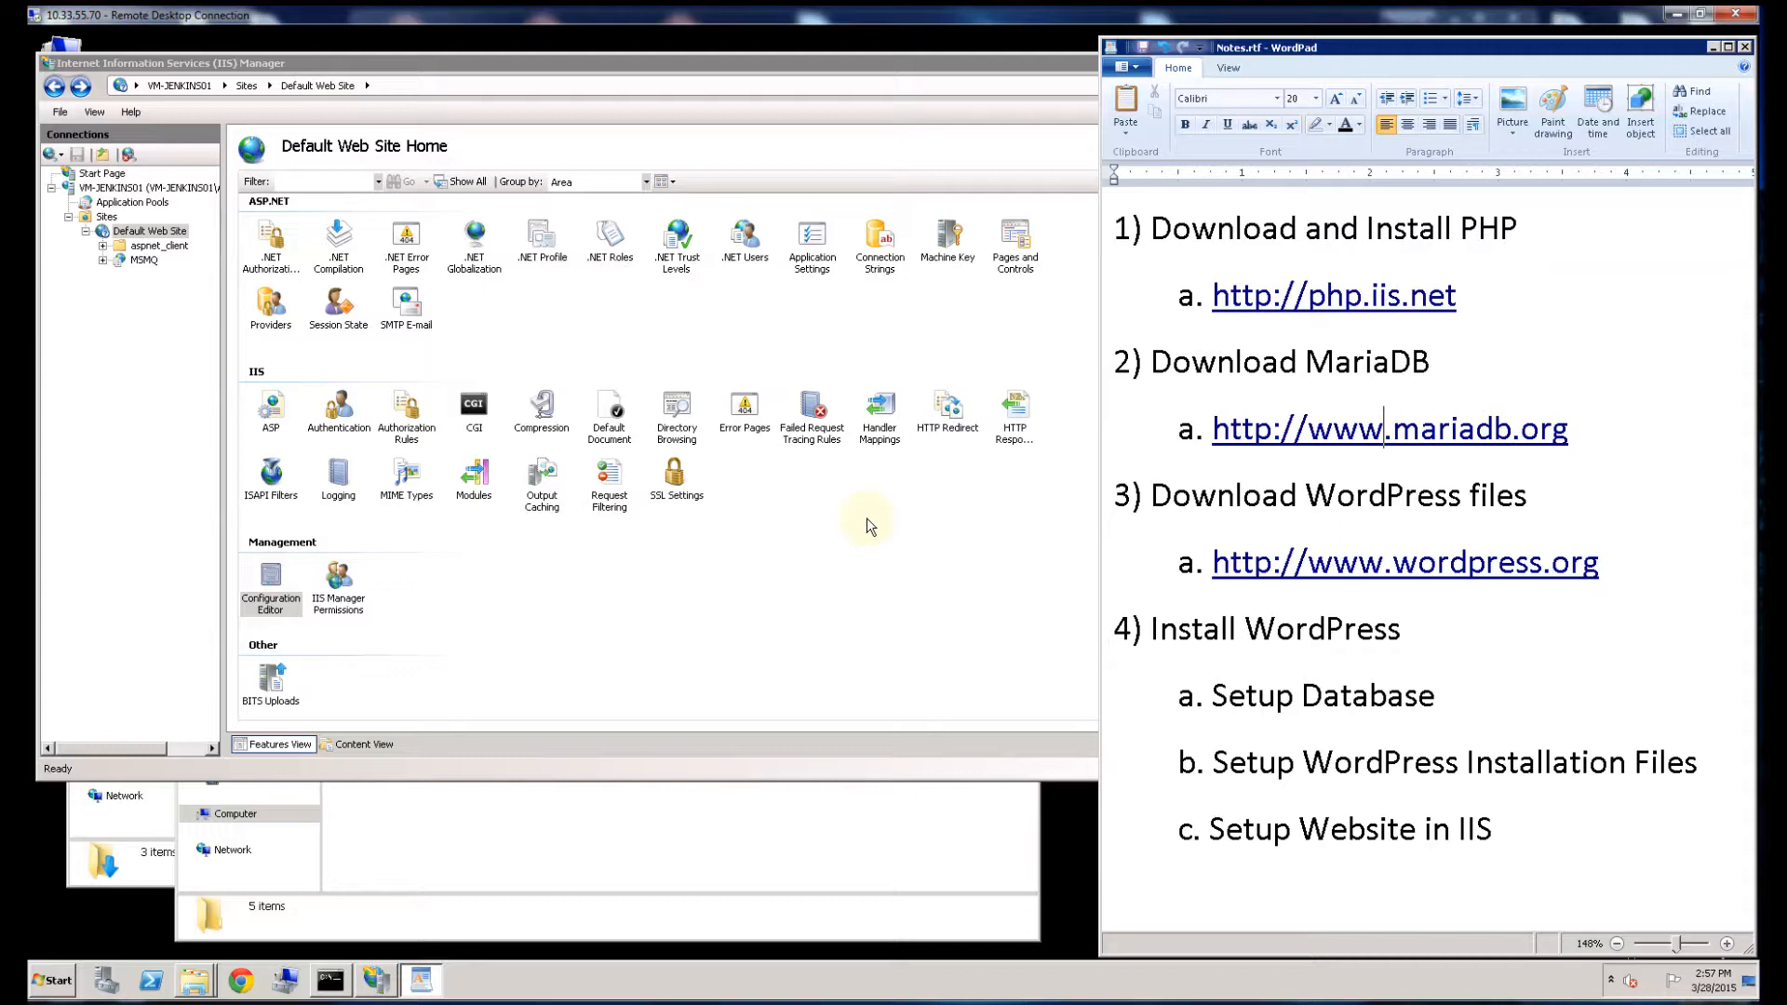
Decline the mariadb.org link, then open the php.iis.net link from the WordPad notes
click(1387, 429)
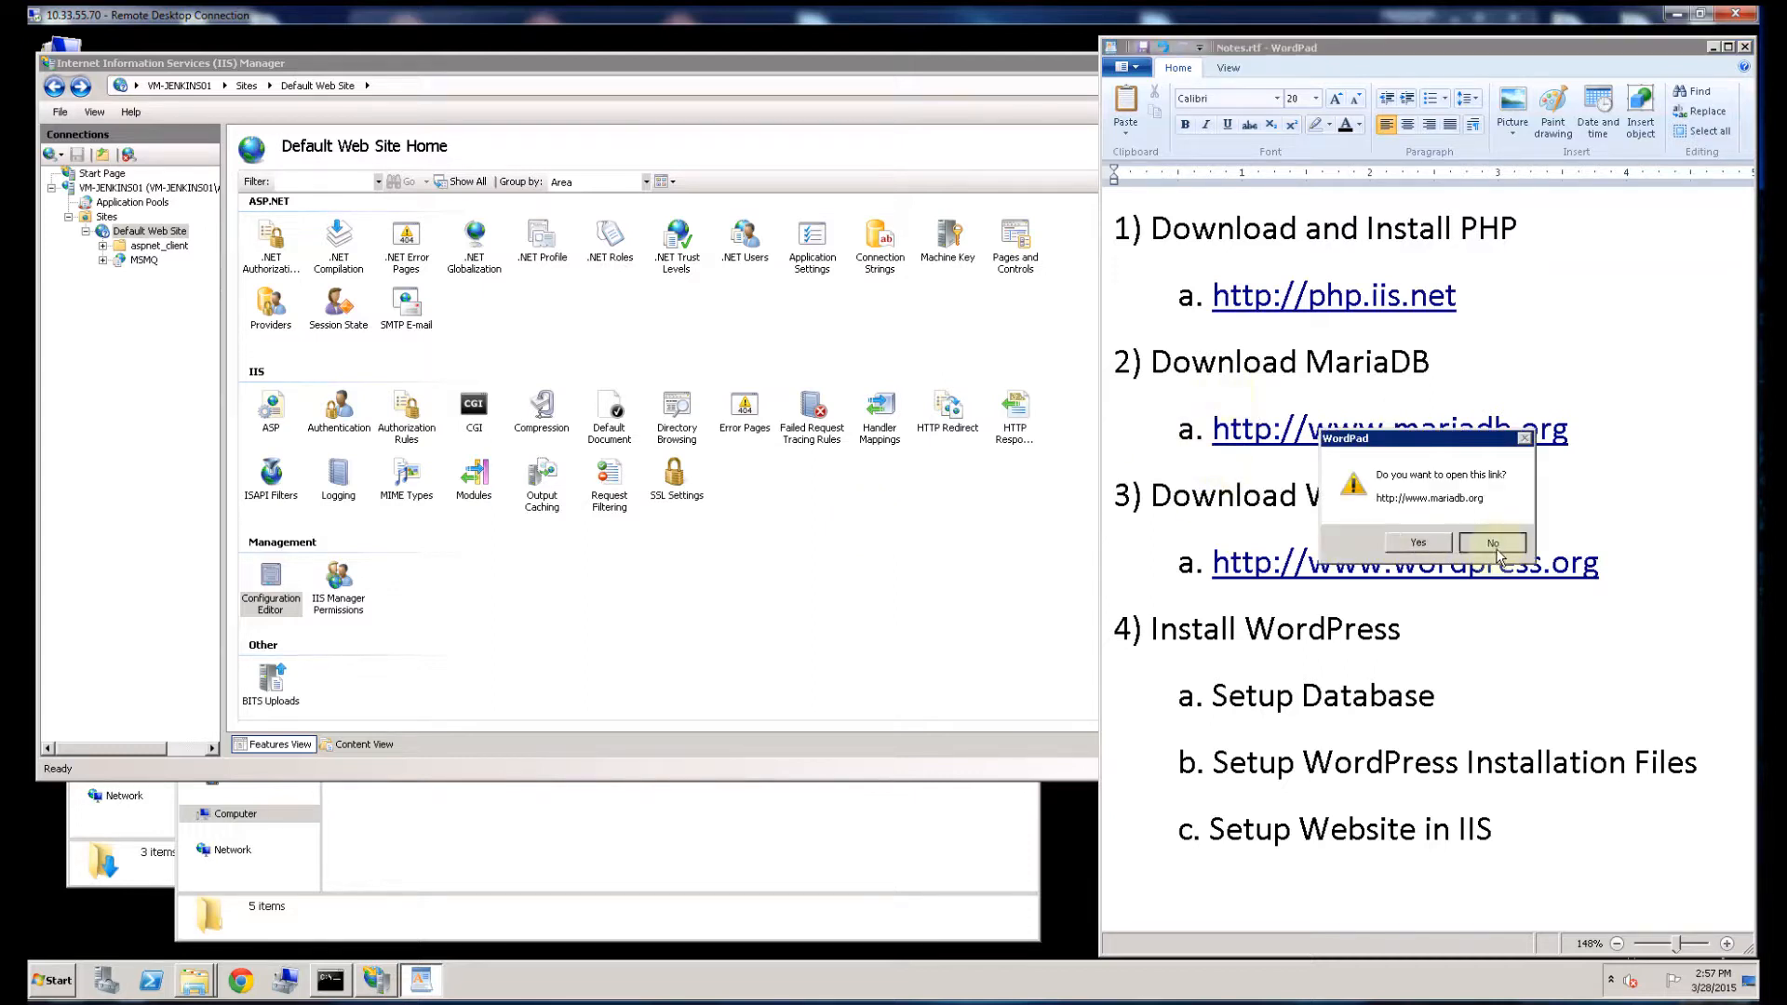
click(1493, 542)
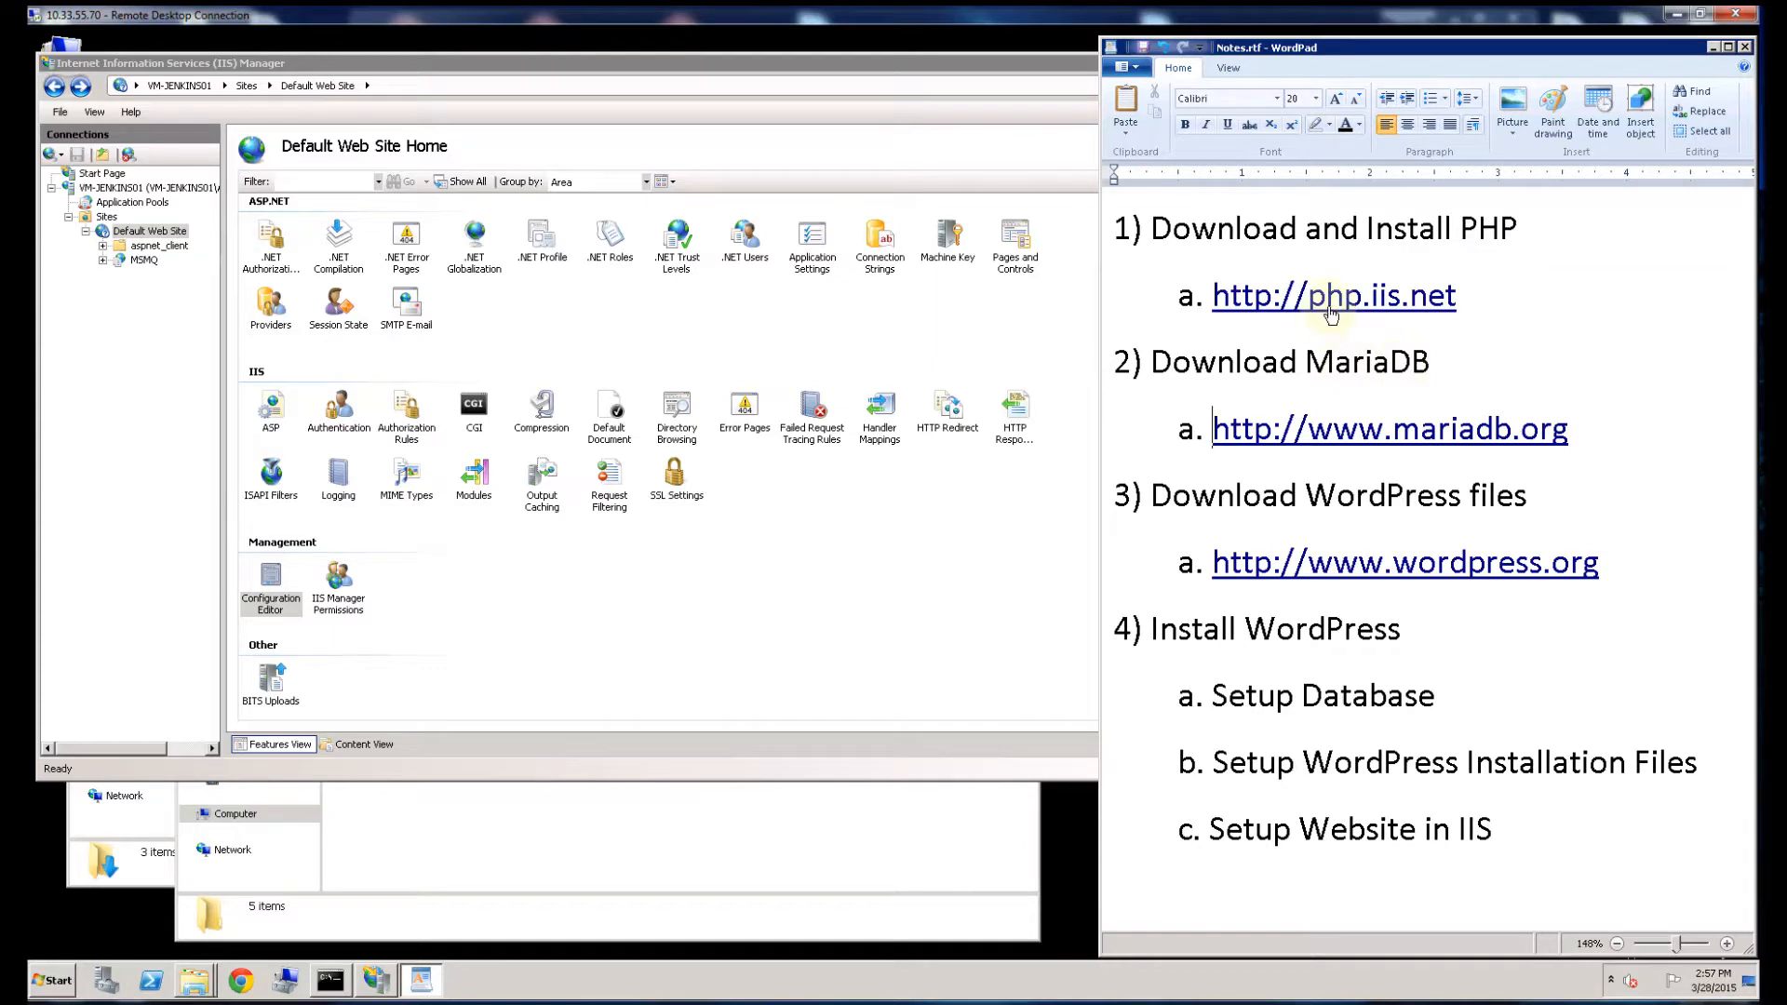
mouse_move(1349, 390)
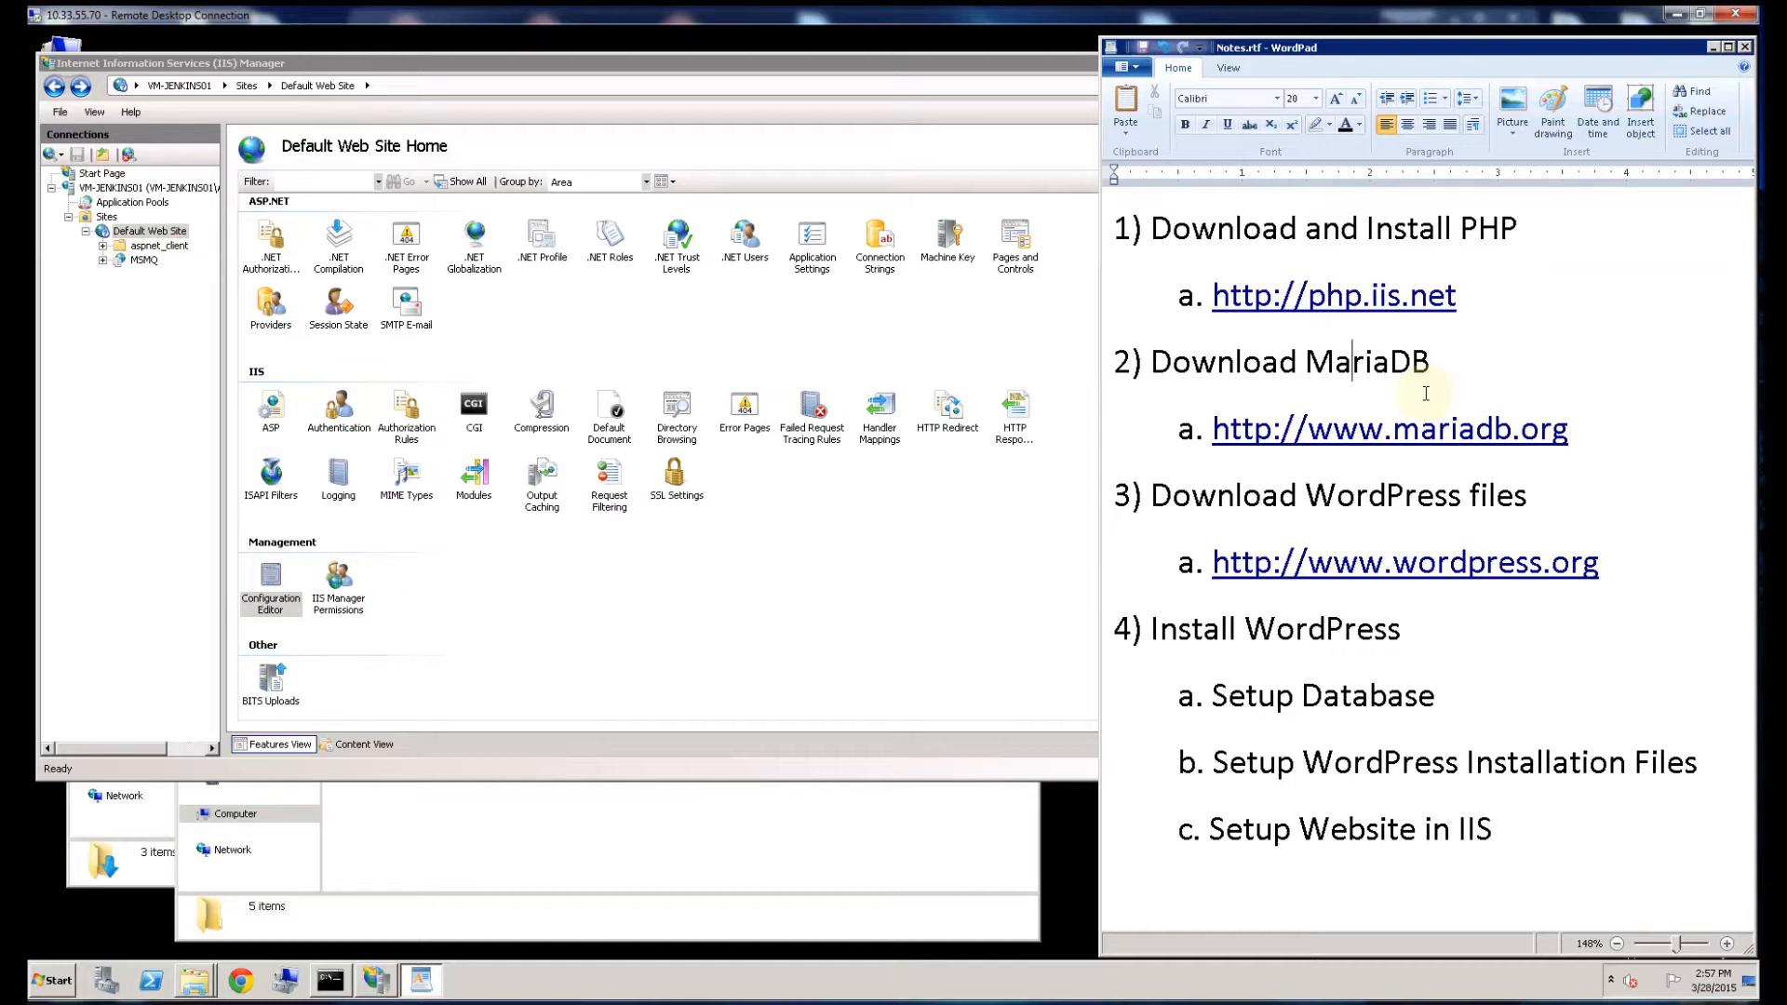
click(1332, 295)
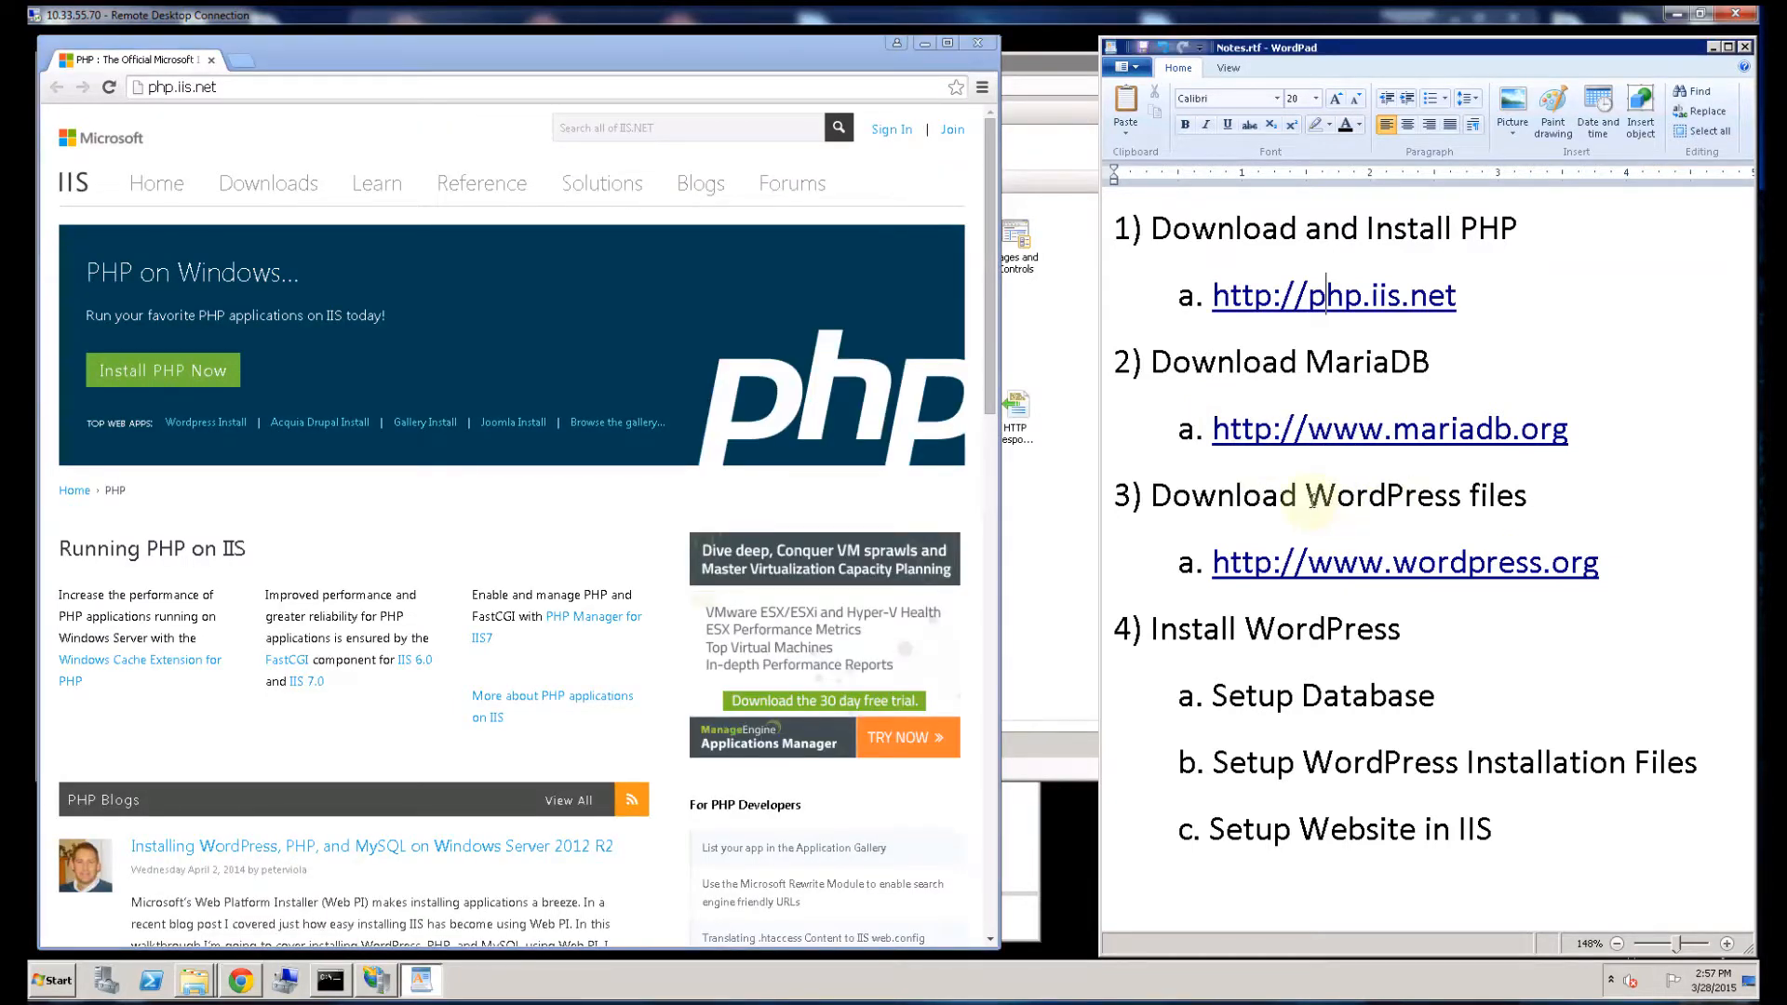
mouse_move(1351, 436)
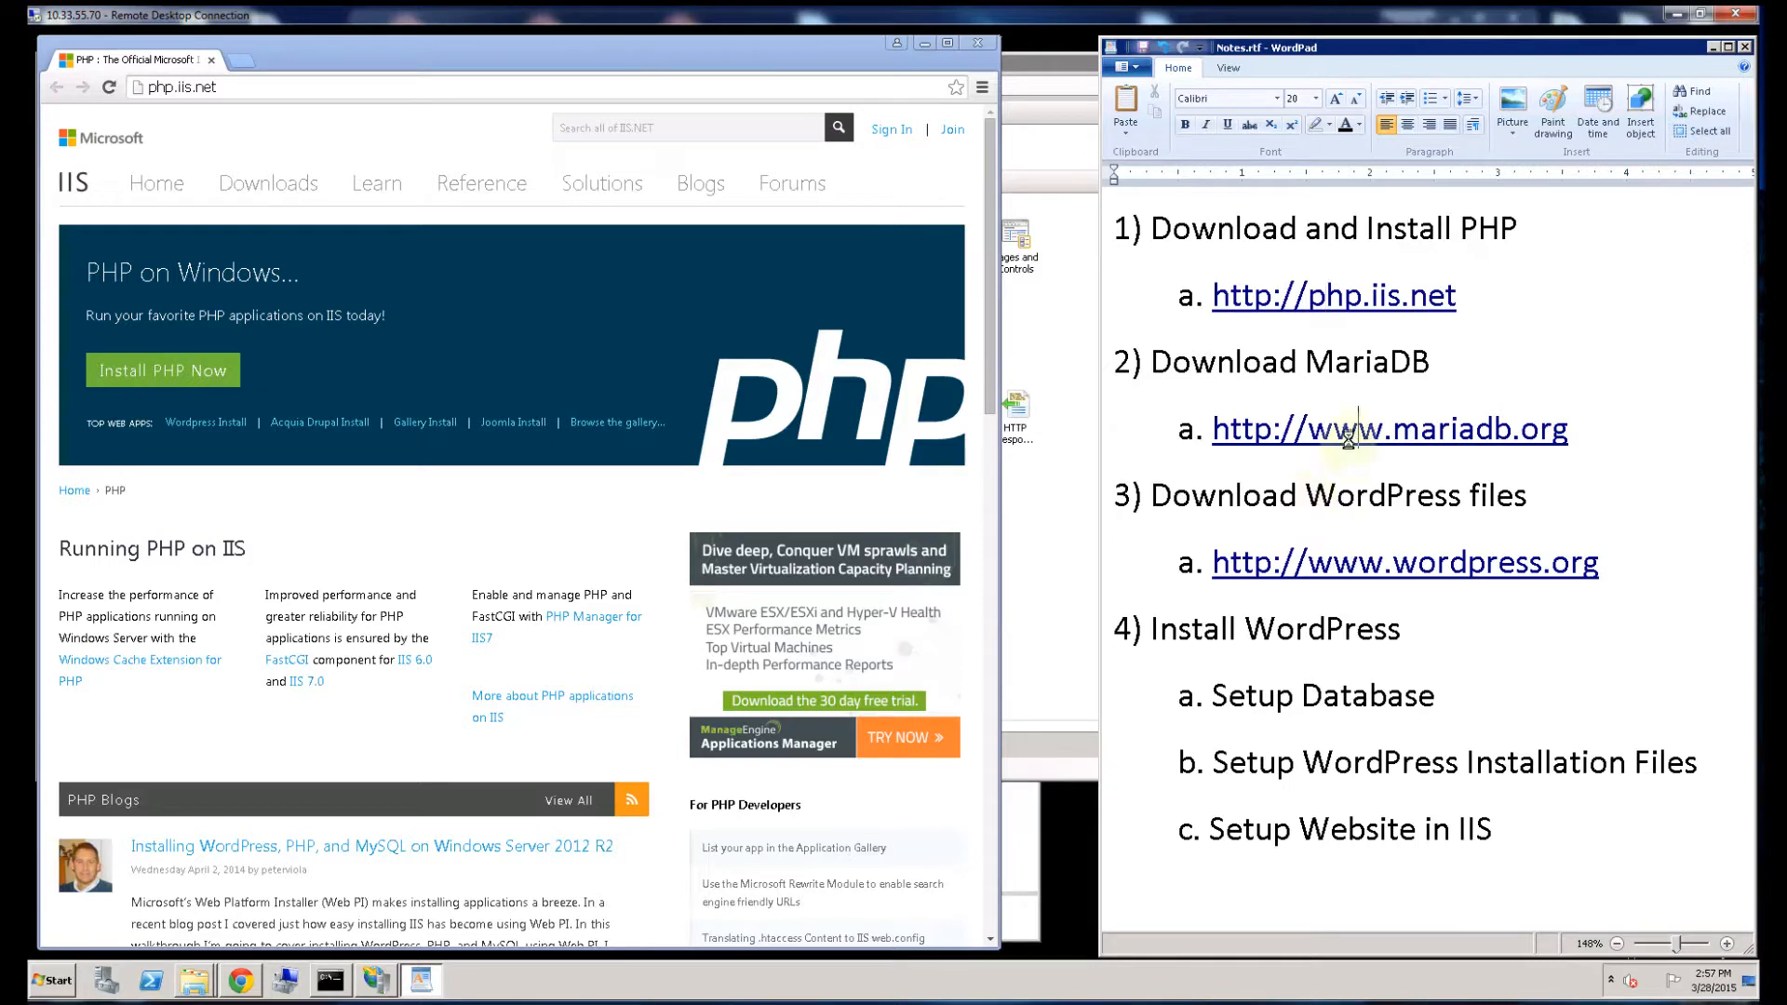
Open the mariadb.org and wordpress.org links from the notes in Chrome
click(1388, 428)
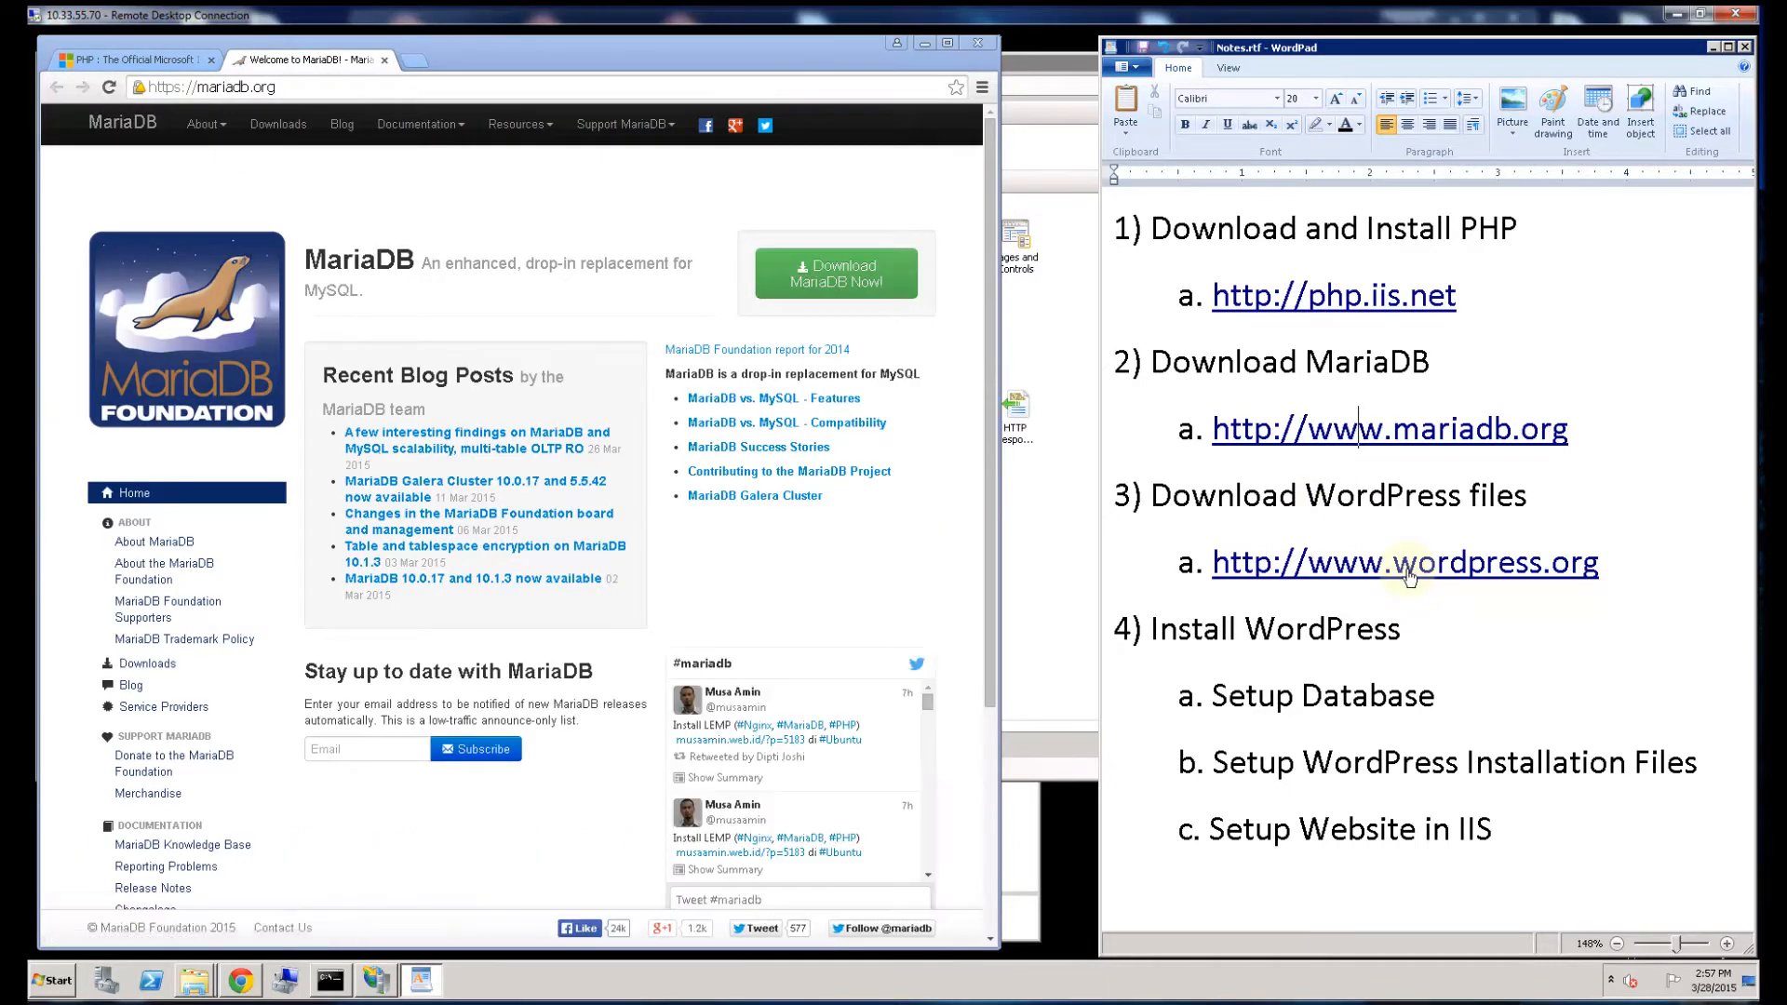
click(1405, 563)
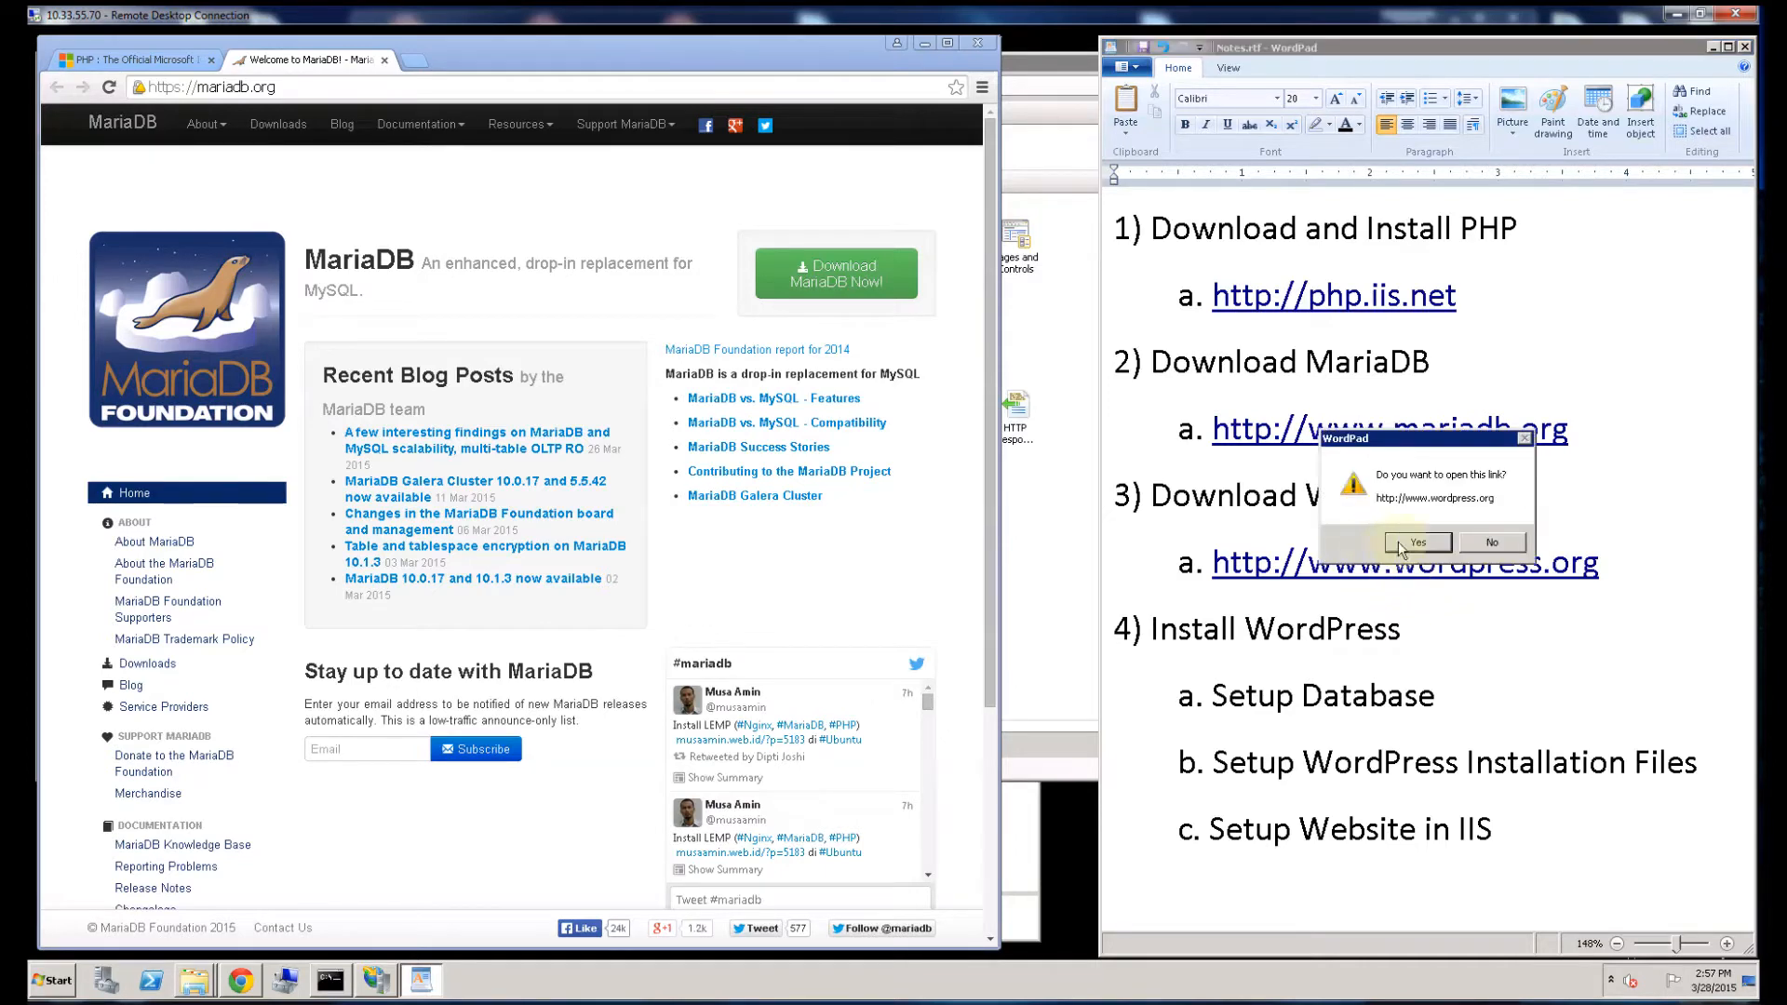
click(1417, 542)
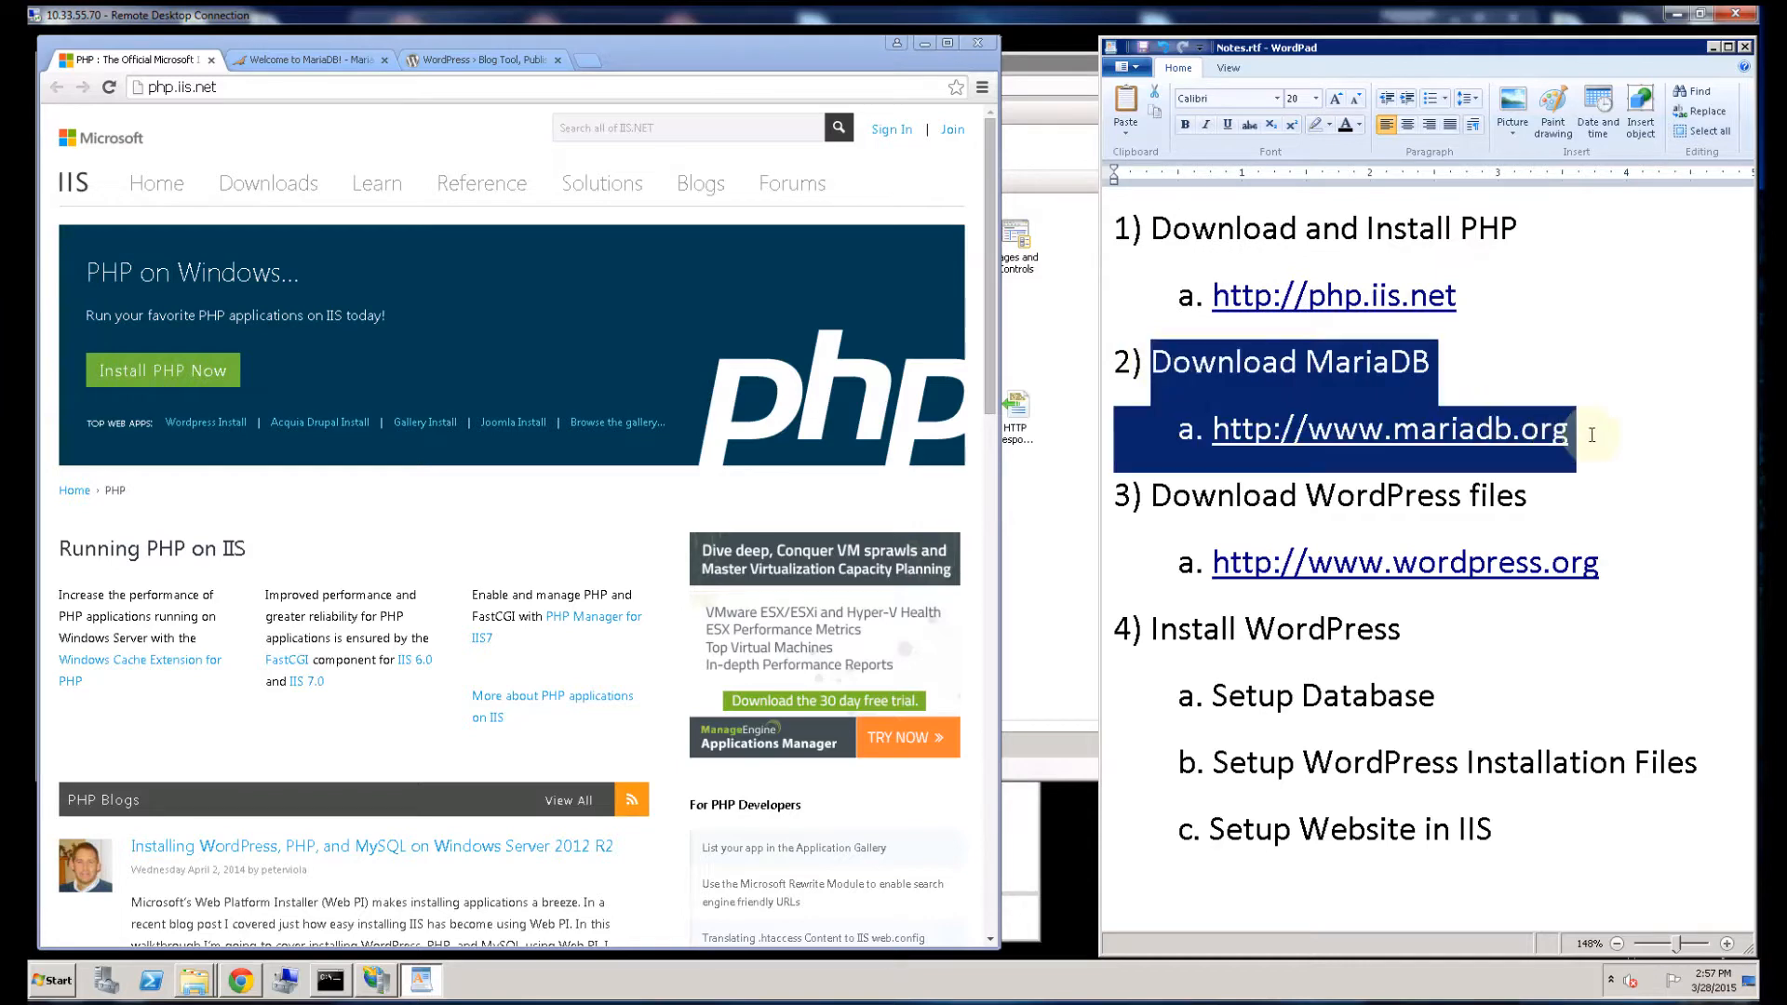
Highlight the WordPress download step, then view the MariaDB and WordPress.org tabs
click(1172, 494)
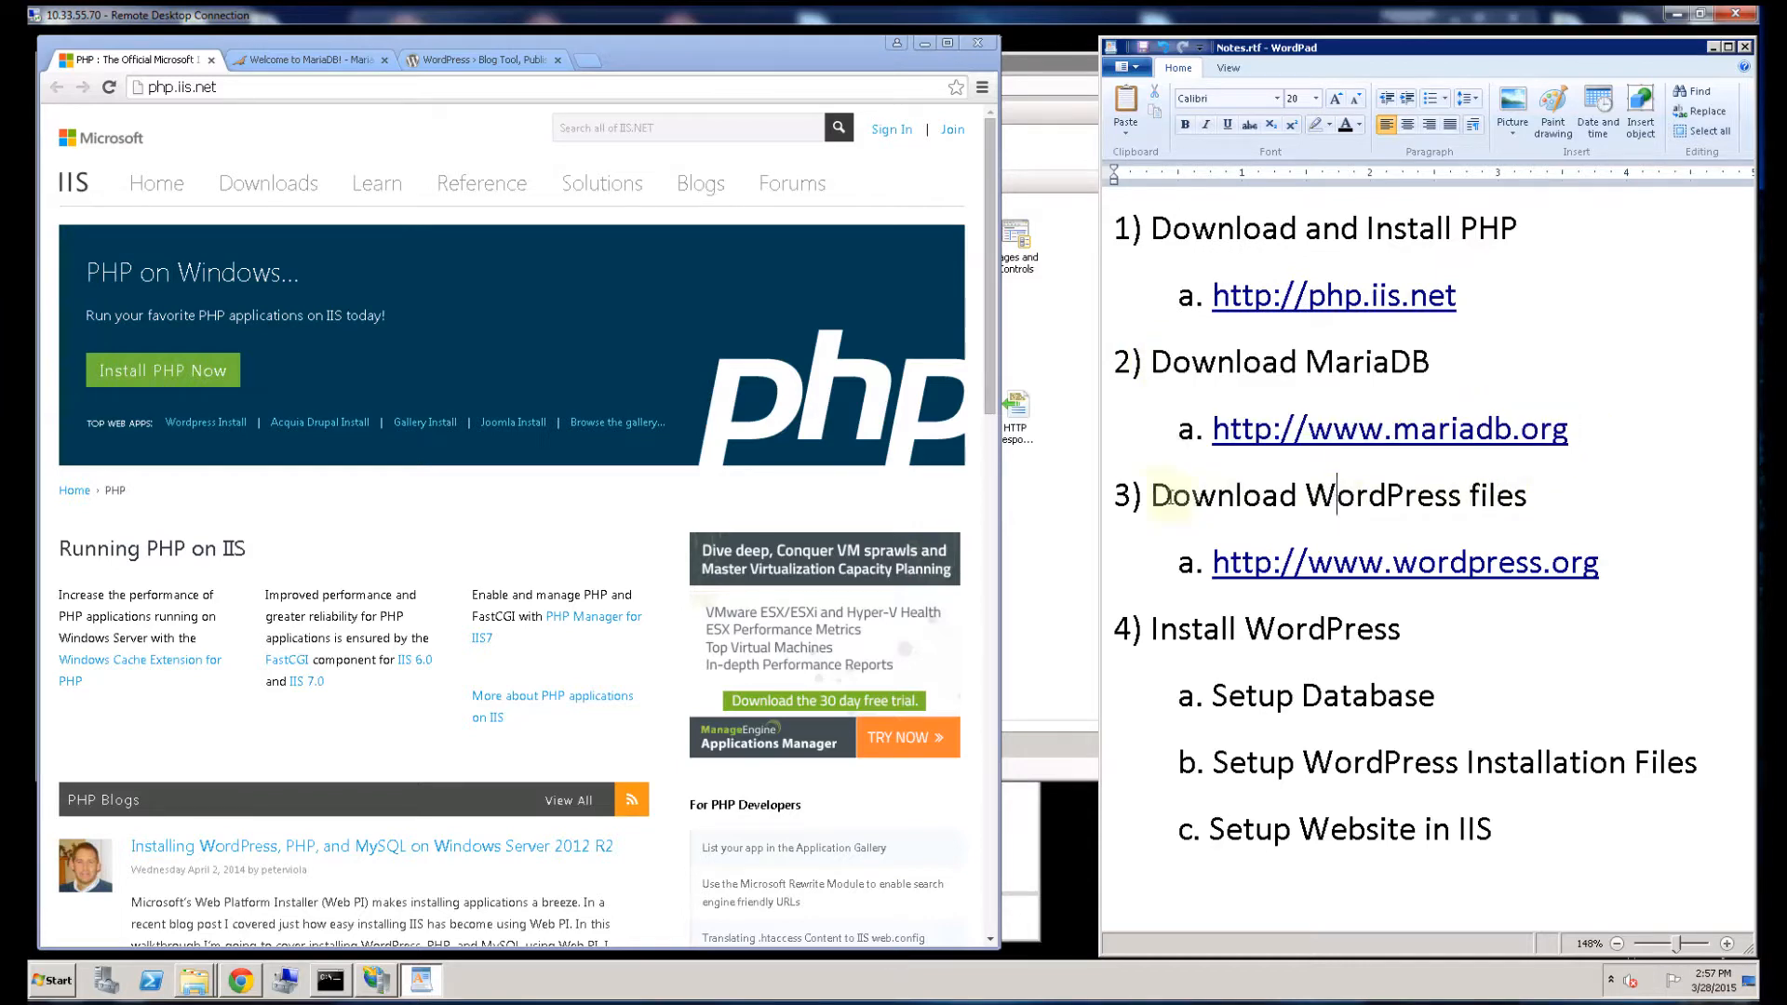
drag(1152, 494, 1608, 562)
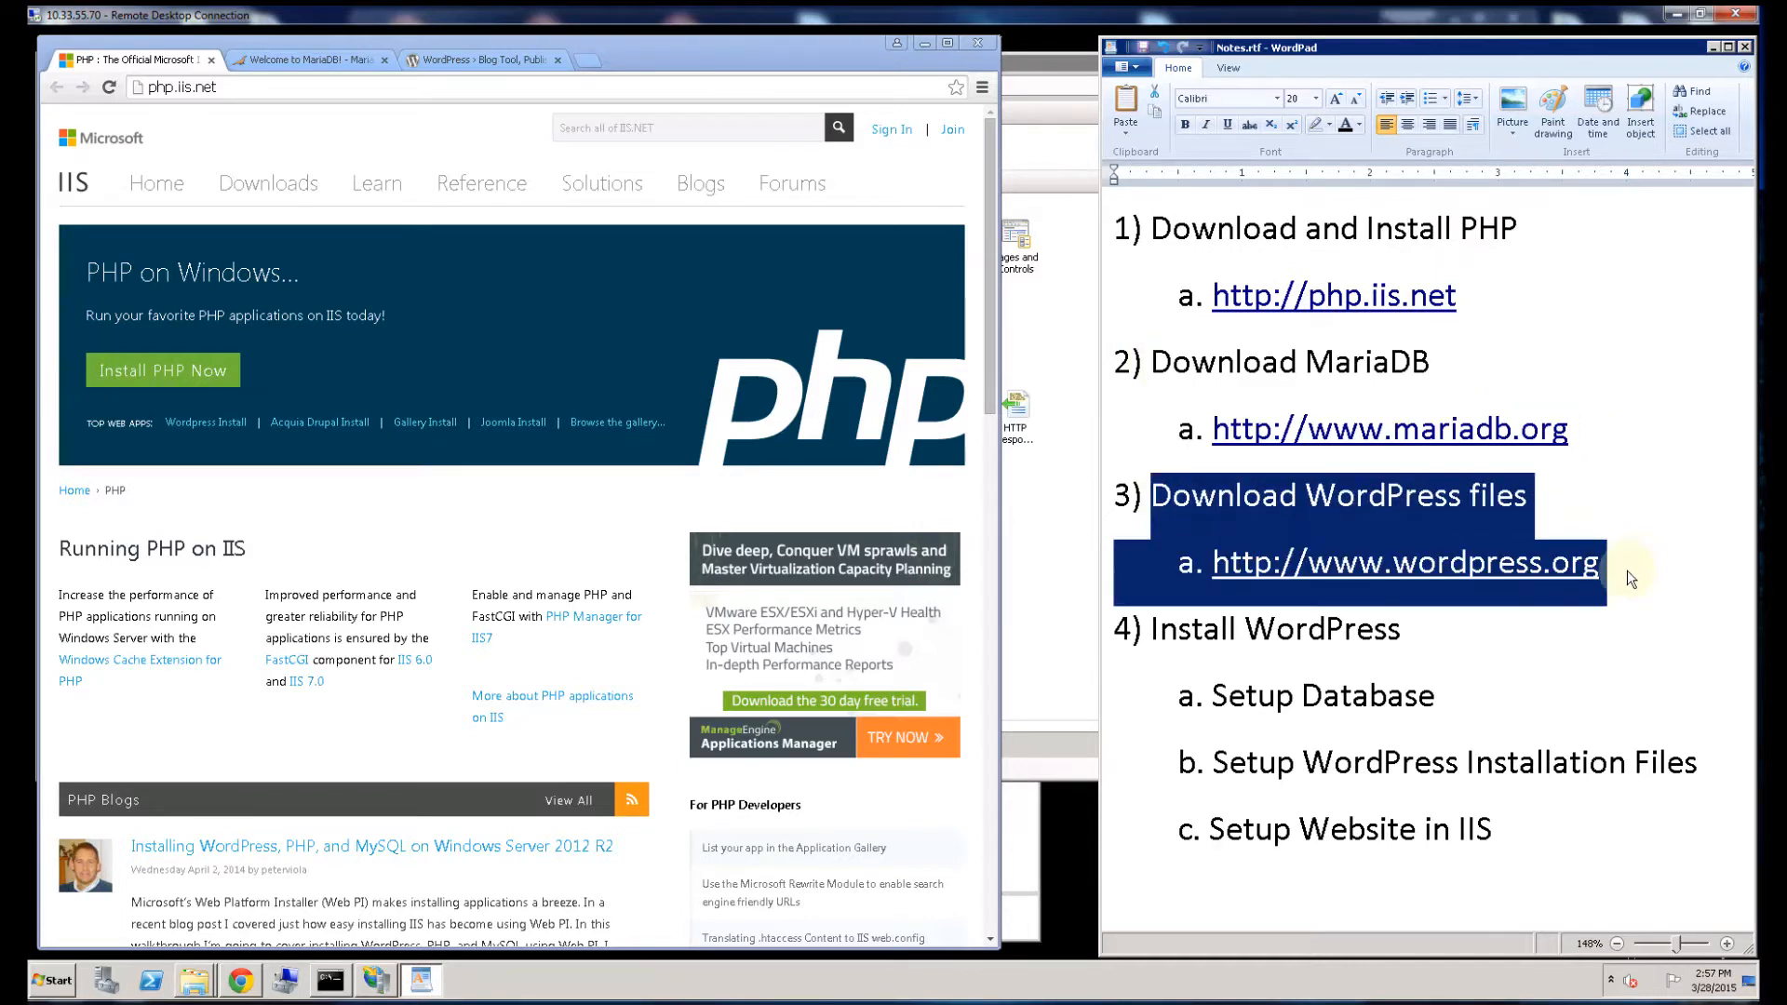
click(1148, 629)
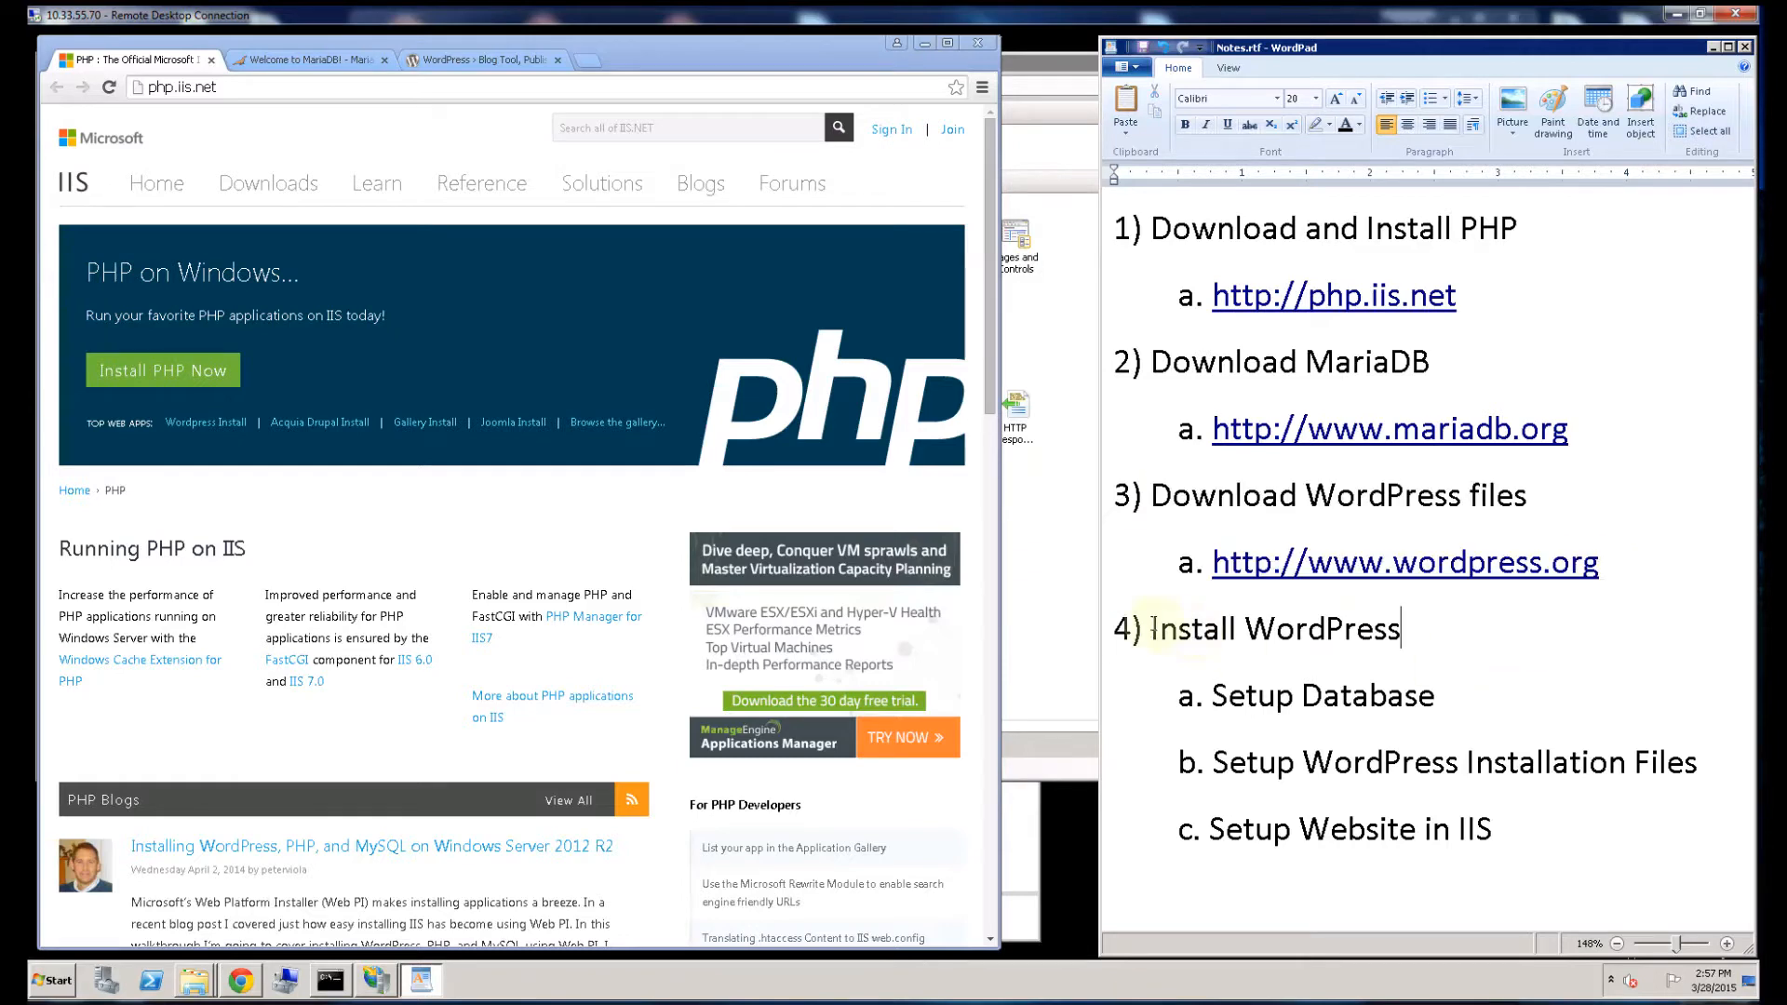
mouse_move(1442, 762)
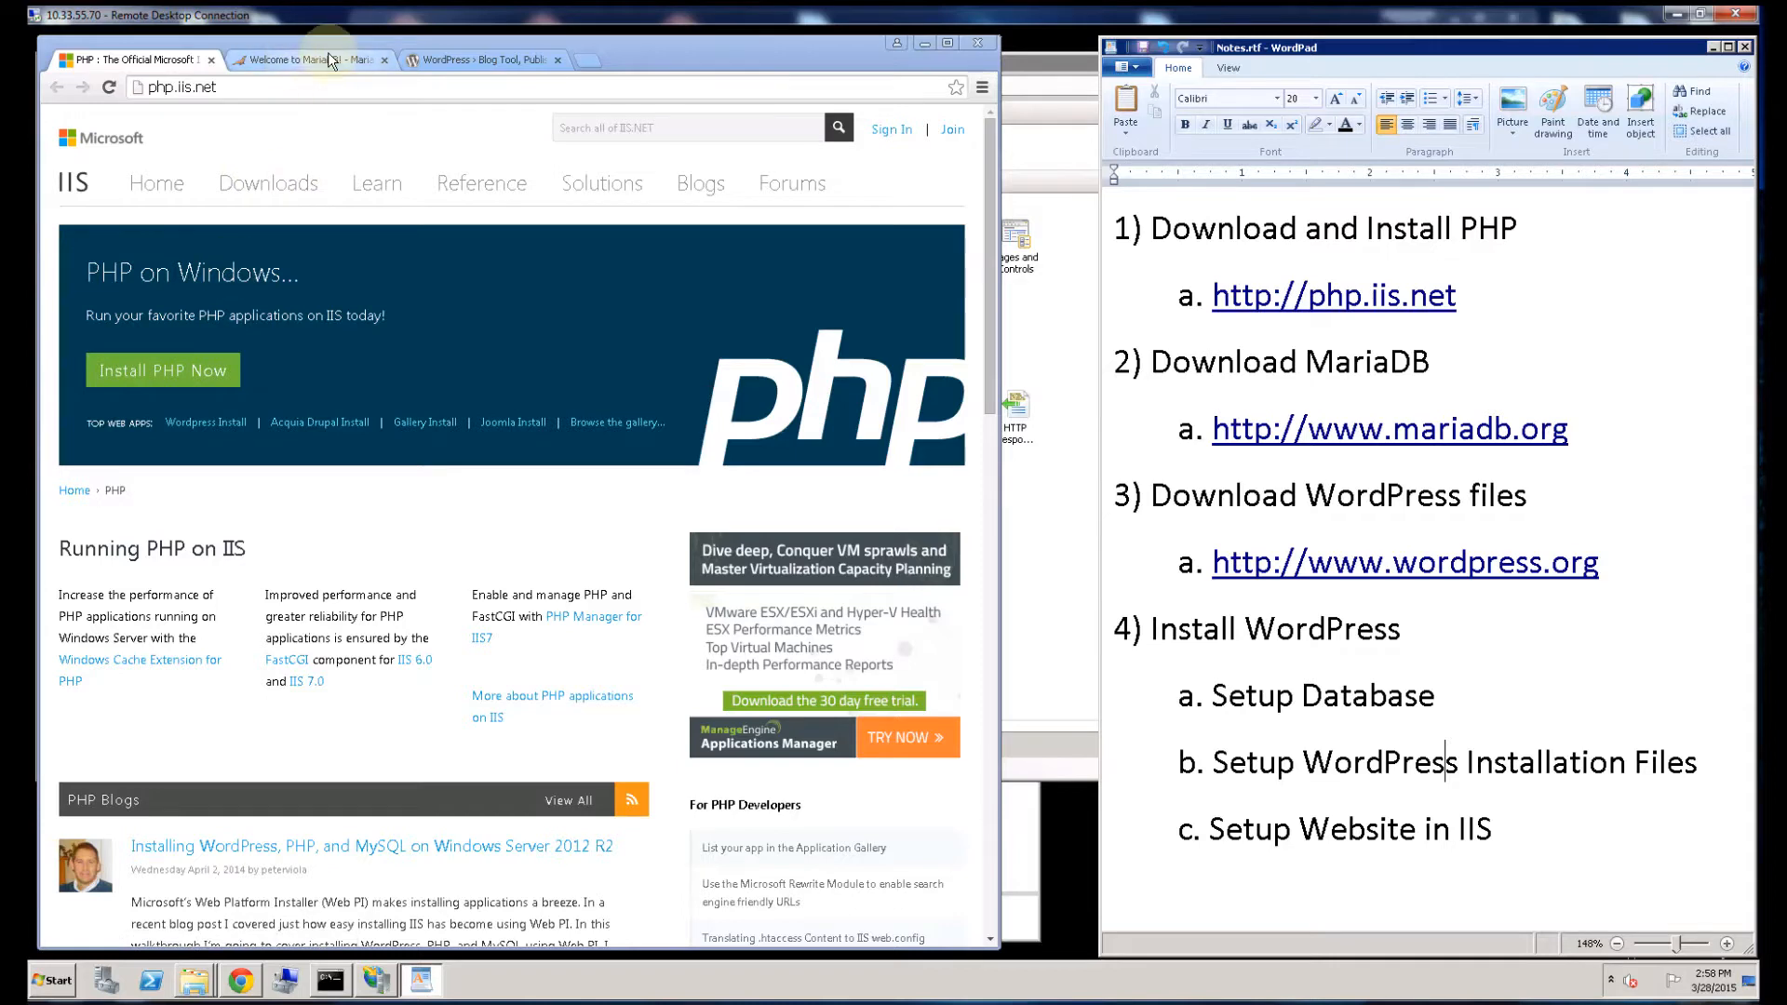
click(302, 60)
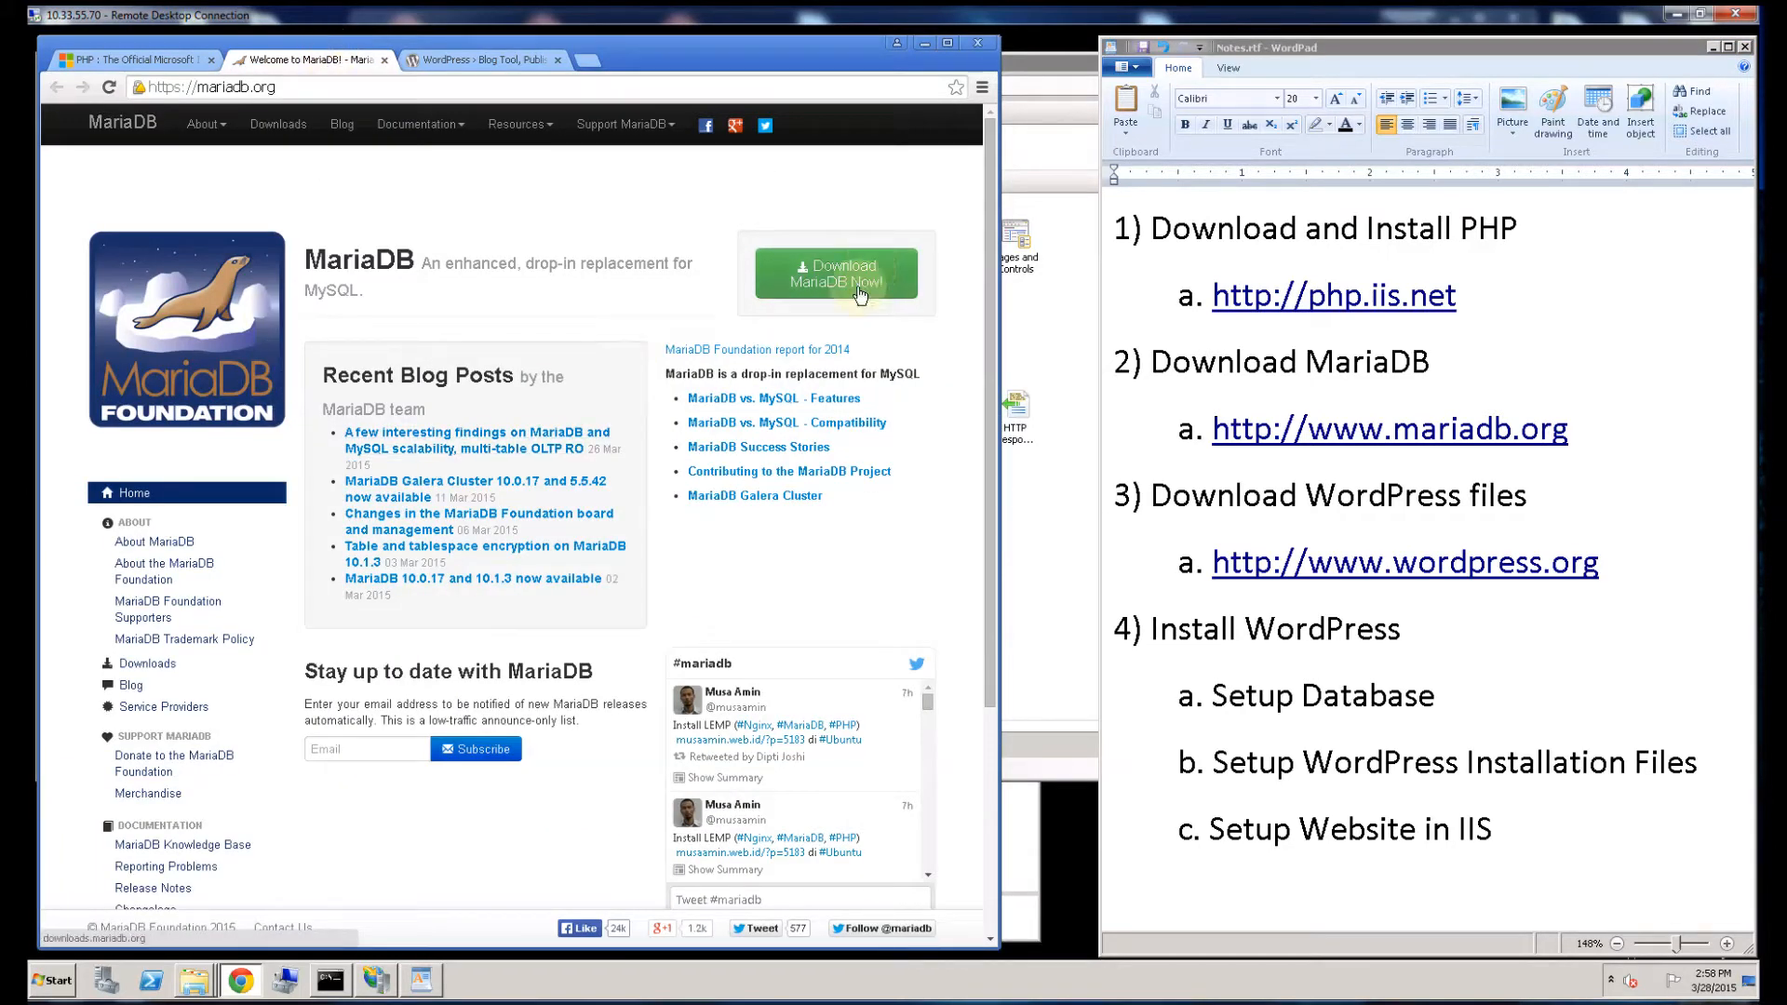
mouse_move(512, 183)
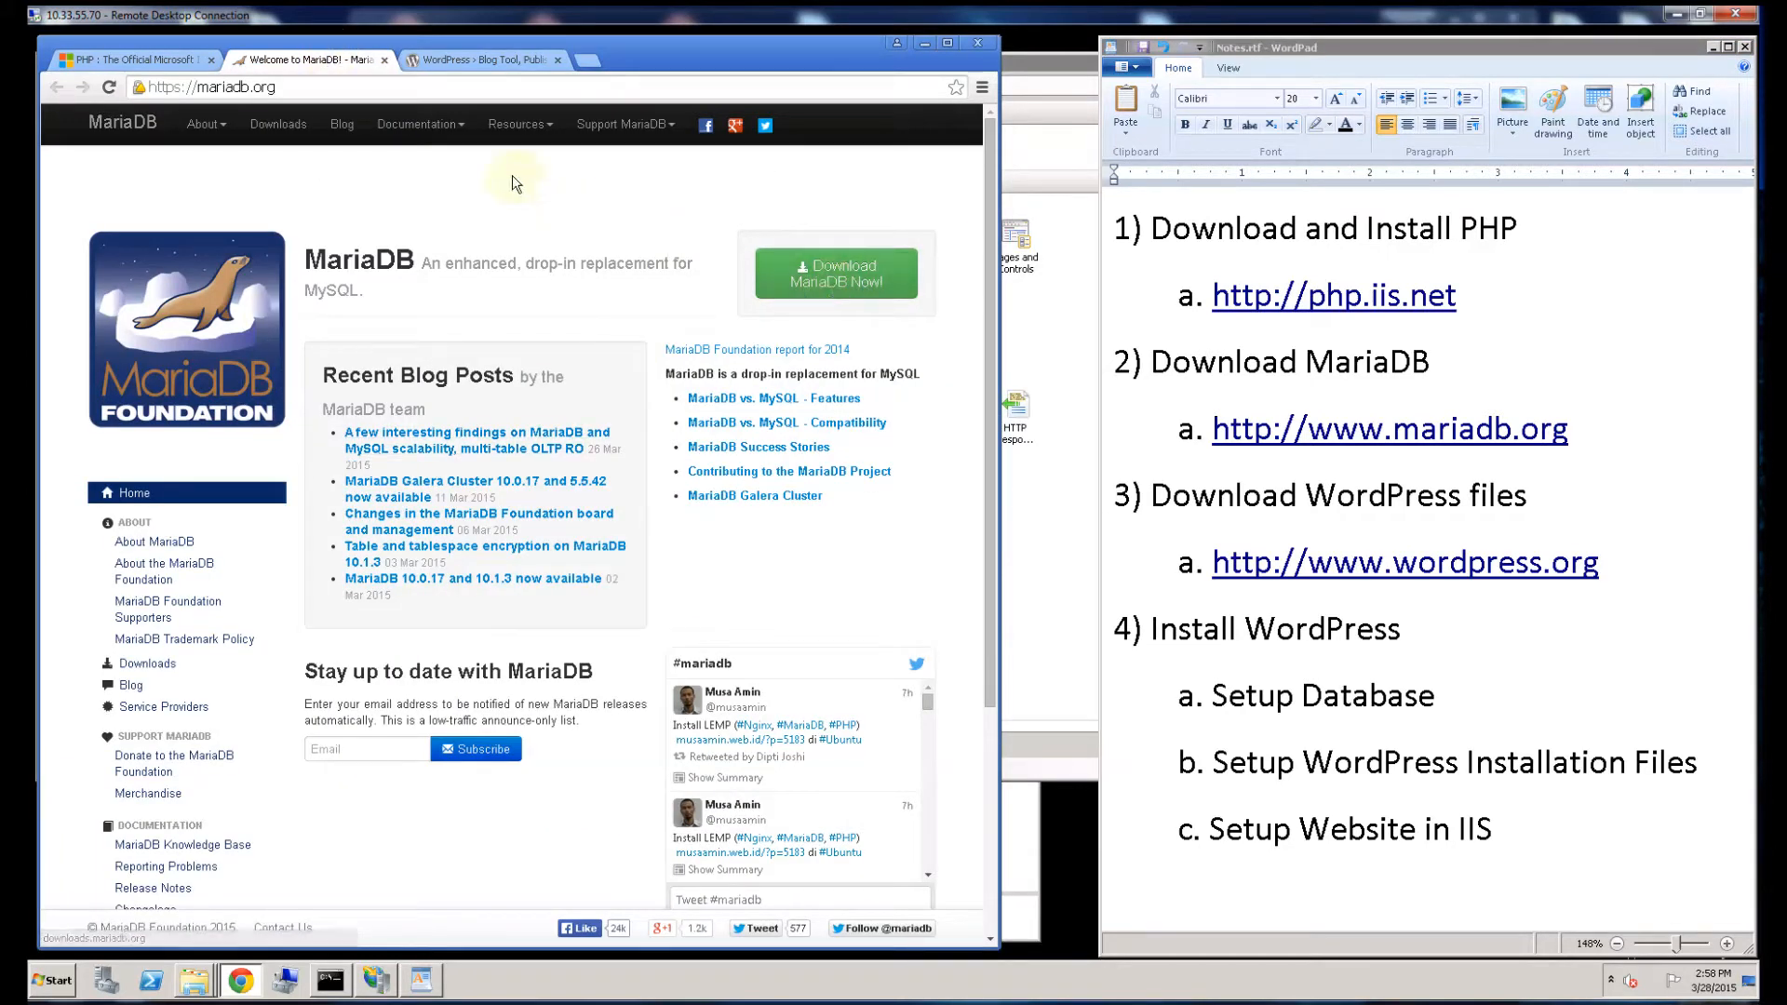
mouse_move(519, 229)
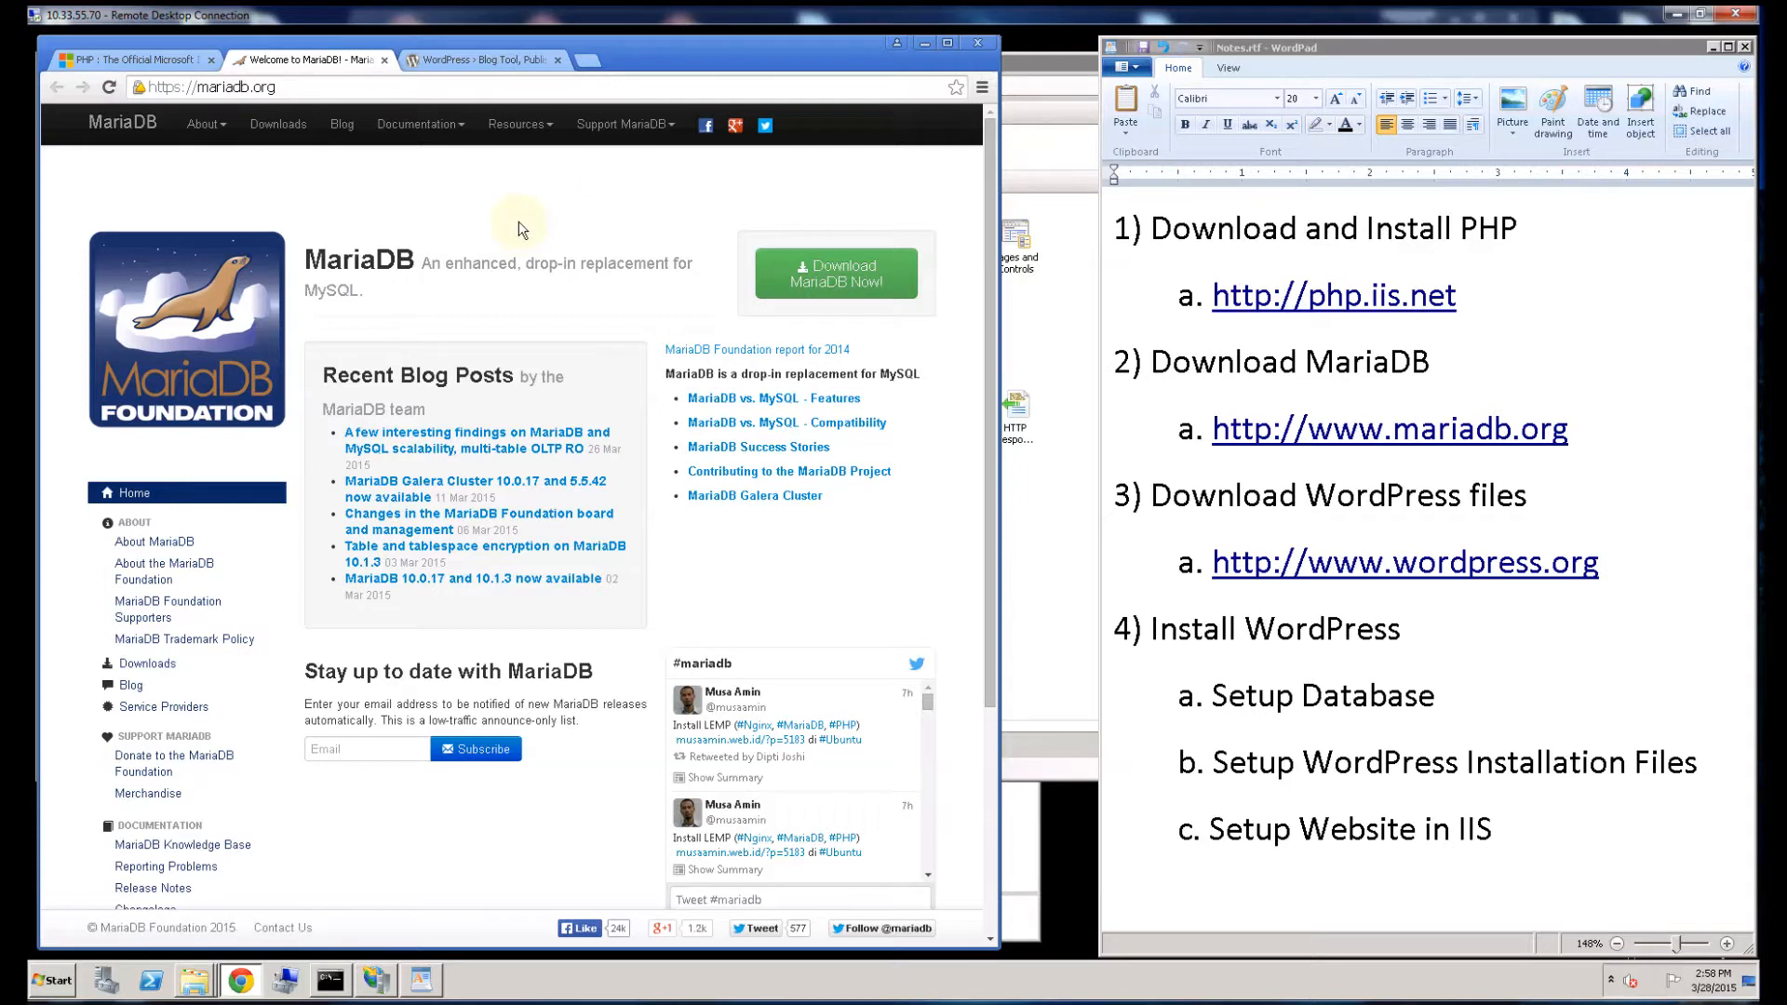
mouse_move(658, 371)
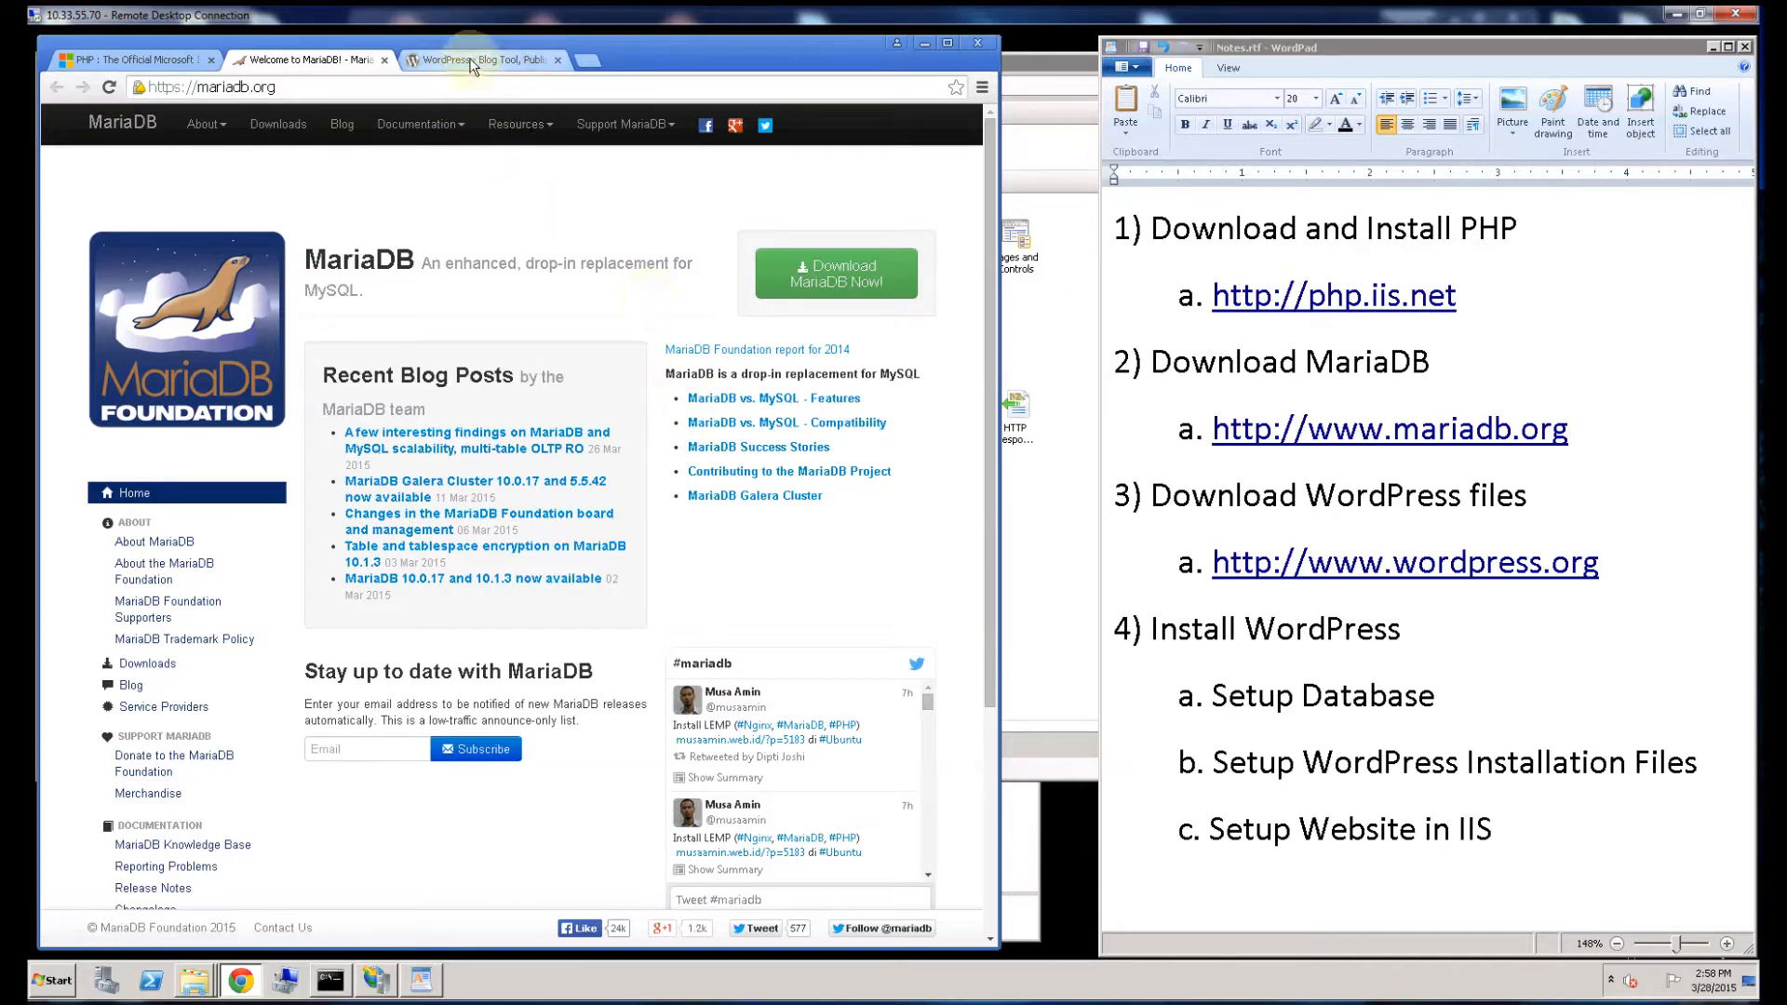
click(478, 60)
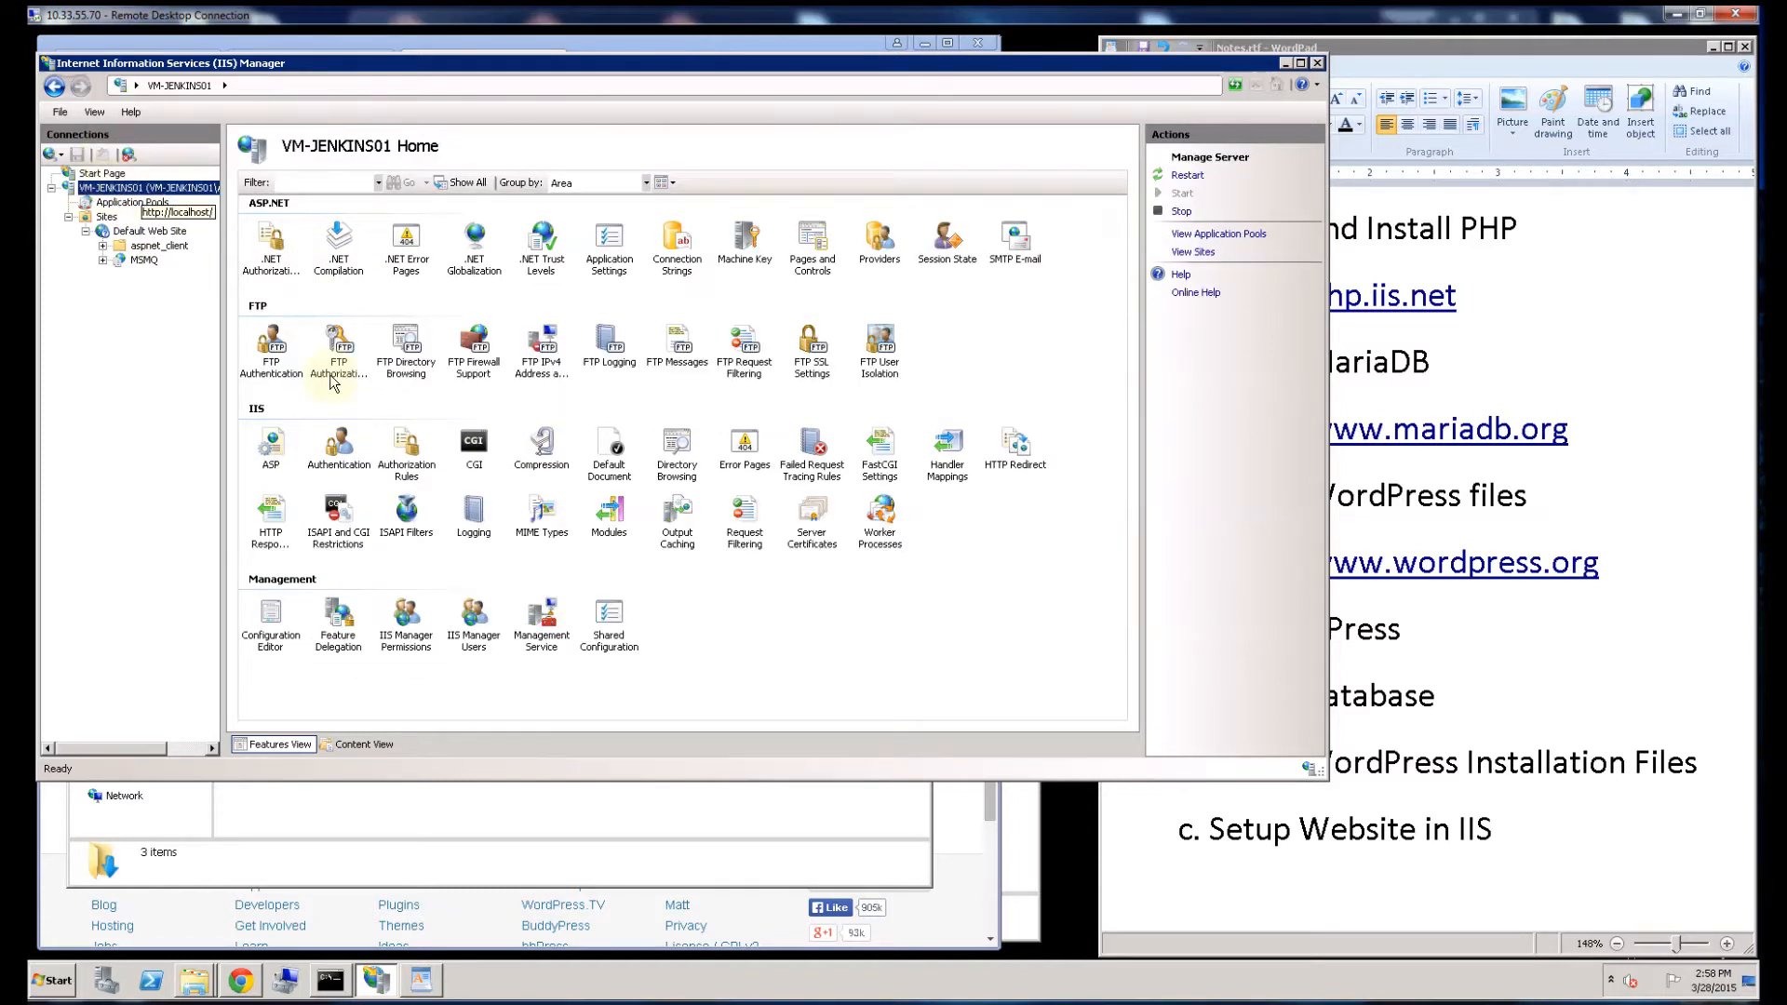
mouse_move(473, 504)
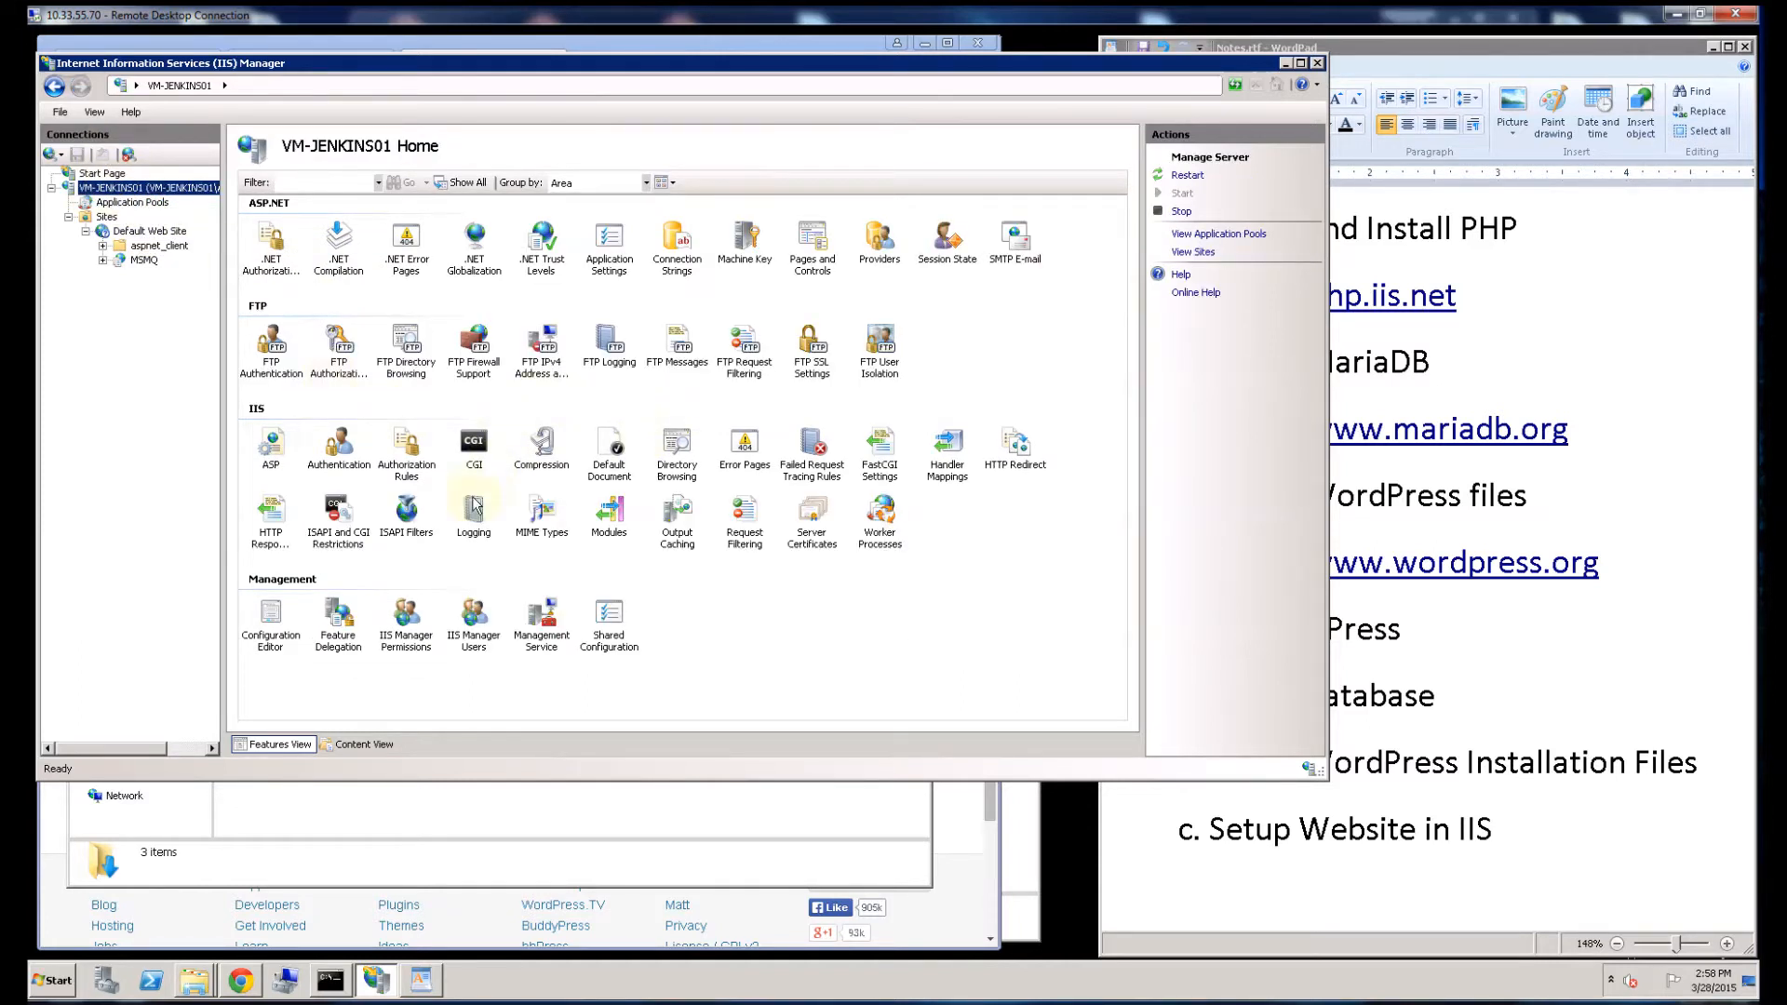
Select Default Document in IIS Manager and launch the downloaded PHP53.exe
click(609, 447)
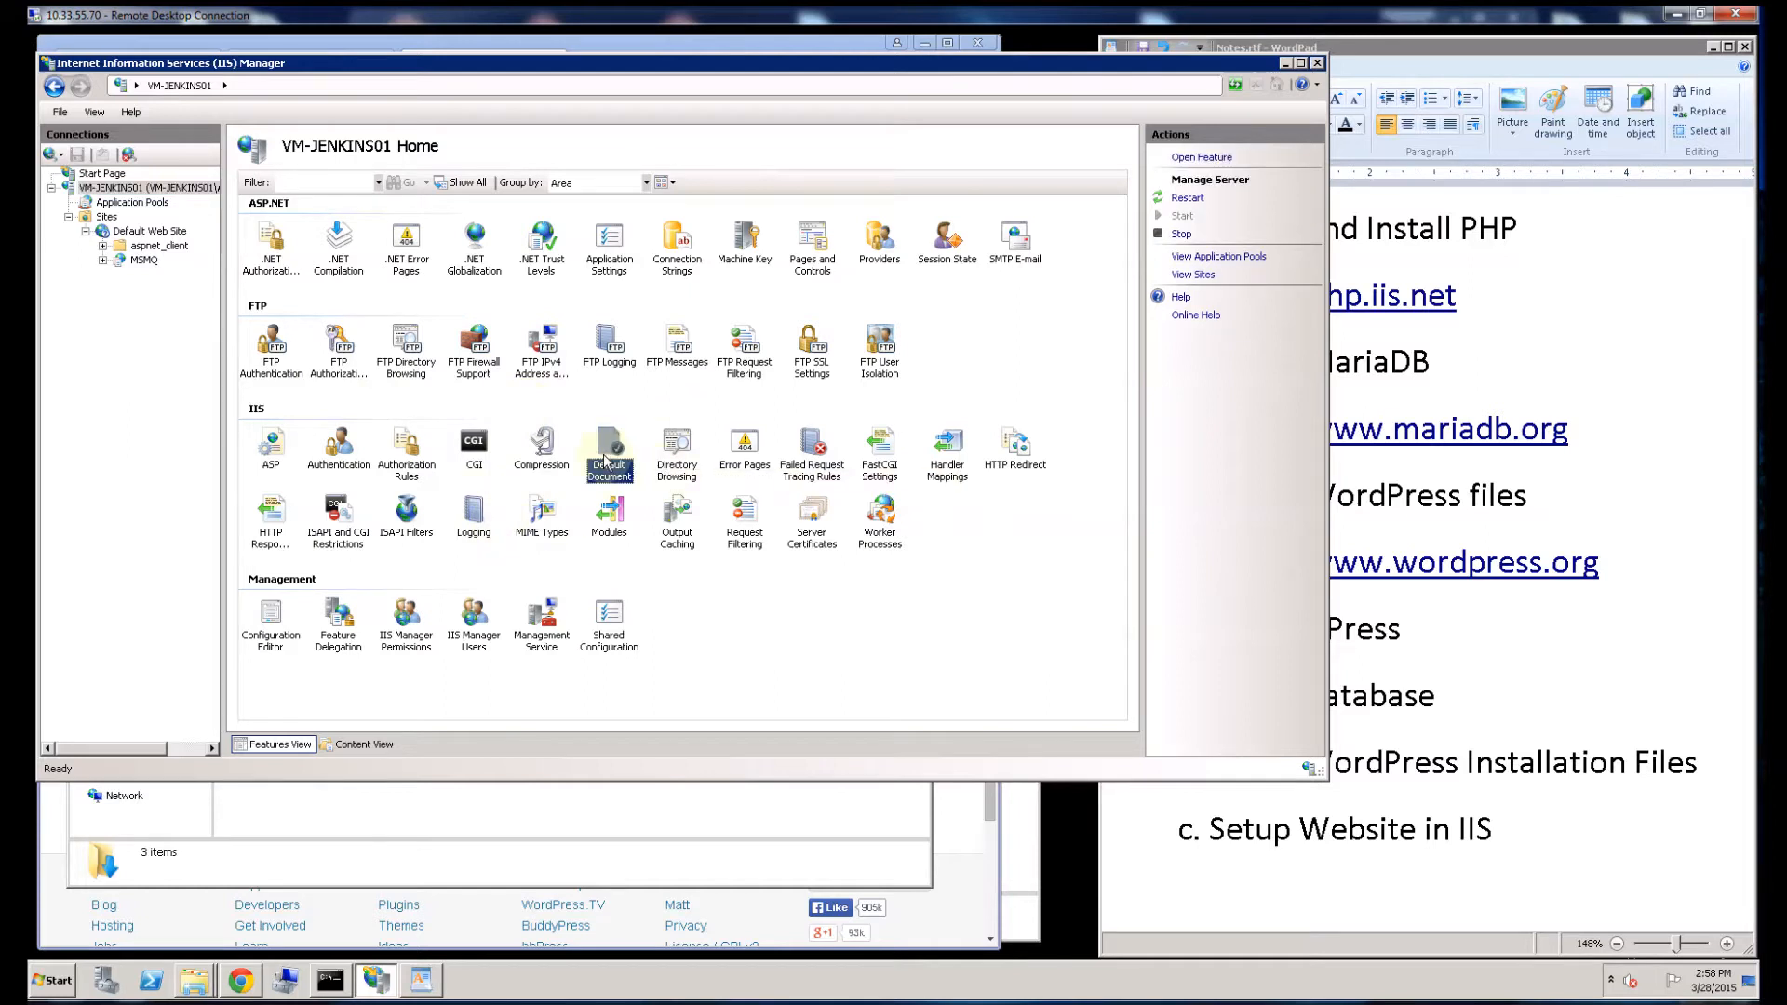
double_click(609, 451)
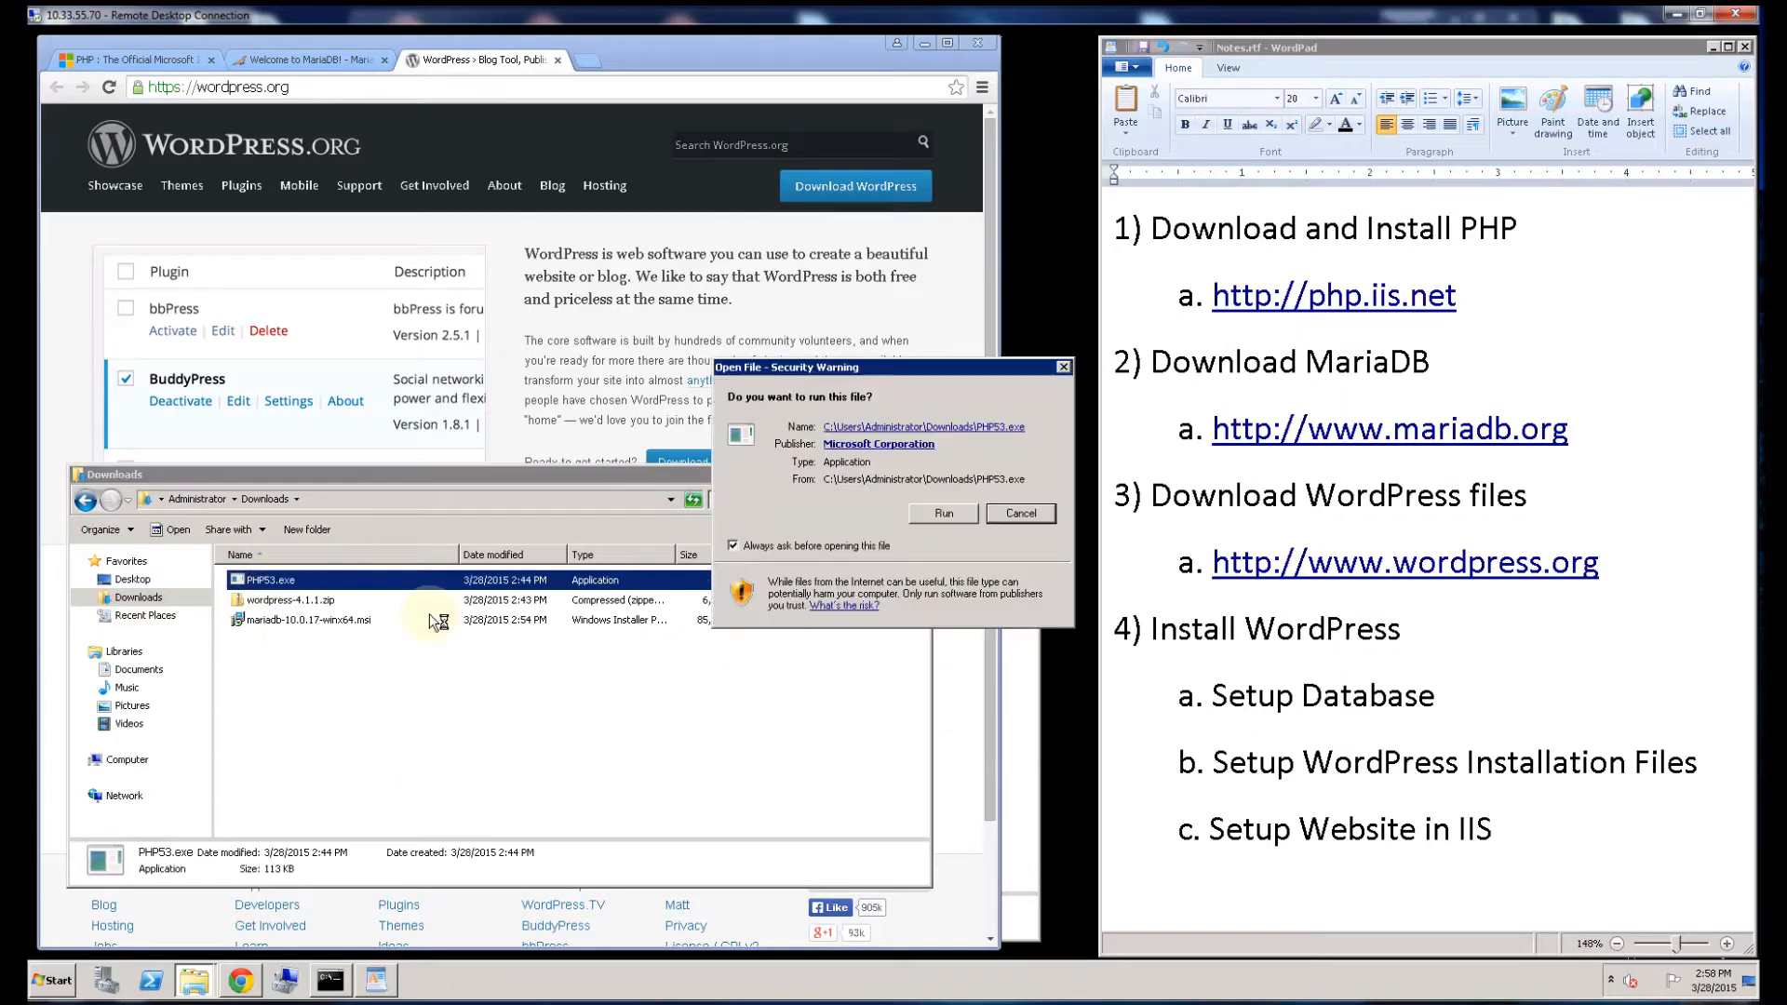
Run PHP53.exe and install PHP 5.3.28, accepting the prerequisite license terms
click(1017, 512)
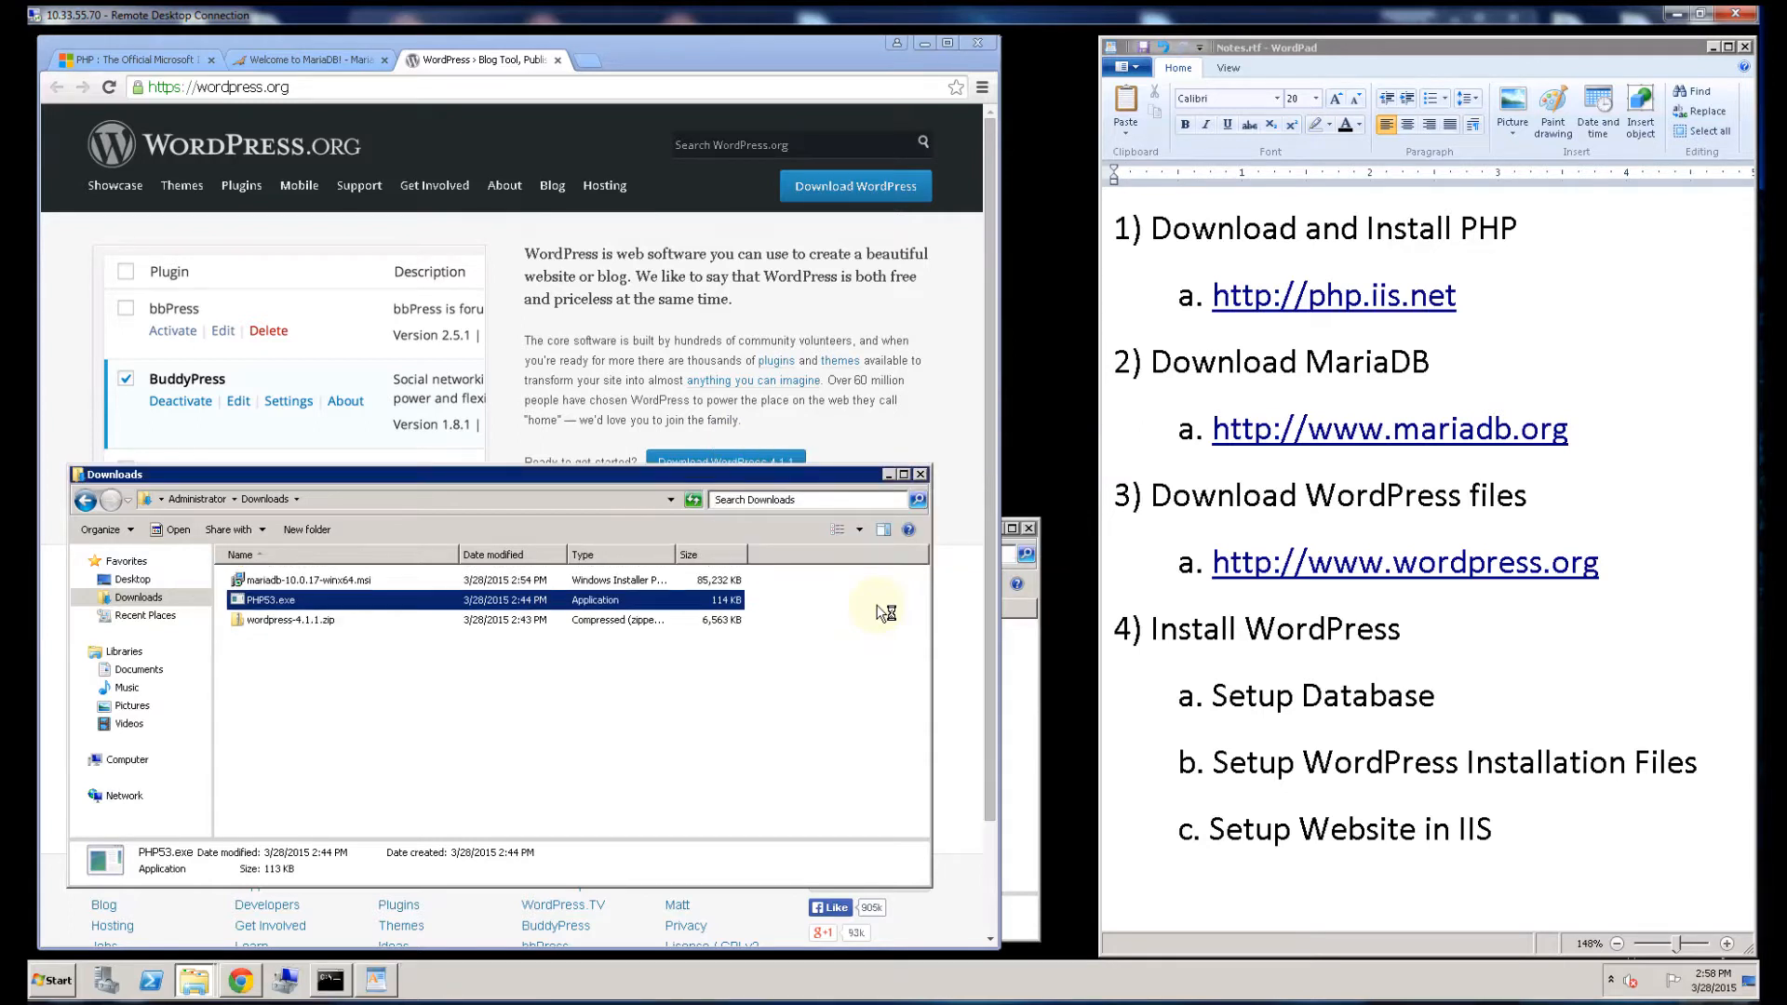
double_click(270, 599)
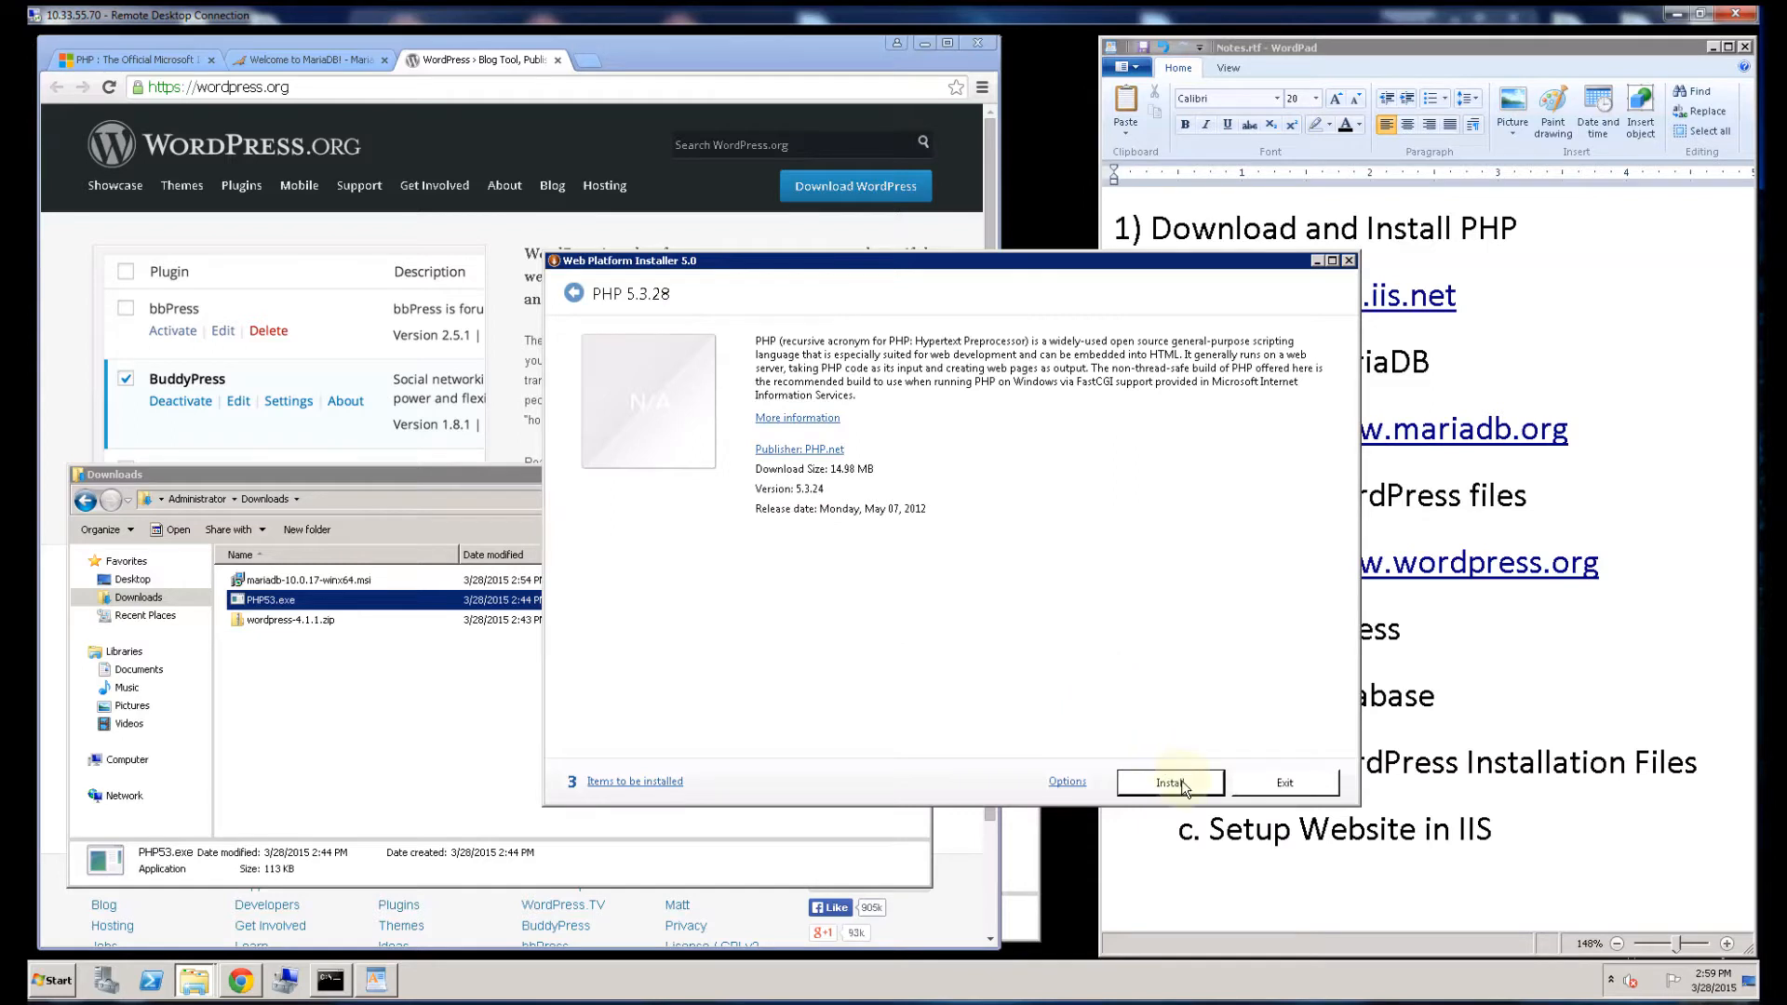
click(1169, 783)
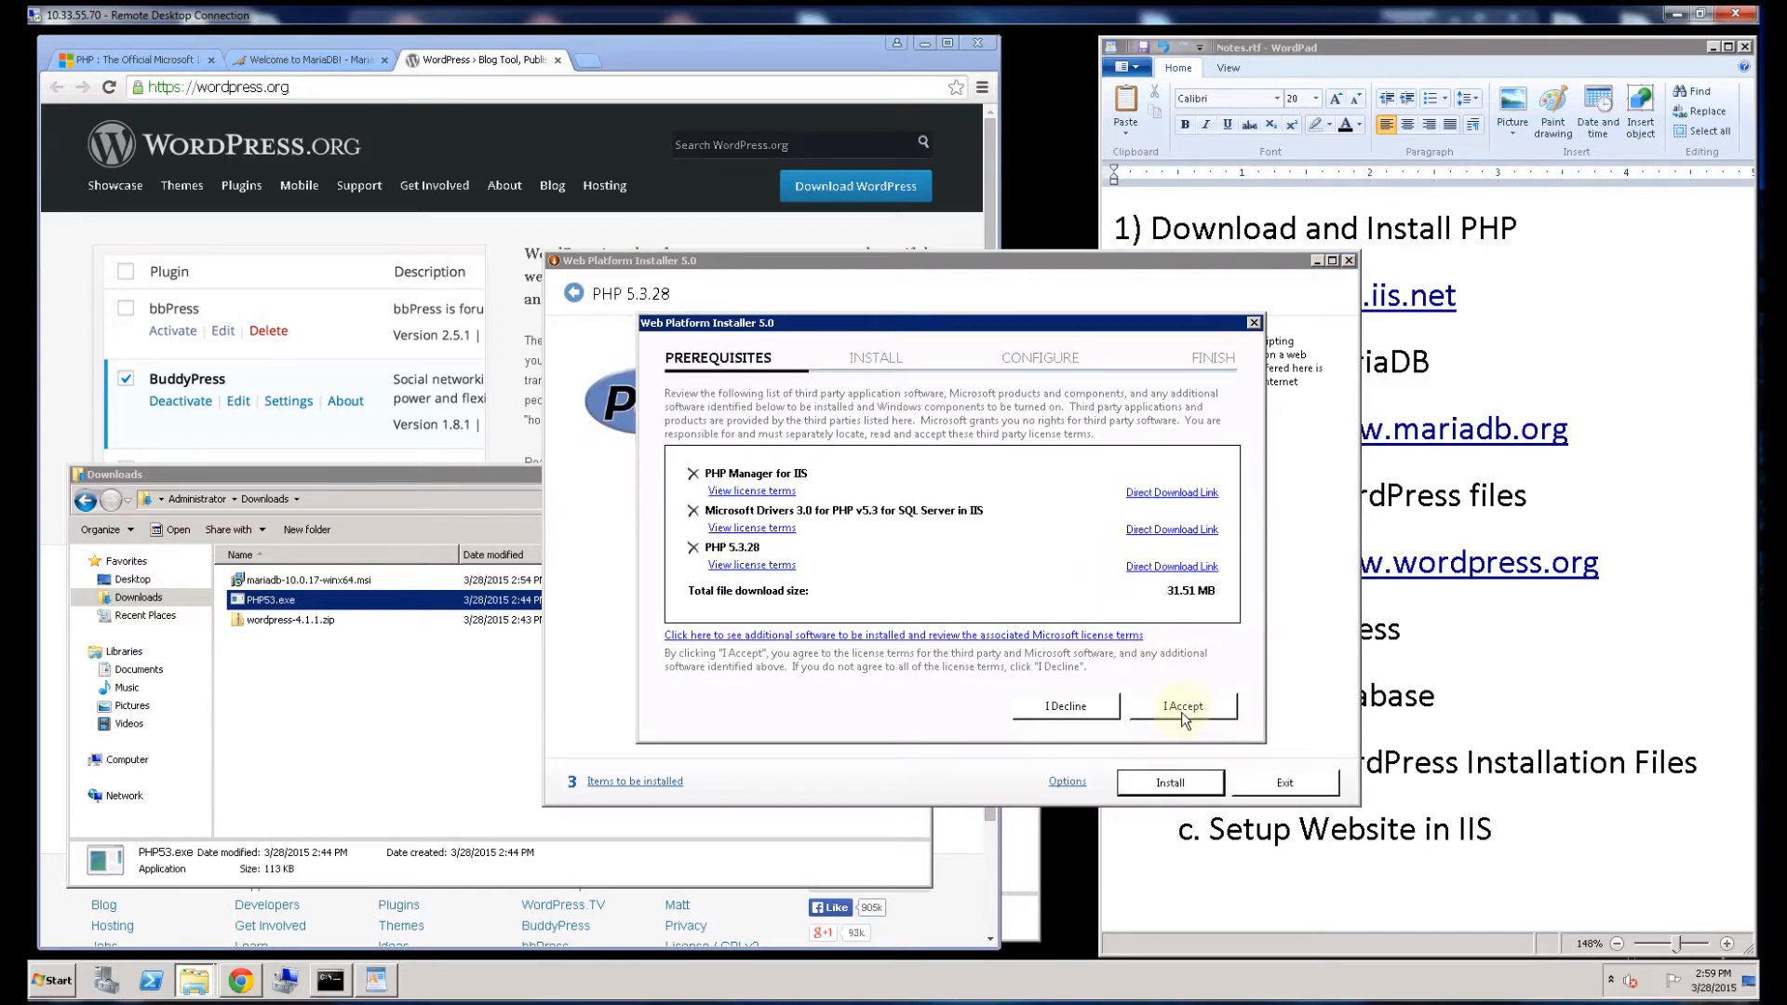
click(1183, 706)
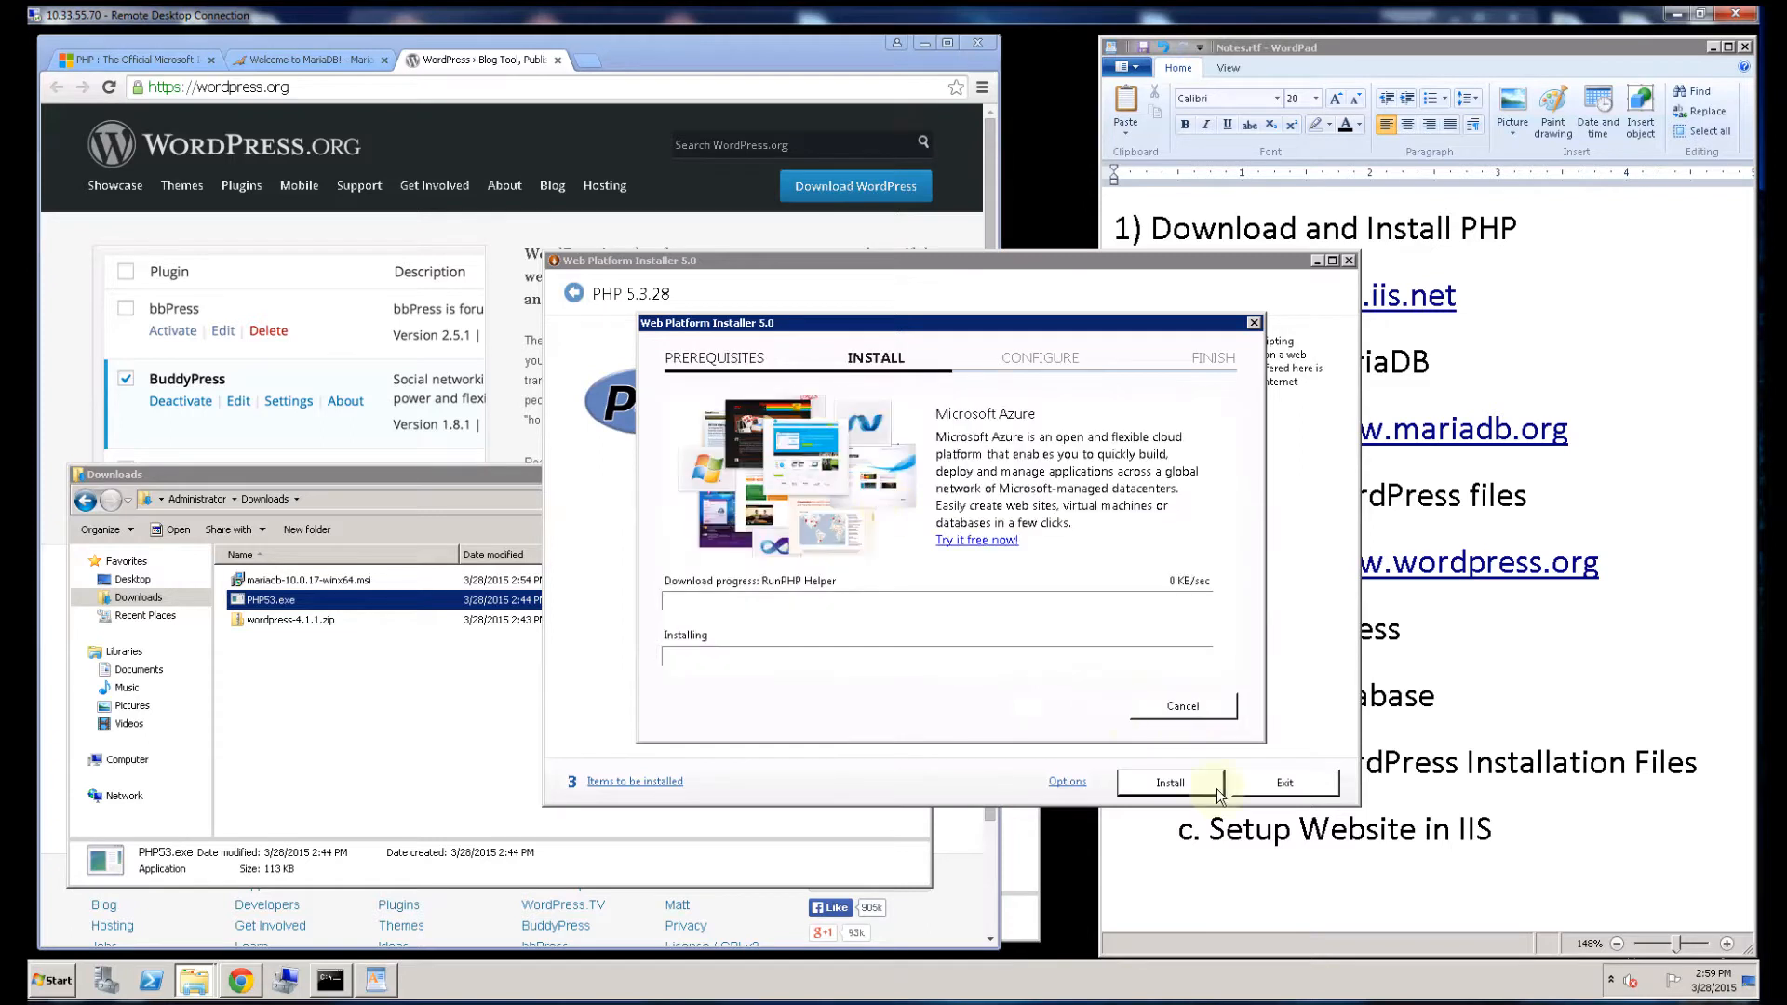
mouse_move(775, 619)
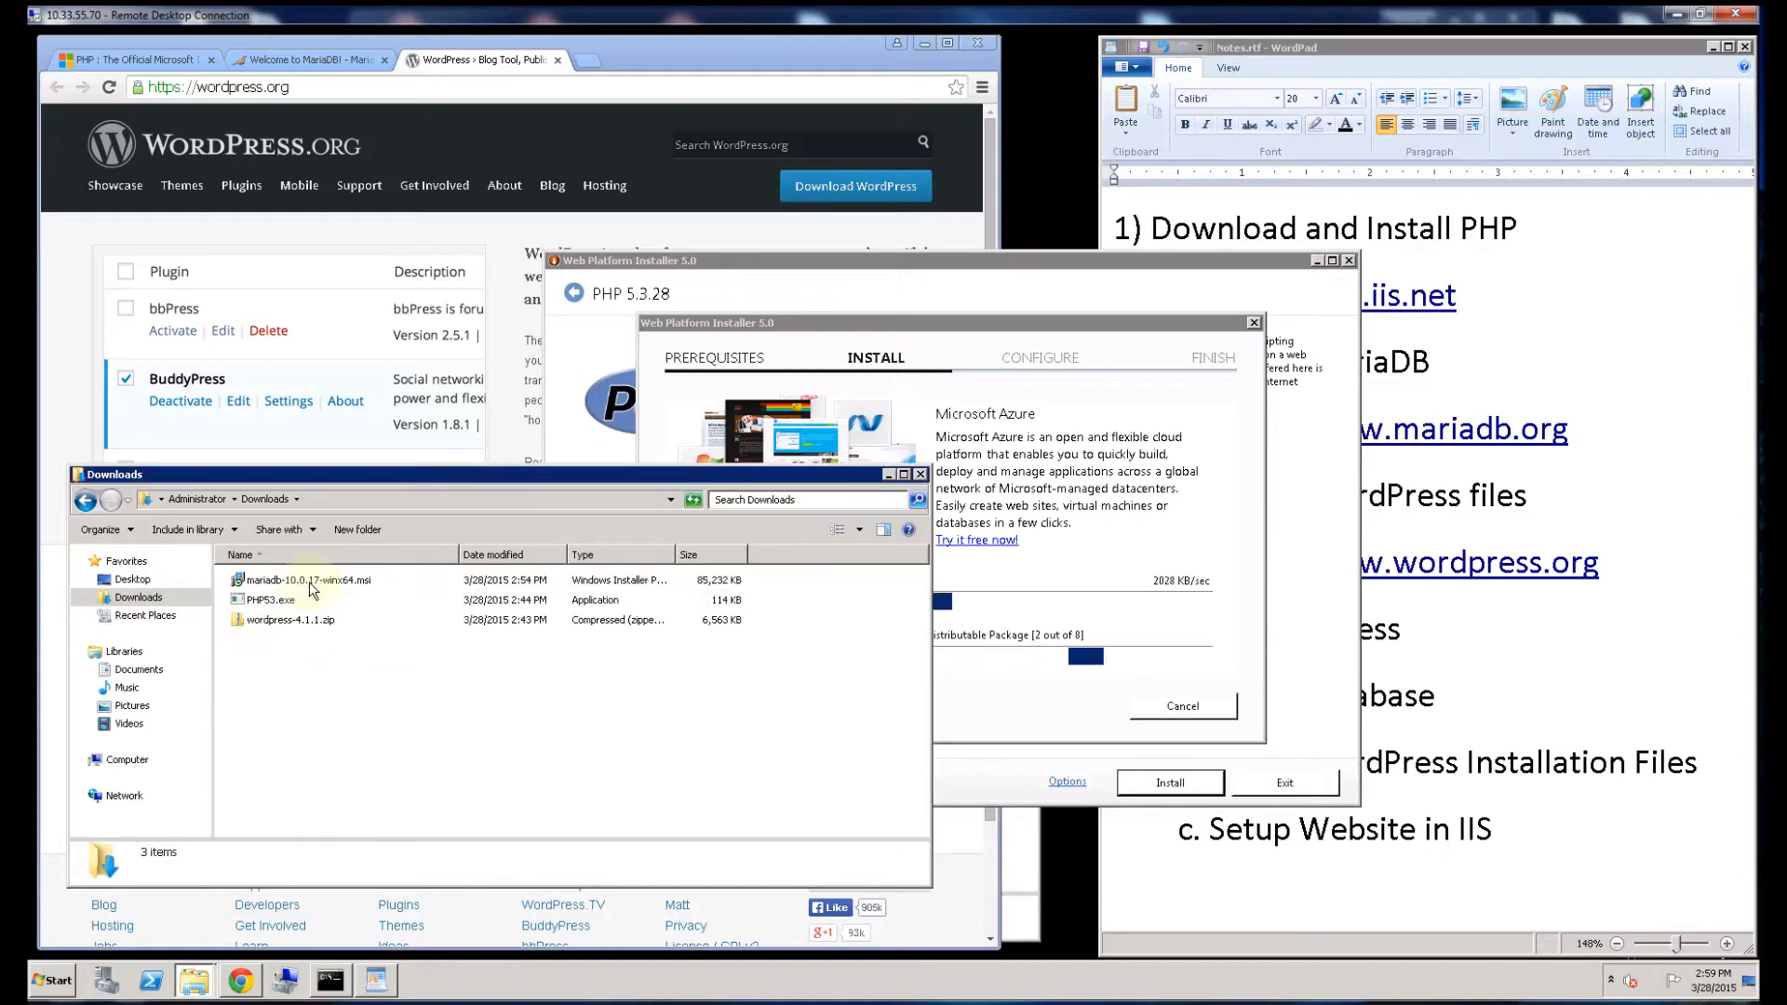
Launch the MariaDB installer, accept the license and keep the default features
double_click(308, 579)
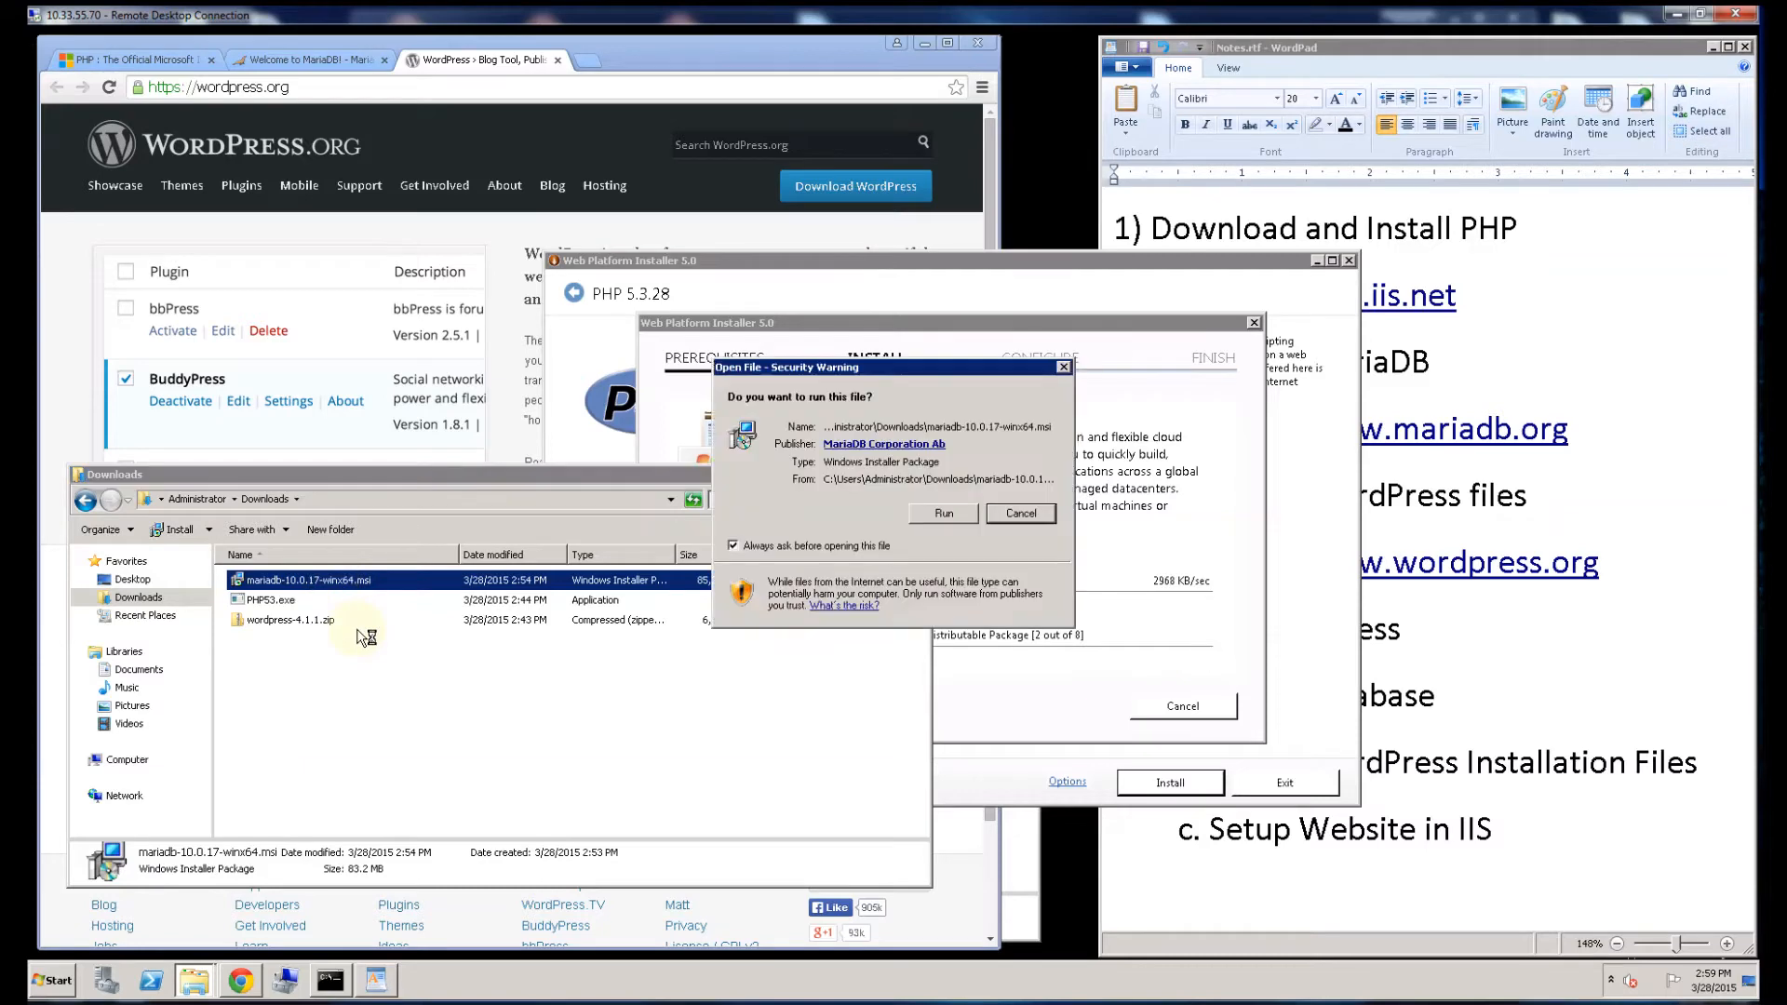
click(941, 513)
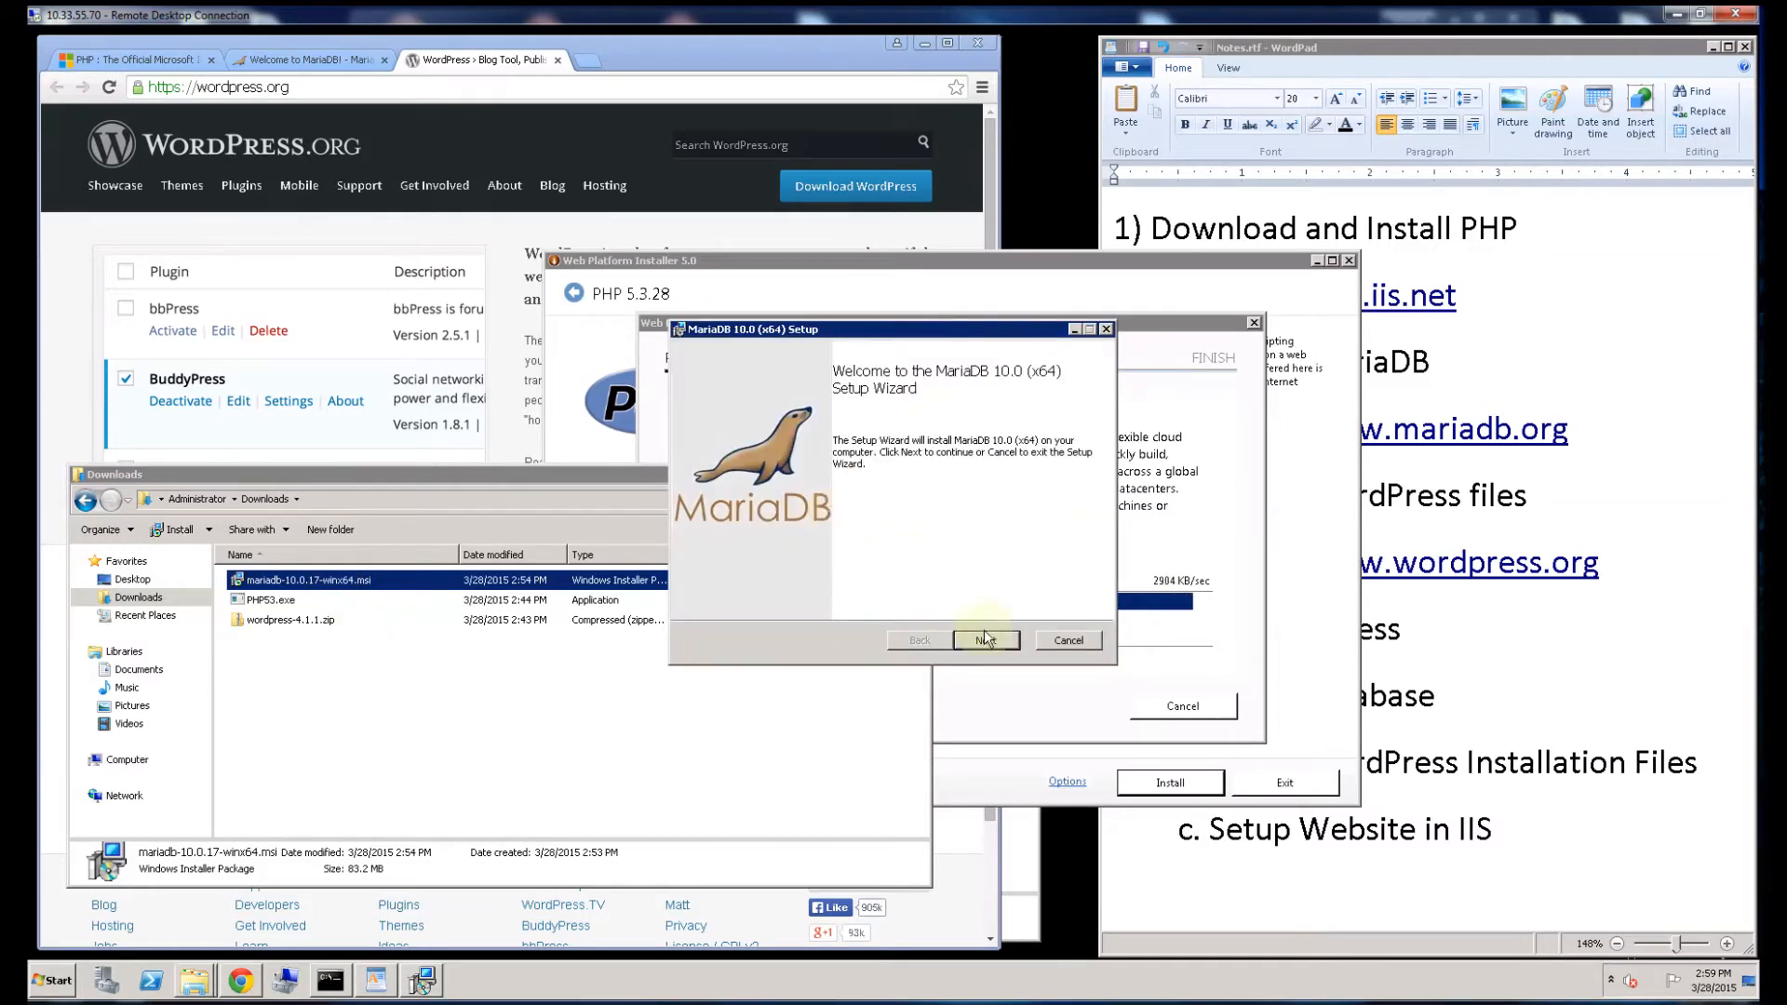
click(984, 639)
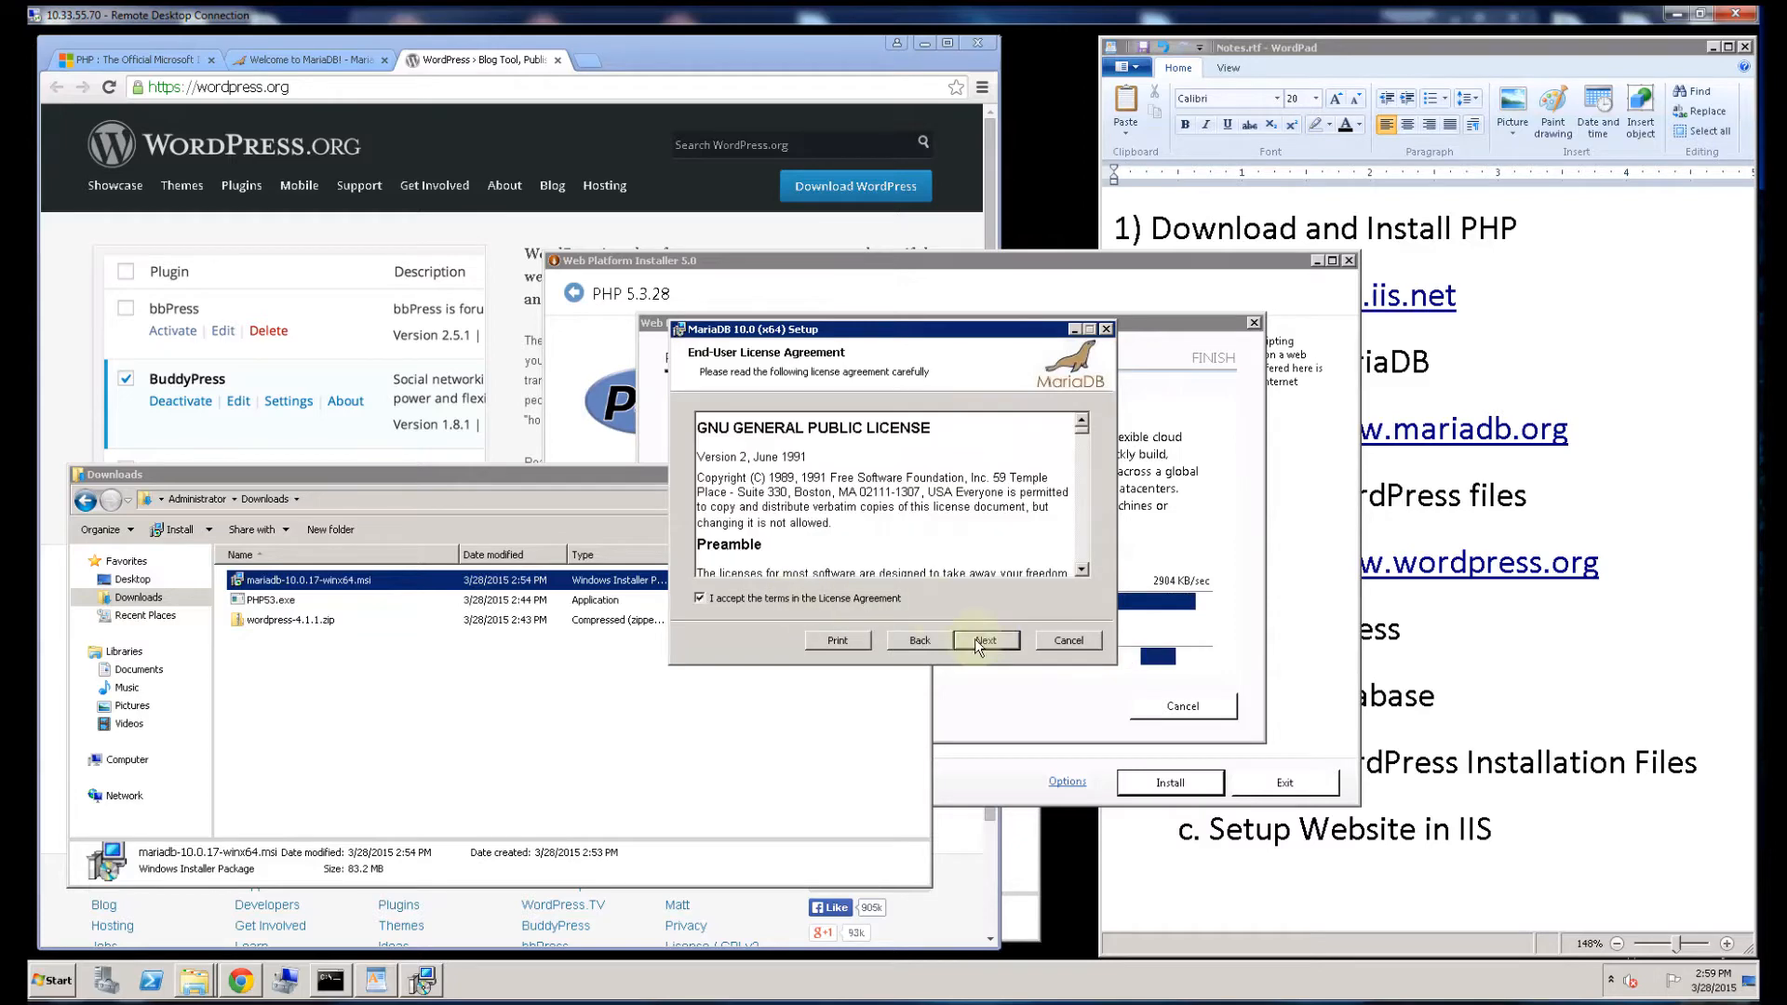
click(986, 639)
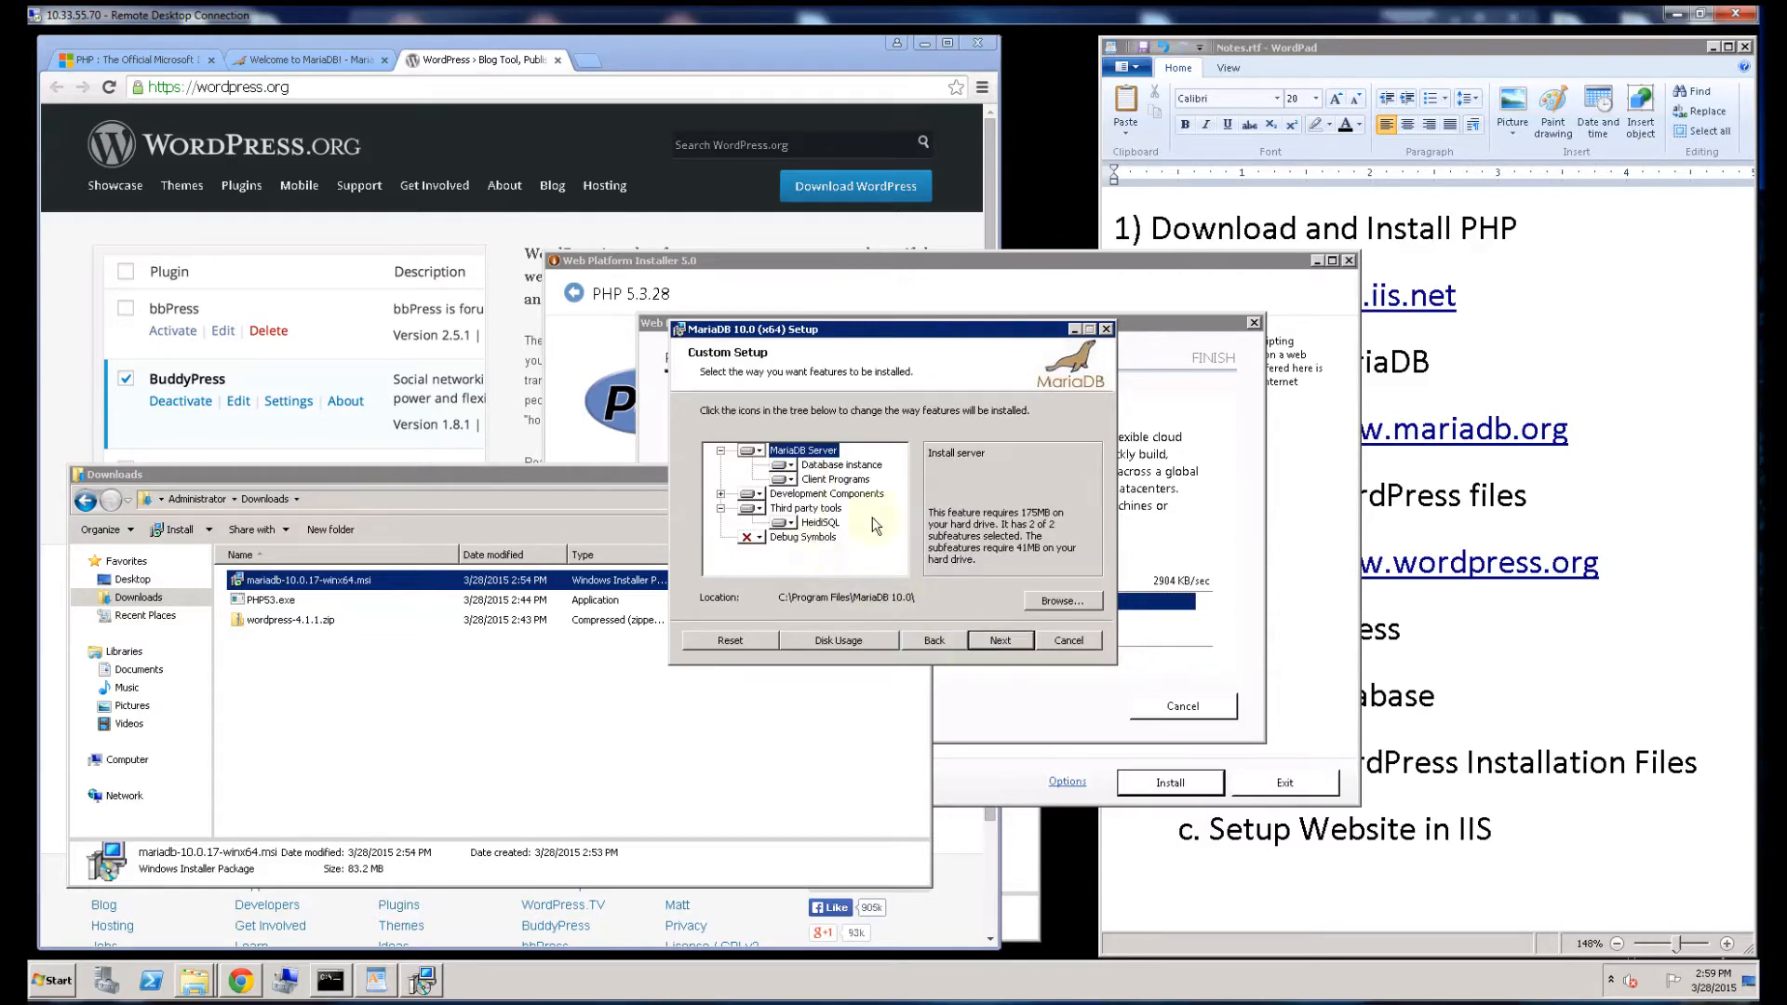
click(998, 639)
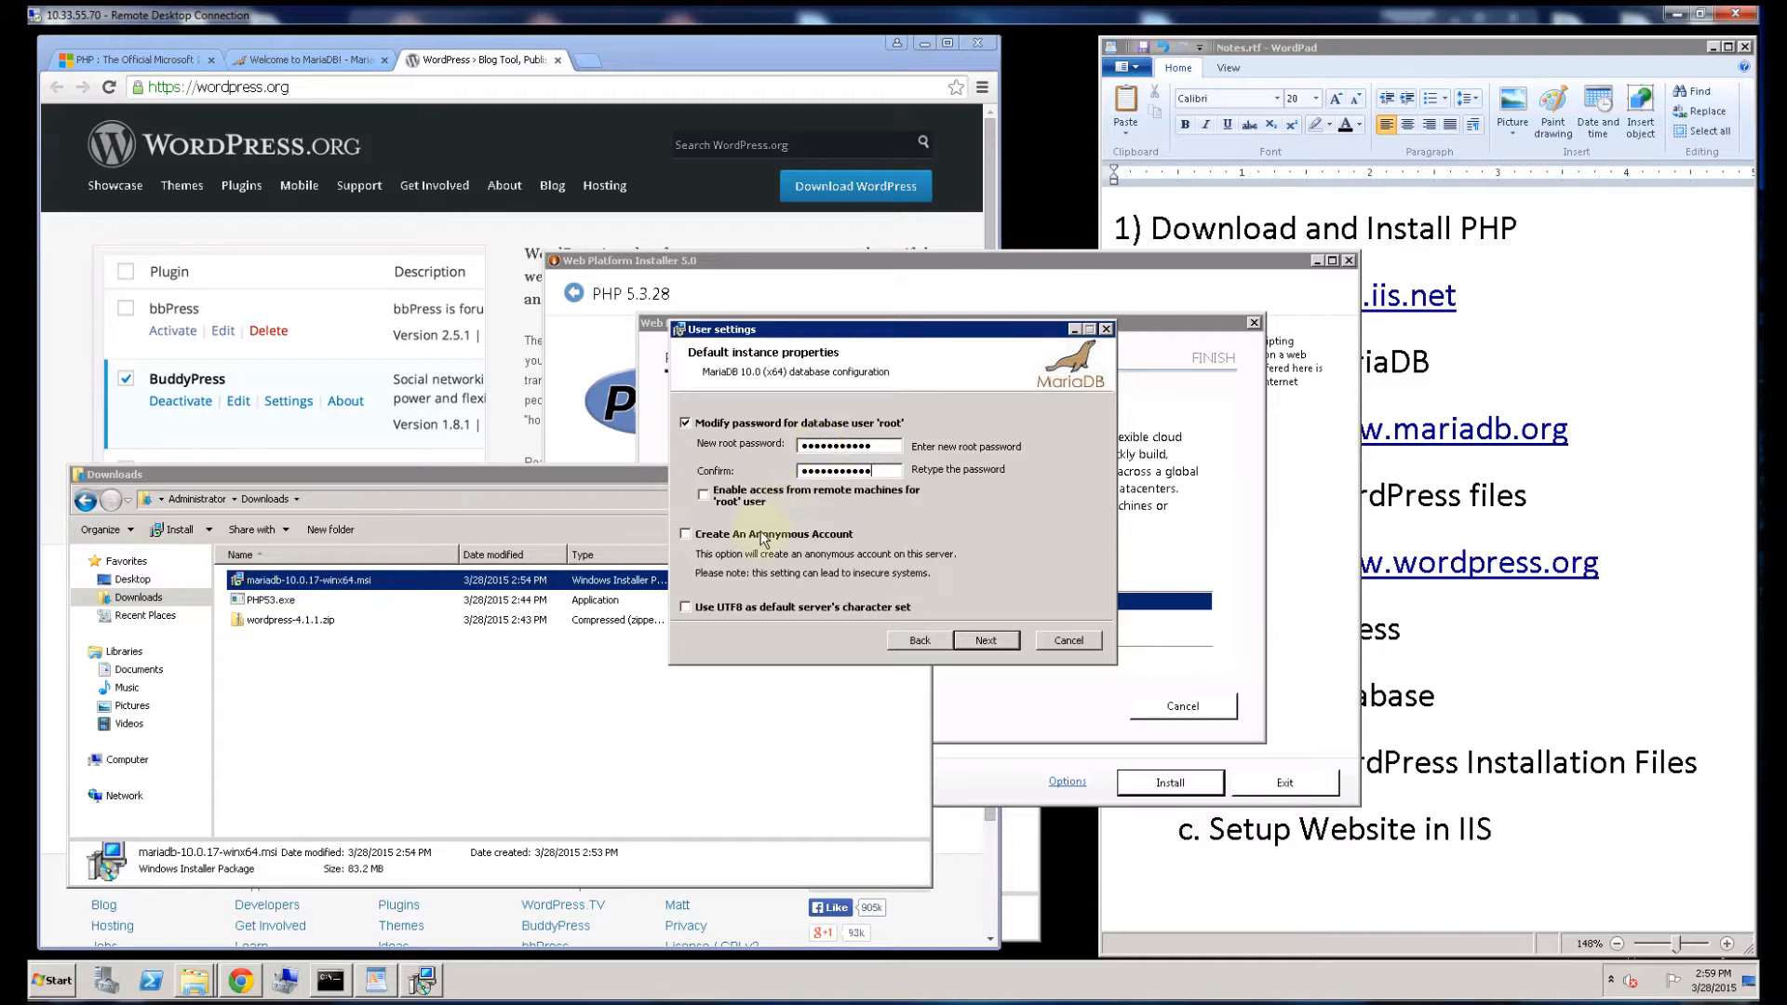
Enable remote root and UTF8, name the service MariaDB on port 3306, and install
click(704, 492)
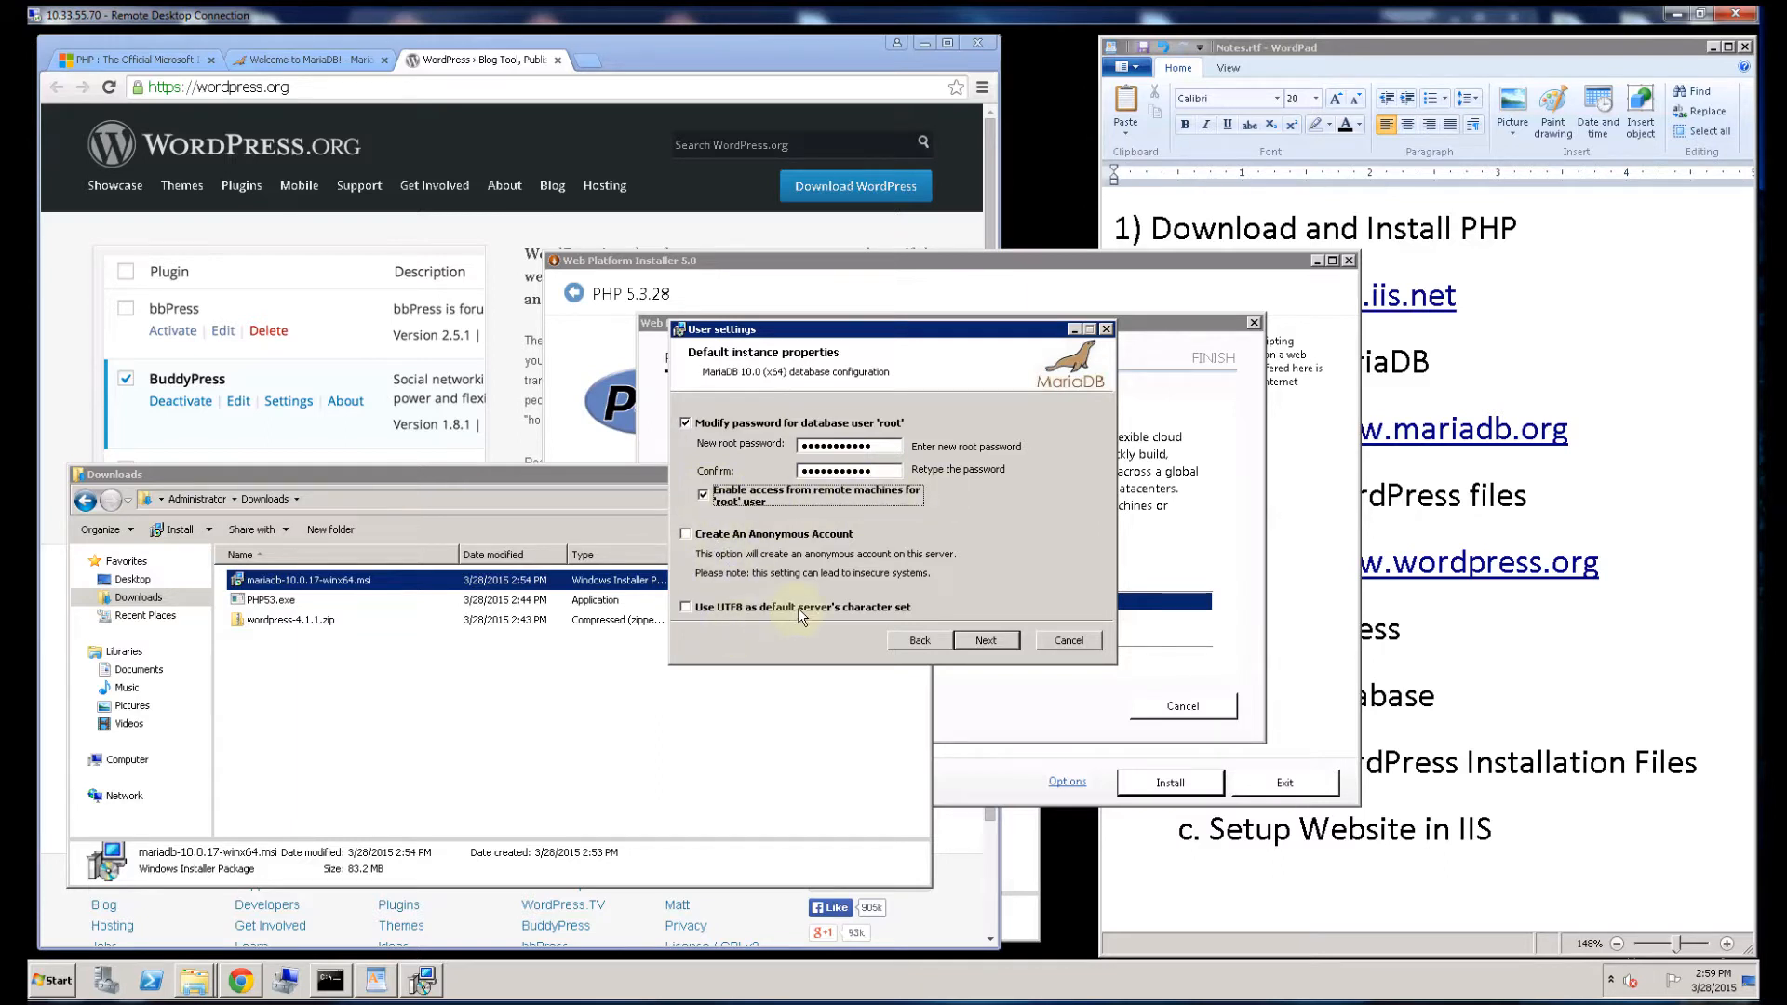
click(685, 606)
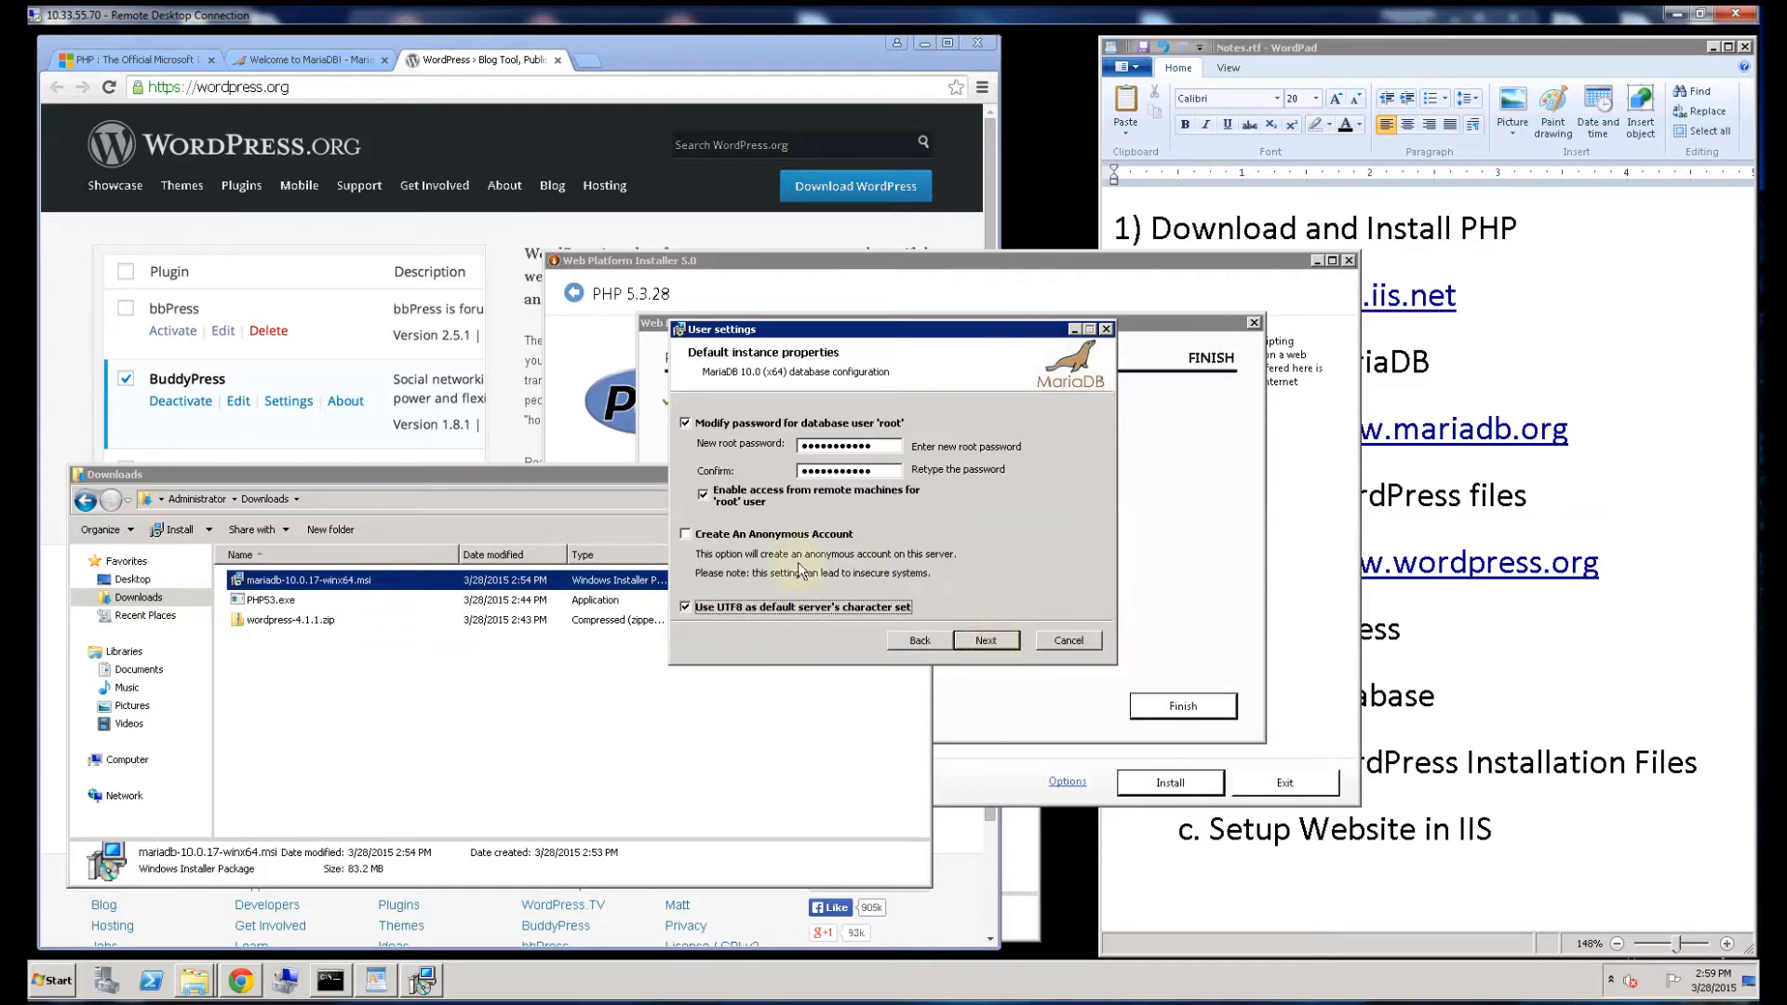
click(984, 639)
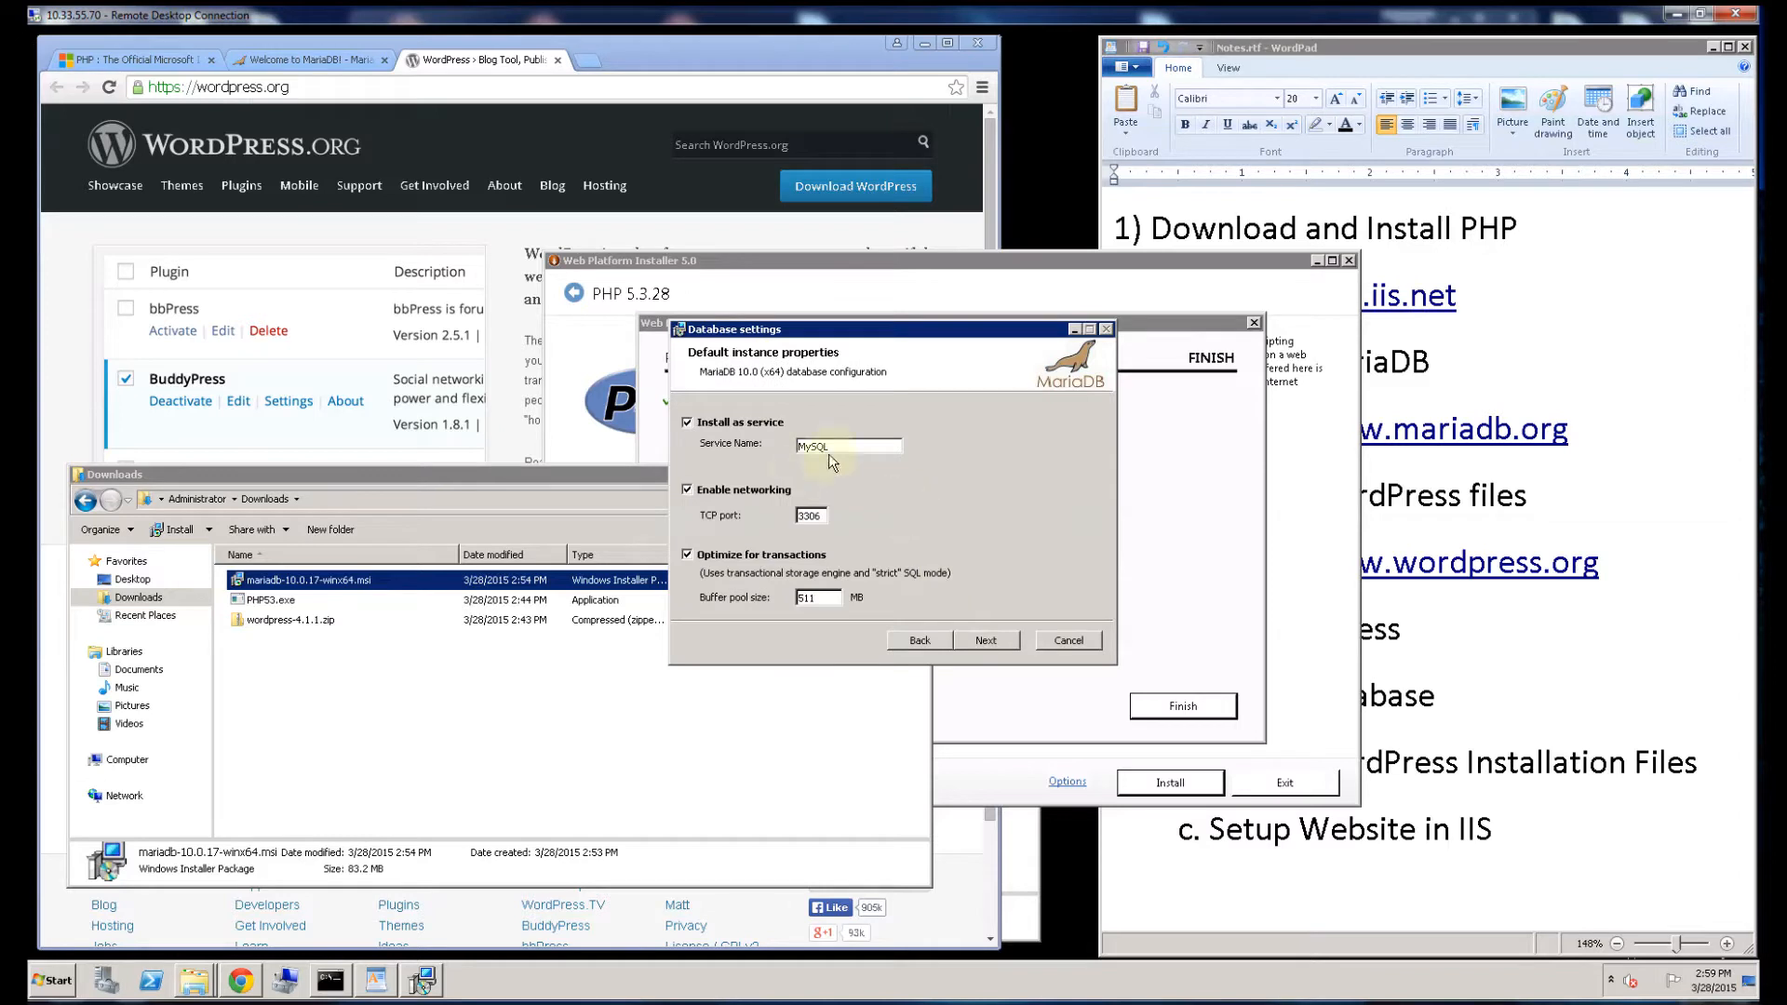
double_click(848, 445)
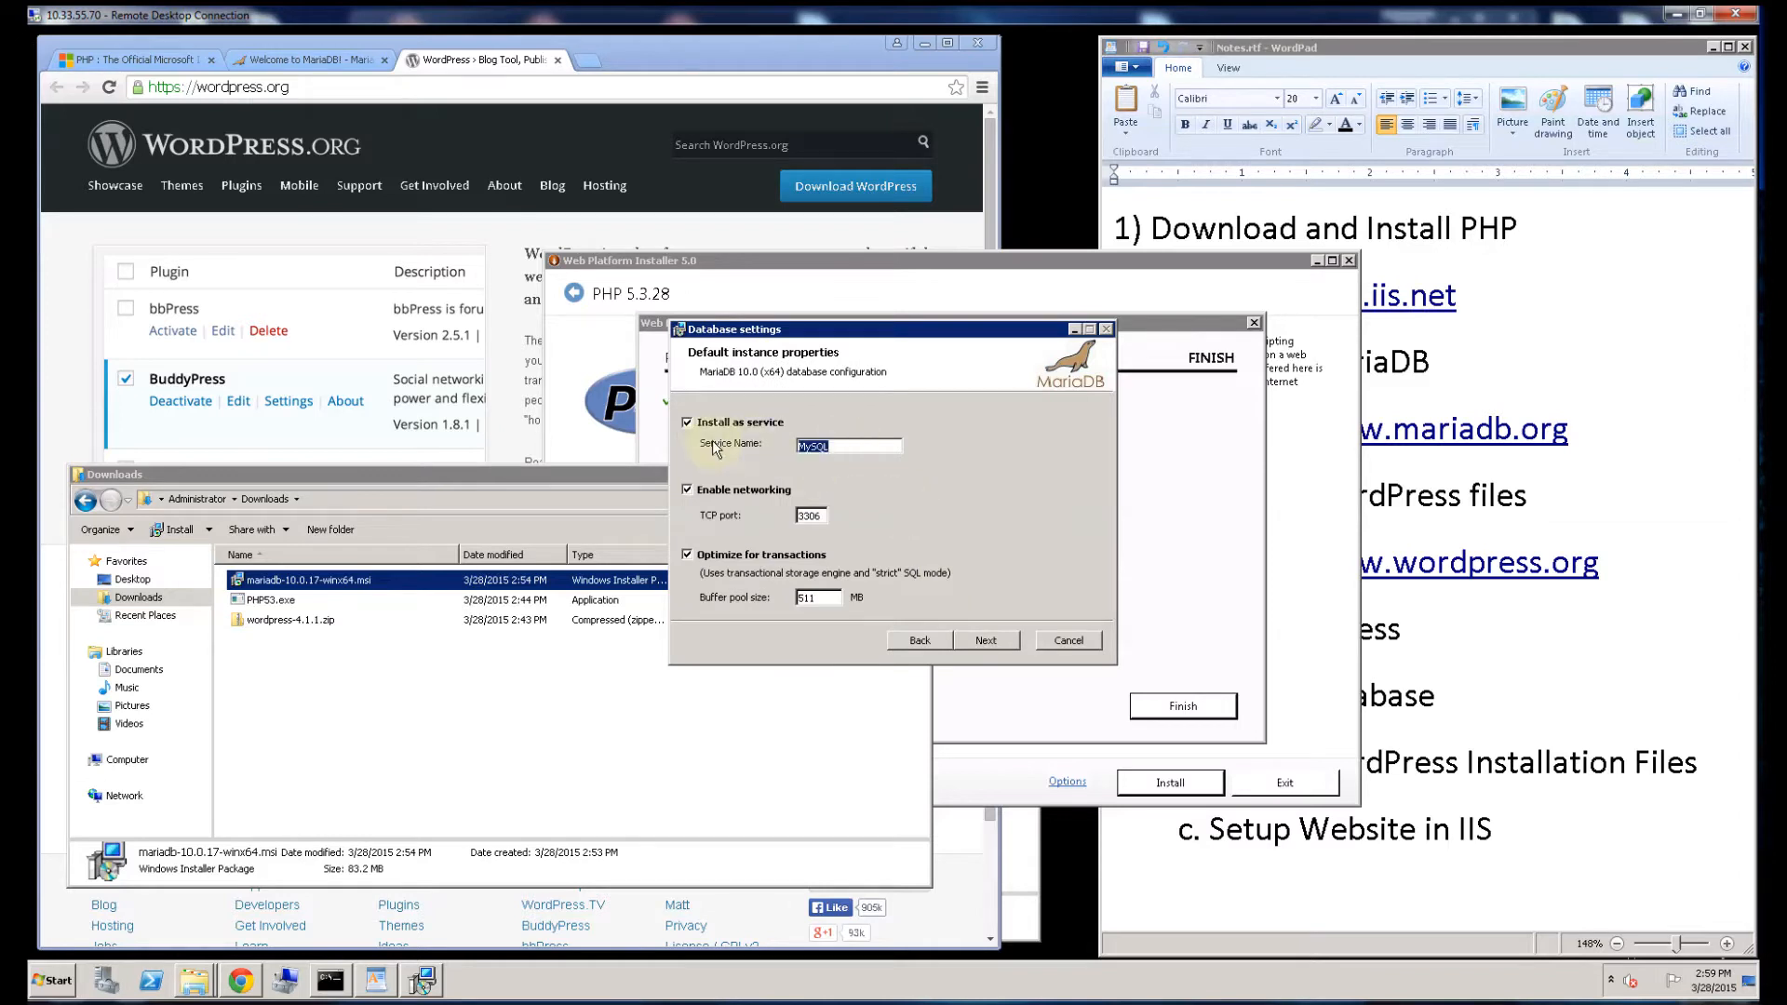
text(MariaDB)
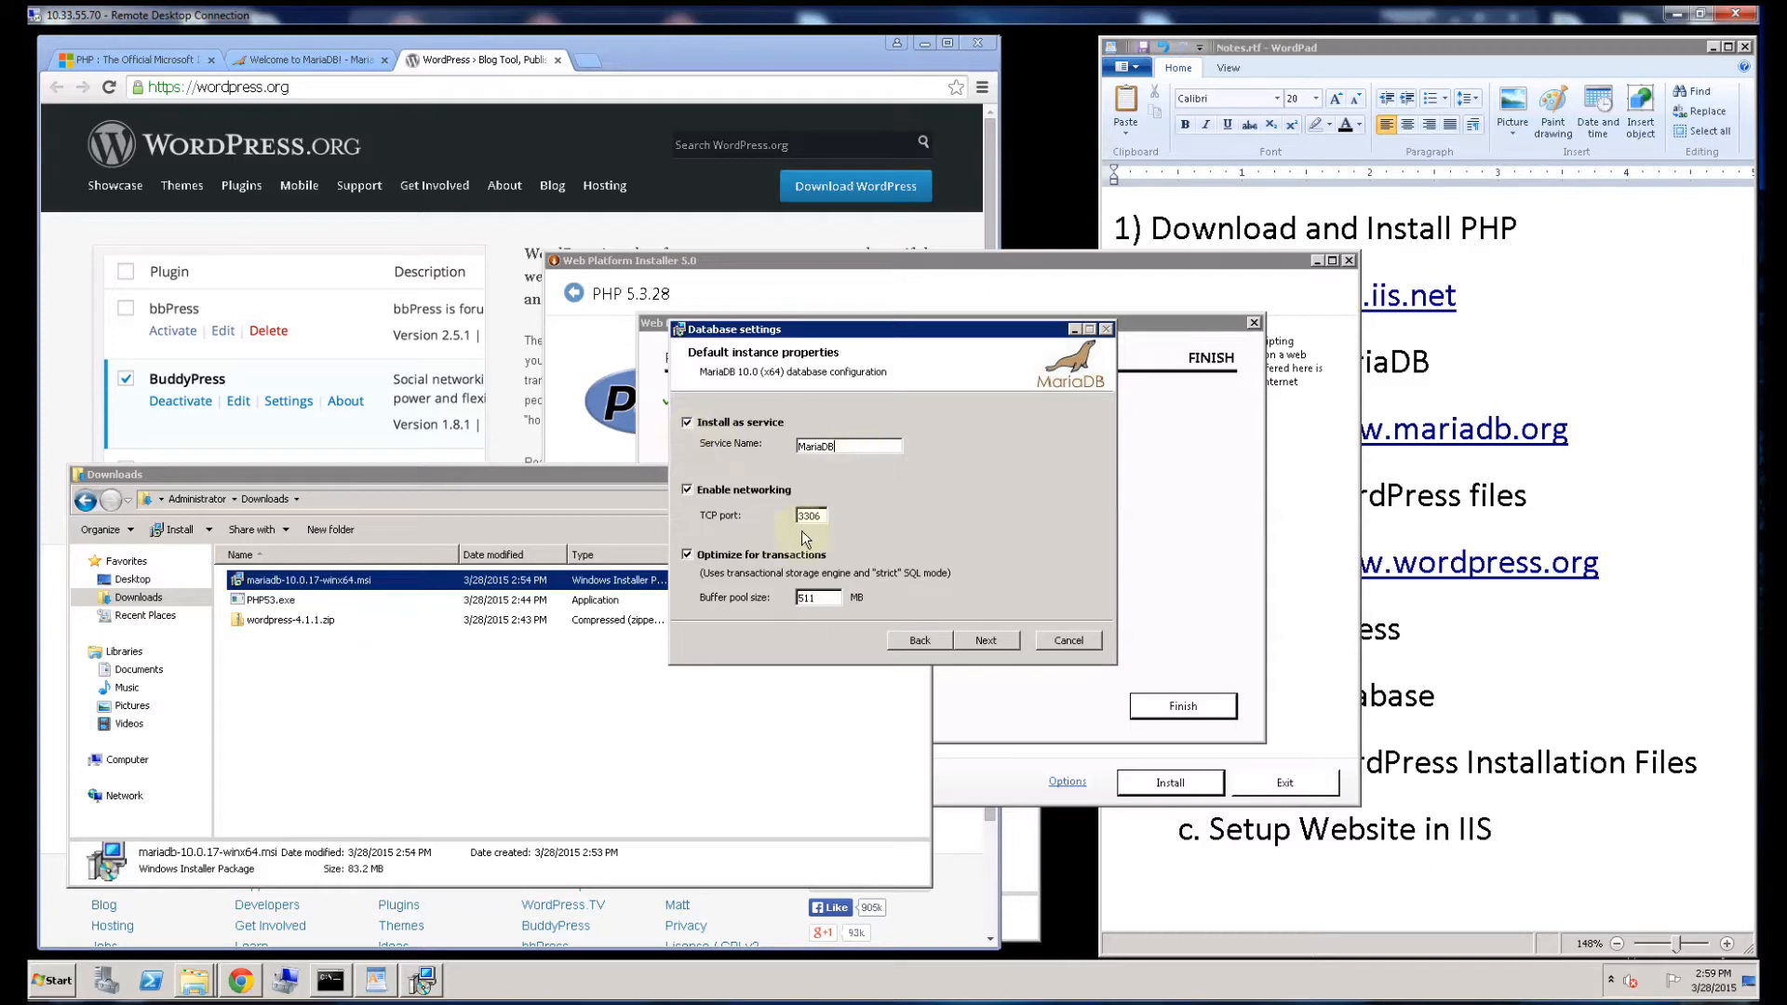
triple_click(809, 515)
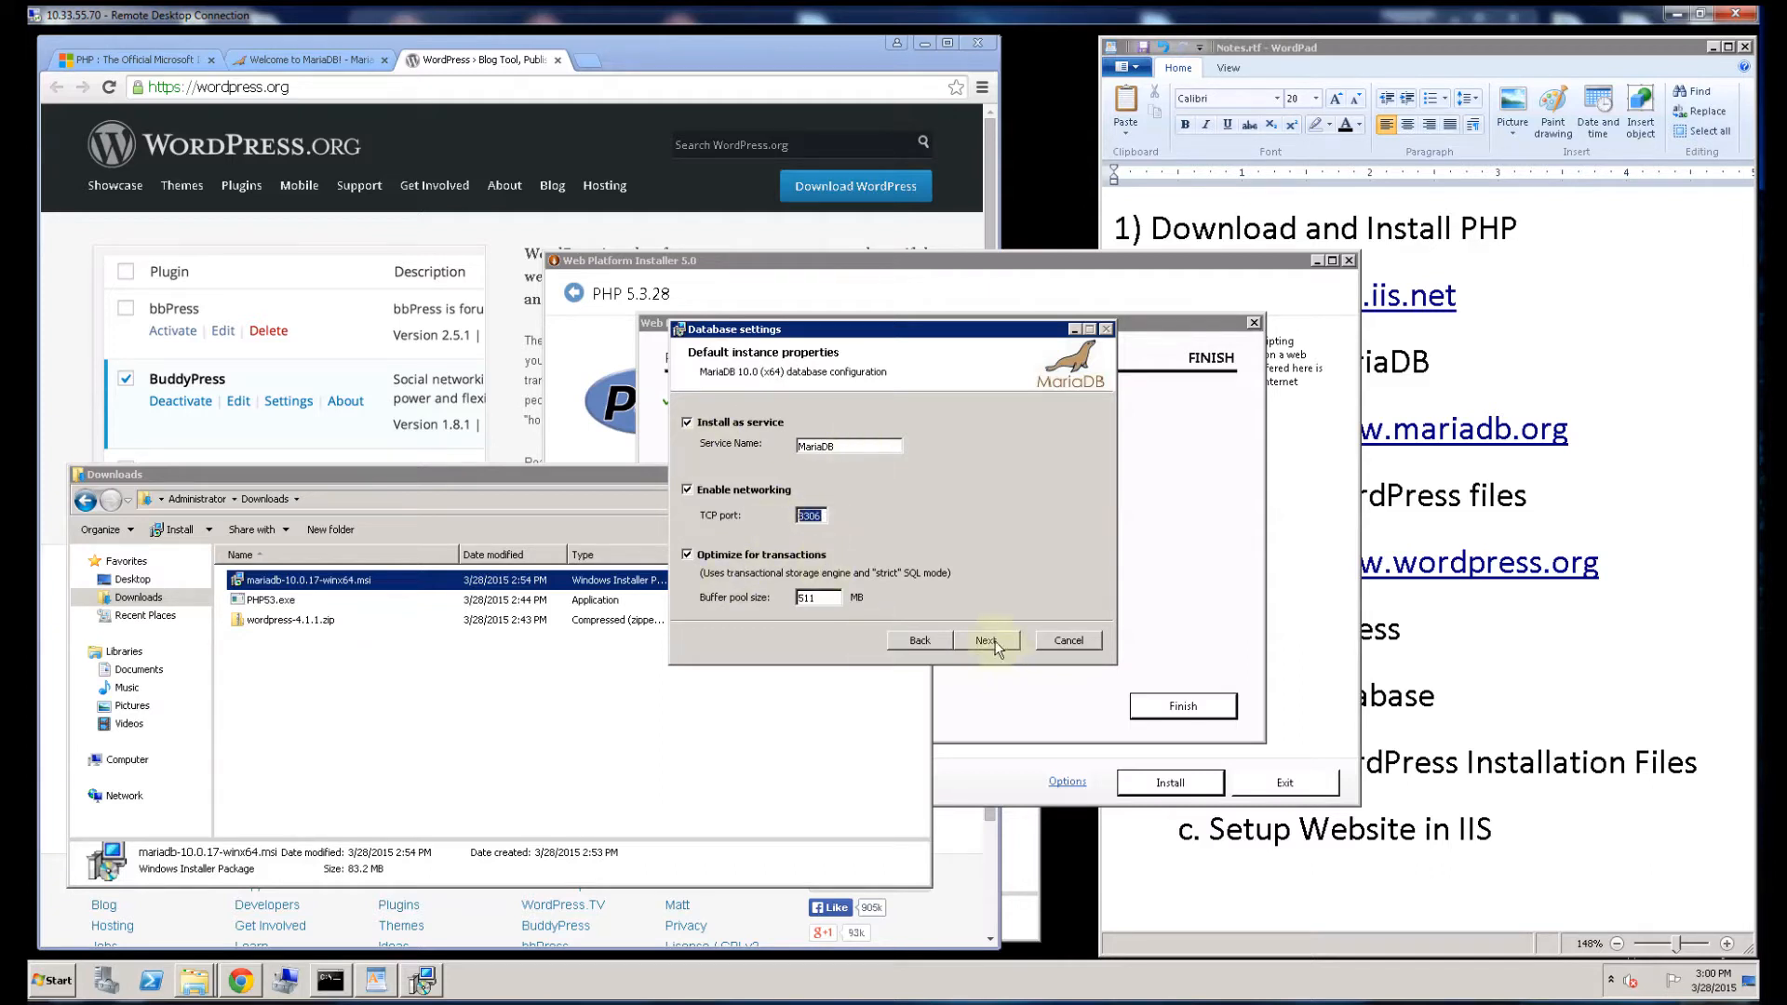
click(985, 639)
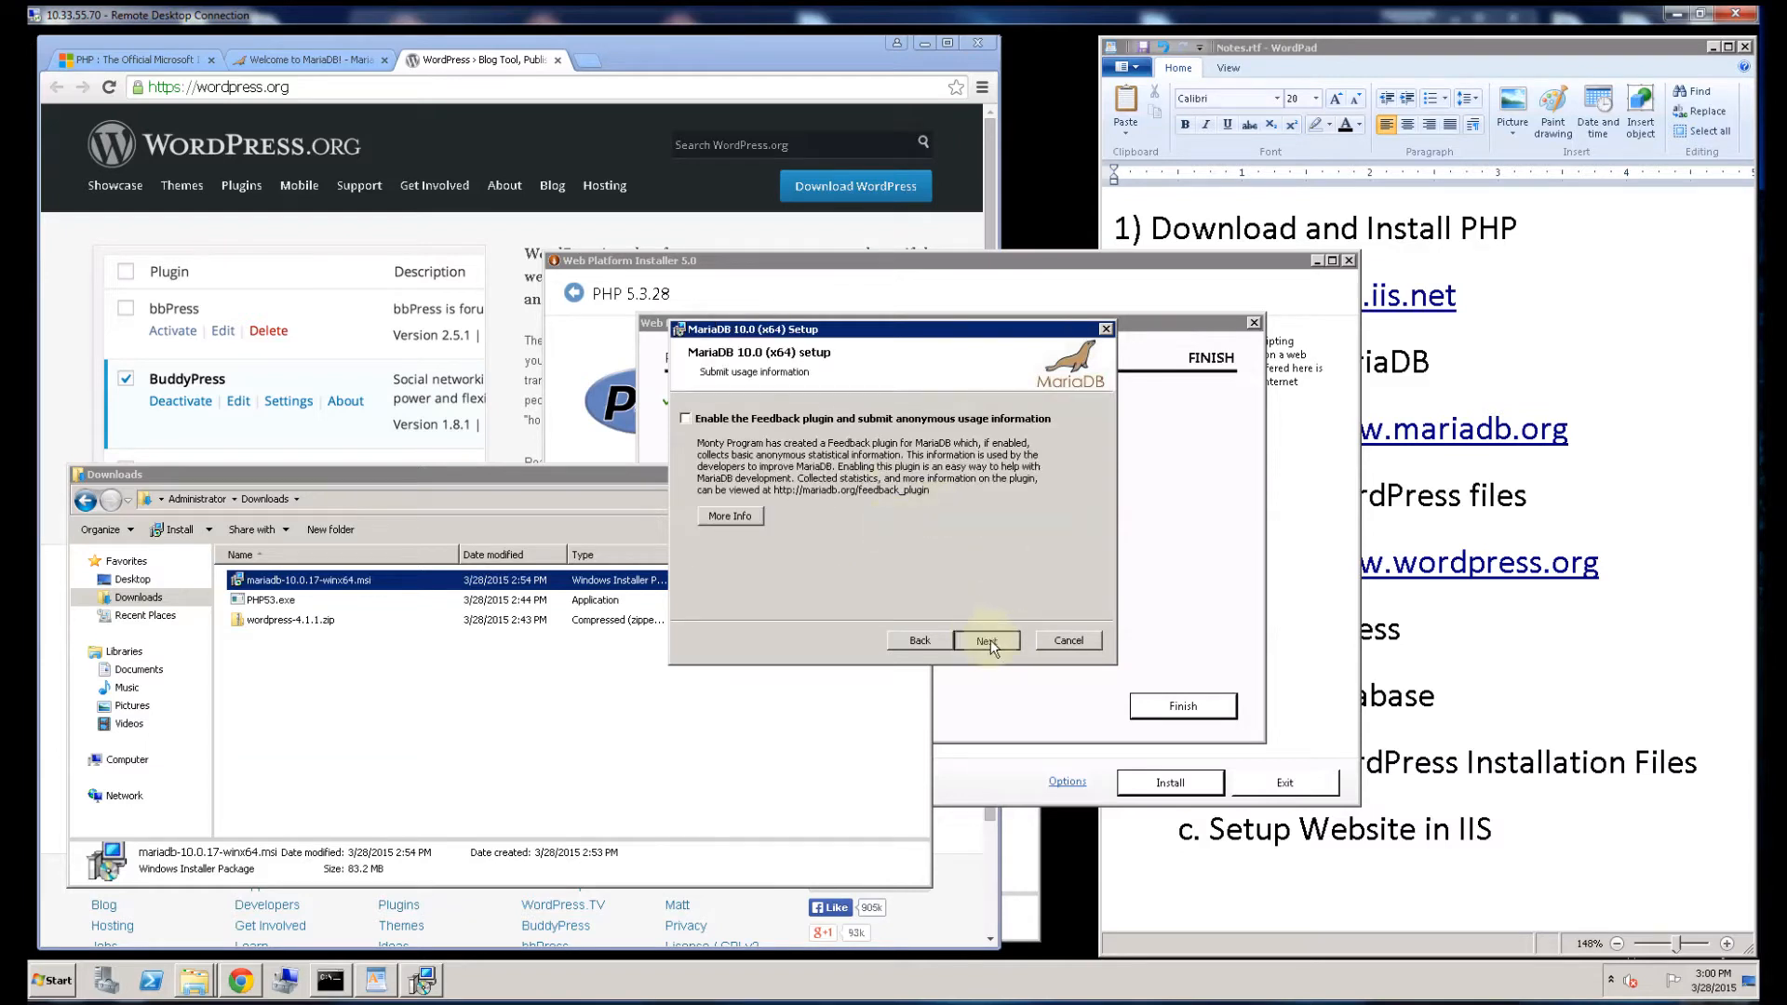
click(984, 639)
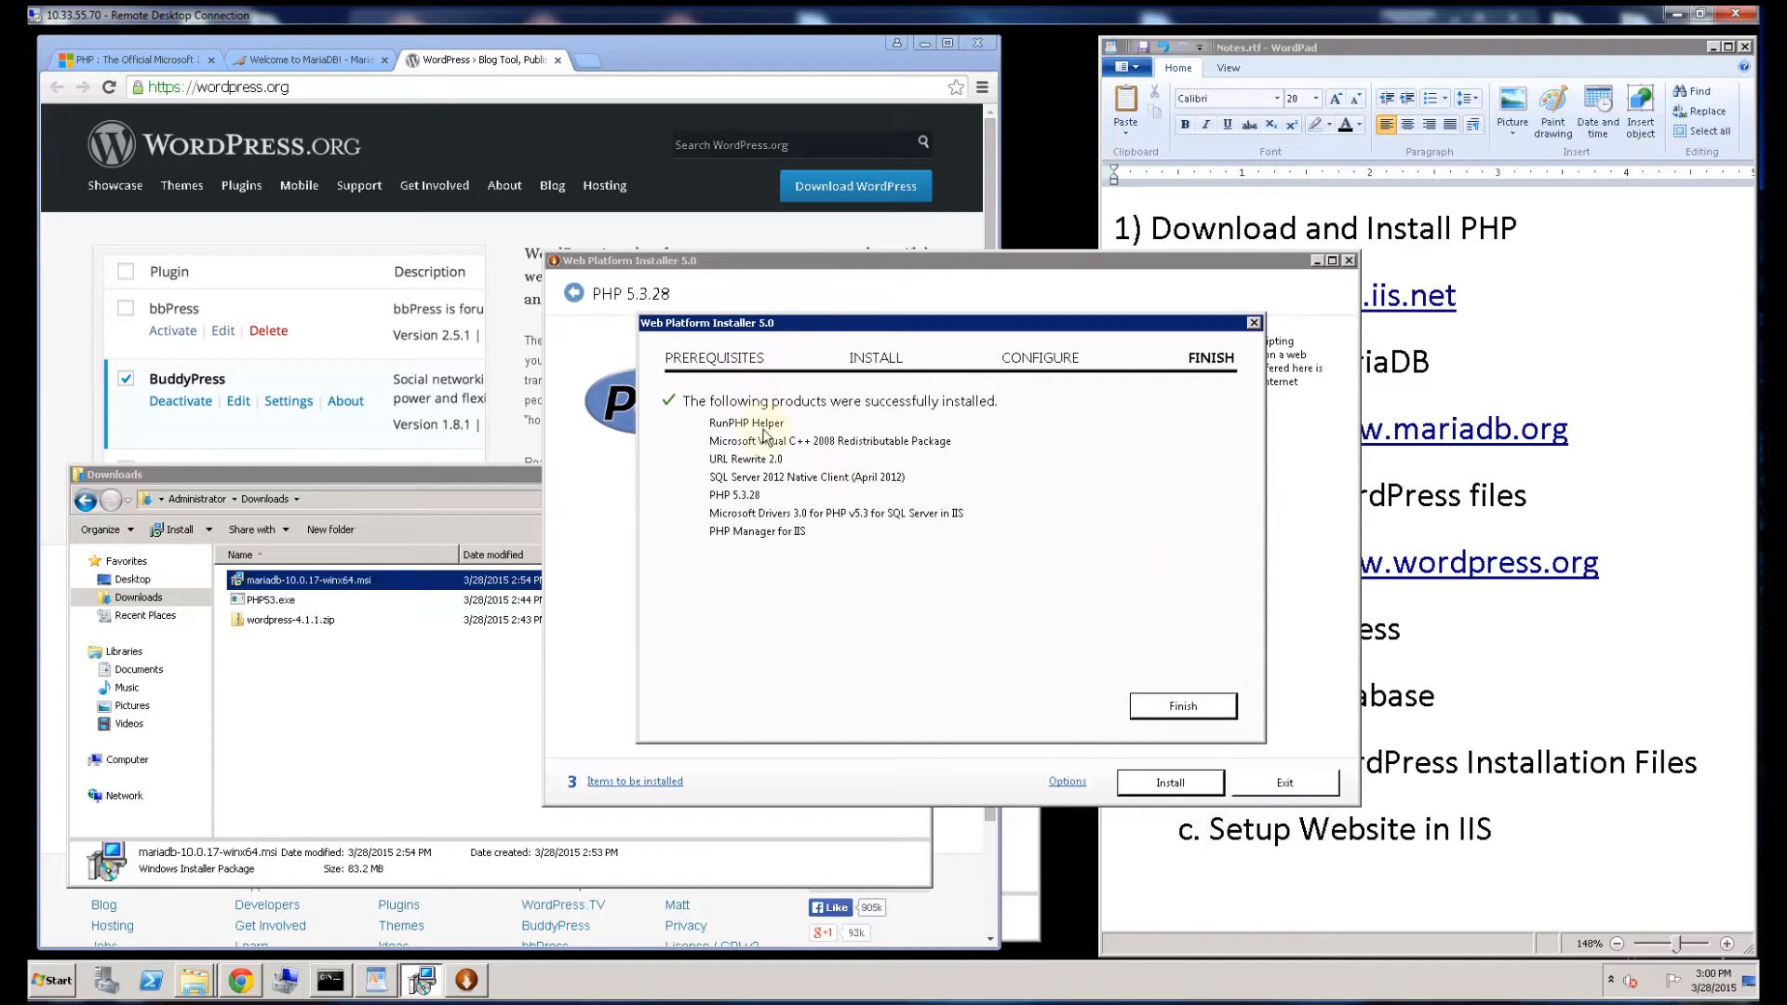
click(1182, 705)
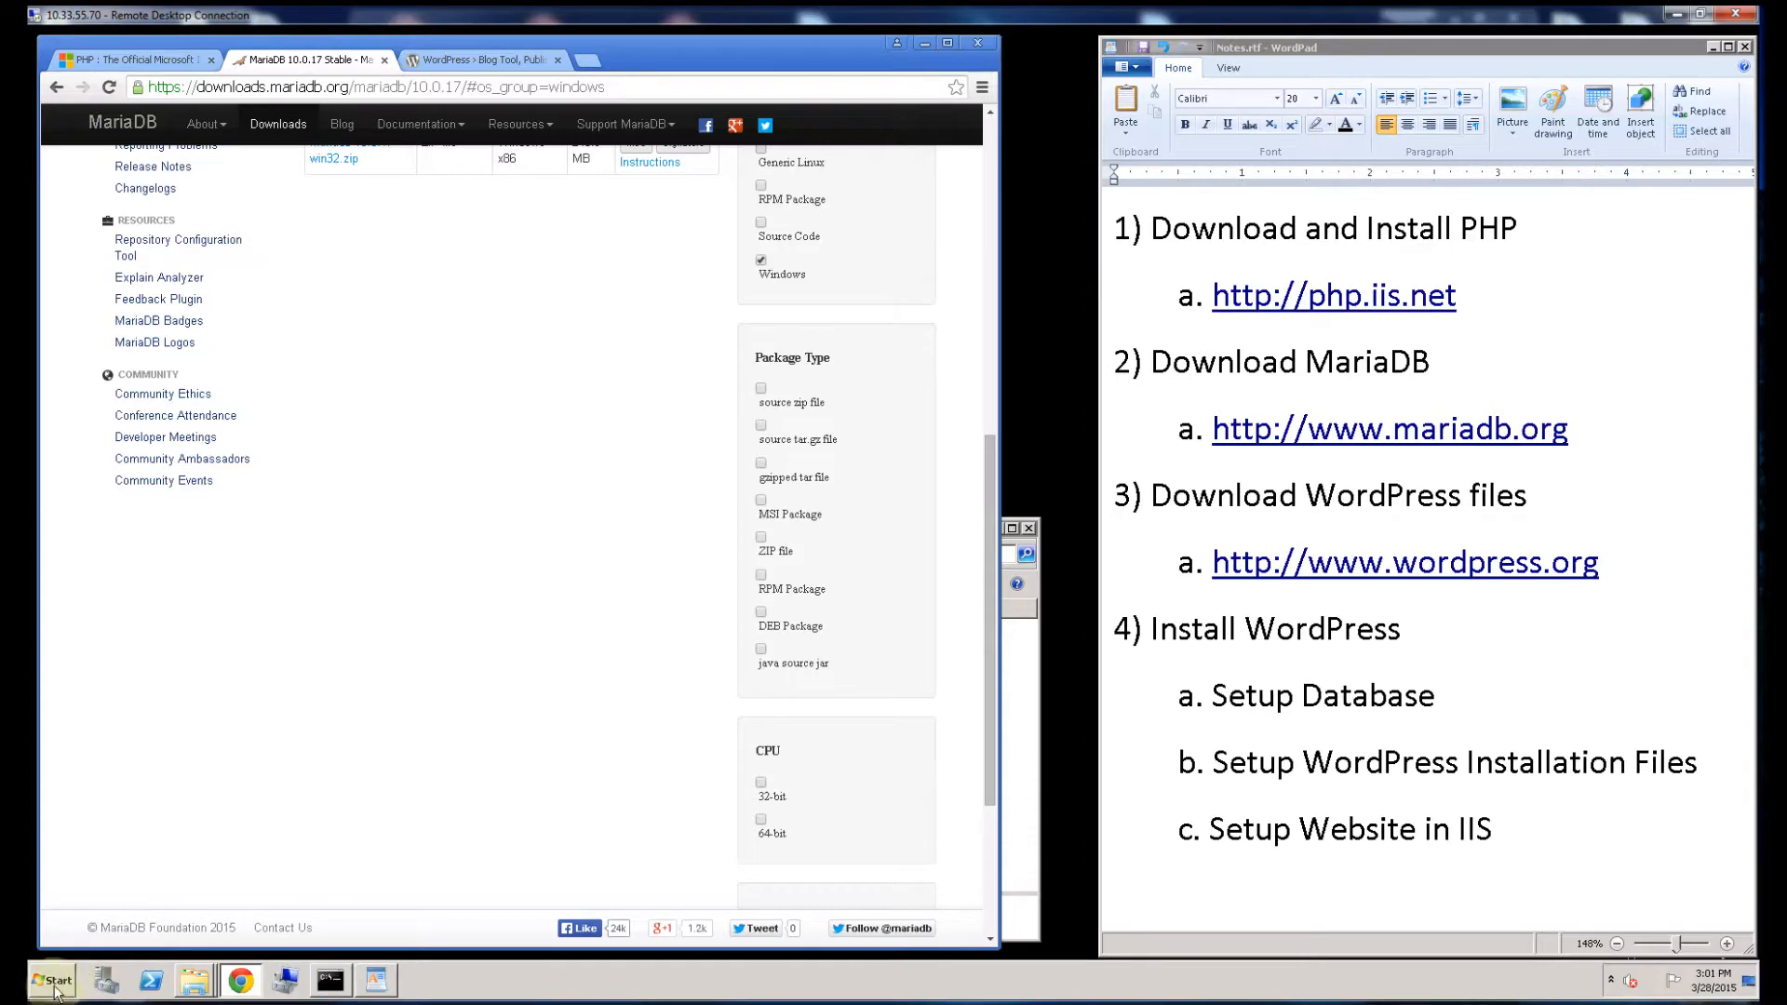
click(50, 981)
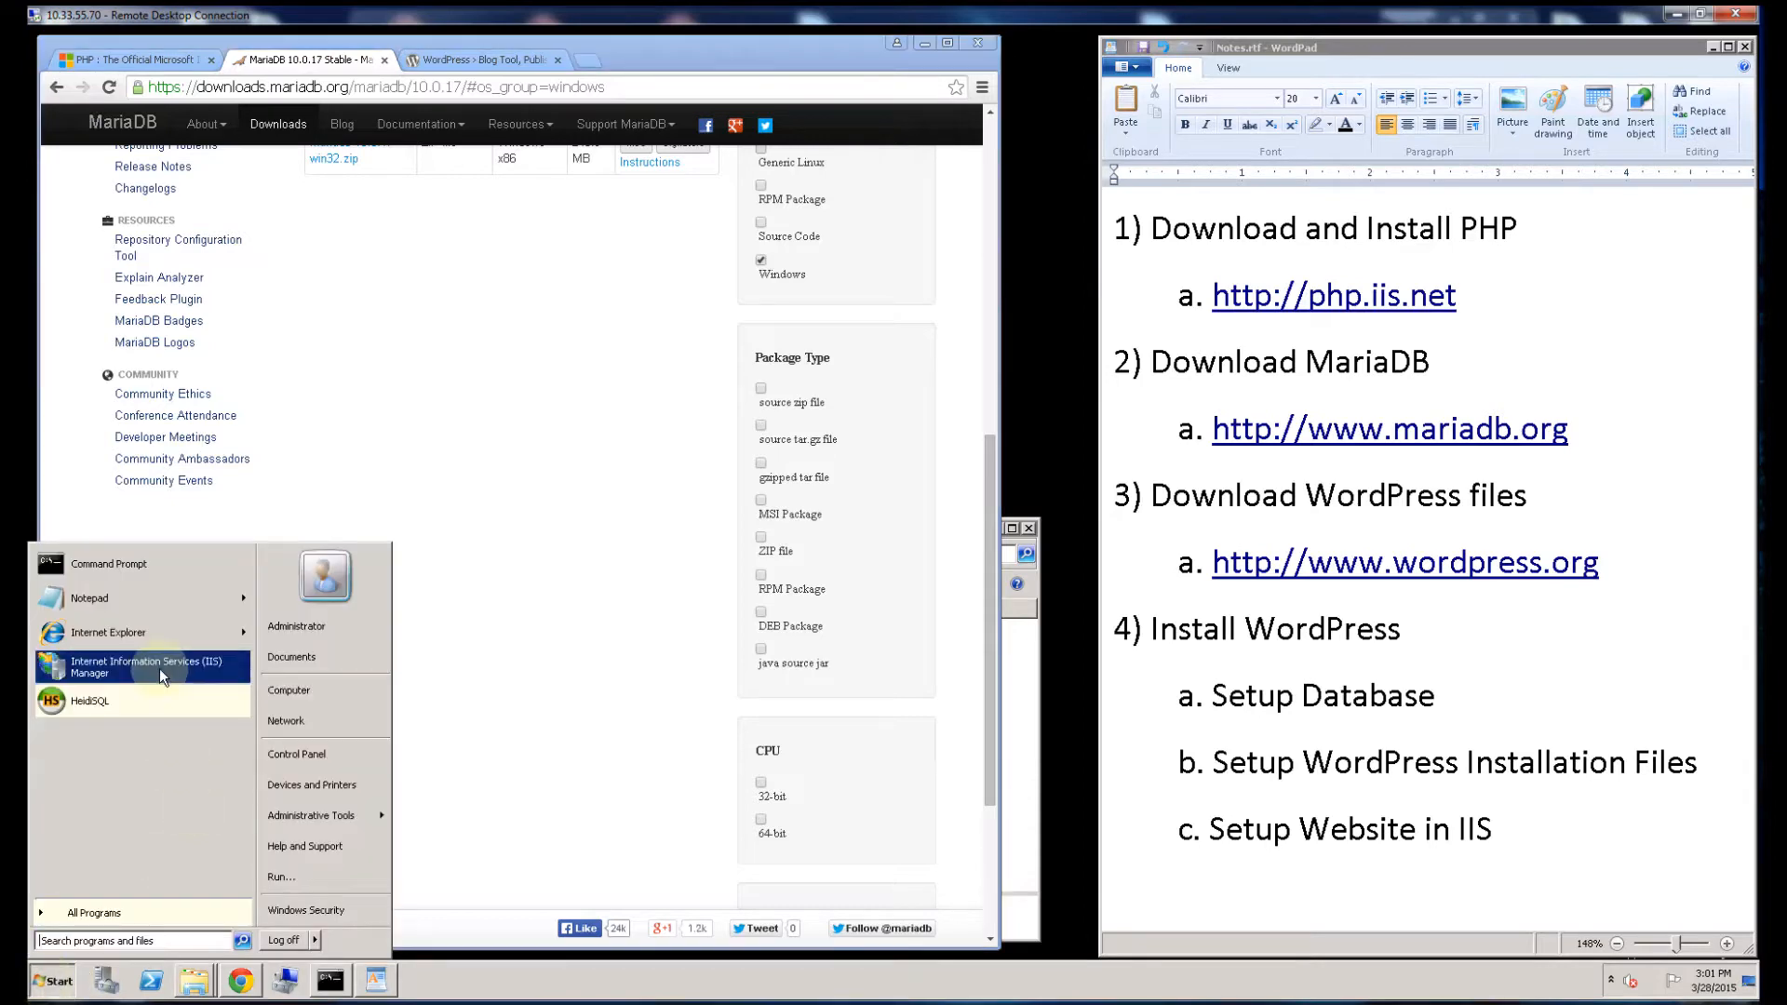
click(132, 667)
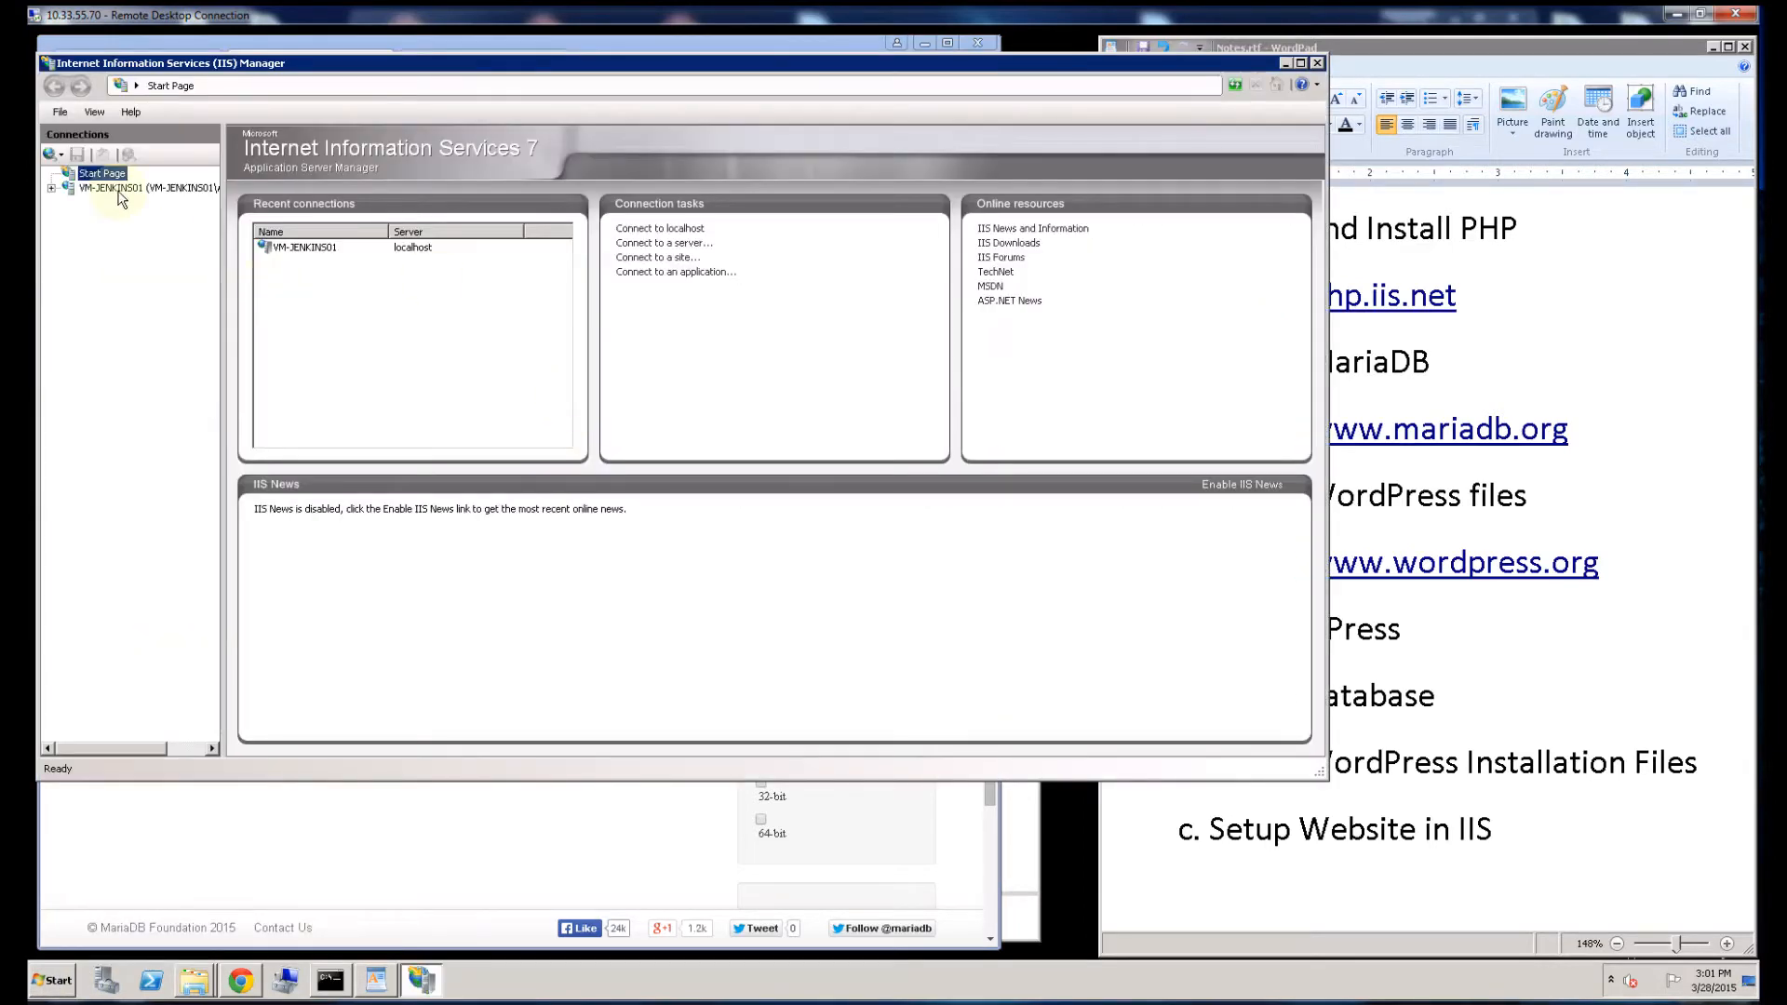
click(137, 187)
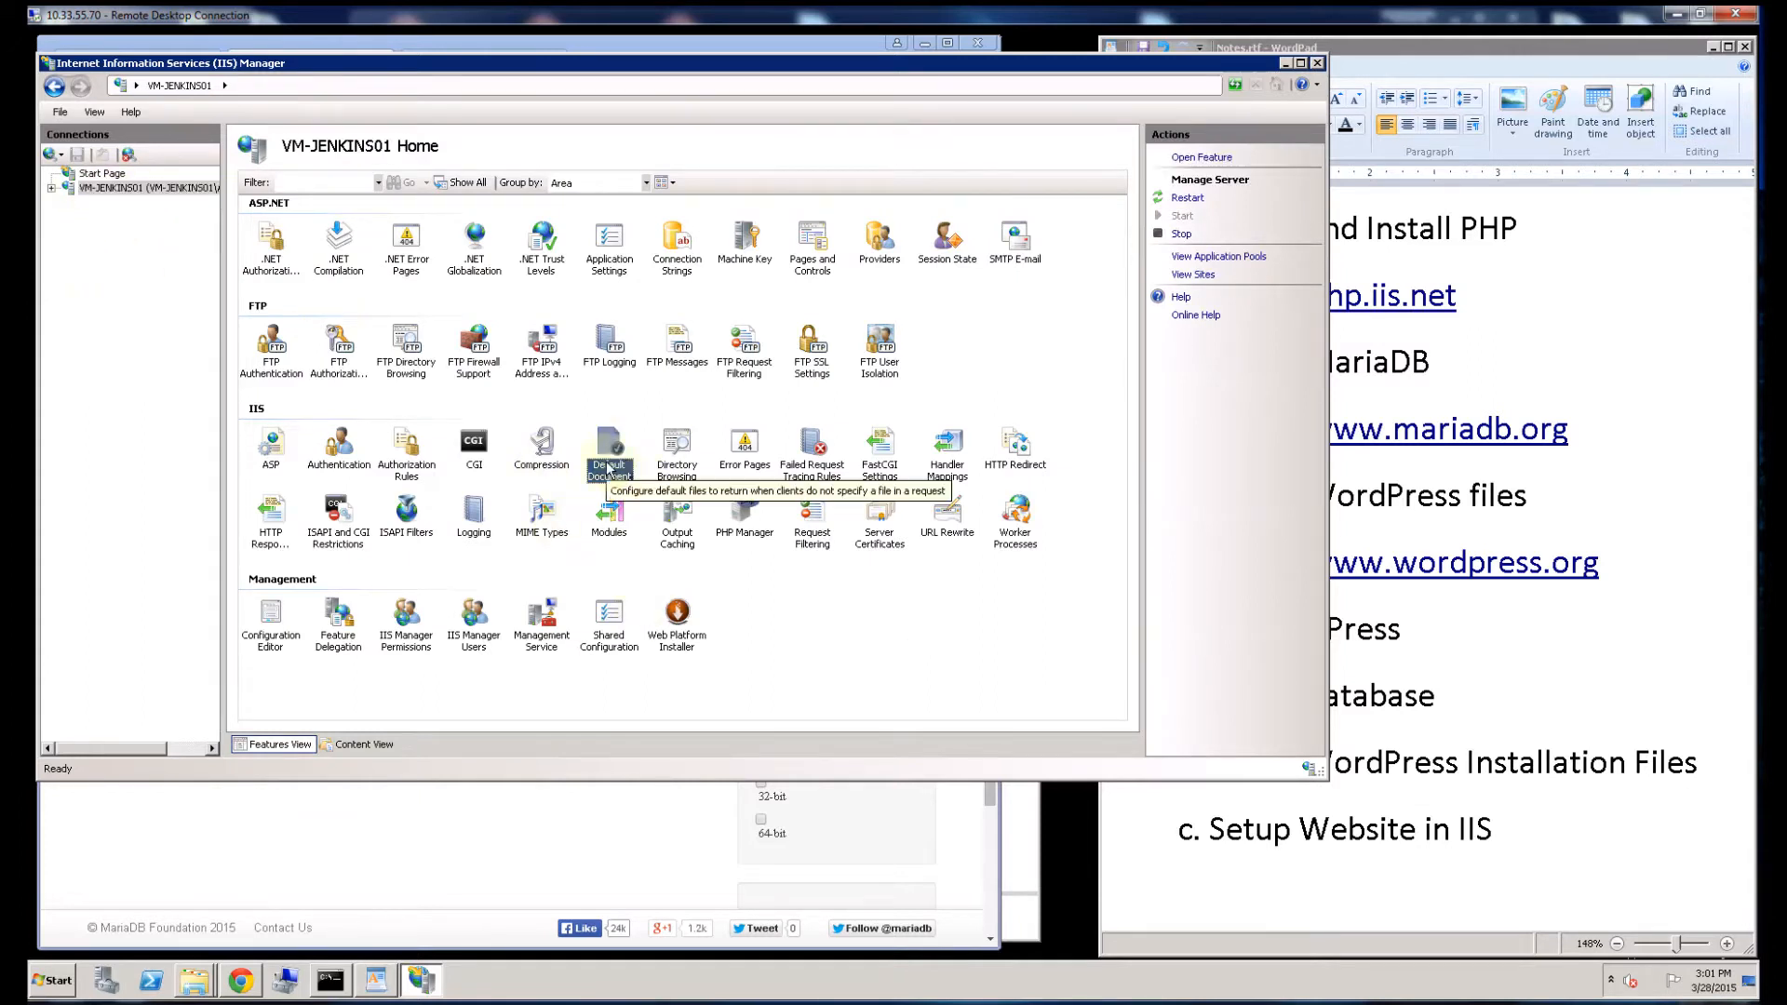
double_click(609, 445)
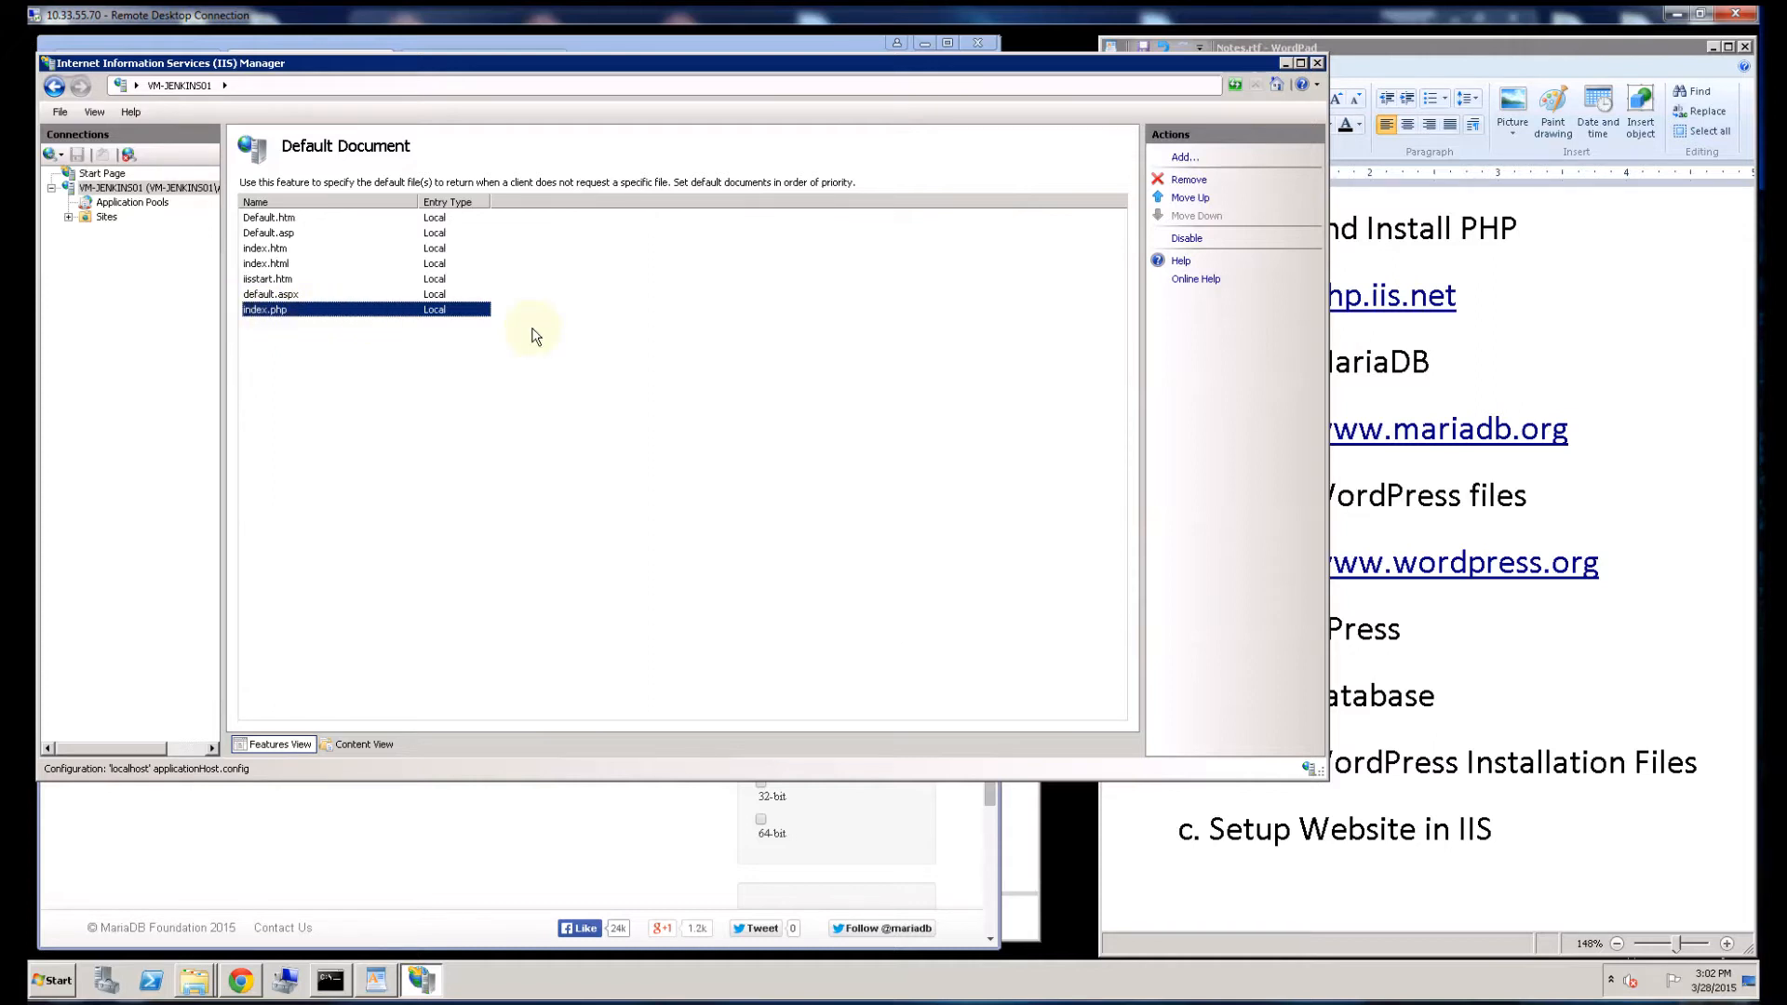
mouse_move(918, 402)
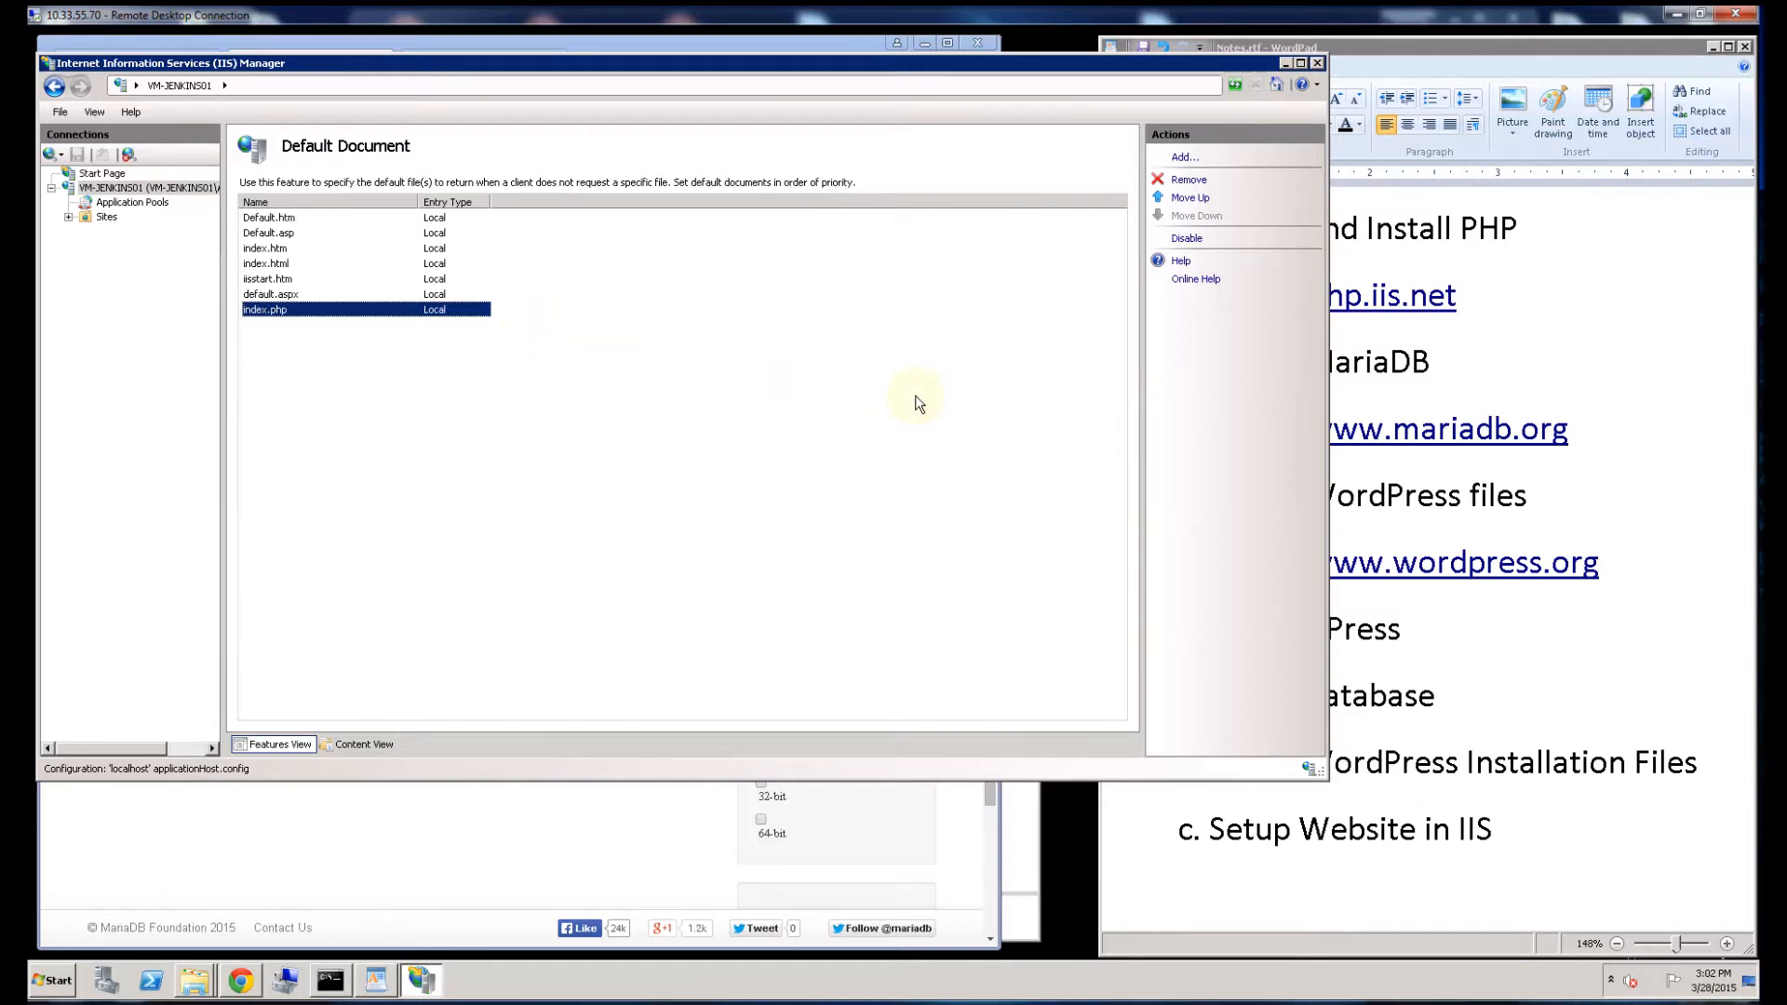
mouse_move(418, 410)
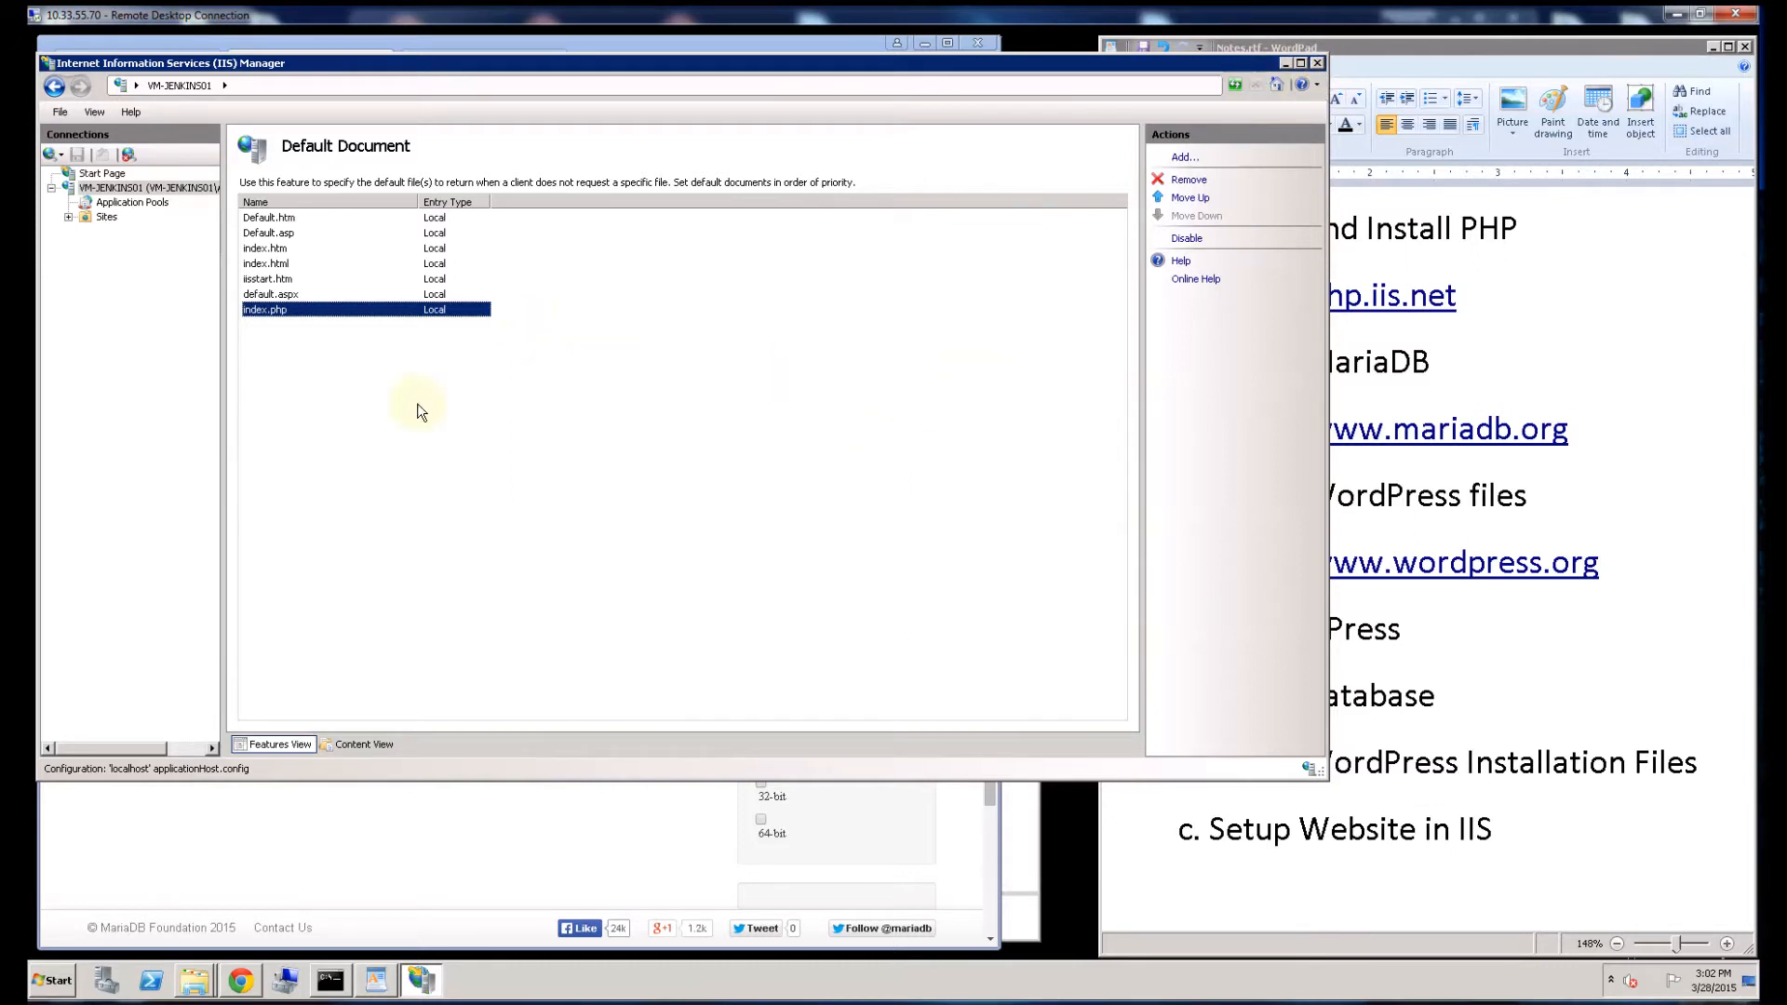
click(71, 217)
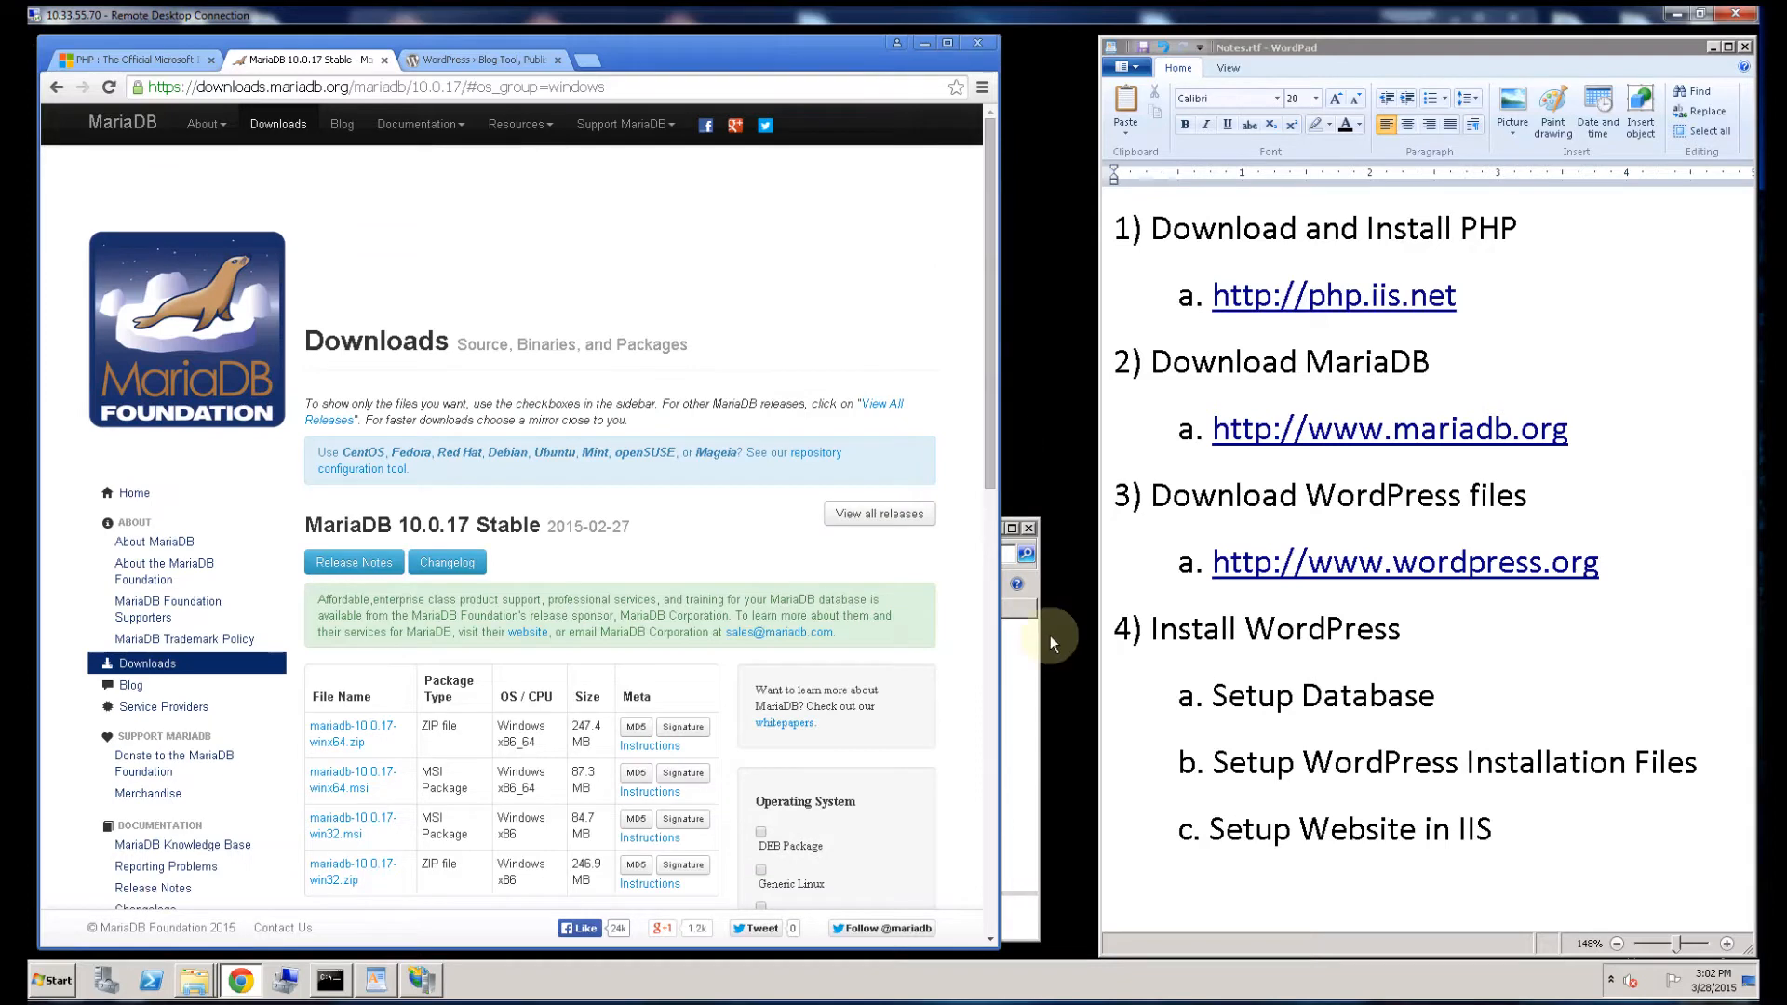
mouse_move(1140, 710)
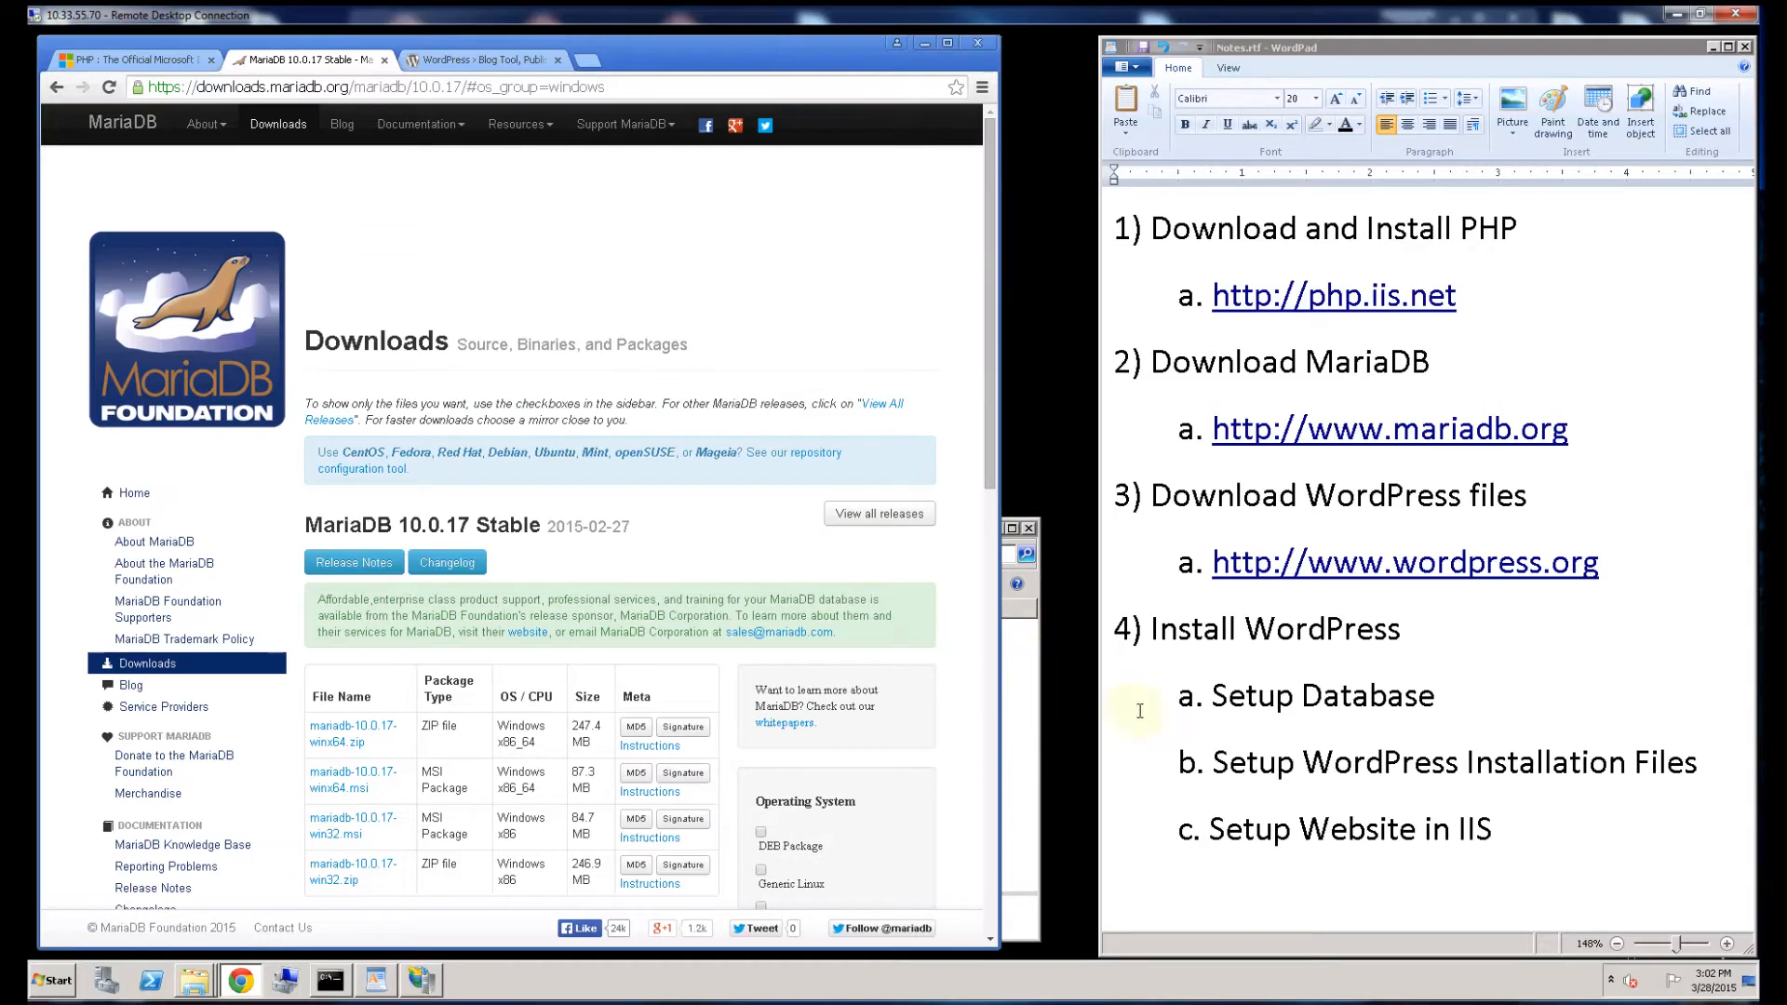
mouse_move(1026, 762)
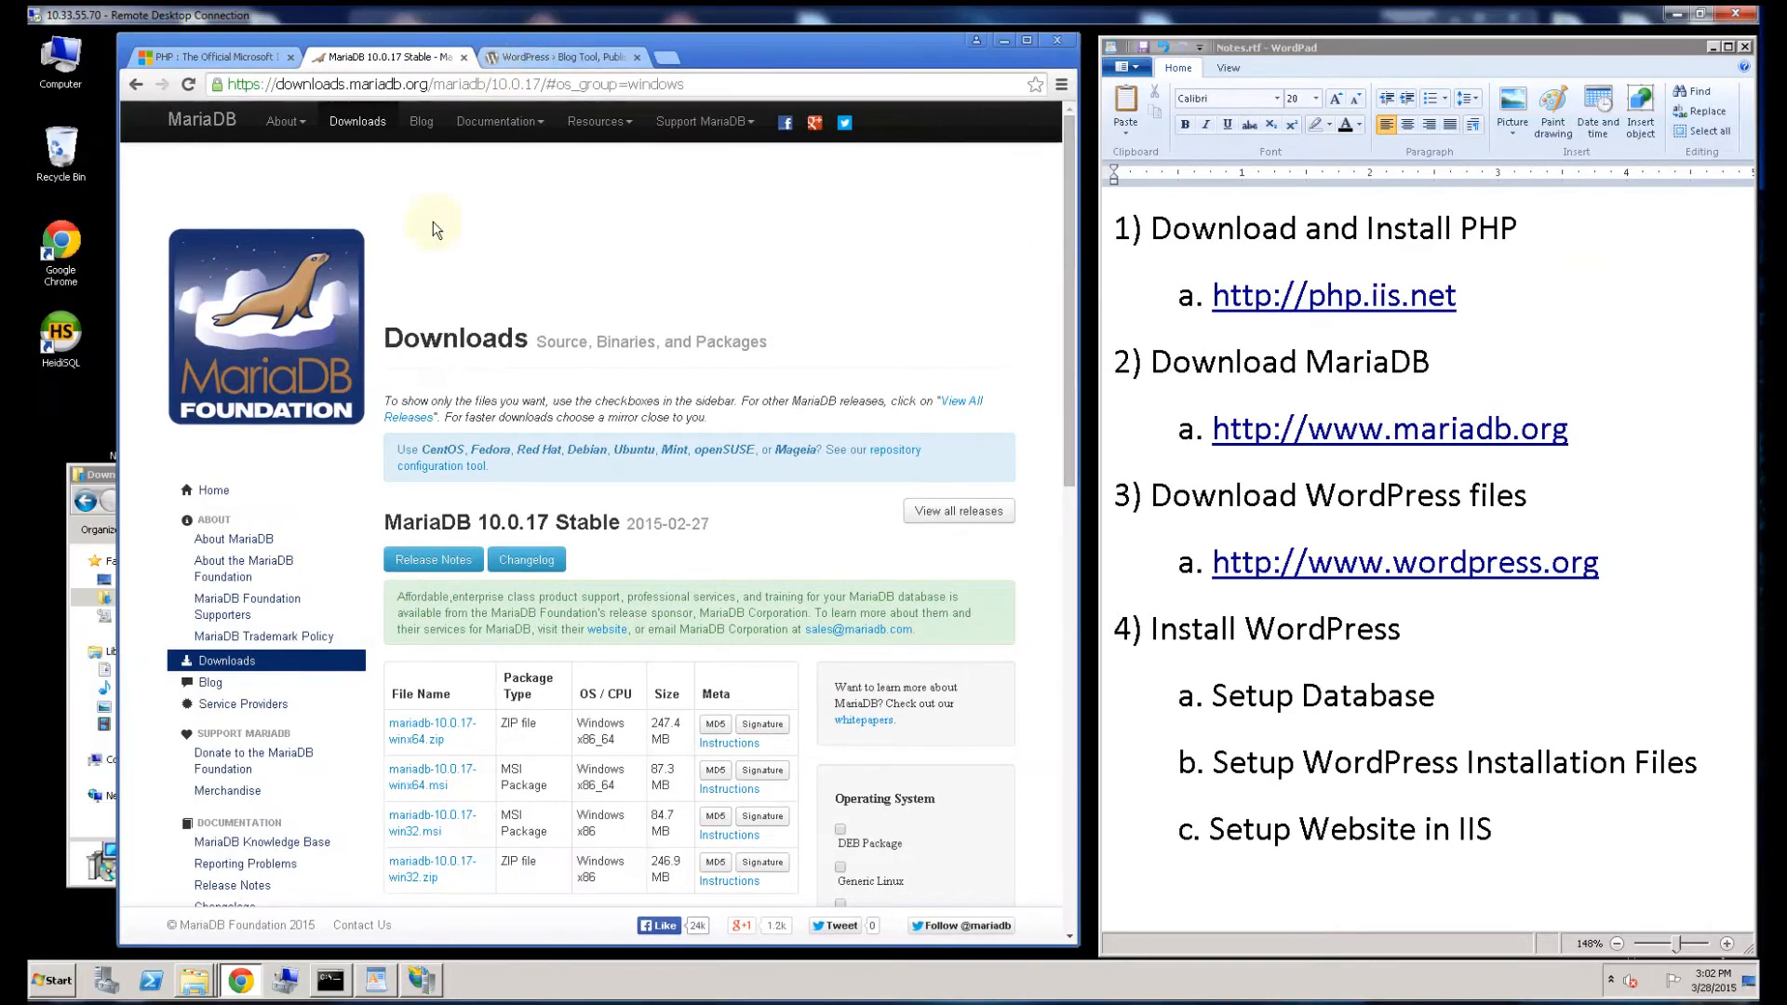
mouse_move(60, 350)
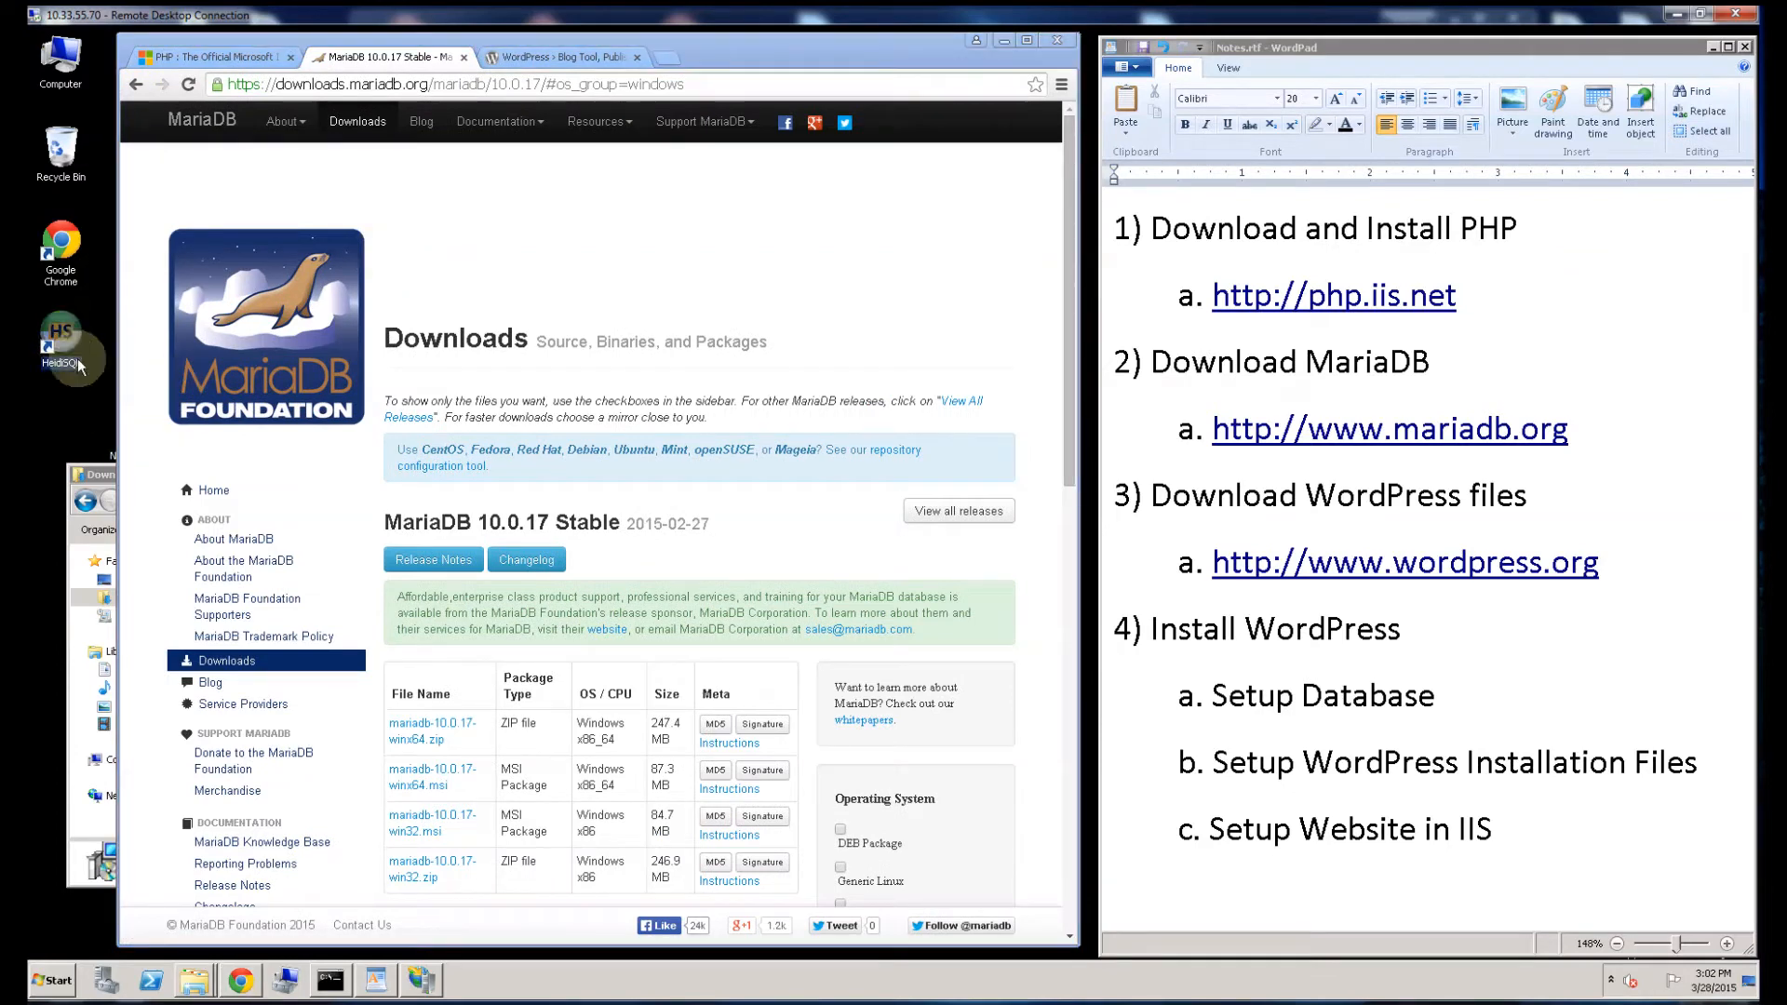
mouse_move(61, 362)
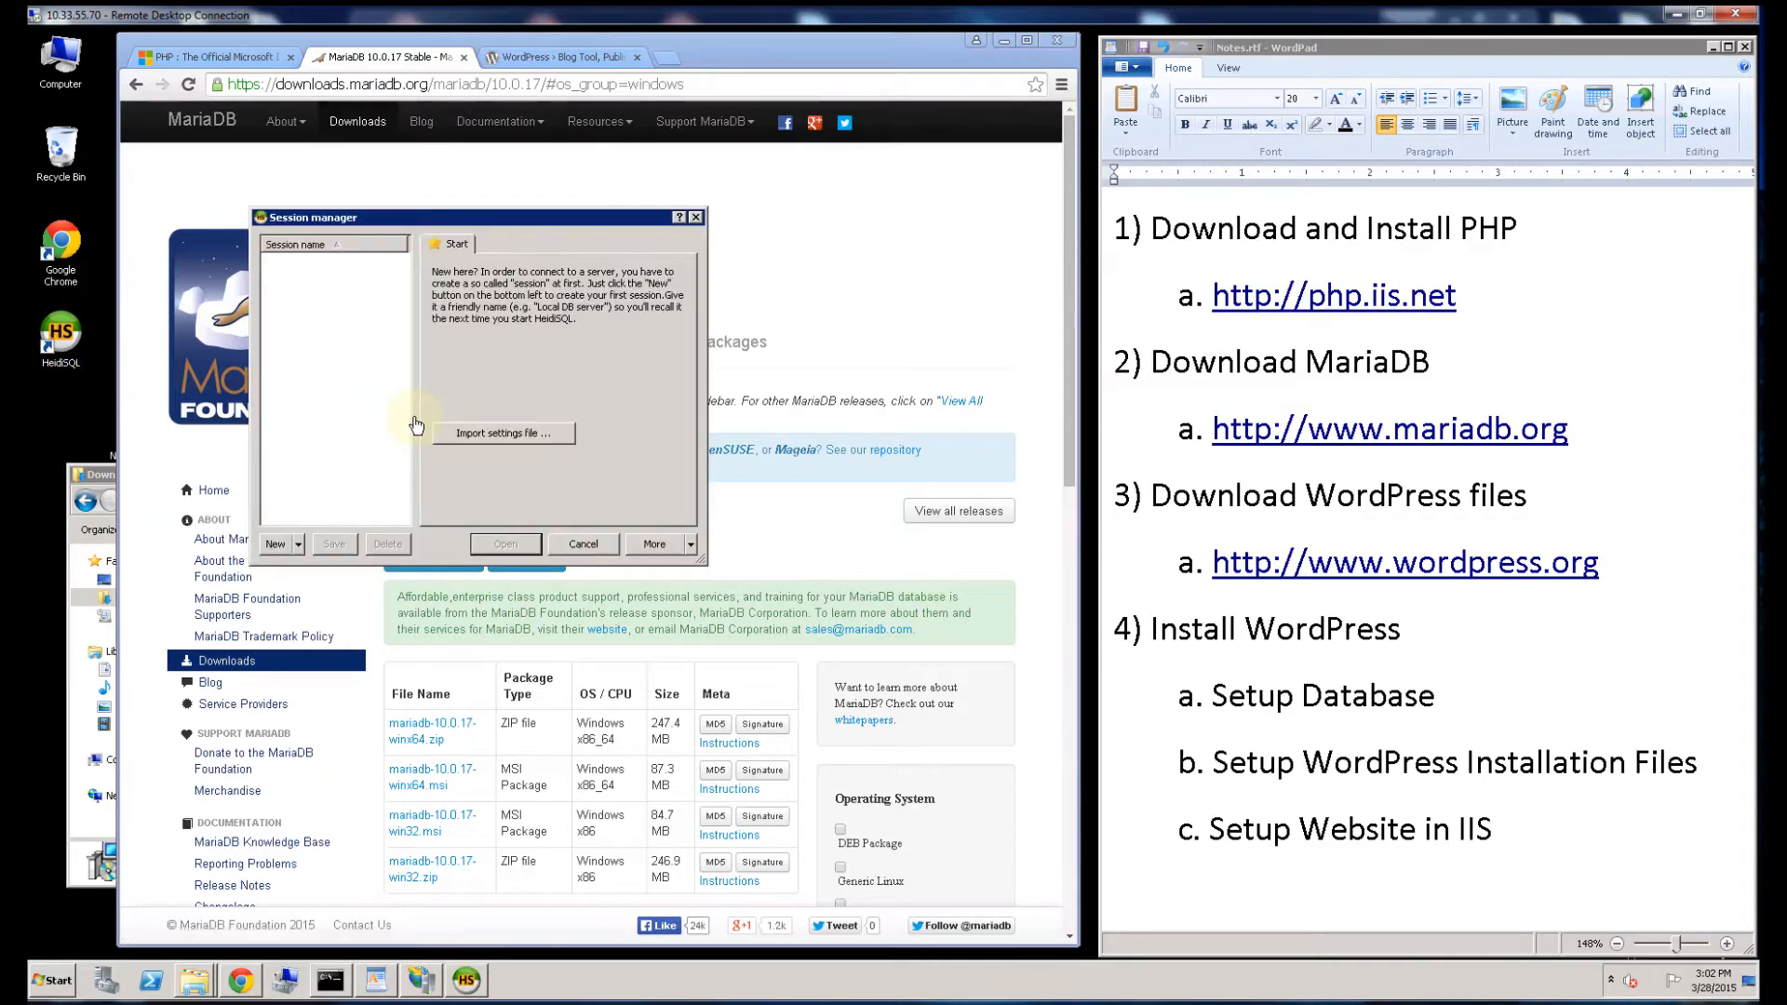
mouse_move(507, 329)
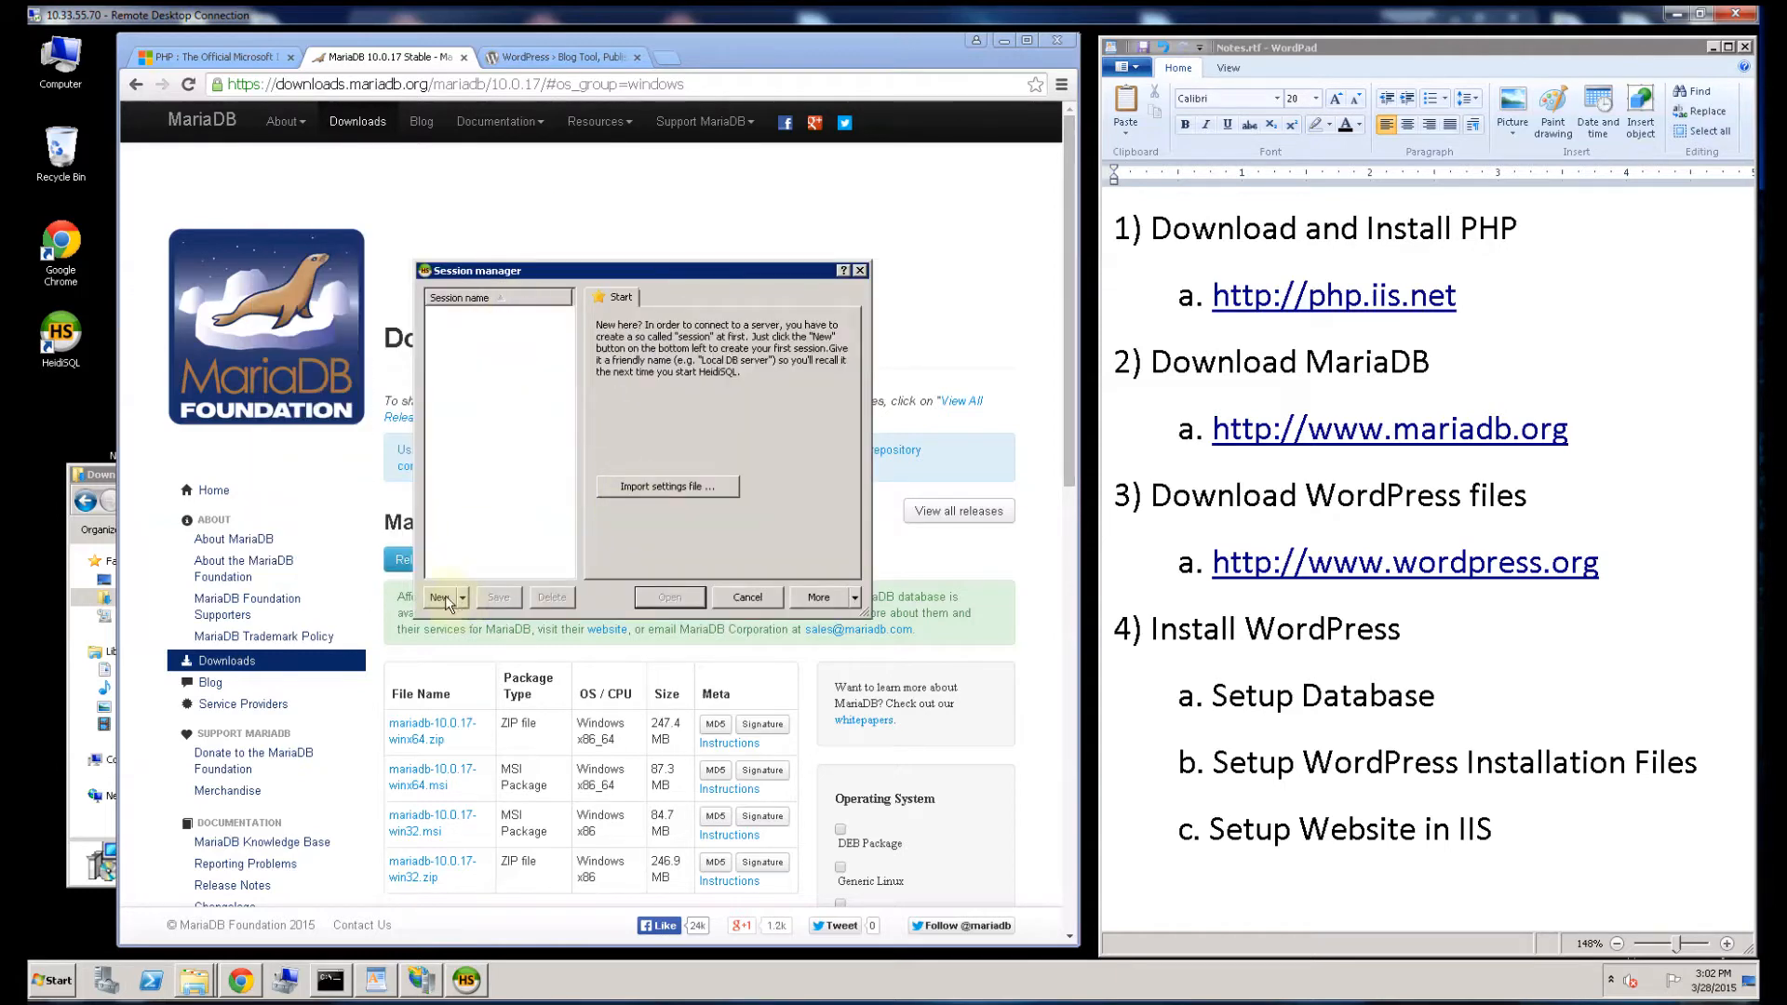
Create a new HeidiSQL session with the root password and connect to 127.0.0.1
click(441, 597)
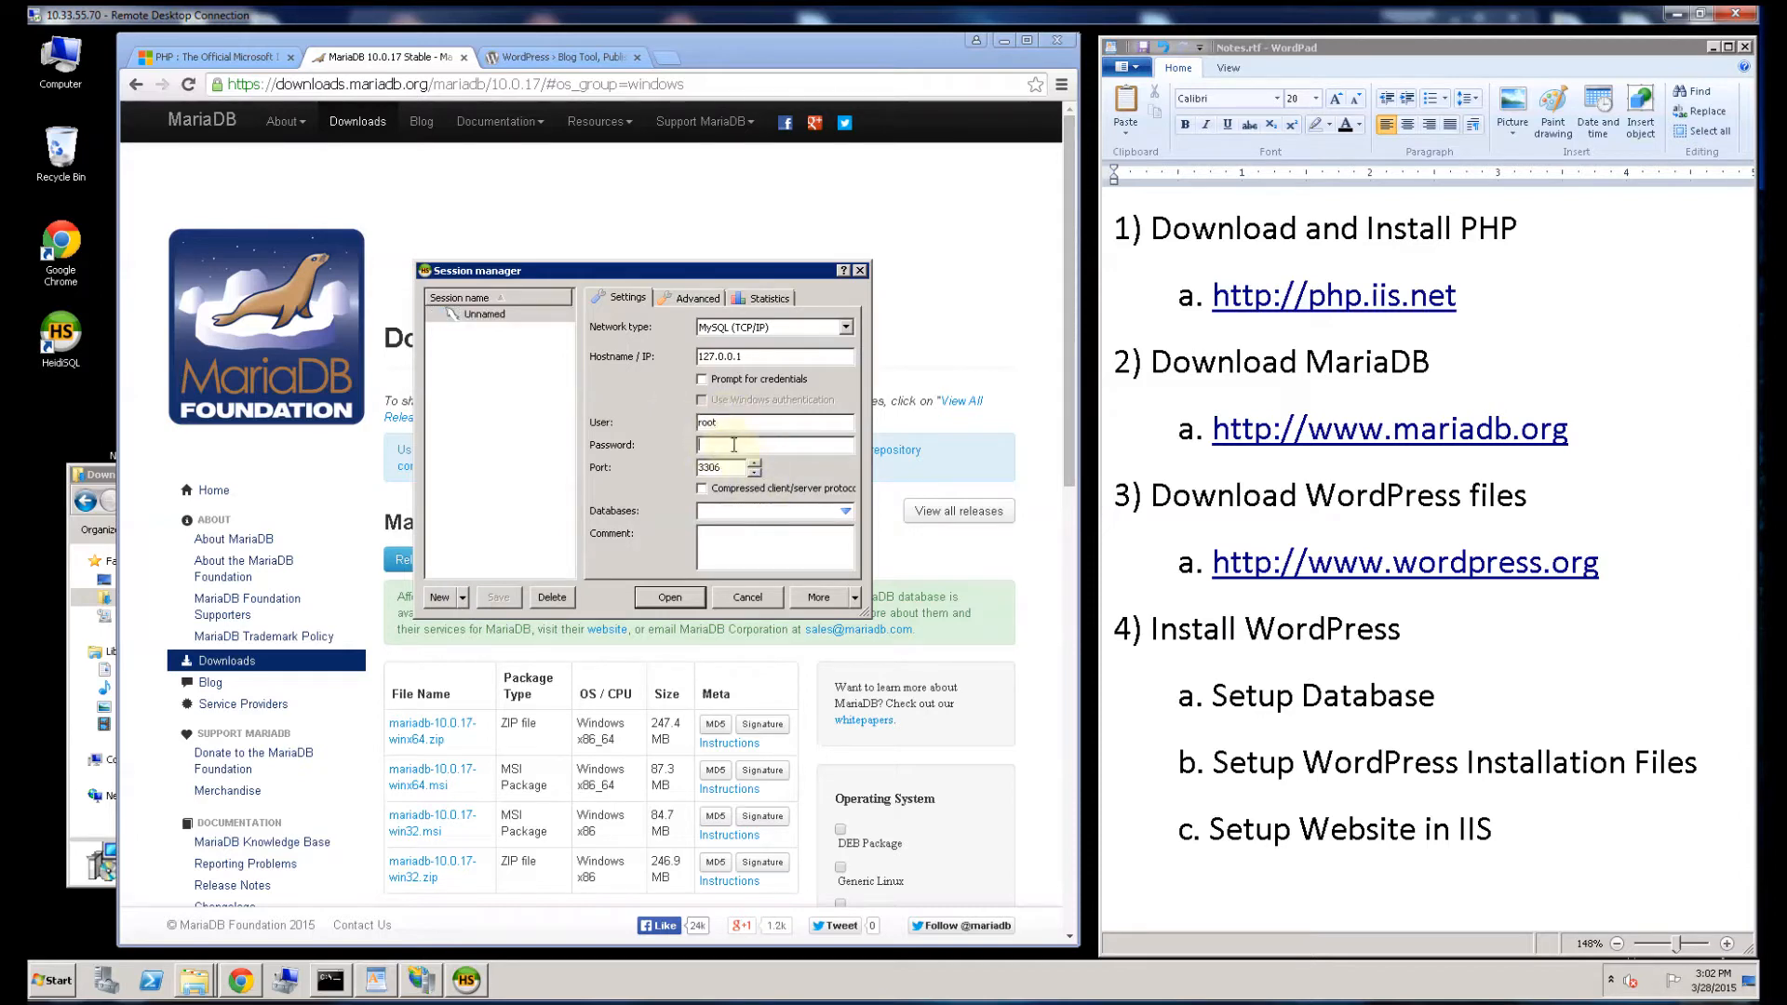
text(*)
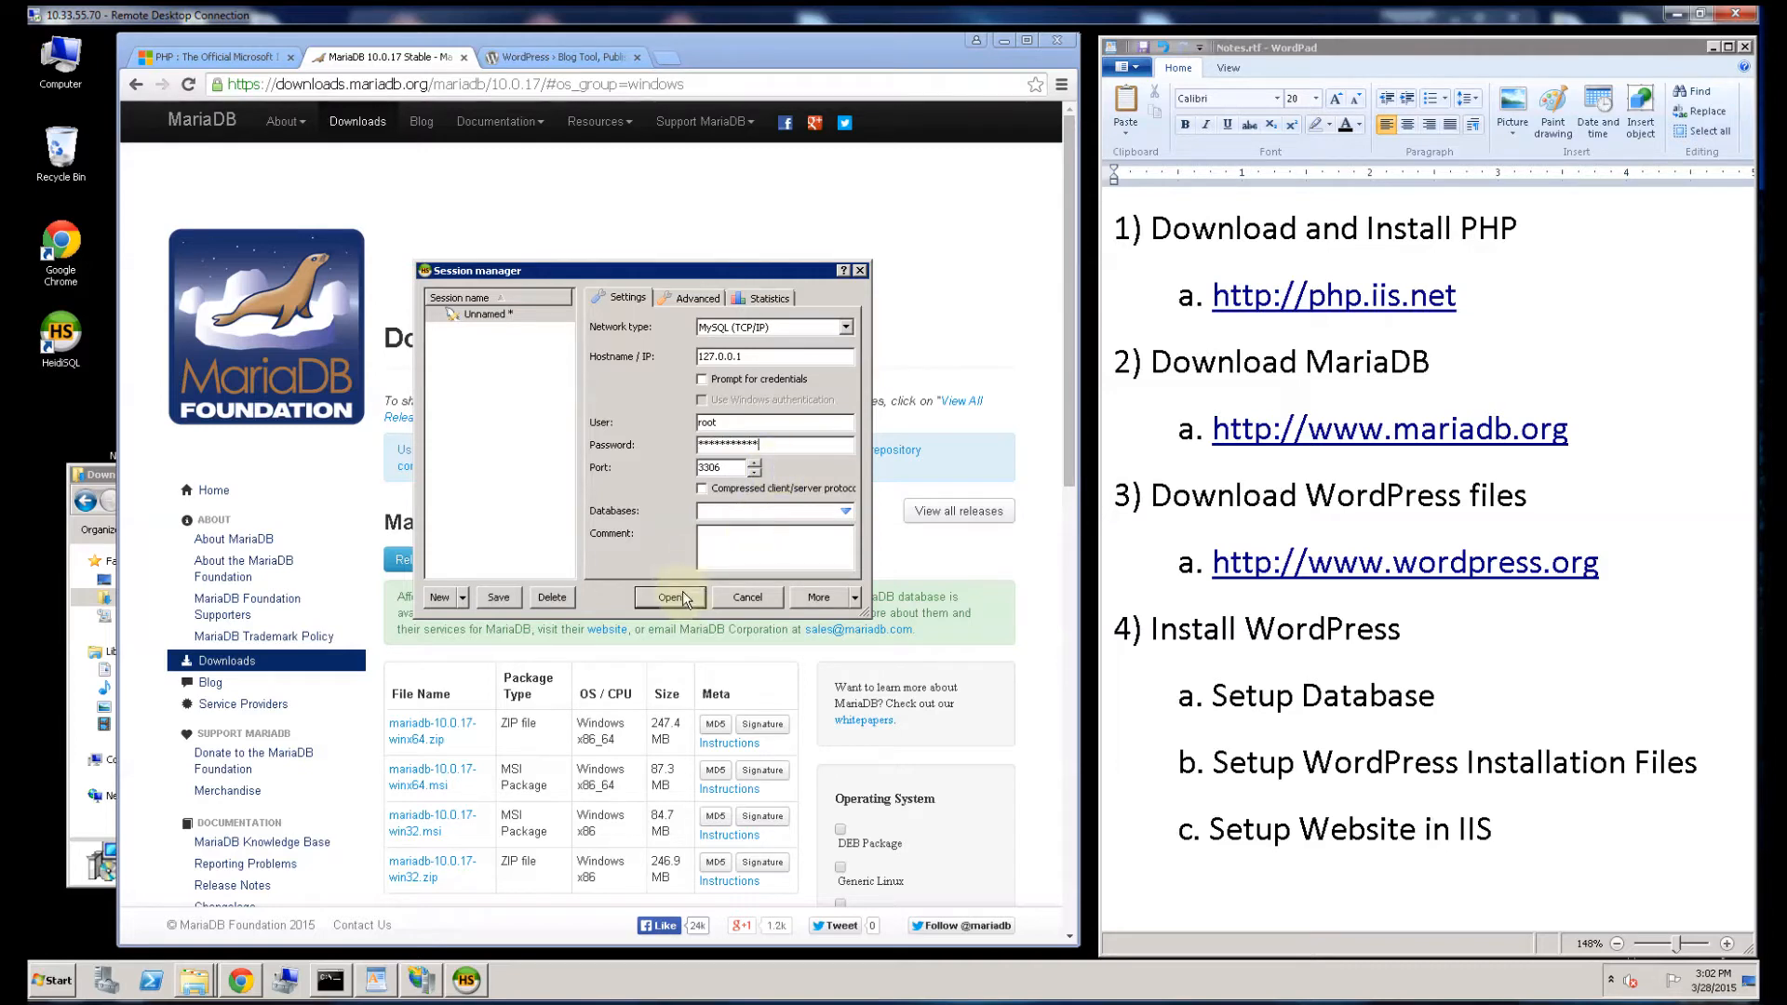
click(670, 596)
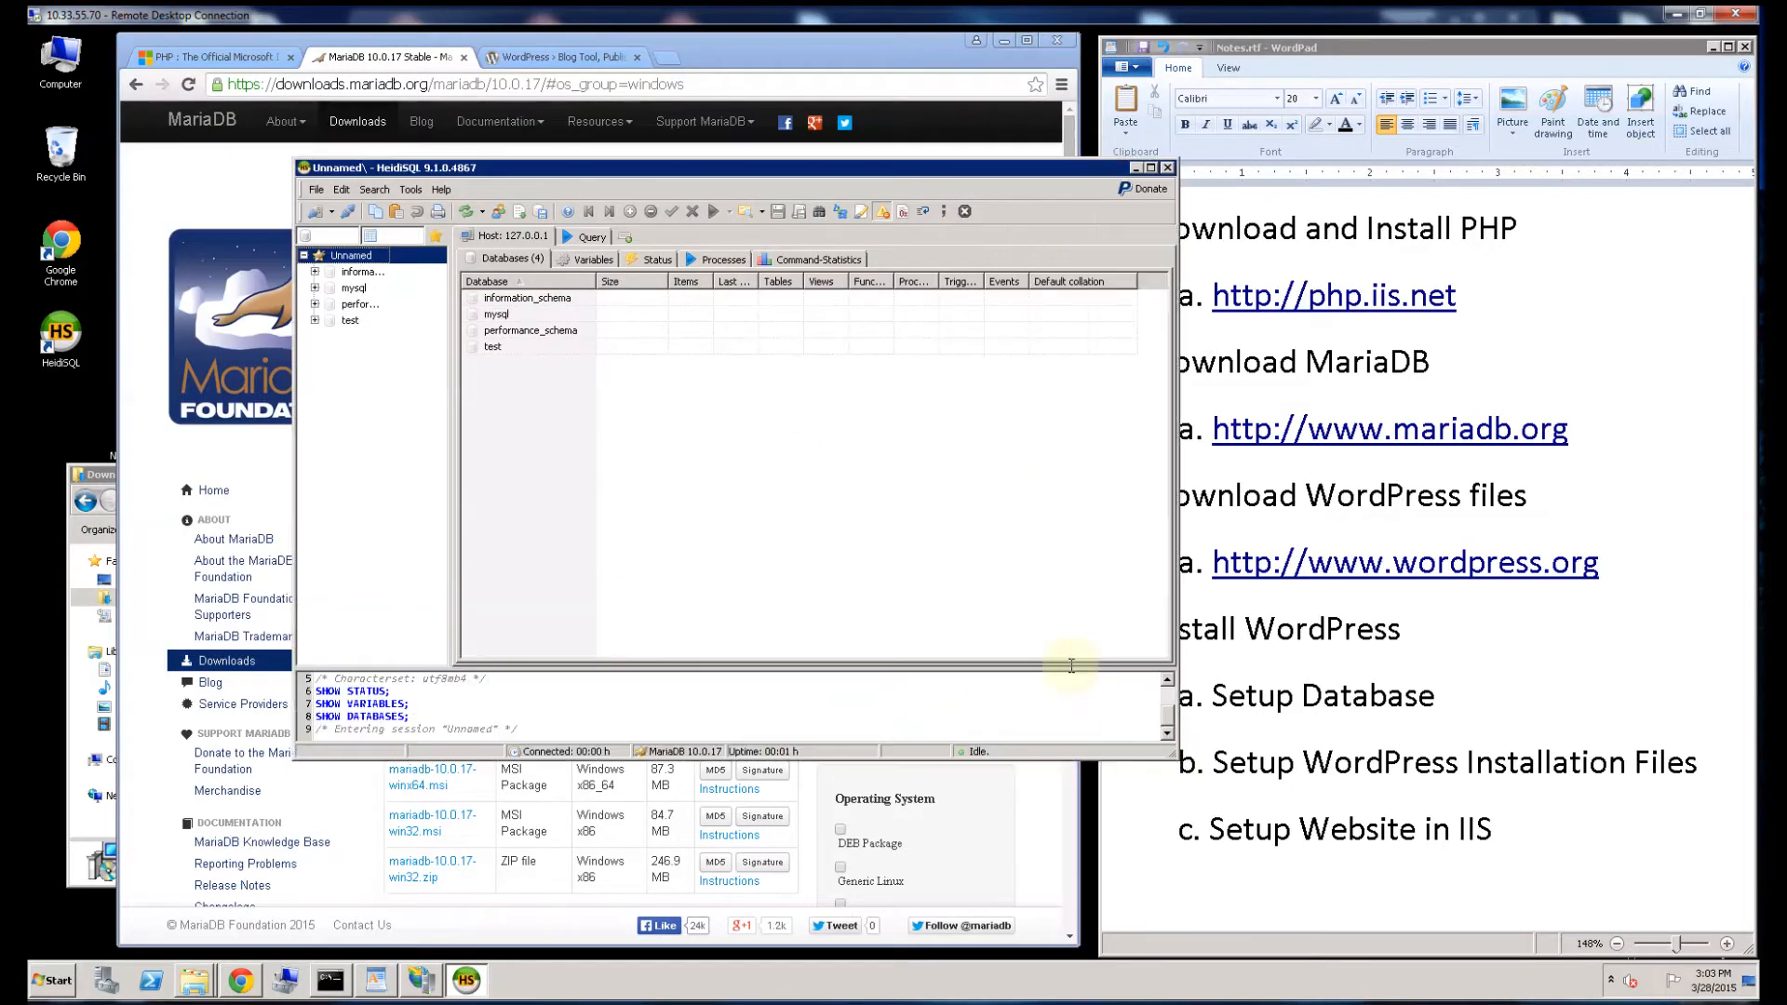
Create database toysdb with utf8_general_ci collation on the local server
right_click(351, 254)
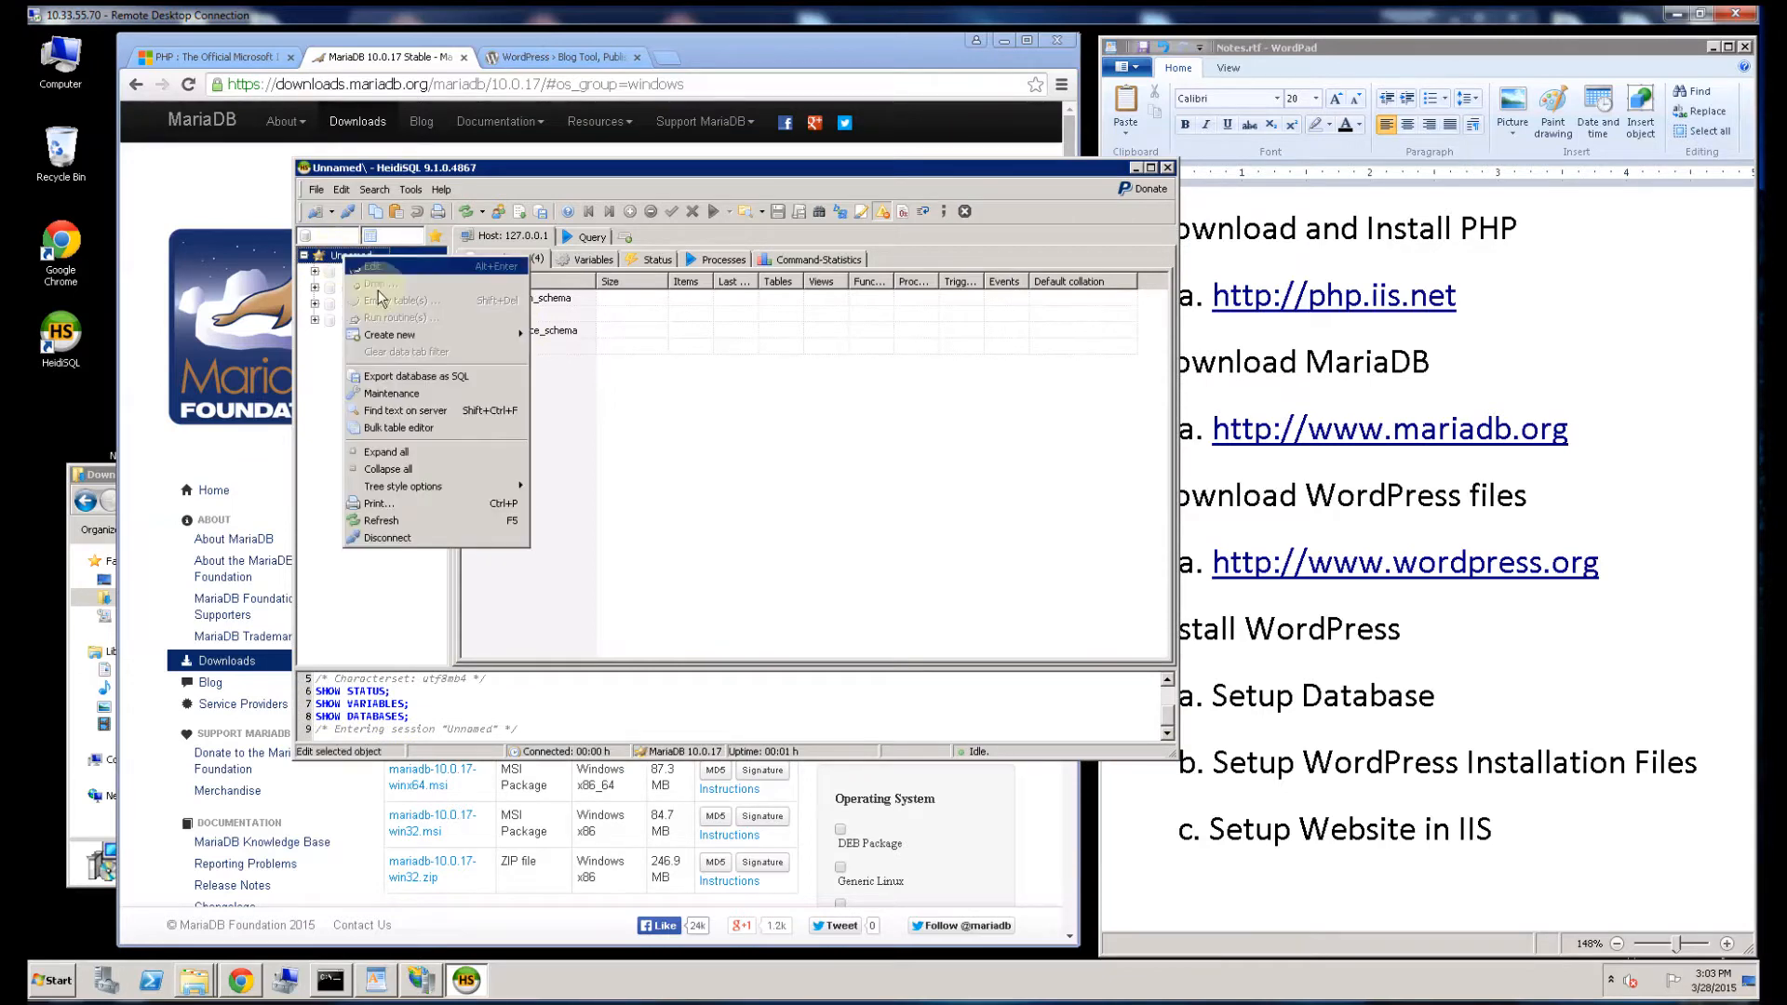
mouse_move(390, 334)
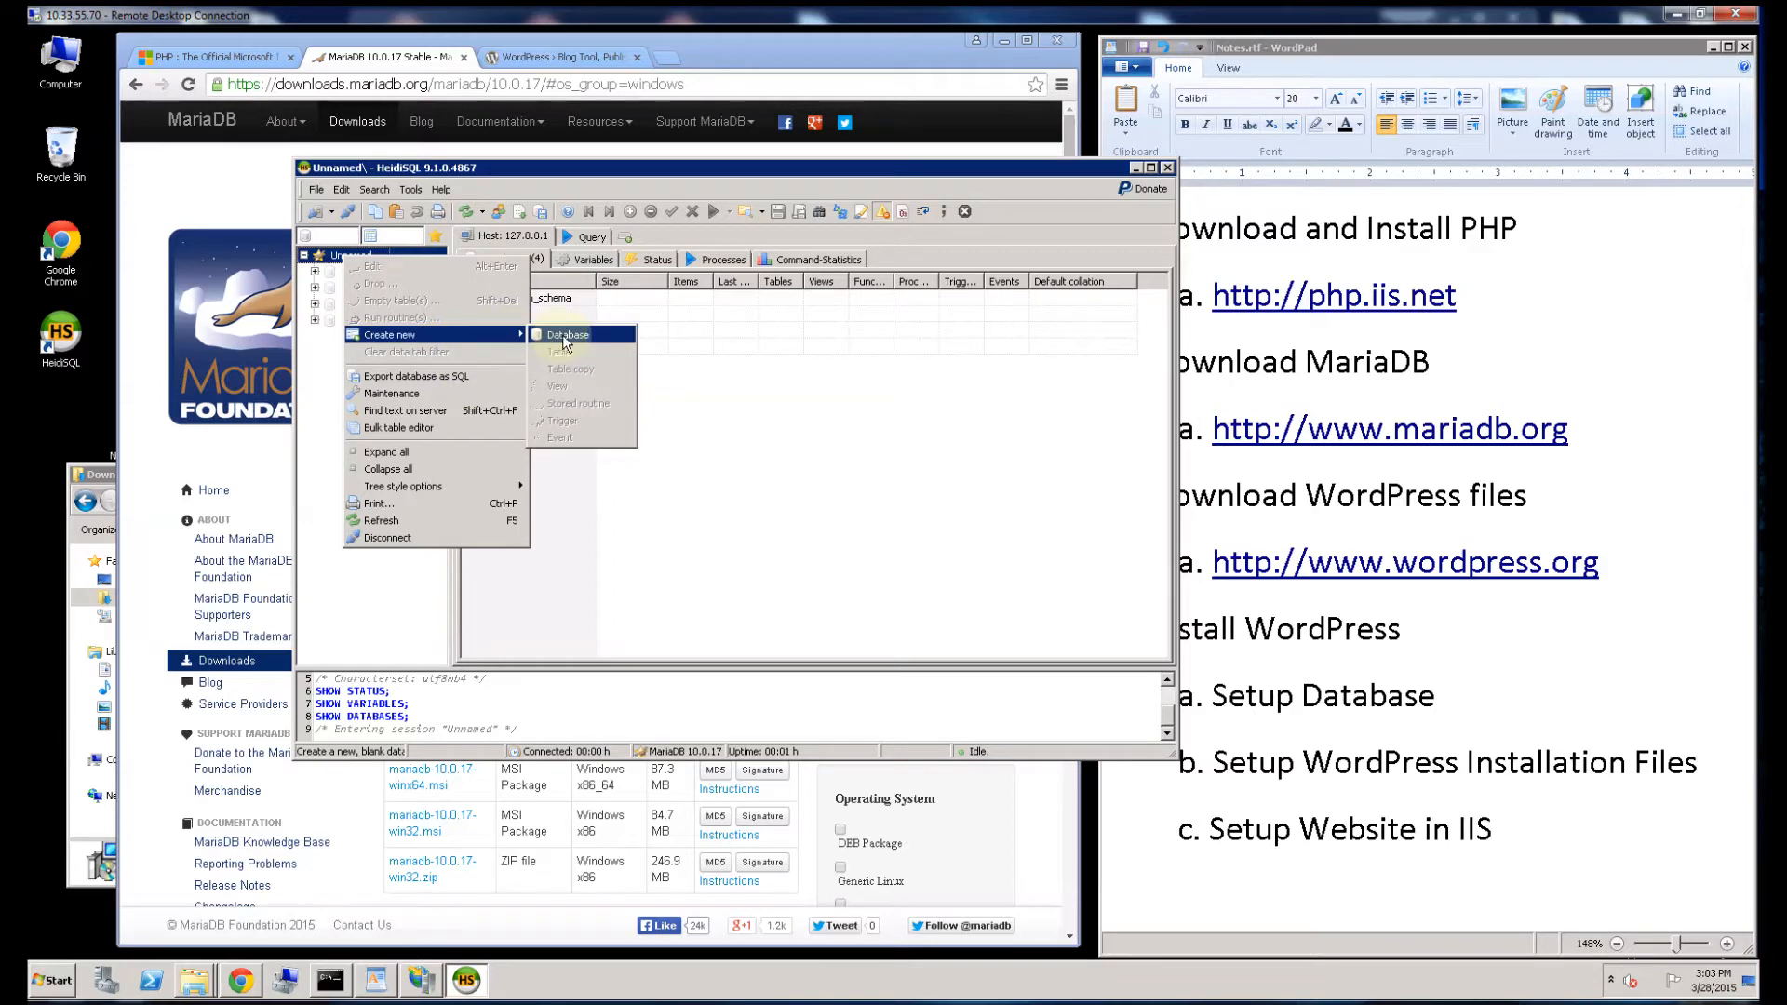
click(567, 334)
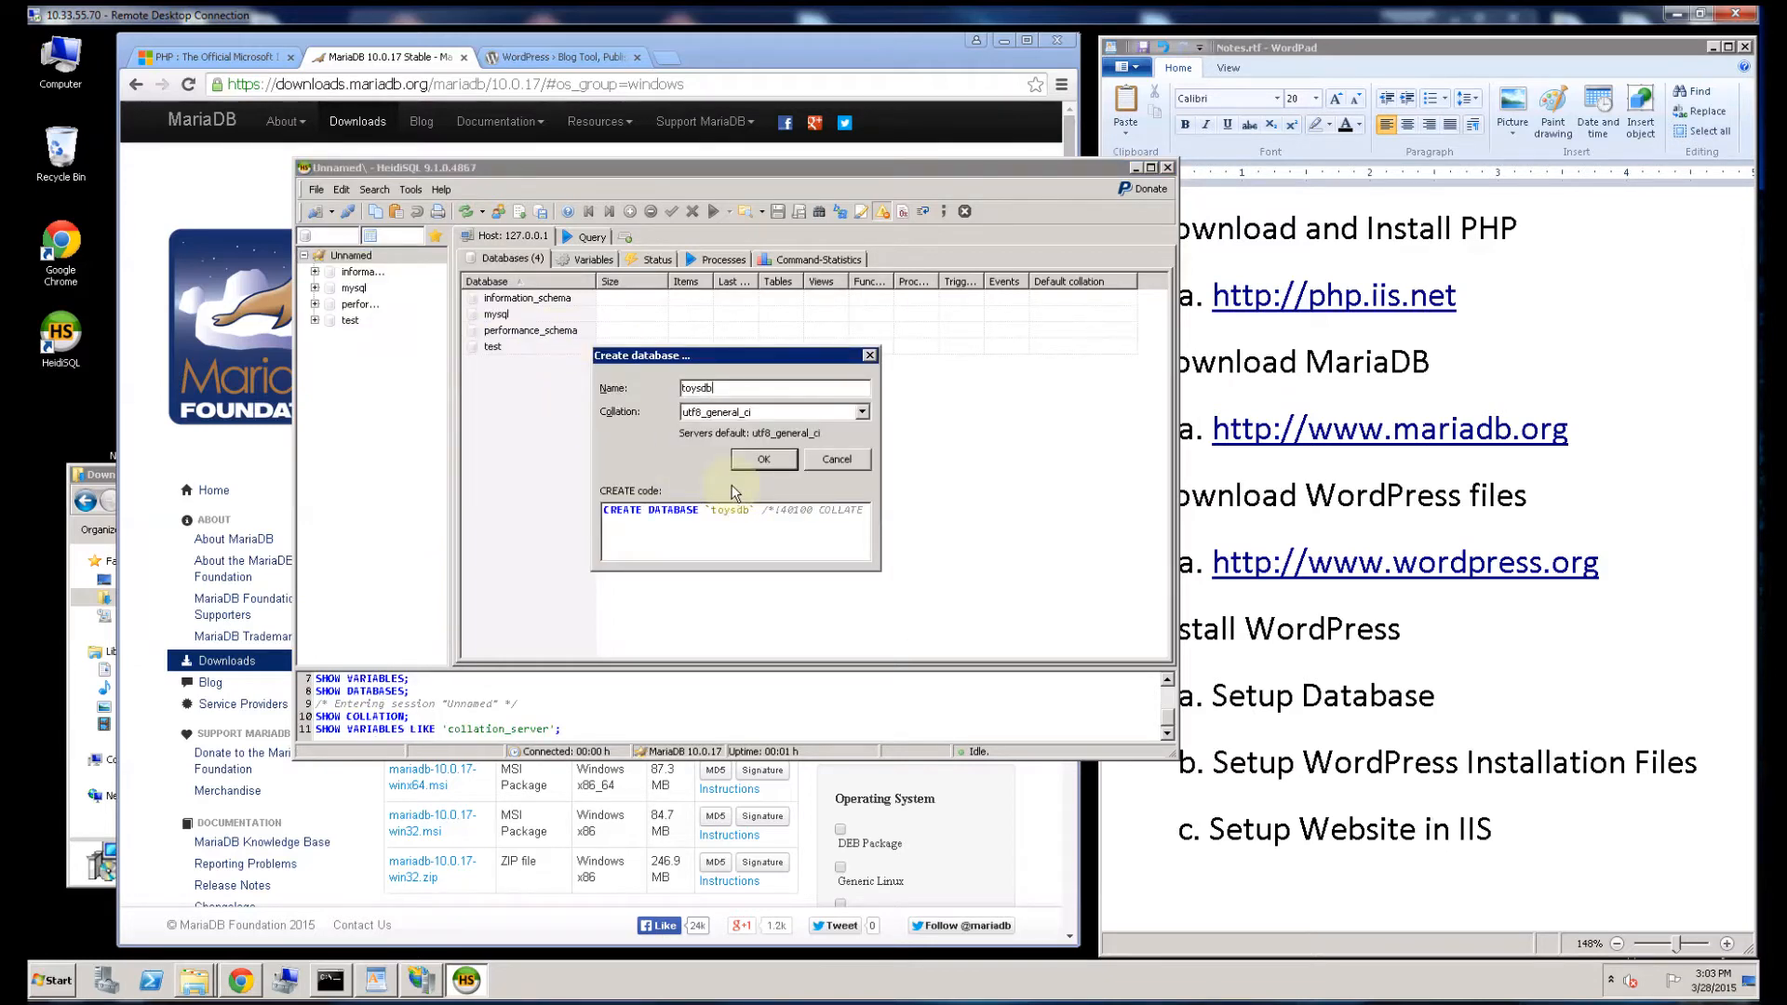
click(763, 459)
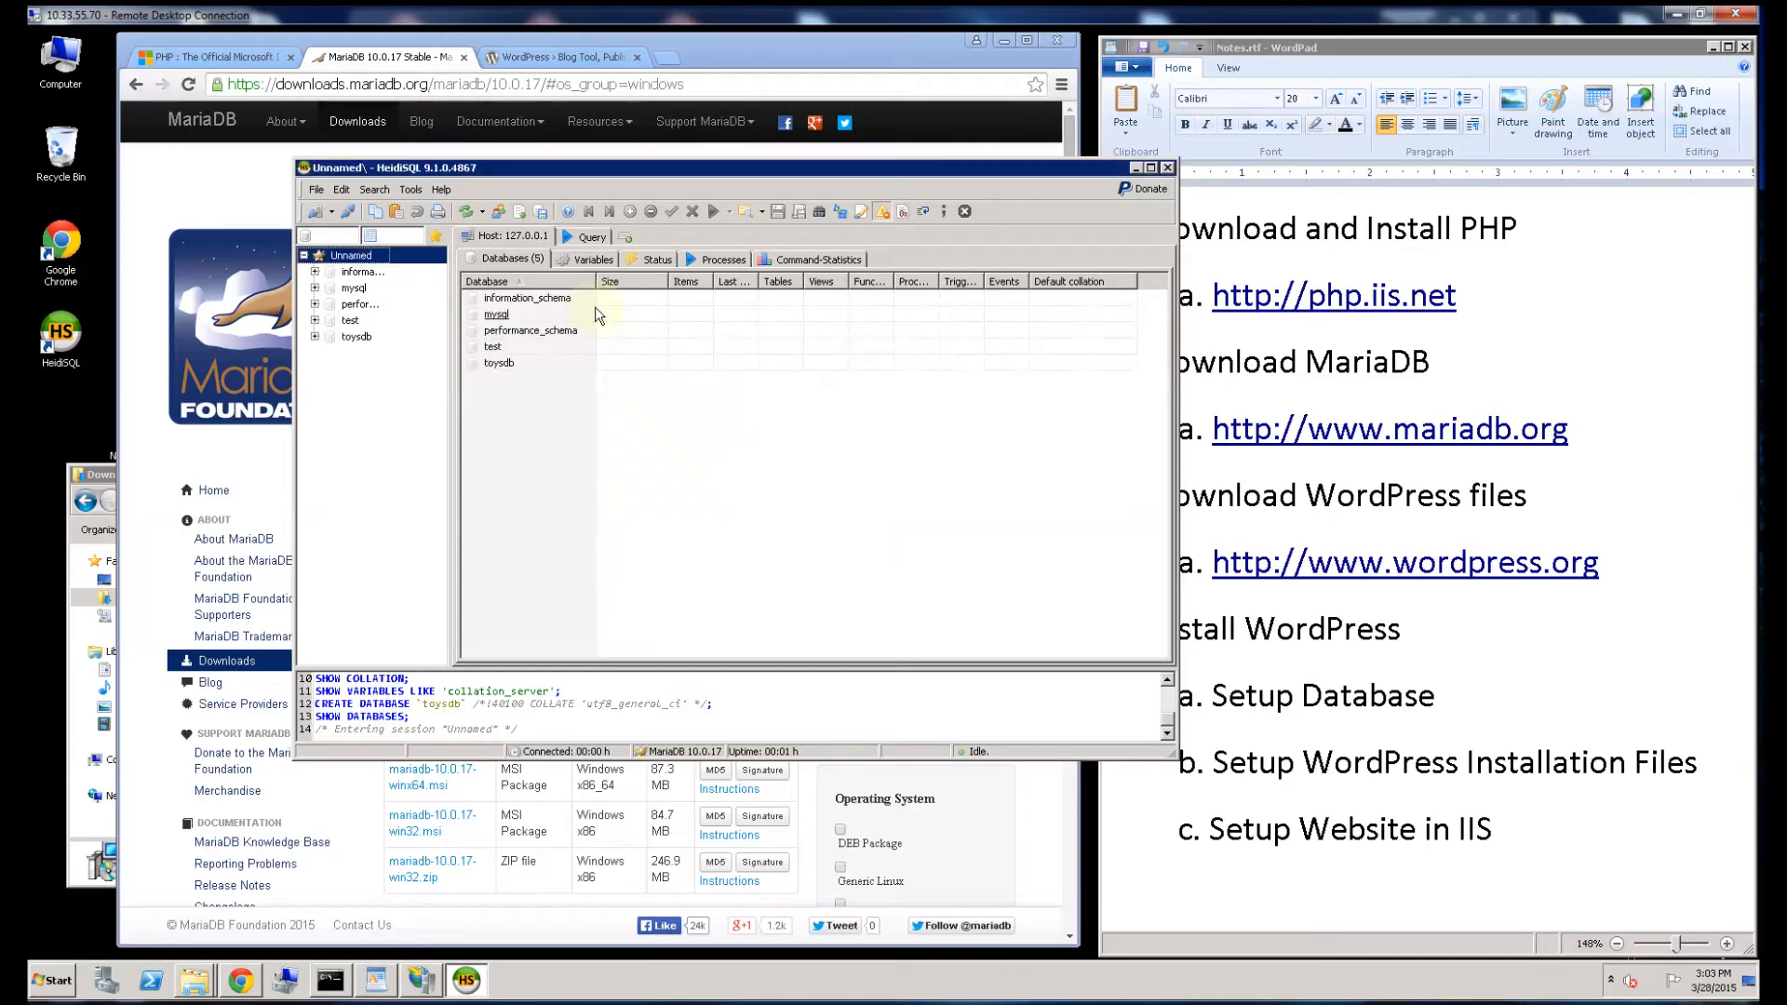
mouse_move(496, 217)
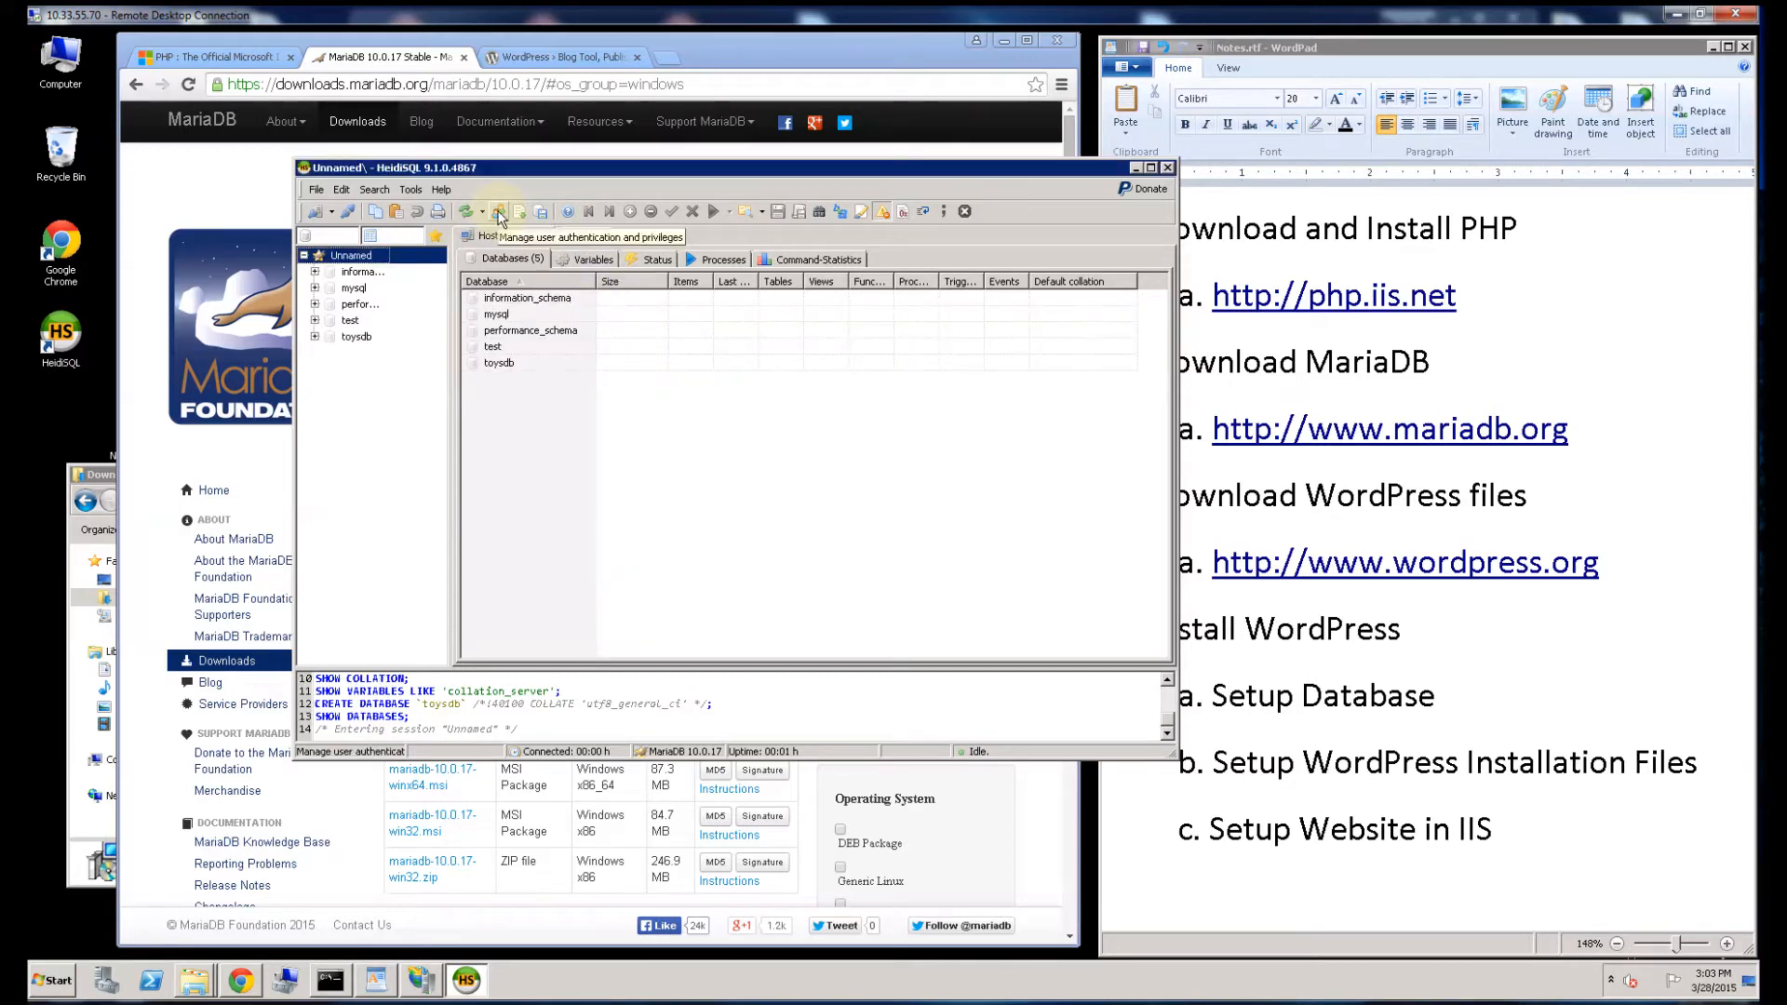
Add user toysdb_admin with a password and privileges on toysdb, and save it
click(498, 214)
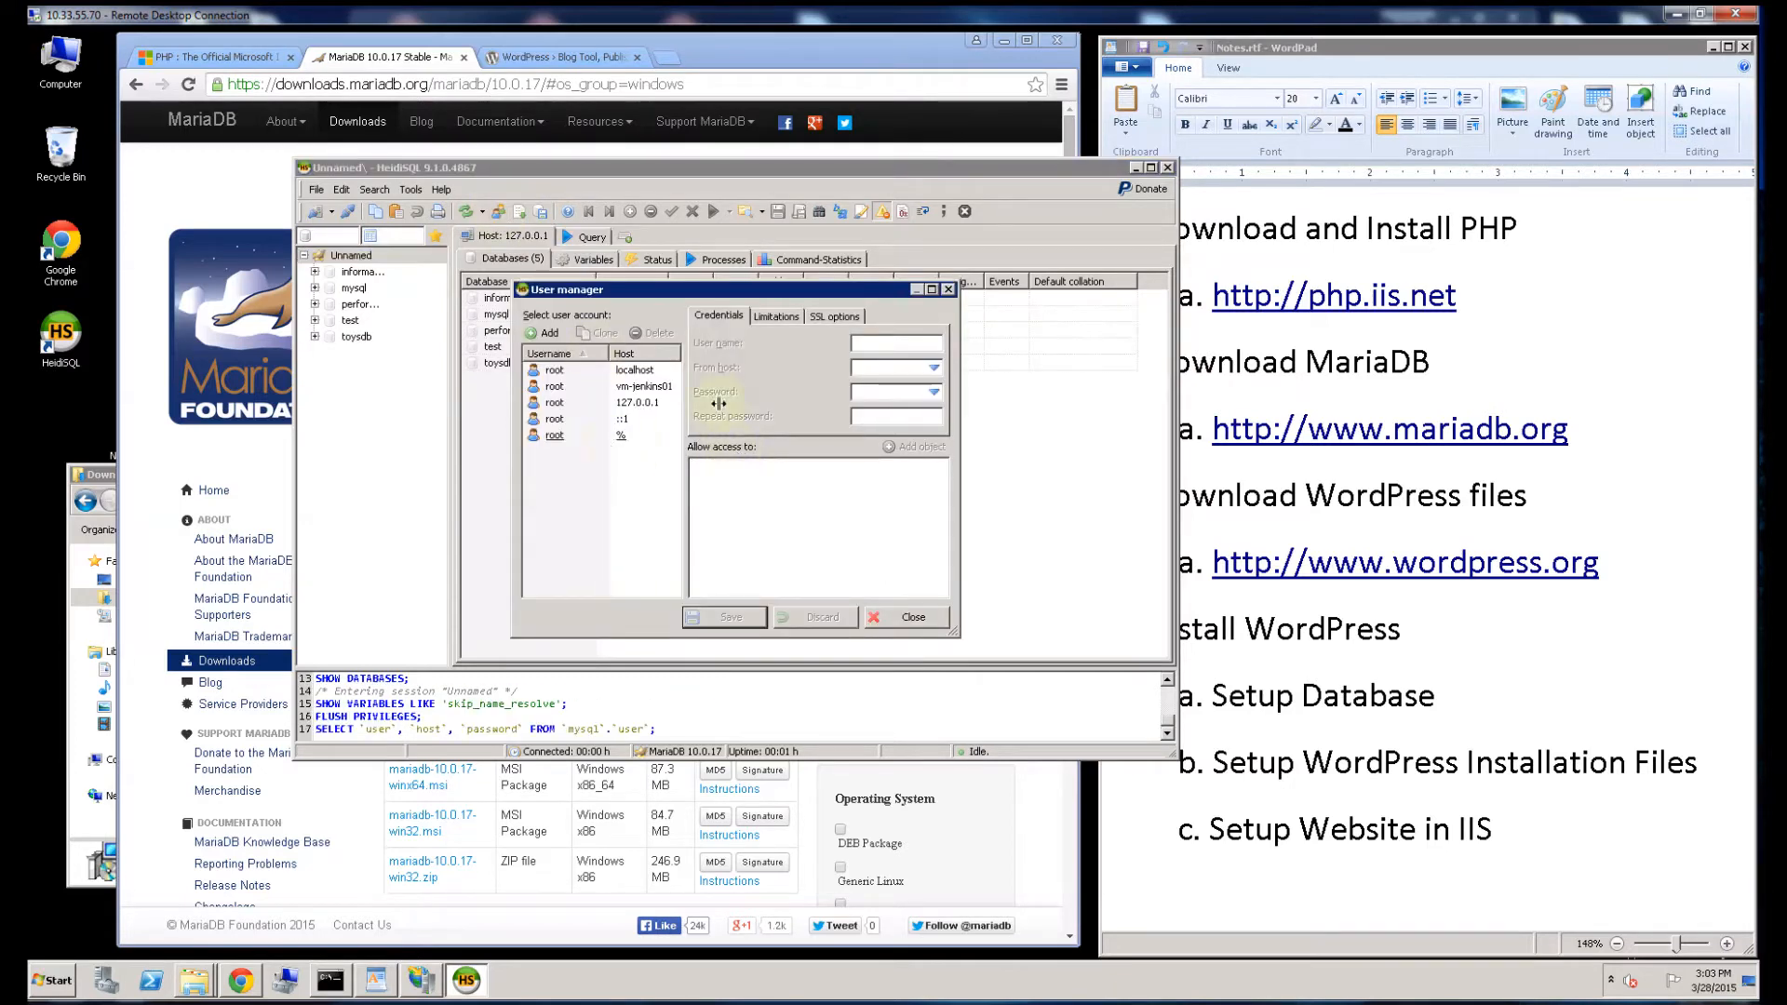
click(550, 332)
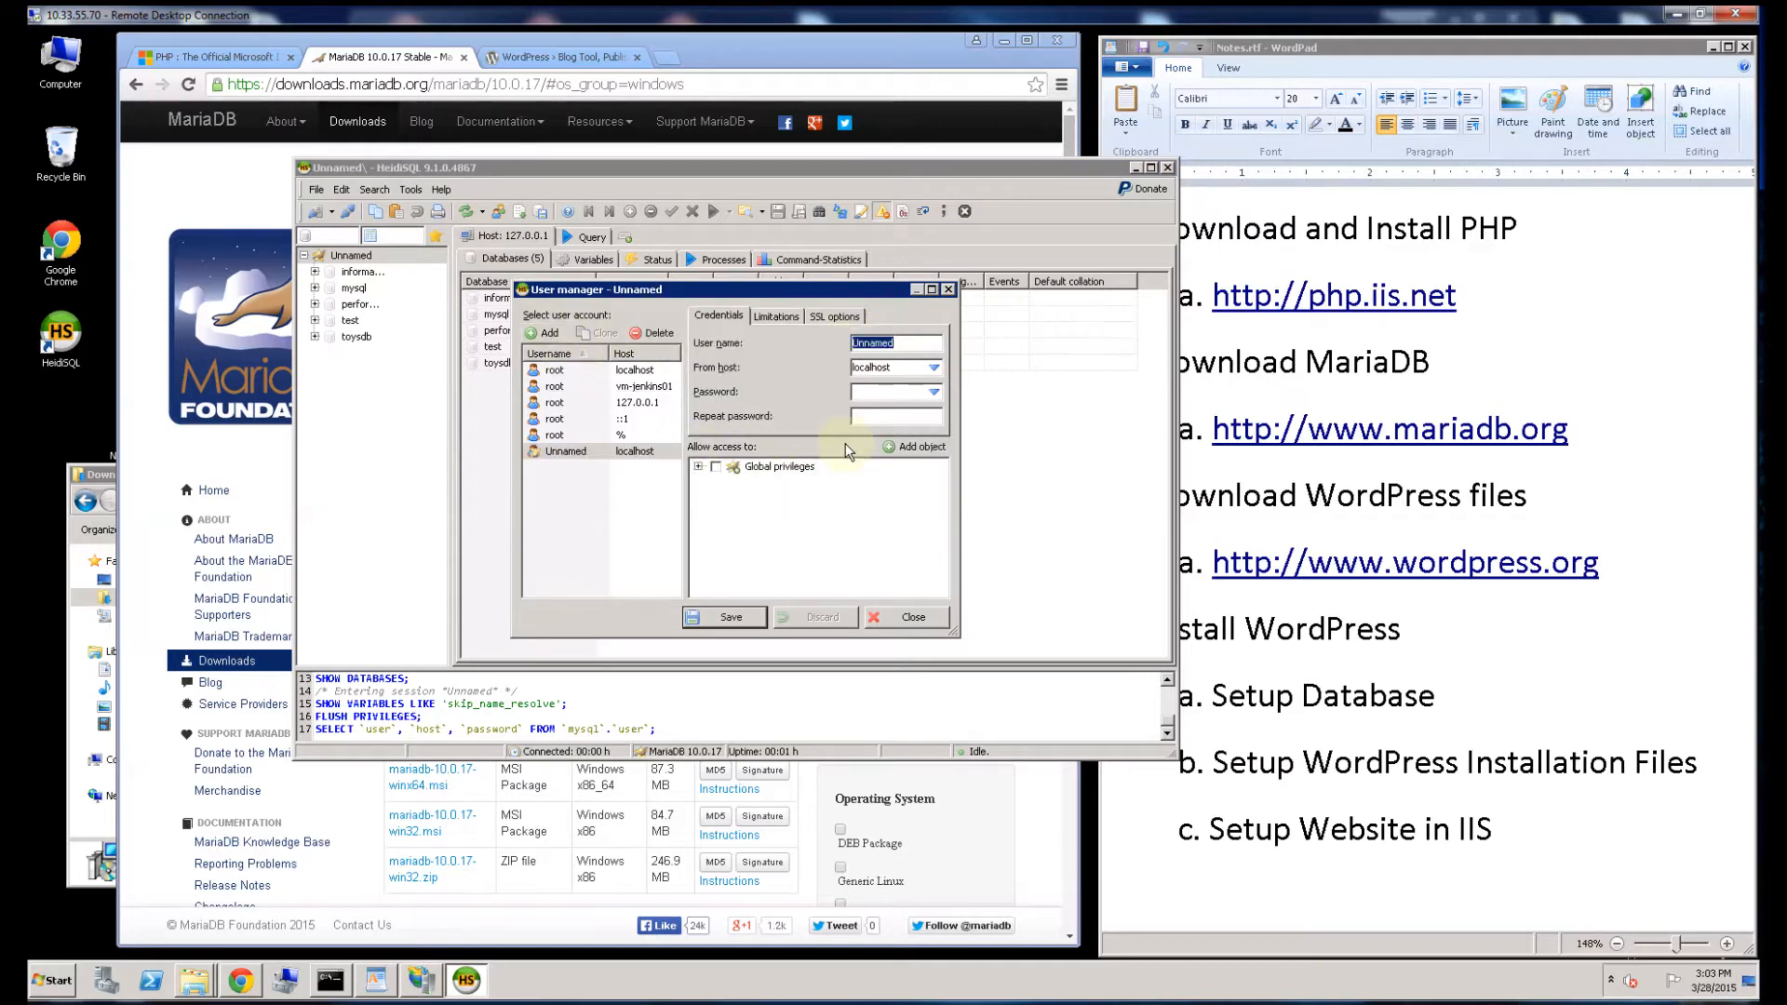
text(toysdb_admin)
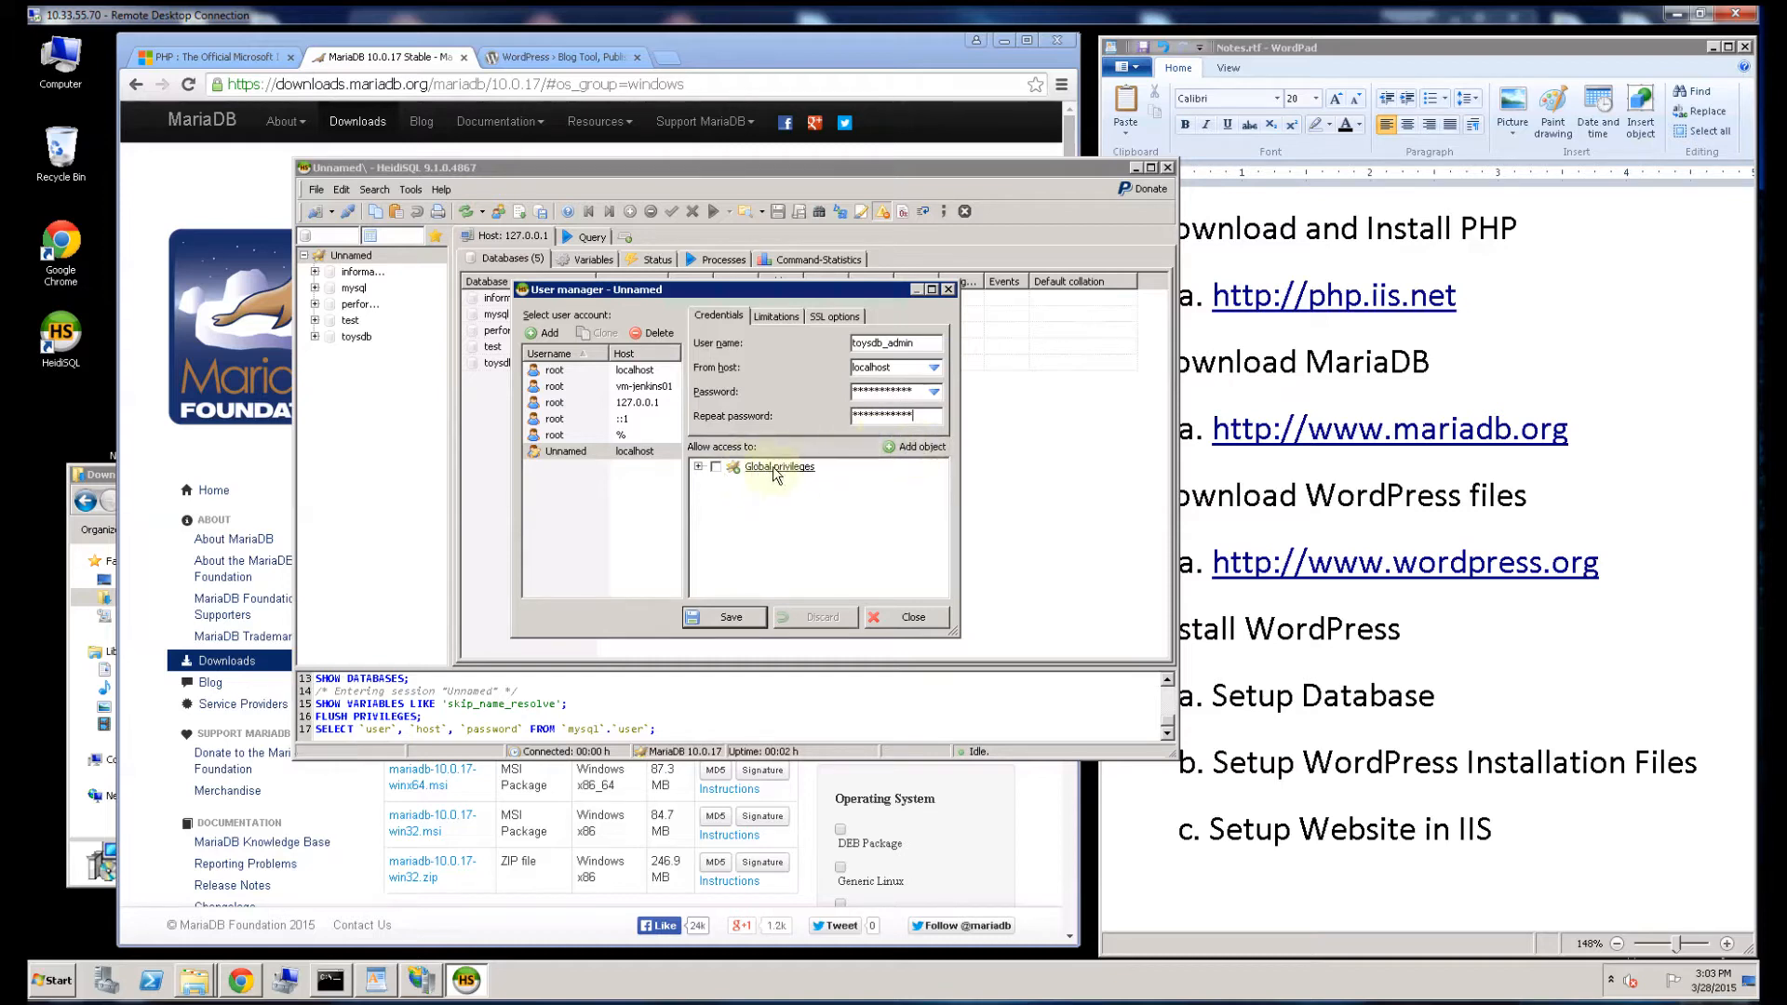
click(697, 466)
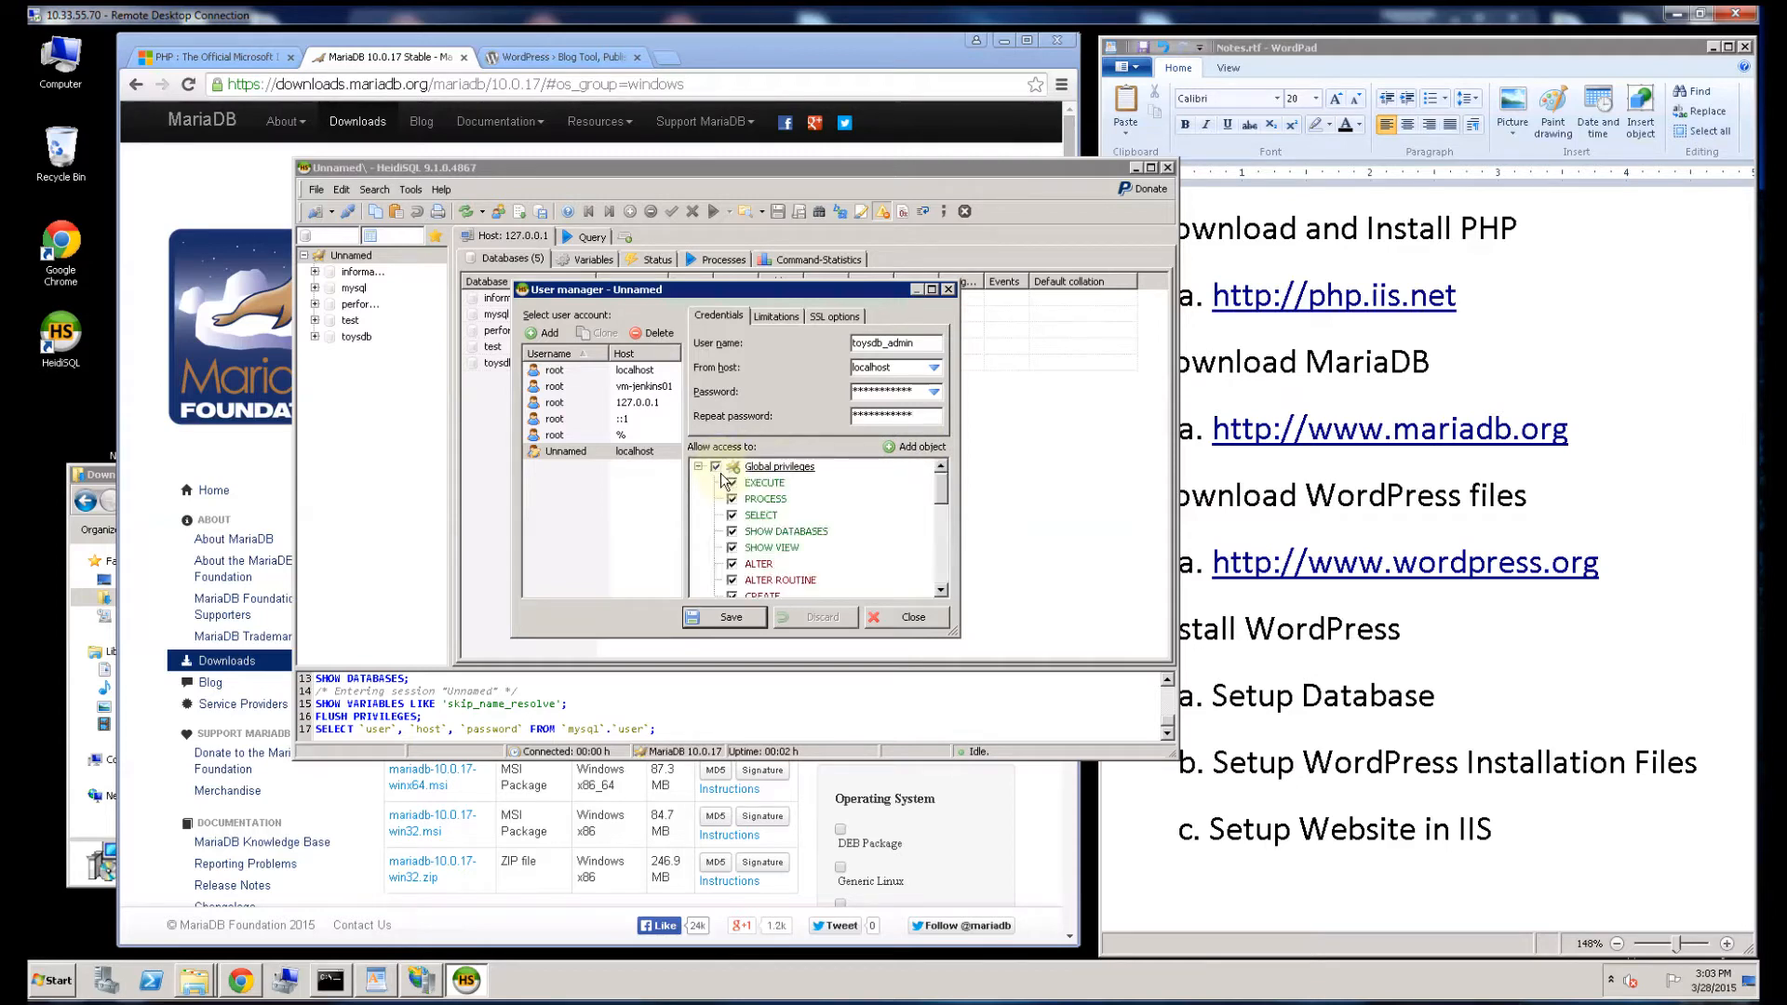
click(716, 466)
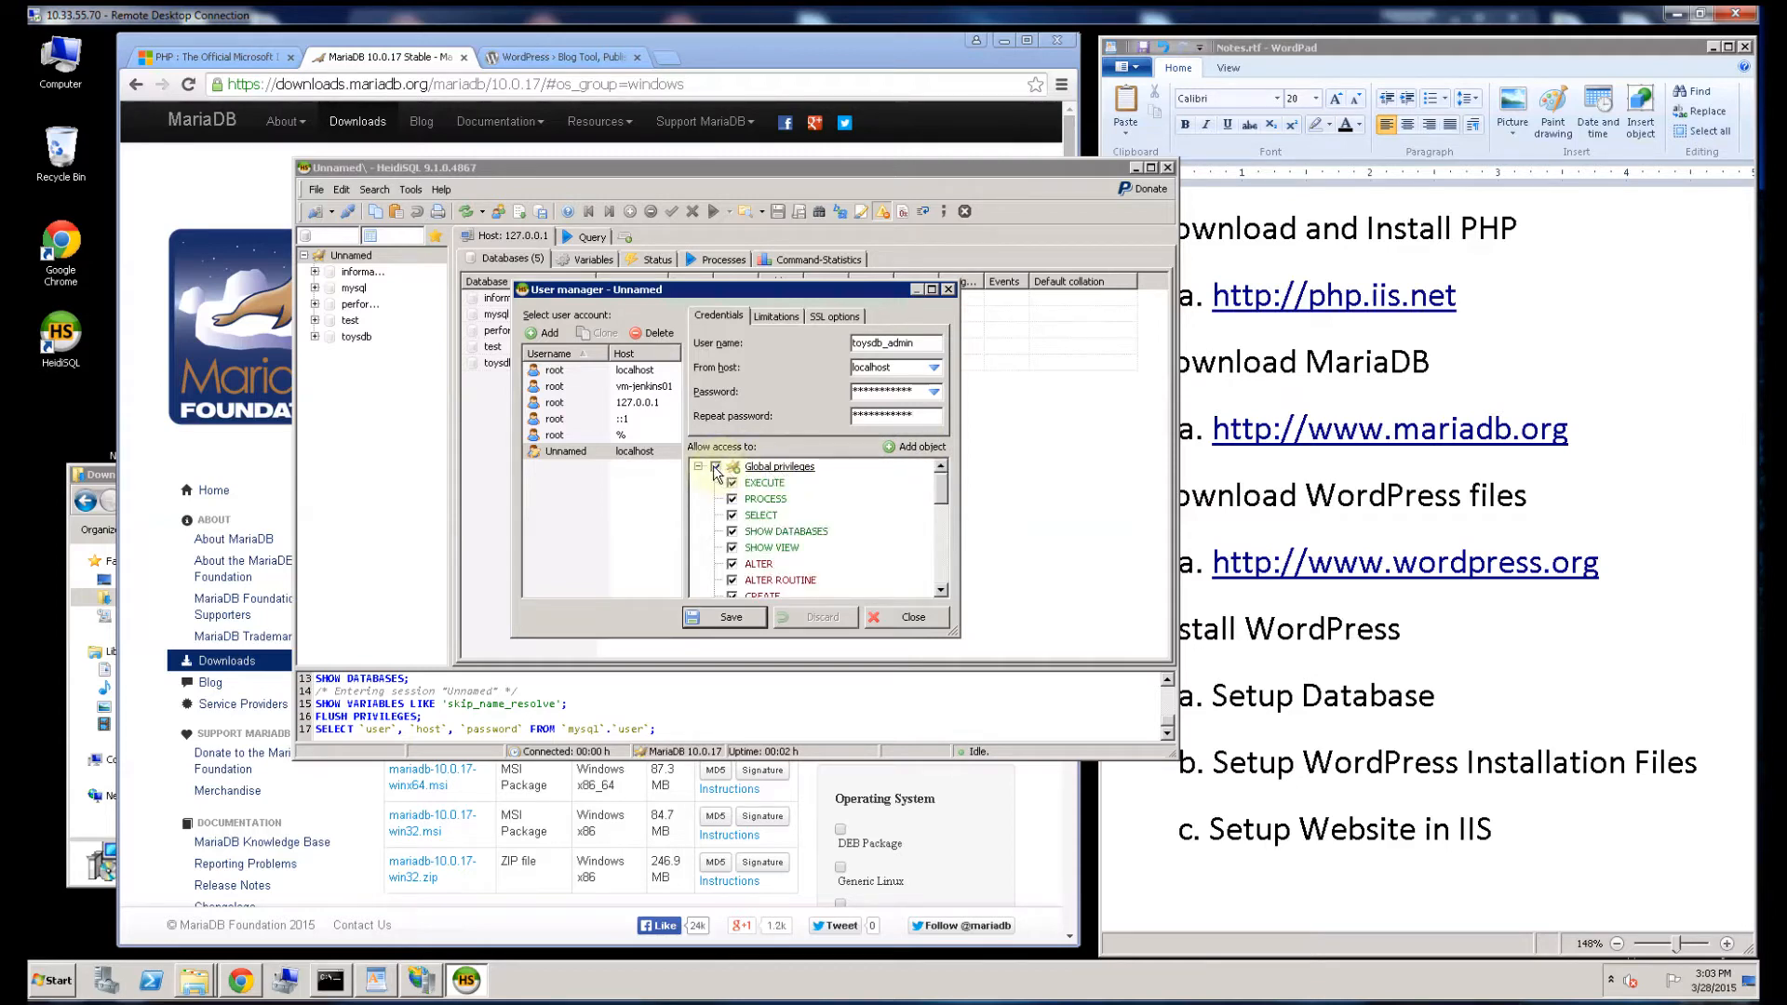
click(699, 467)
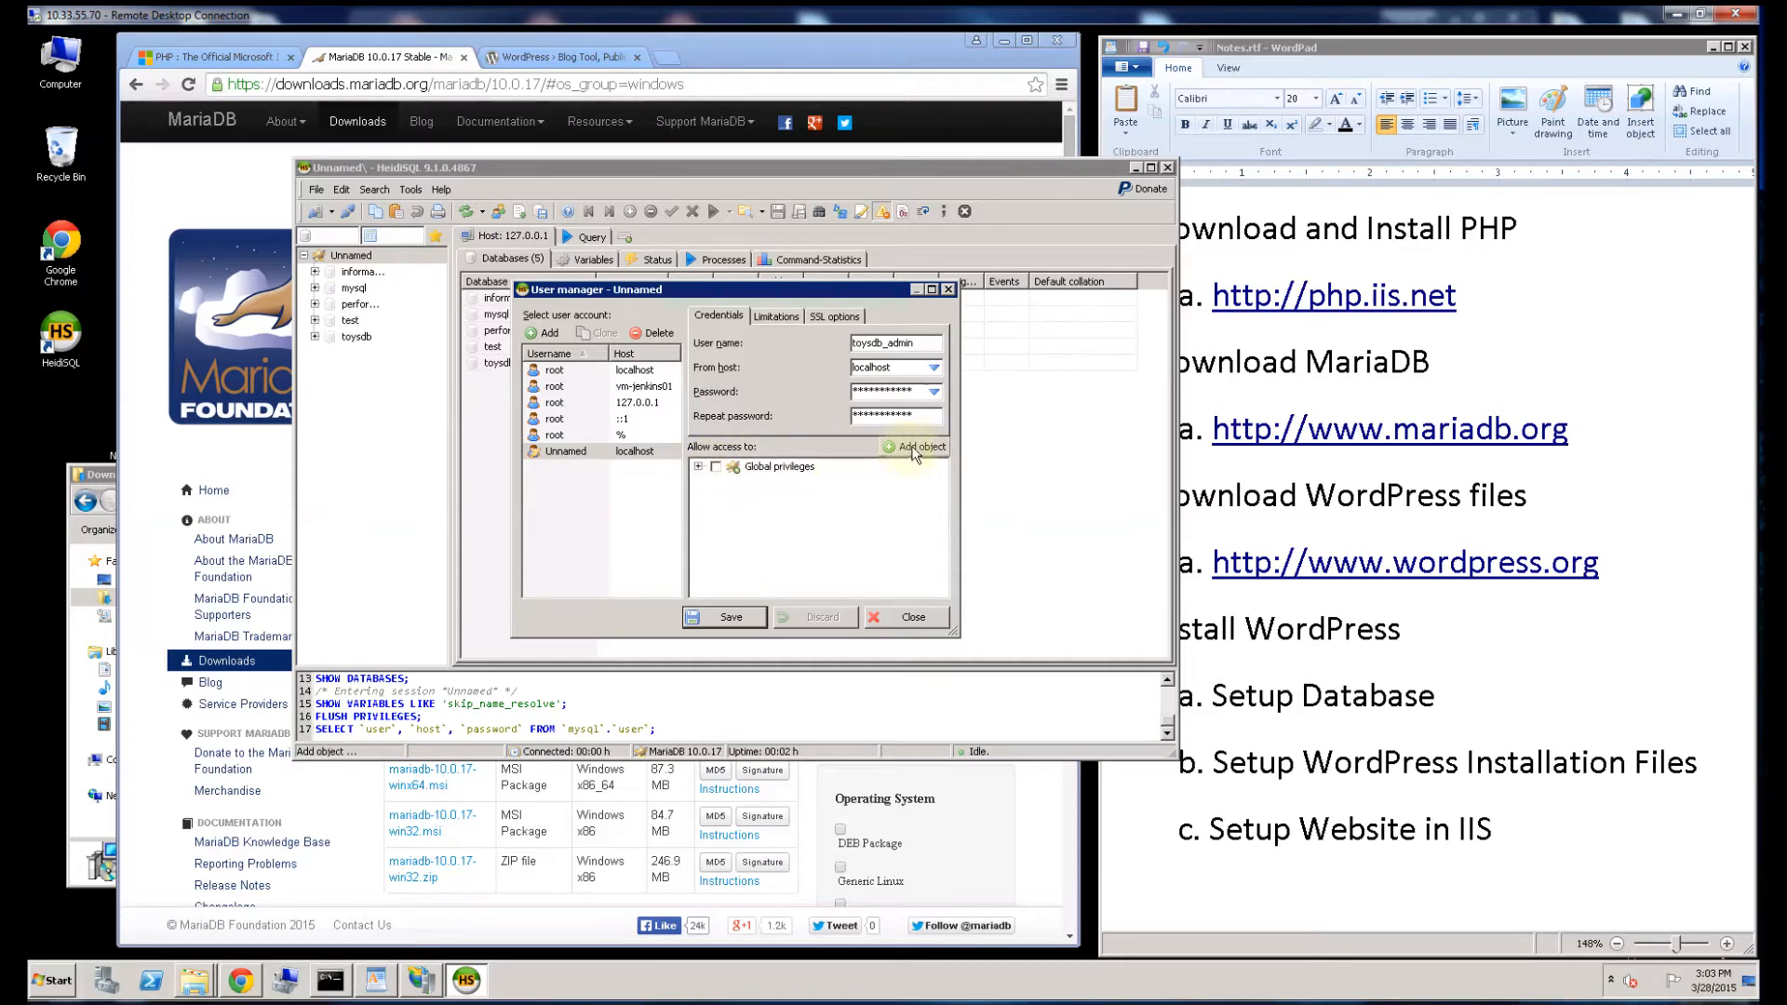
click(919, 446)
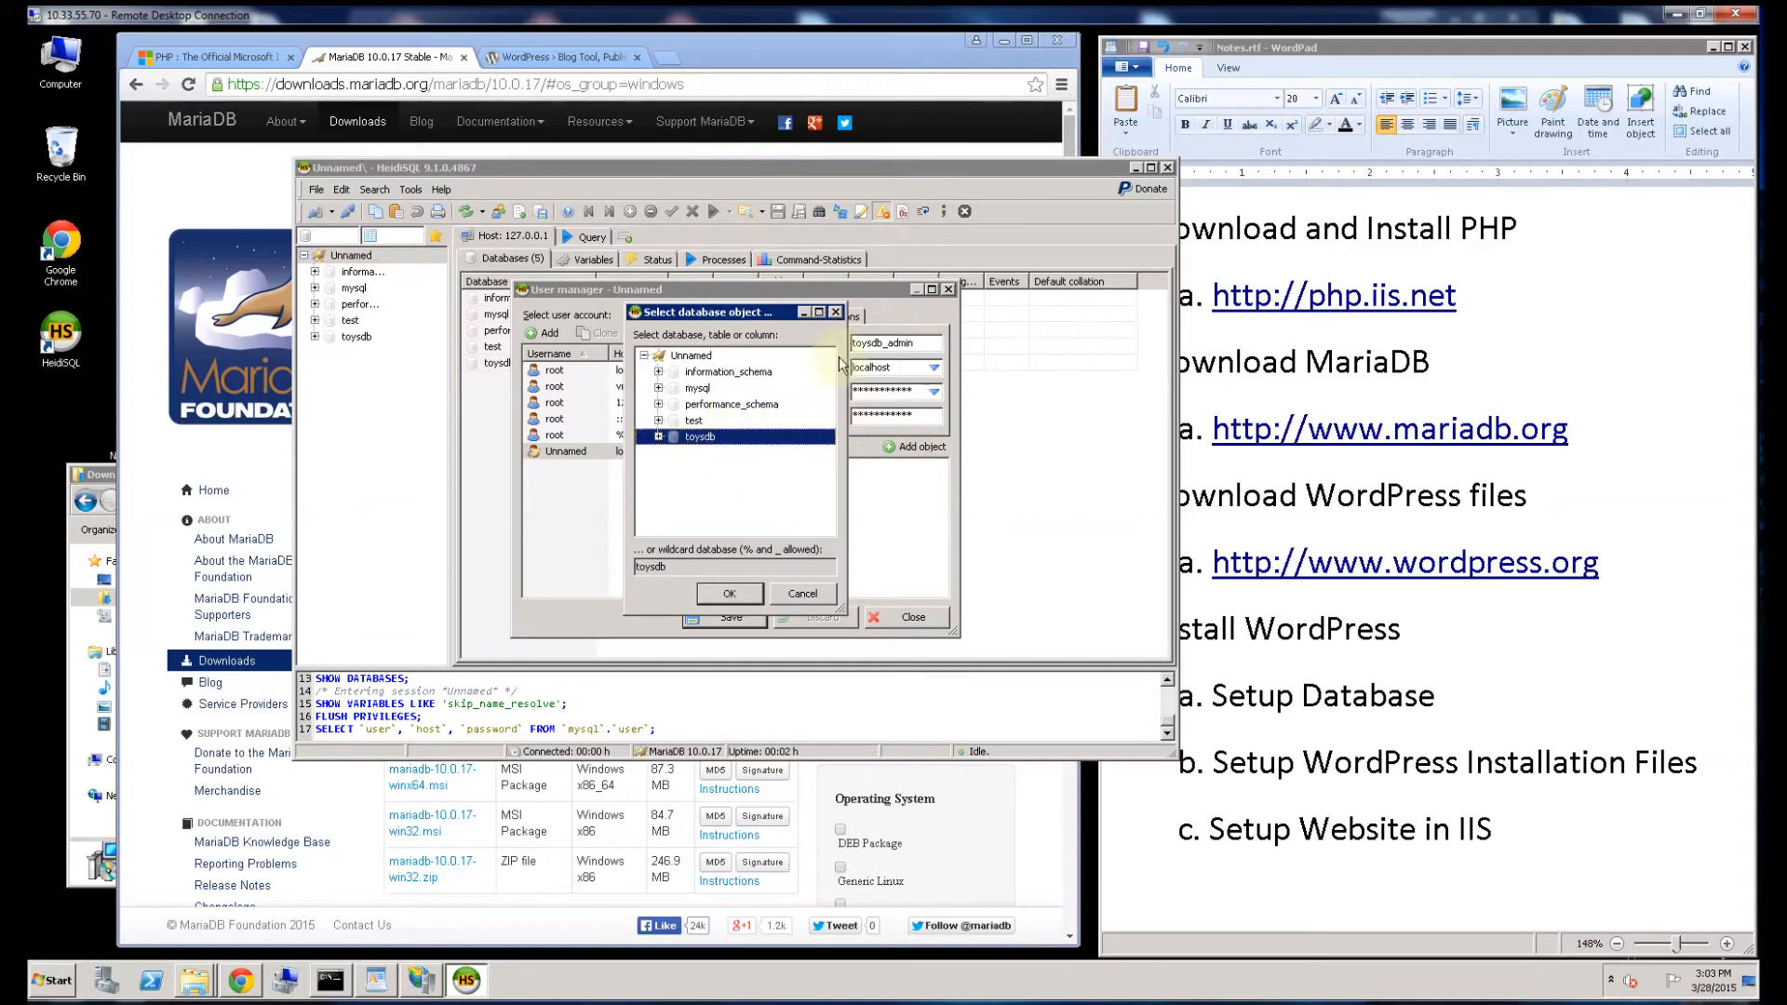
click(699, 436)
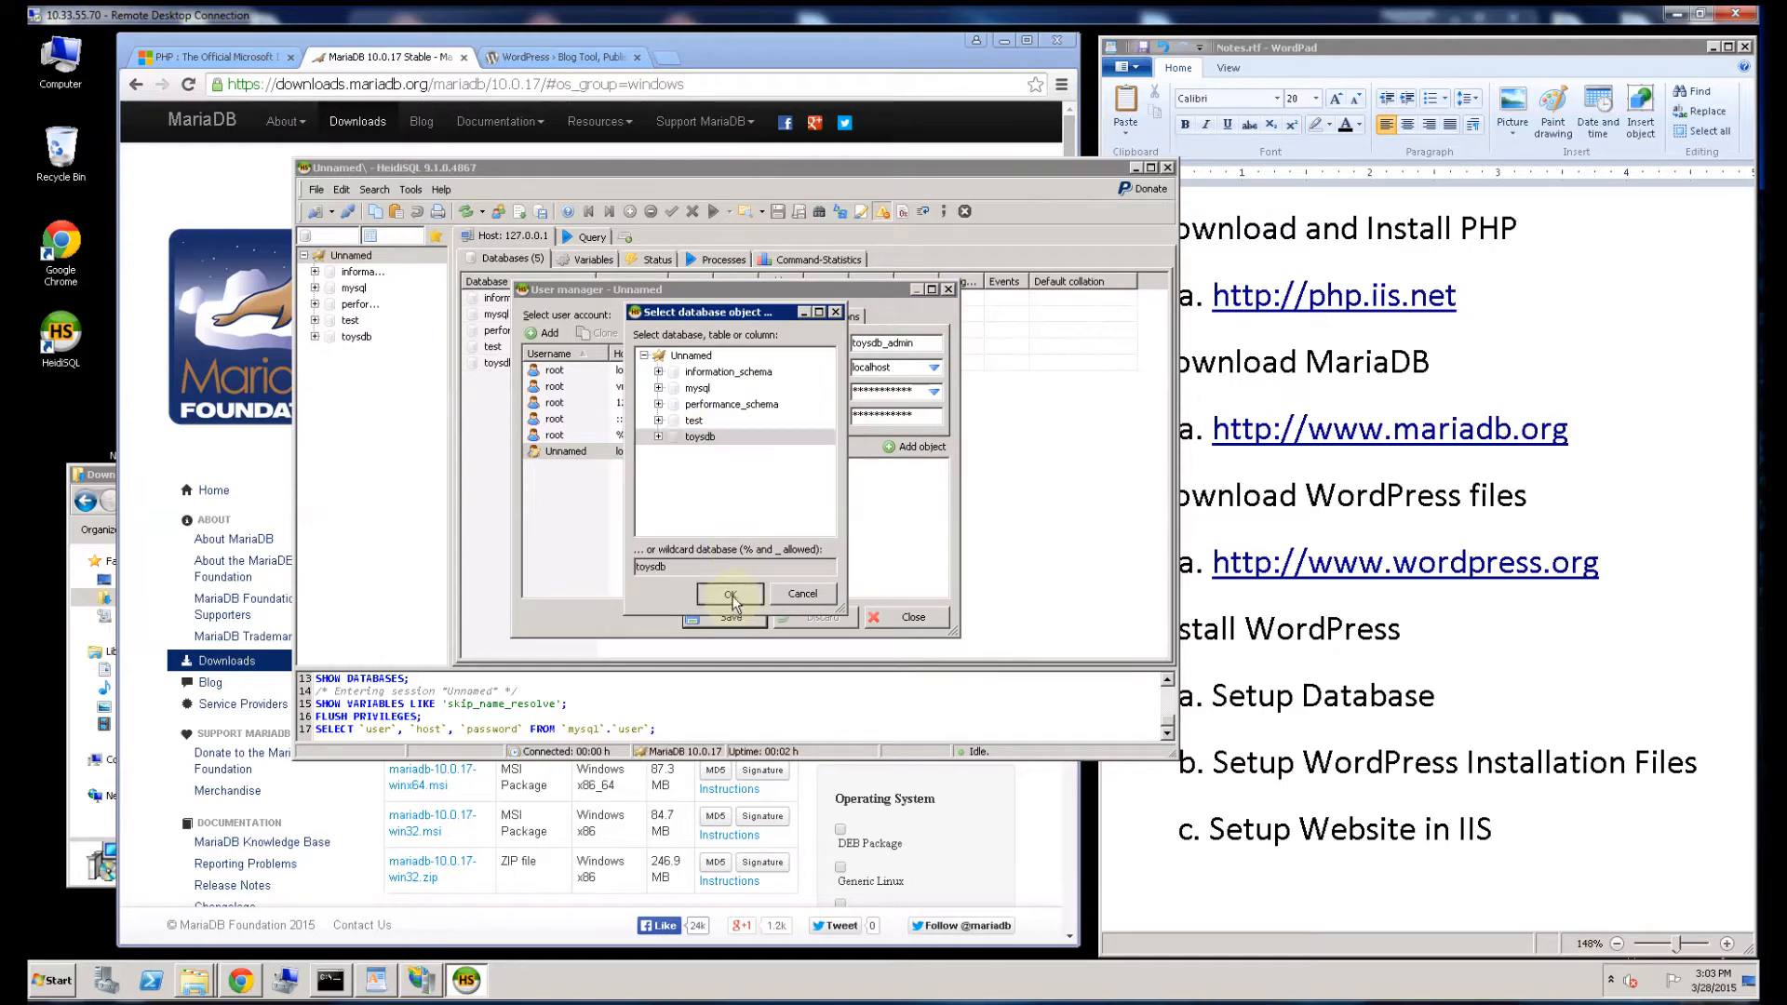
click(730, 595)
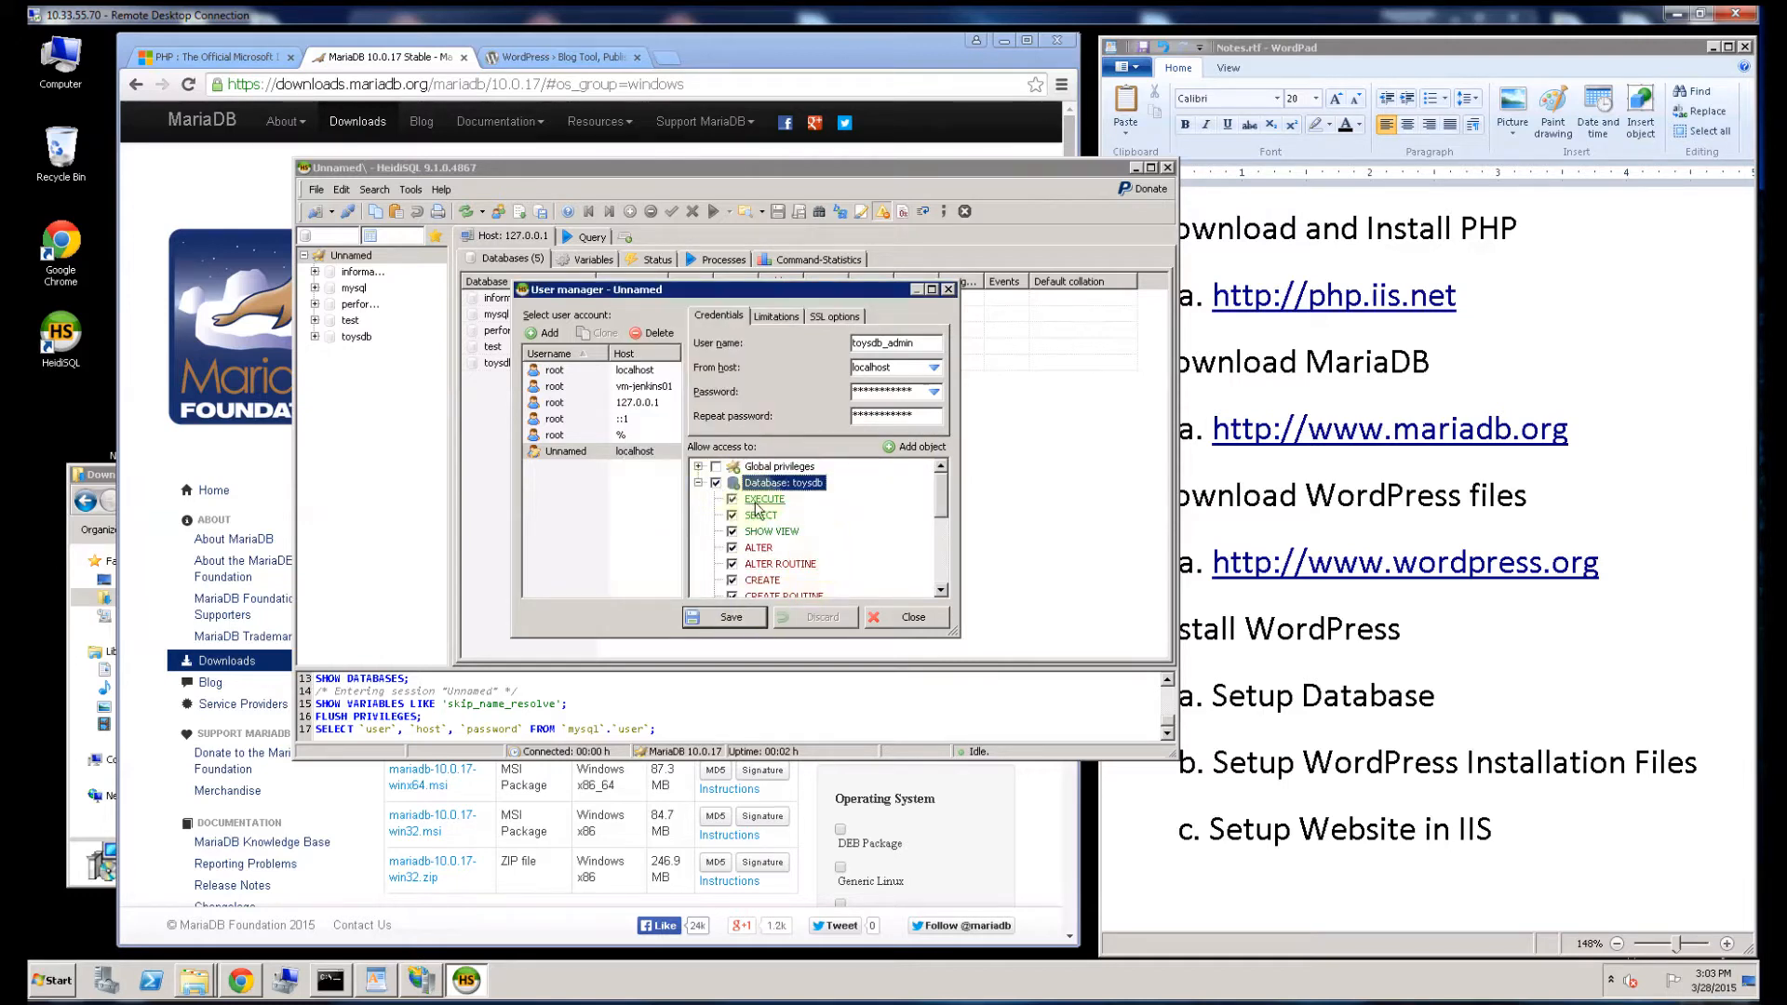
scroll(down, 3)
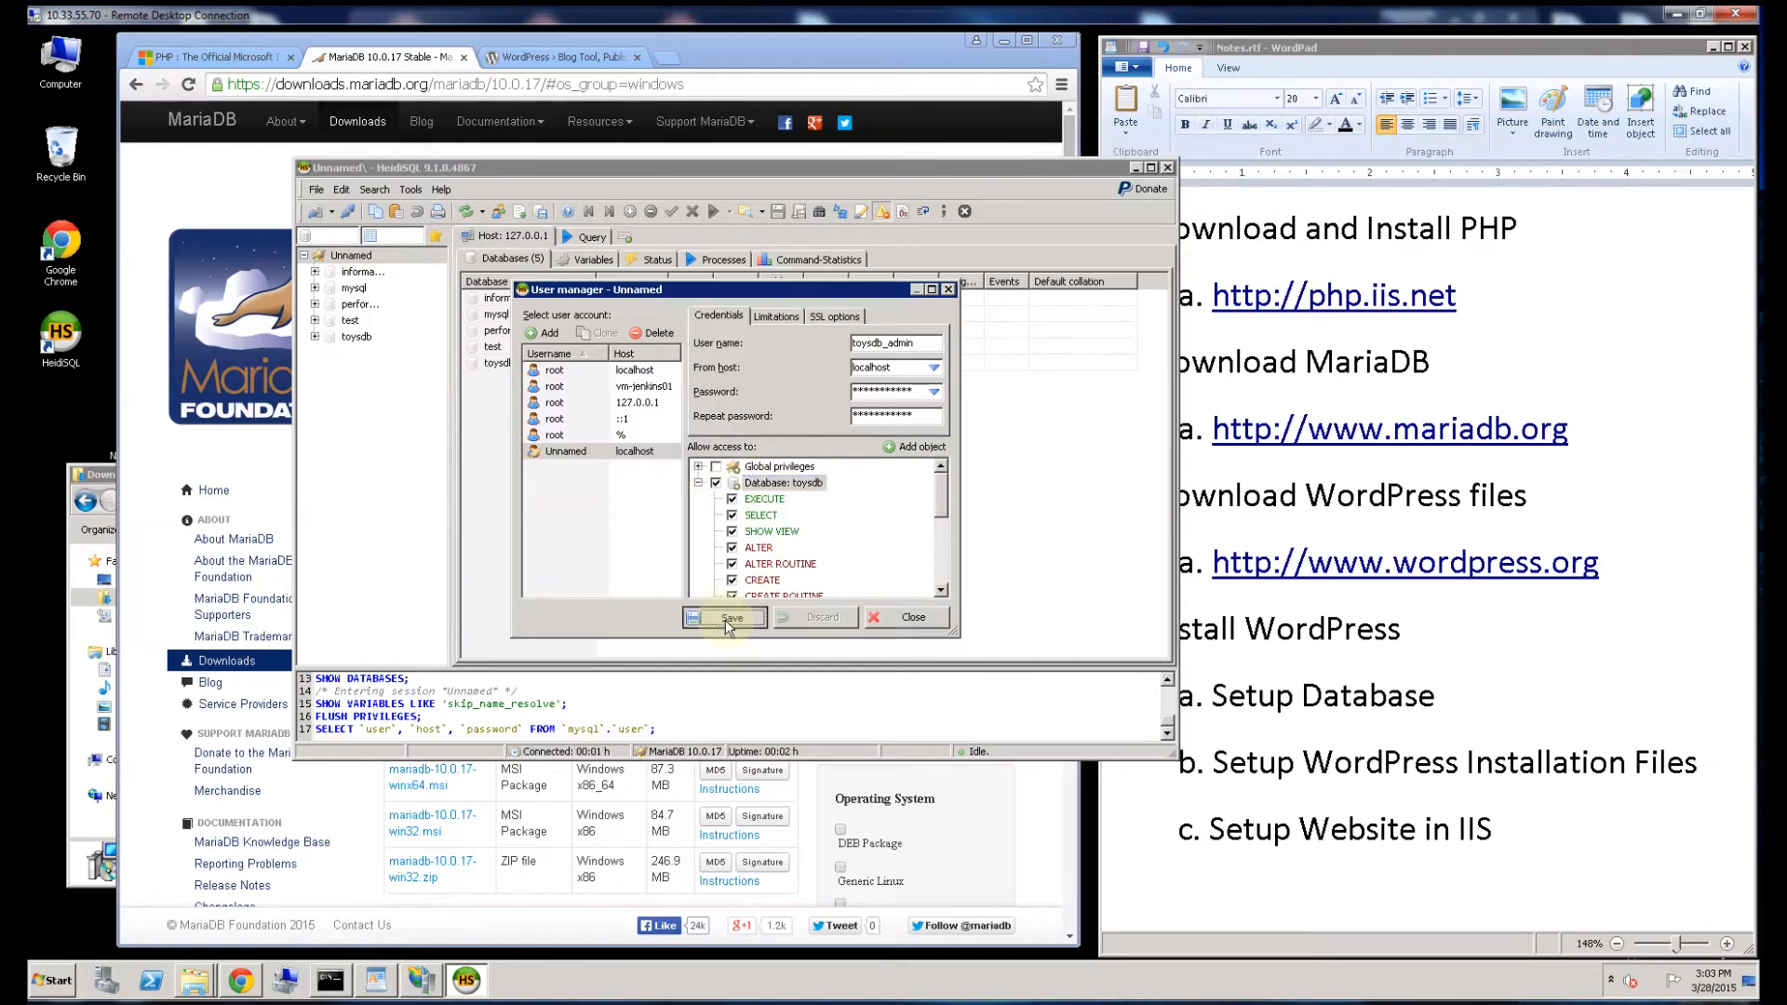
click(727, 616)
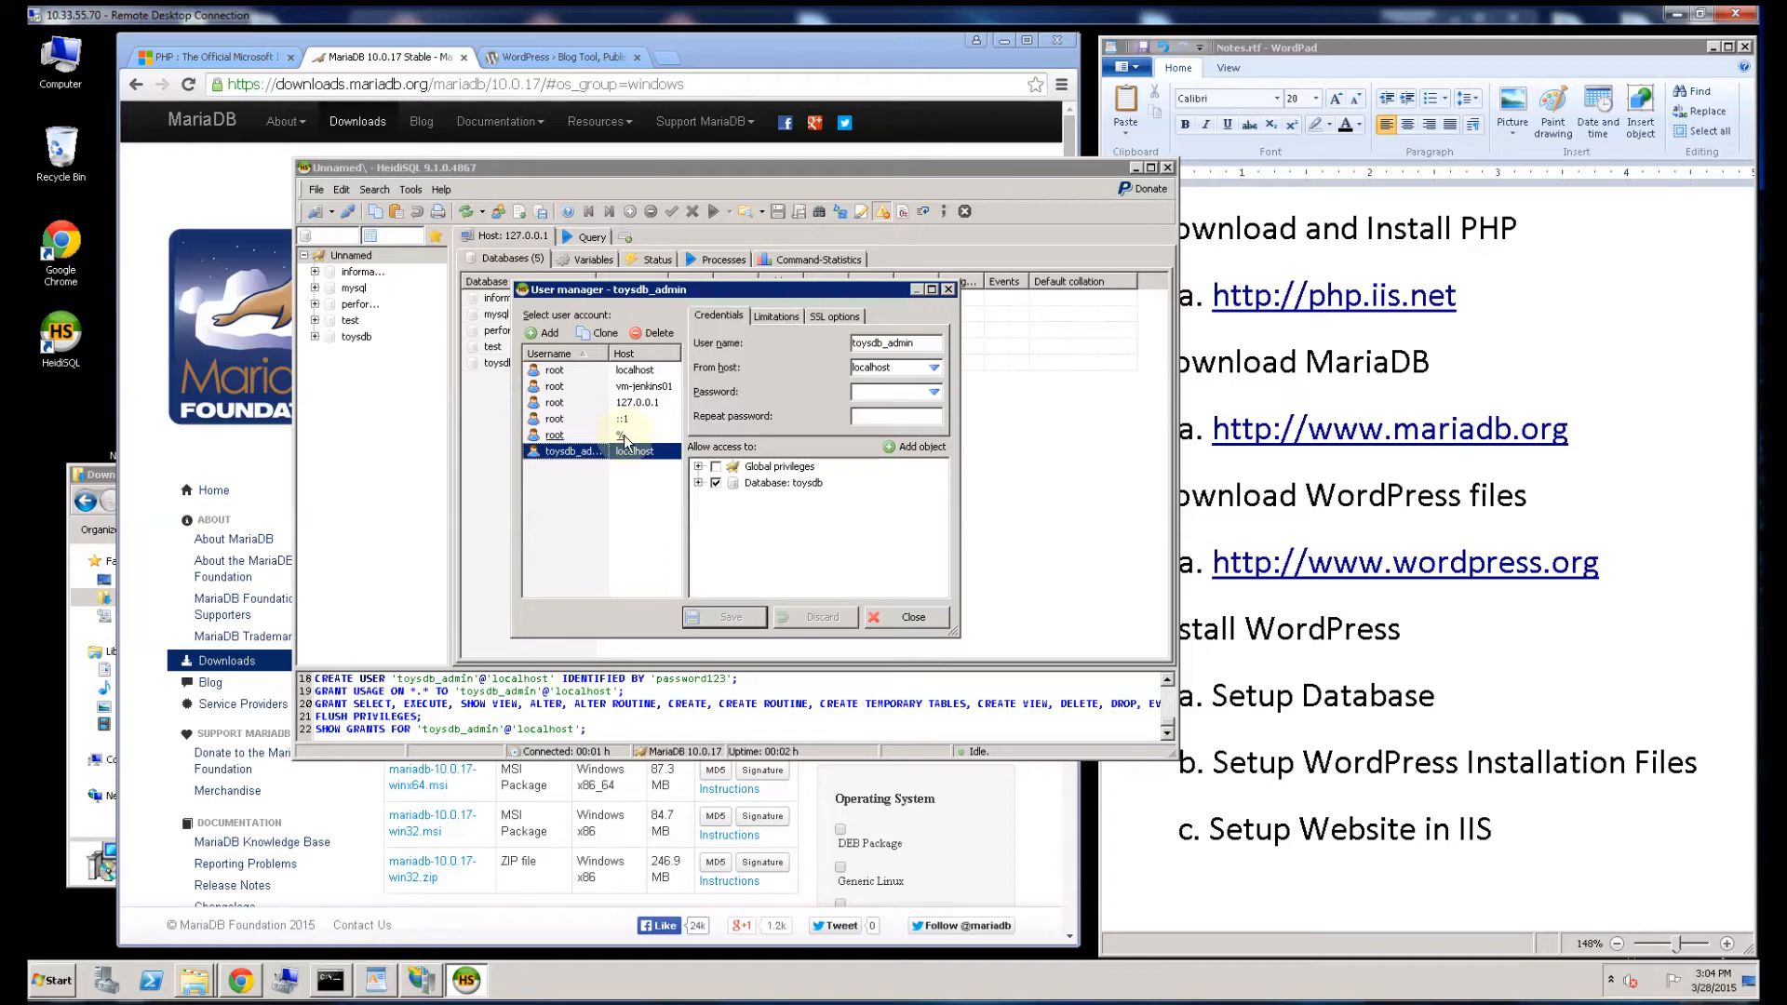
Compare the root and toysdb_admin account privileges, then close the user manager
click(555, 435)
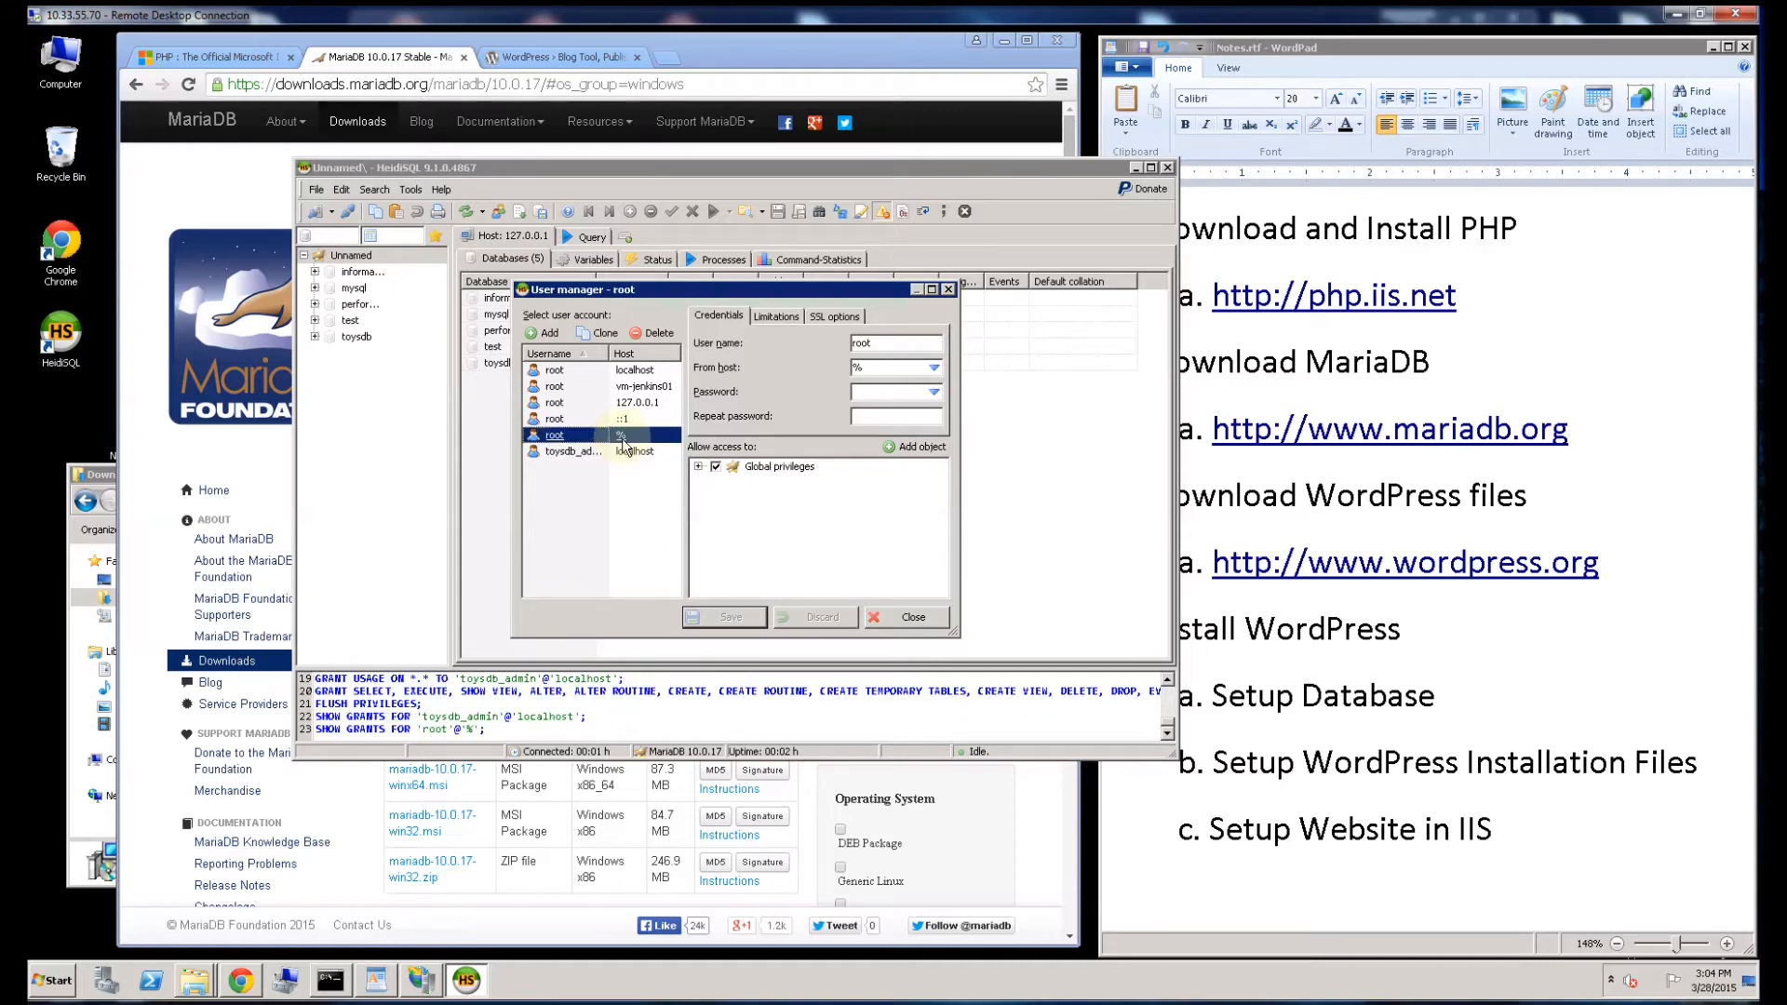
click(568, 451)
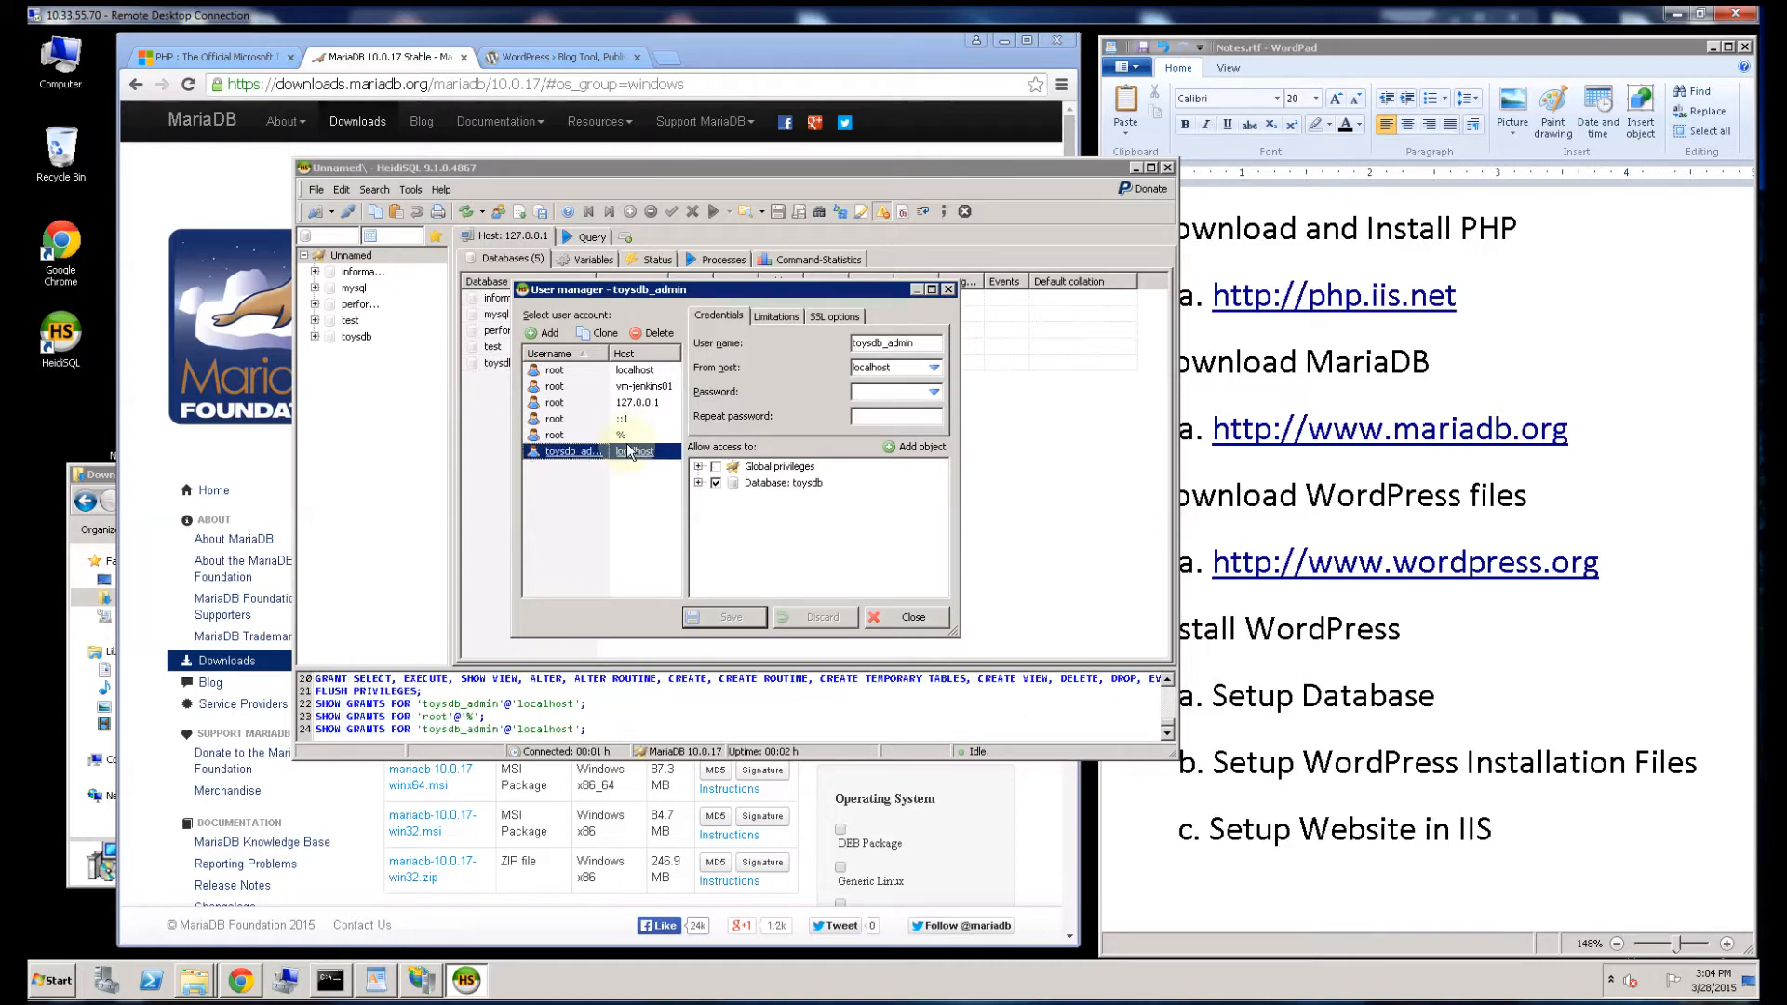
click(555, 435)
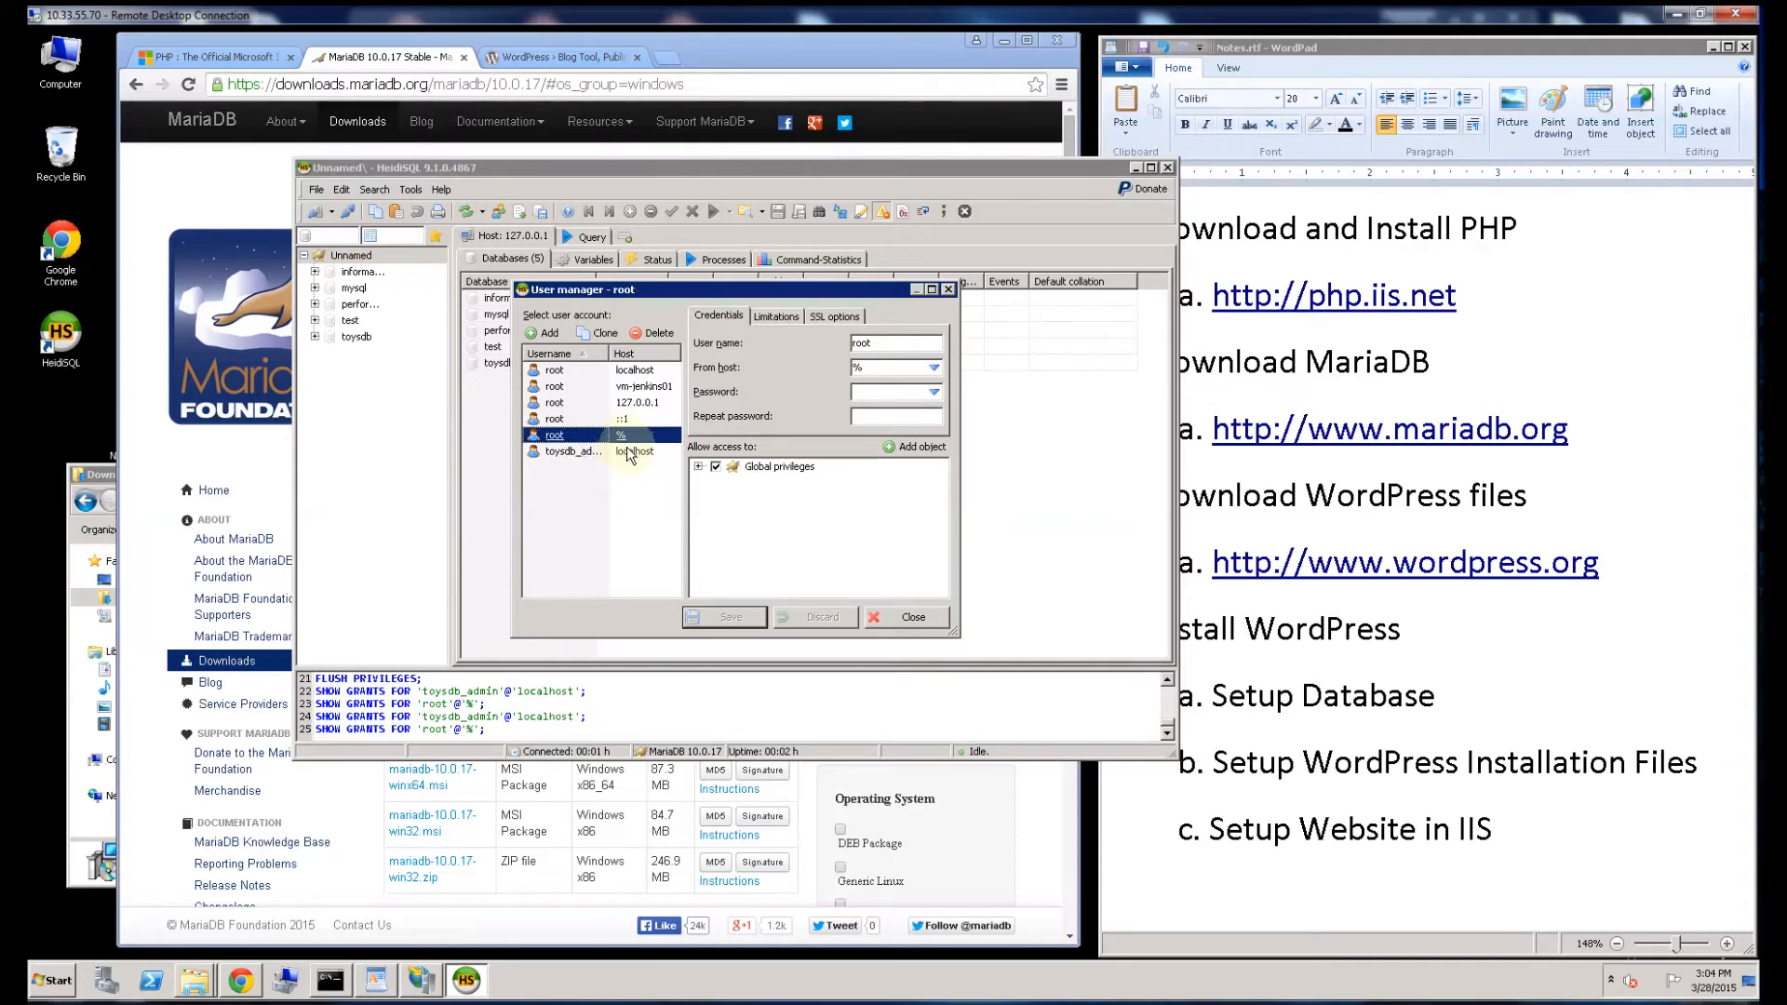
click(569, 452)
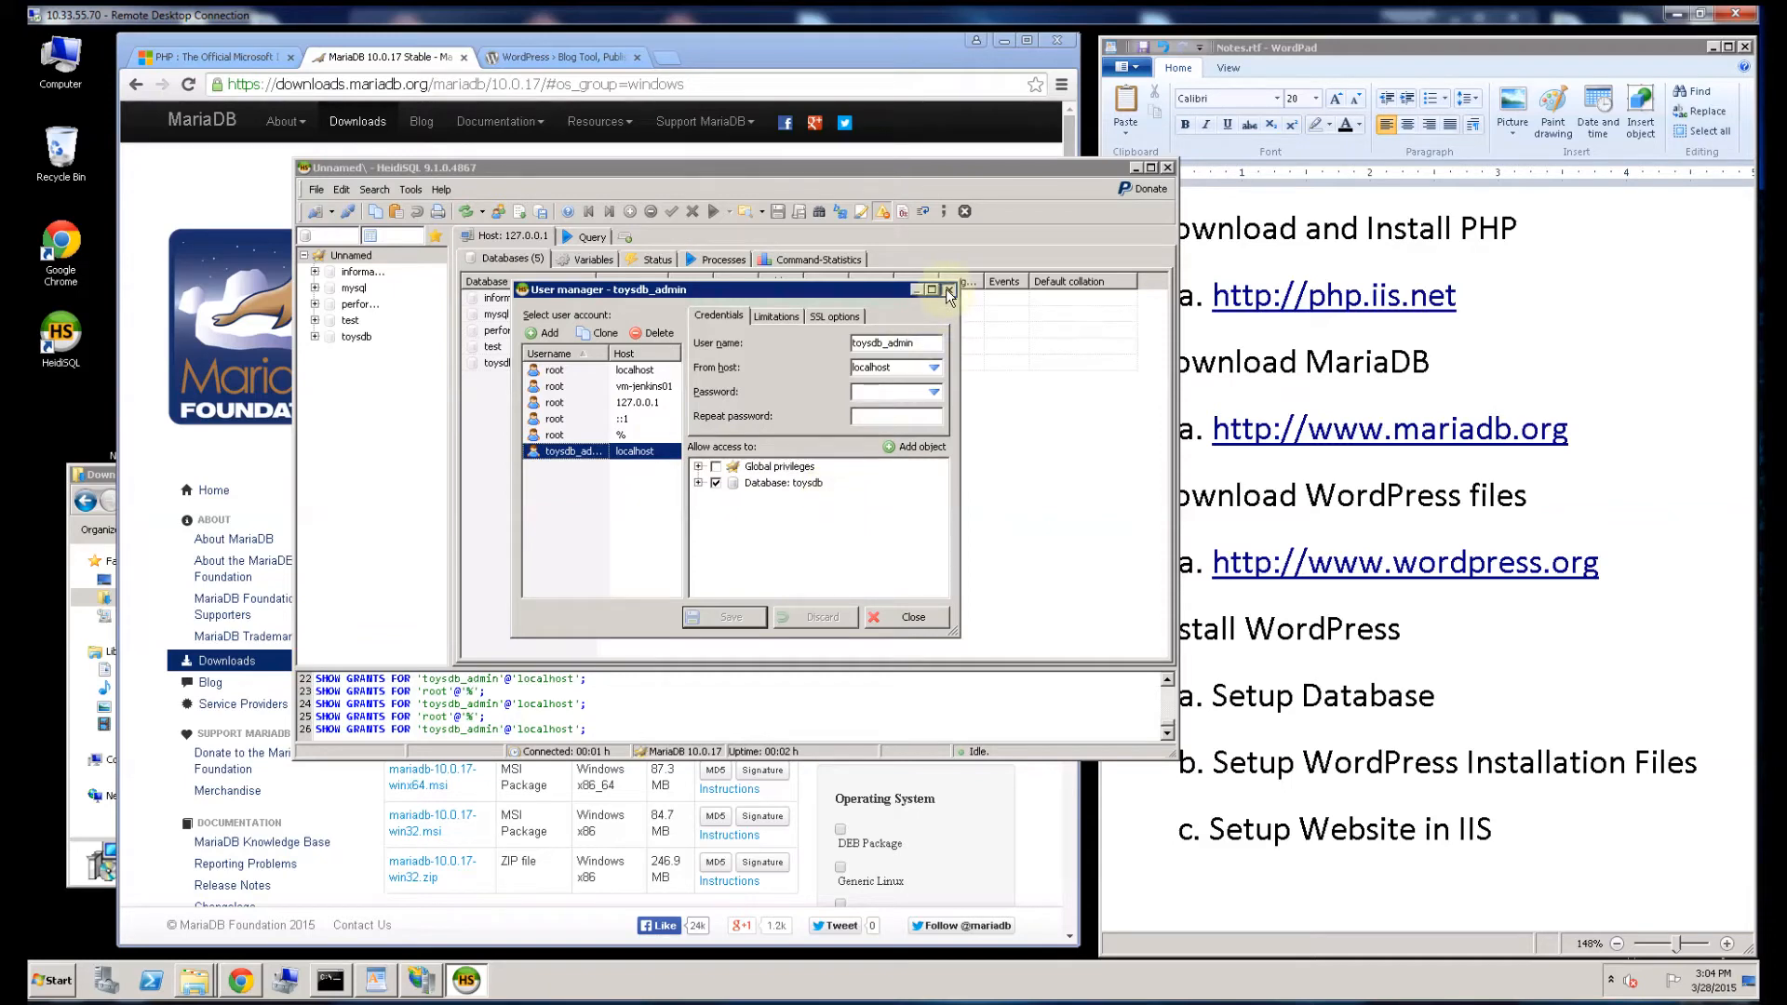
click(948, 293)
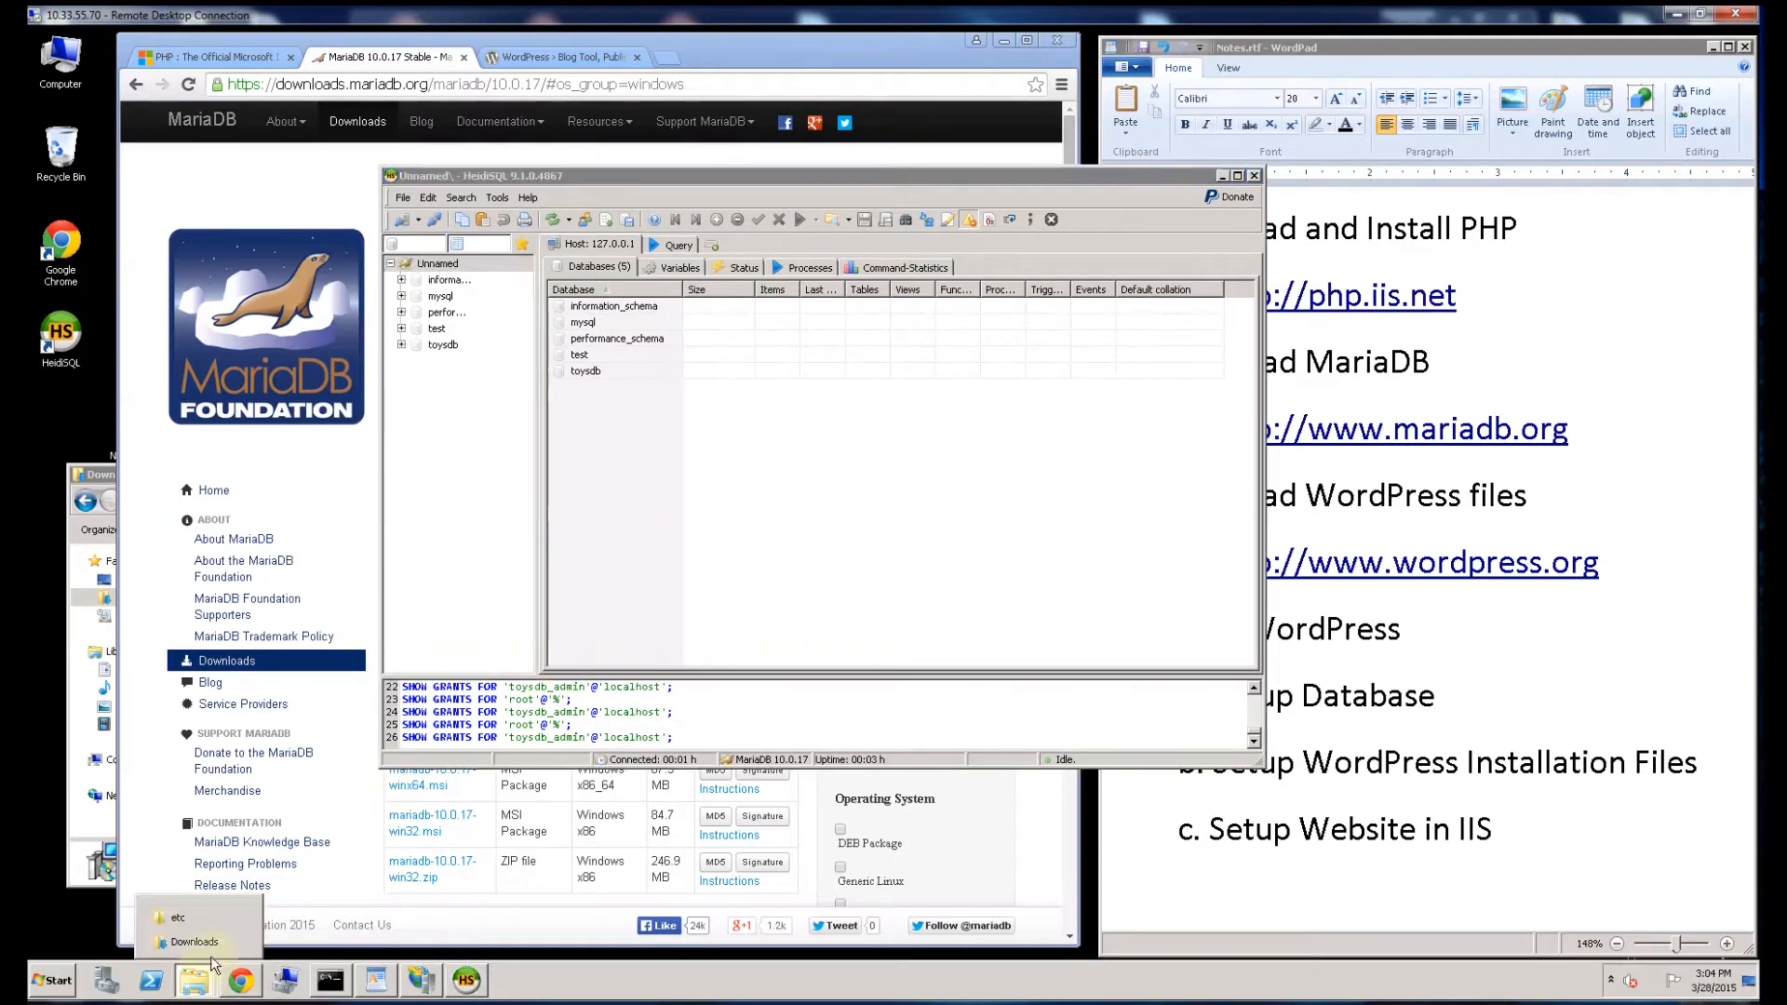
Extract wordpress-4.1.1.zip to its own folder, browse the files, and open another Explorer window
right_click(269, 619)
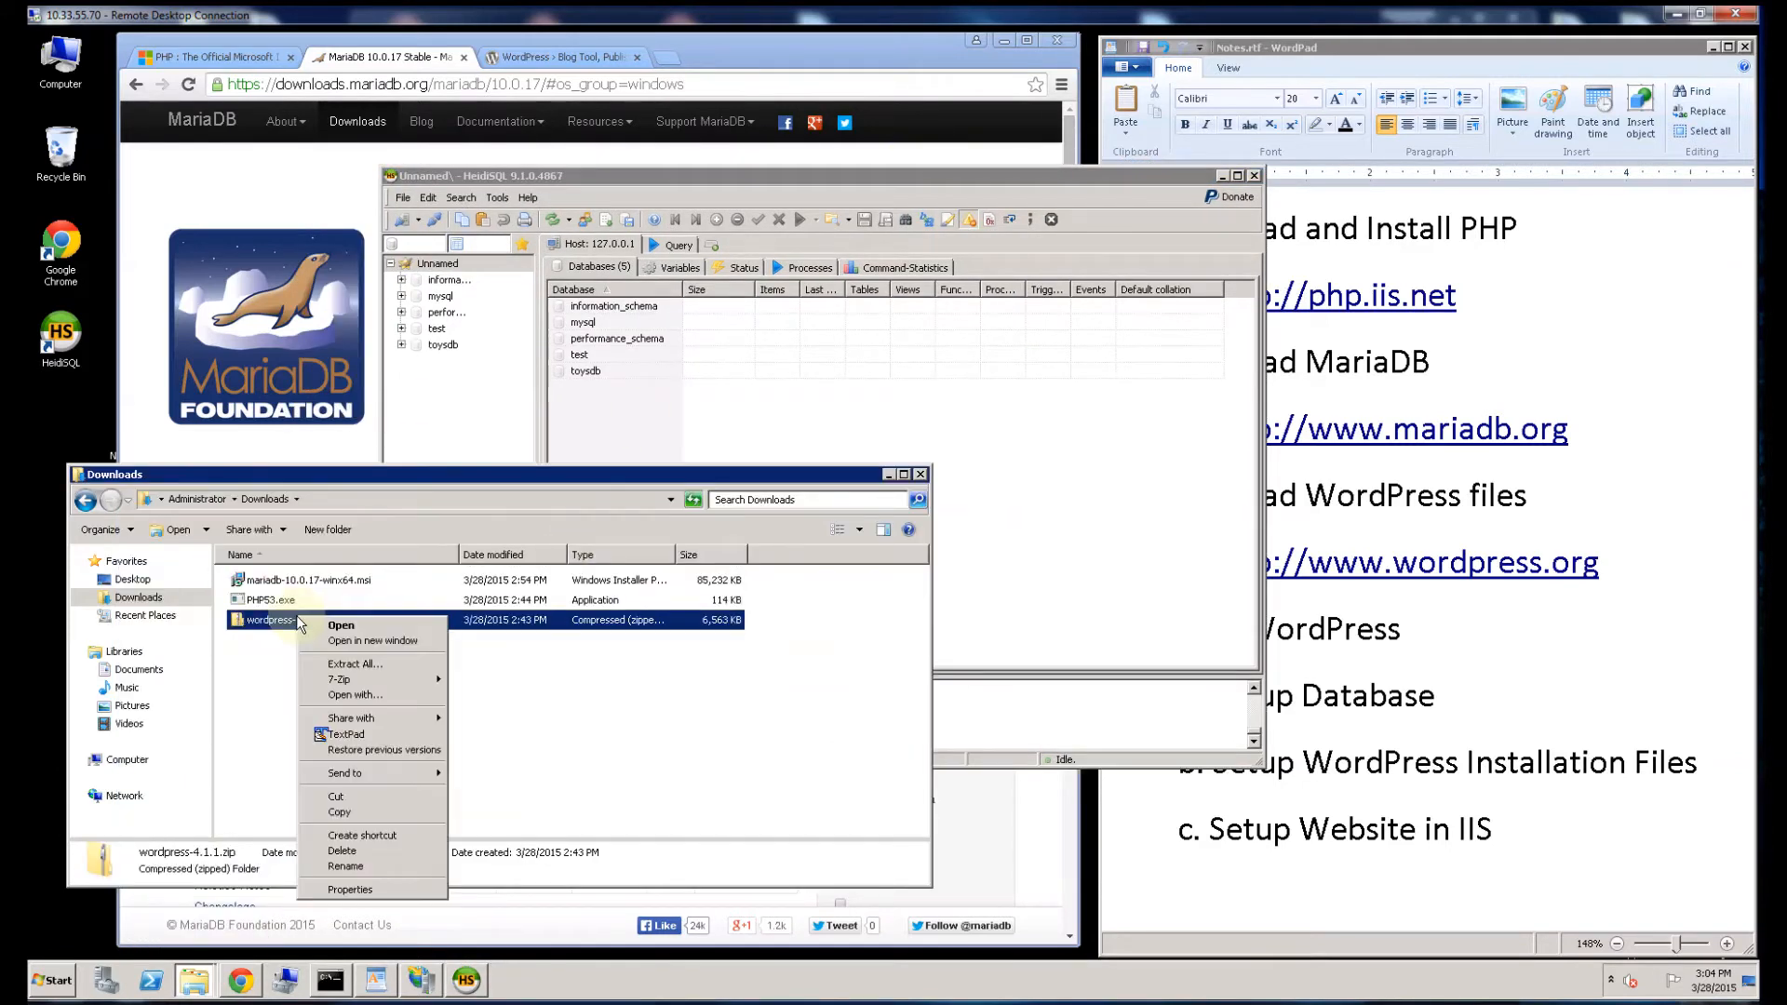
mouse_move(339, 679)
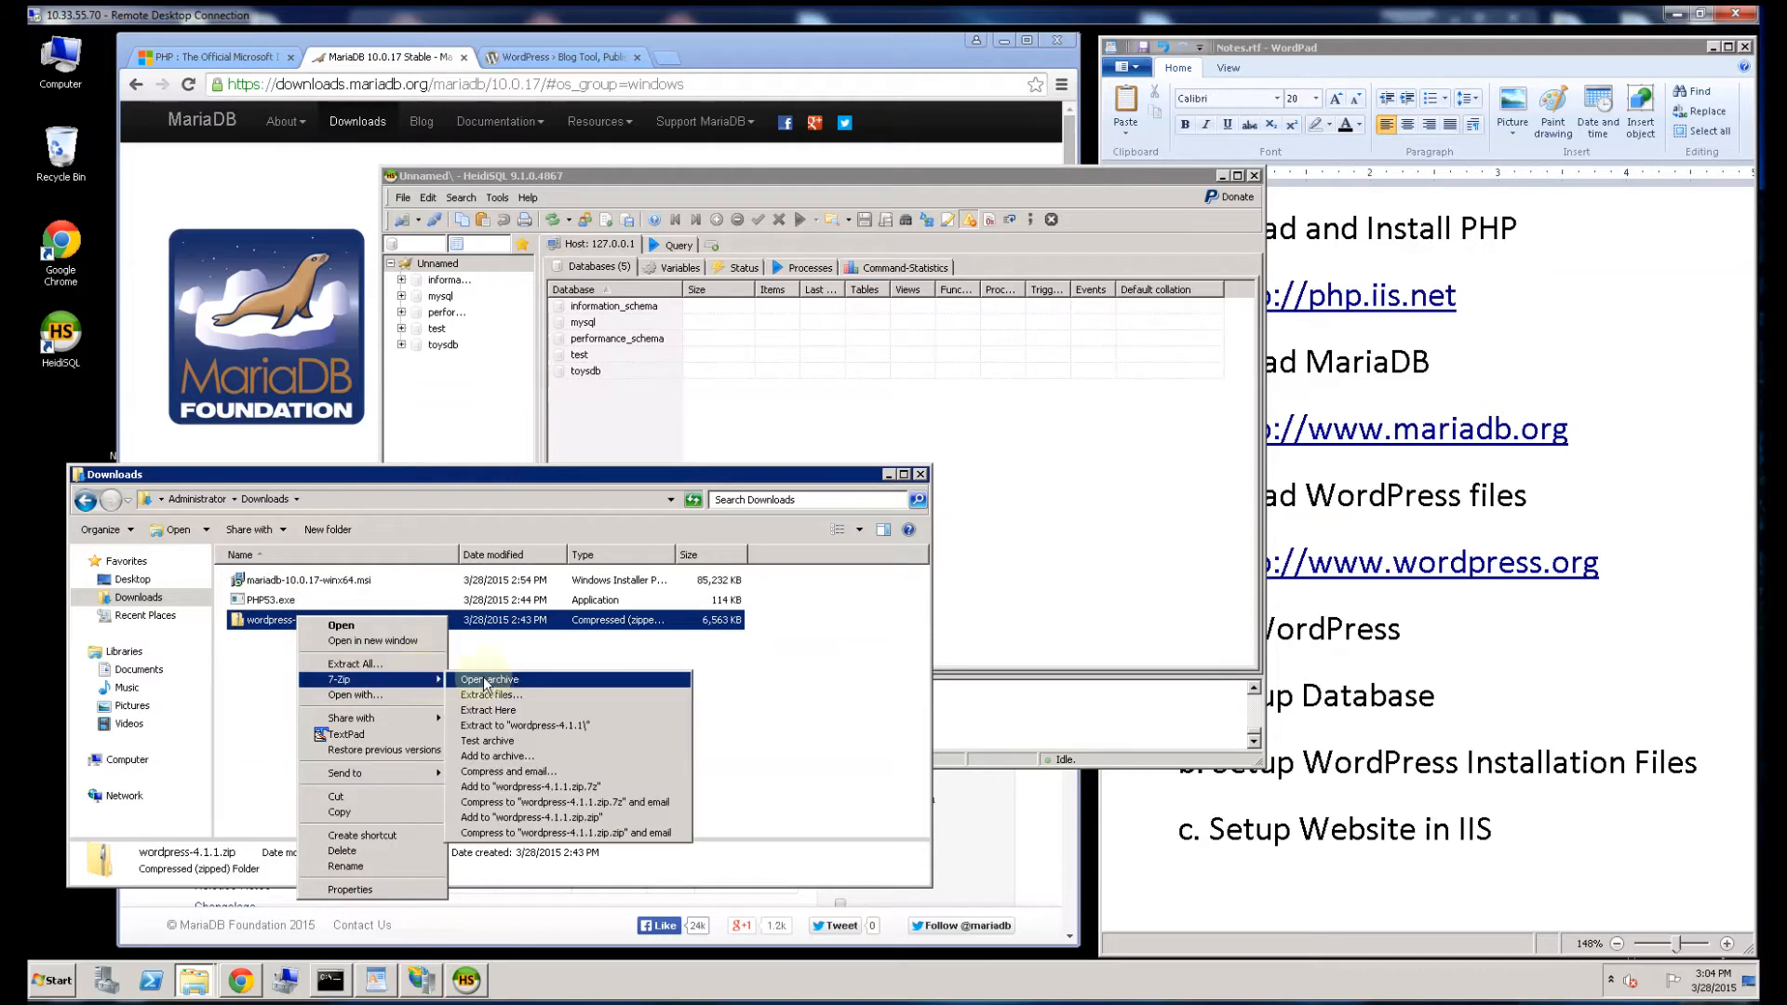
click(489, 680)
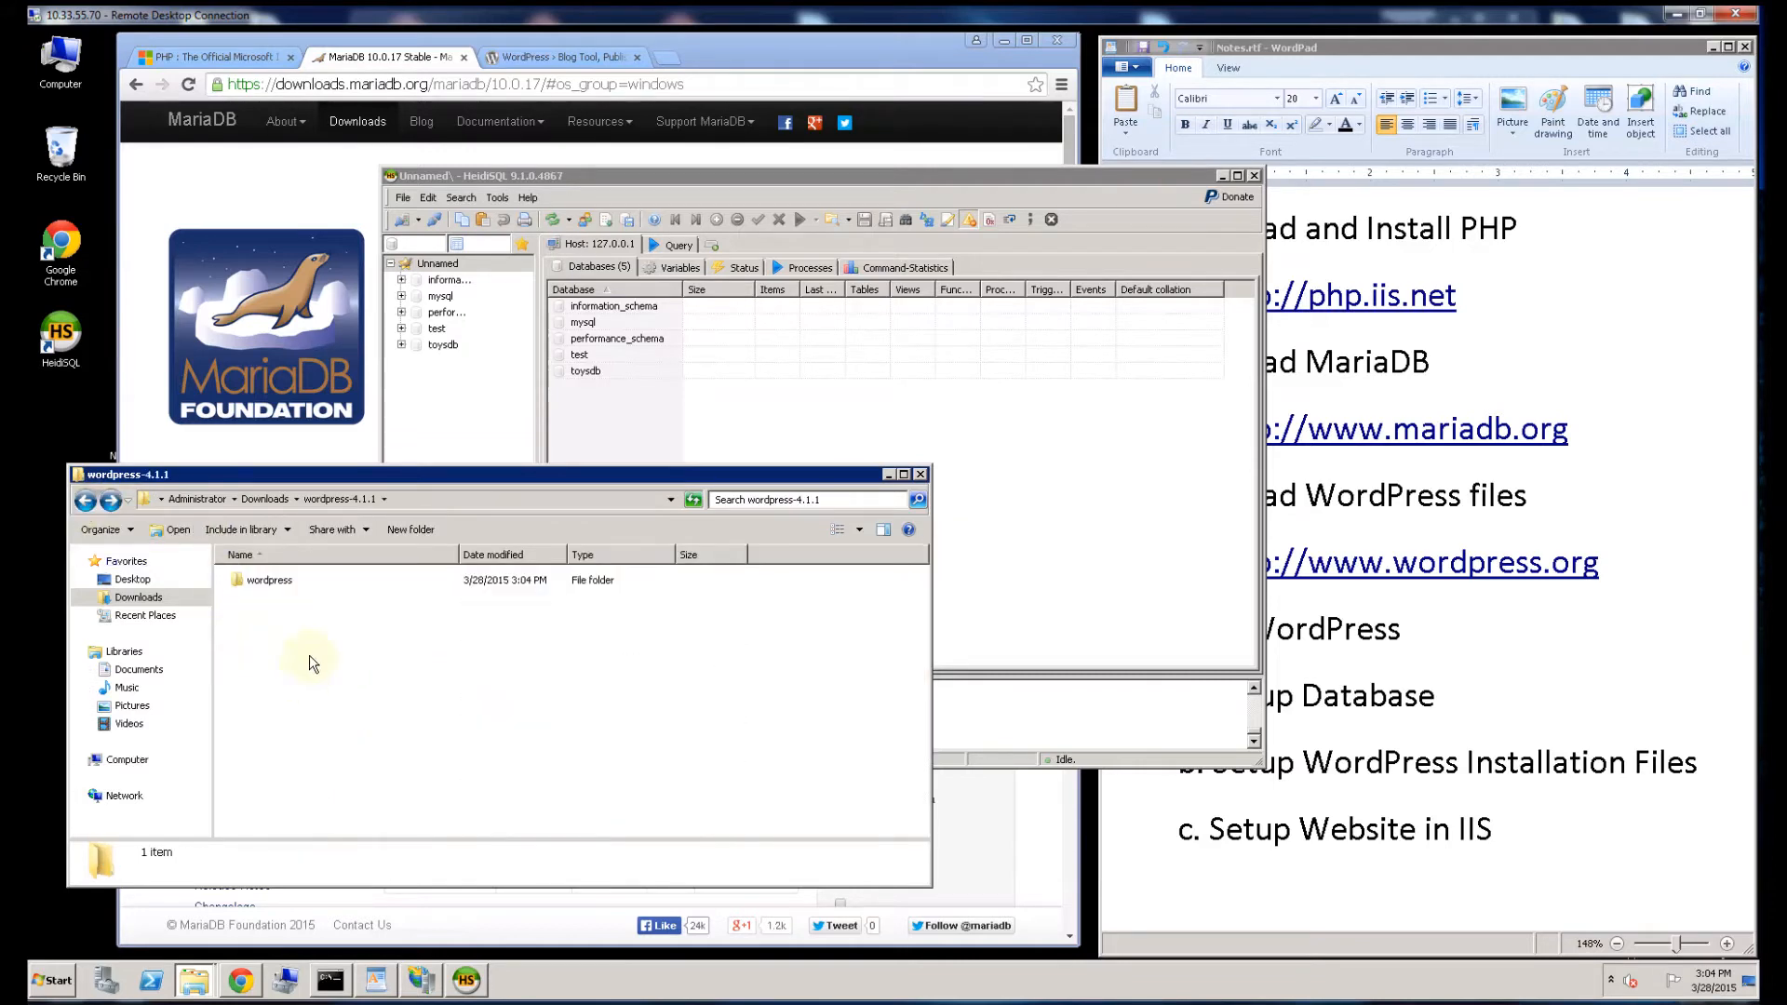
click(269, 579)
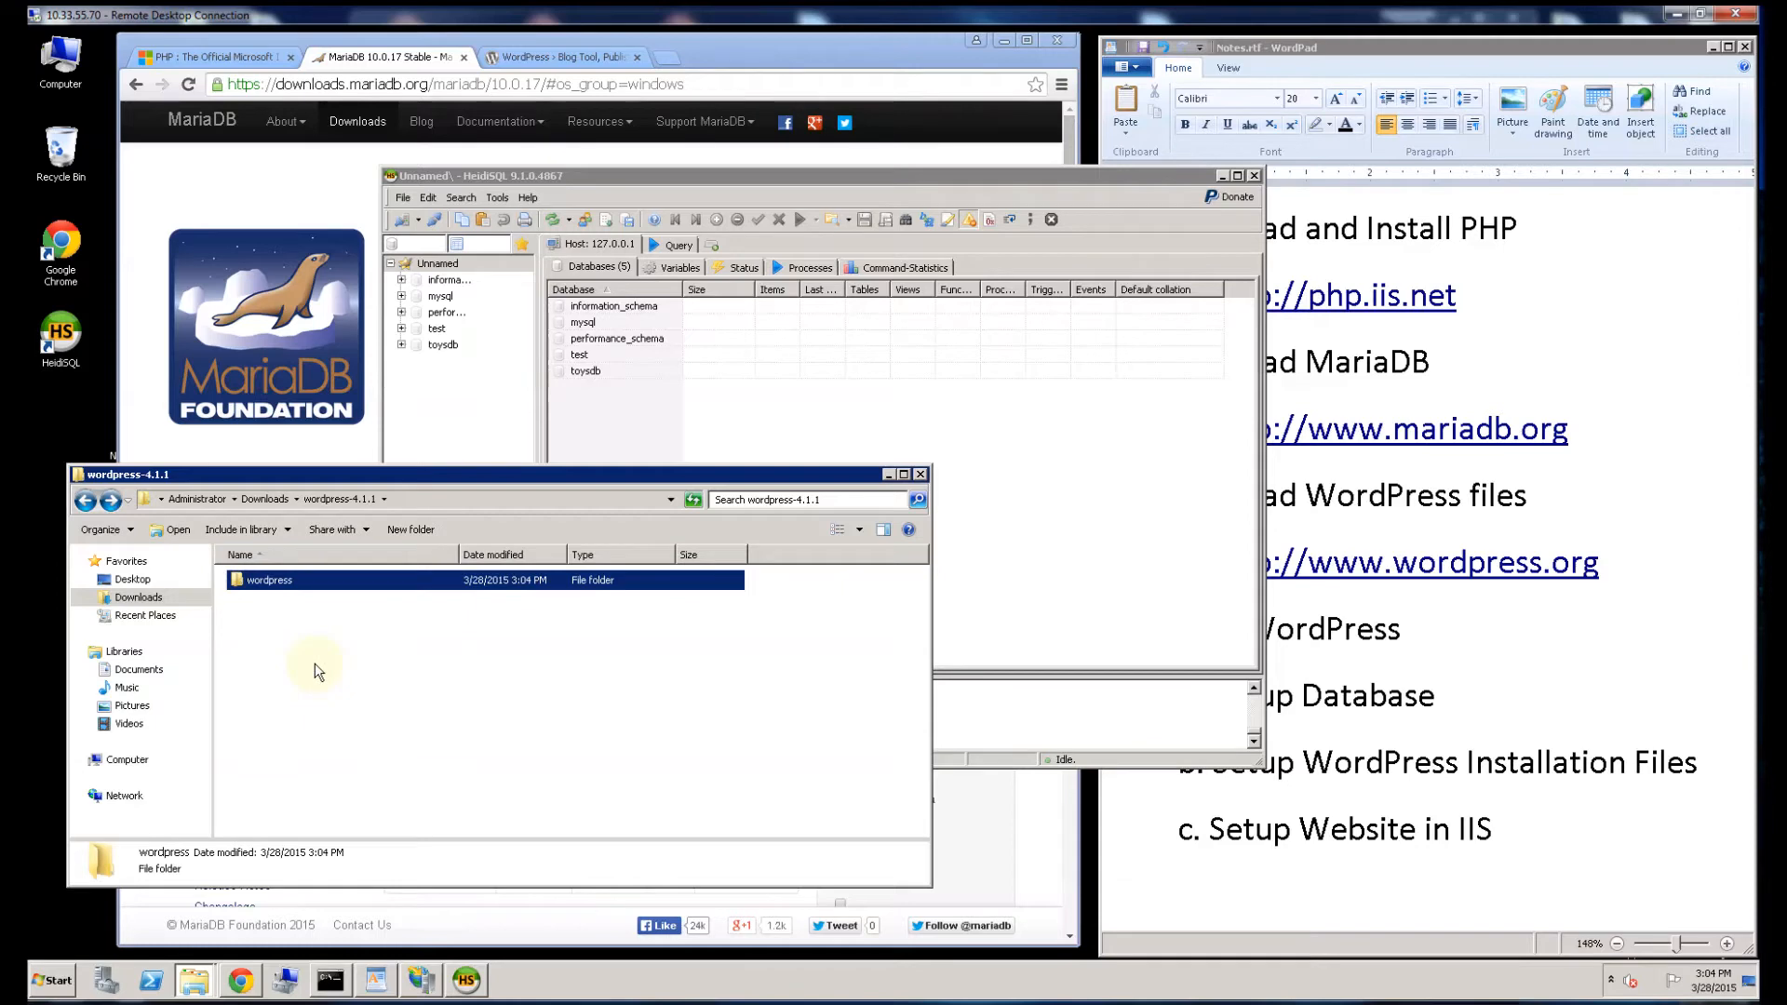
double_click(268, 580)
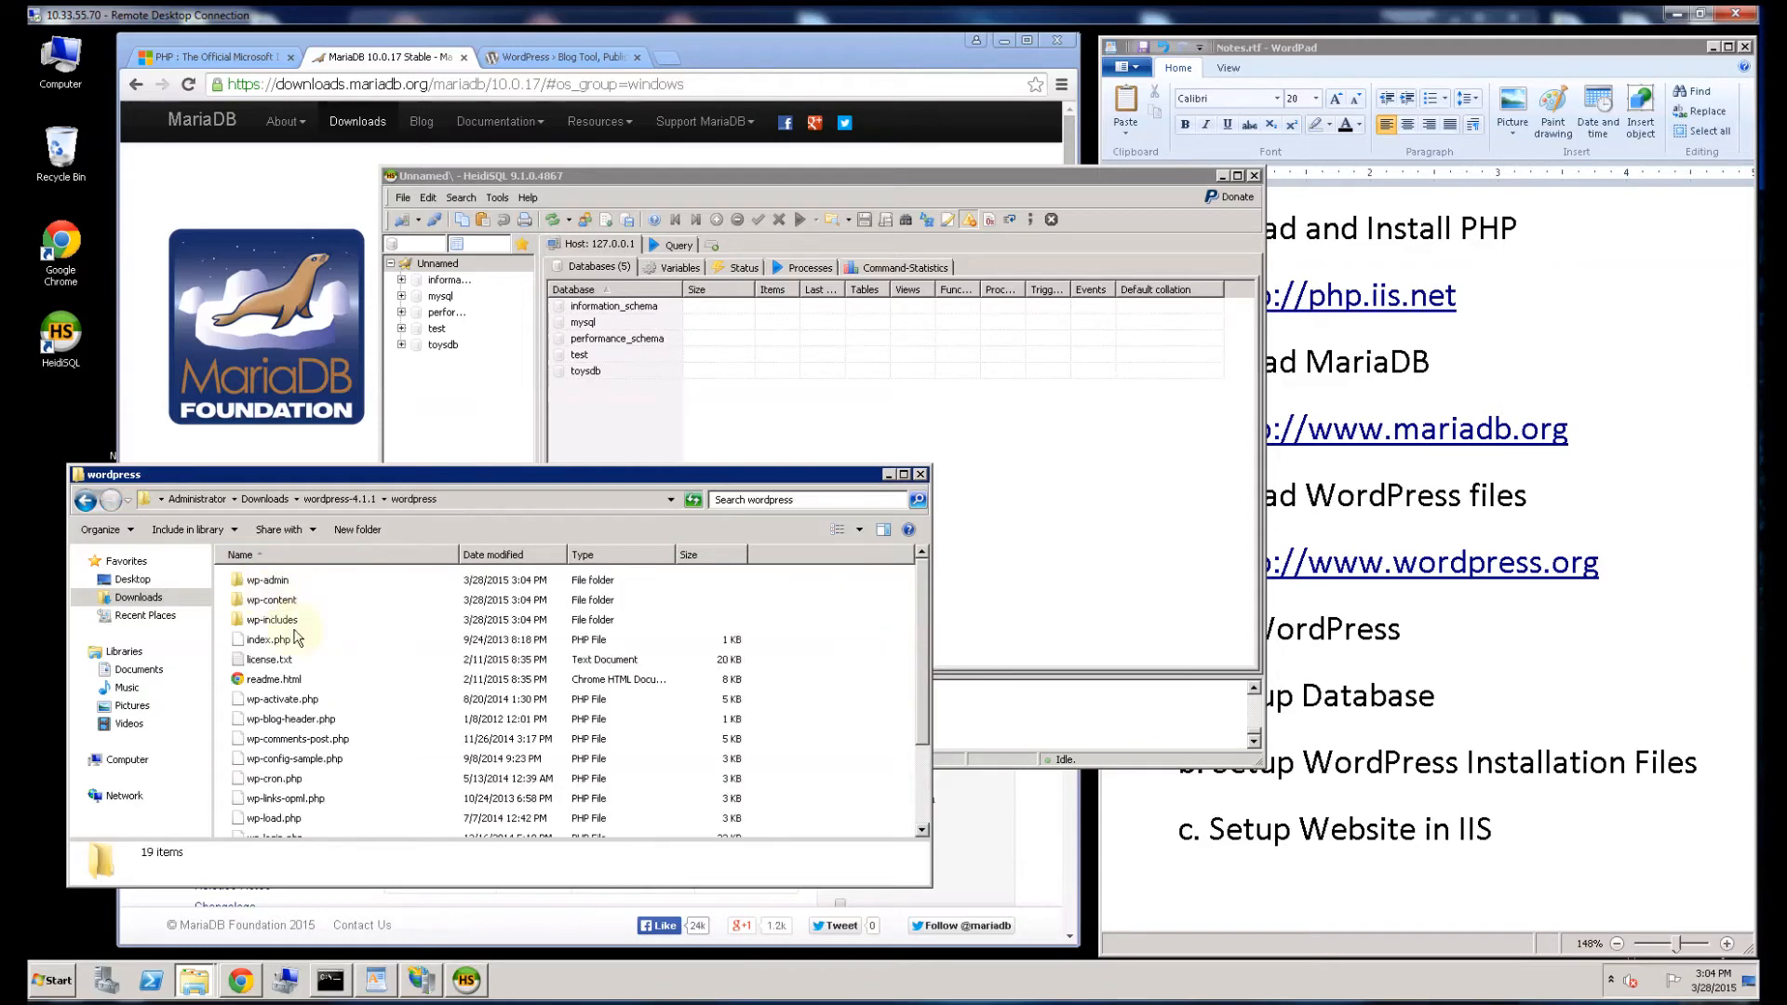
click(86, 501)
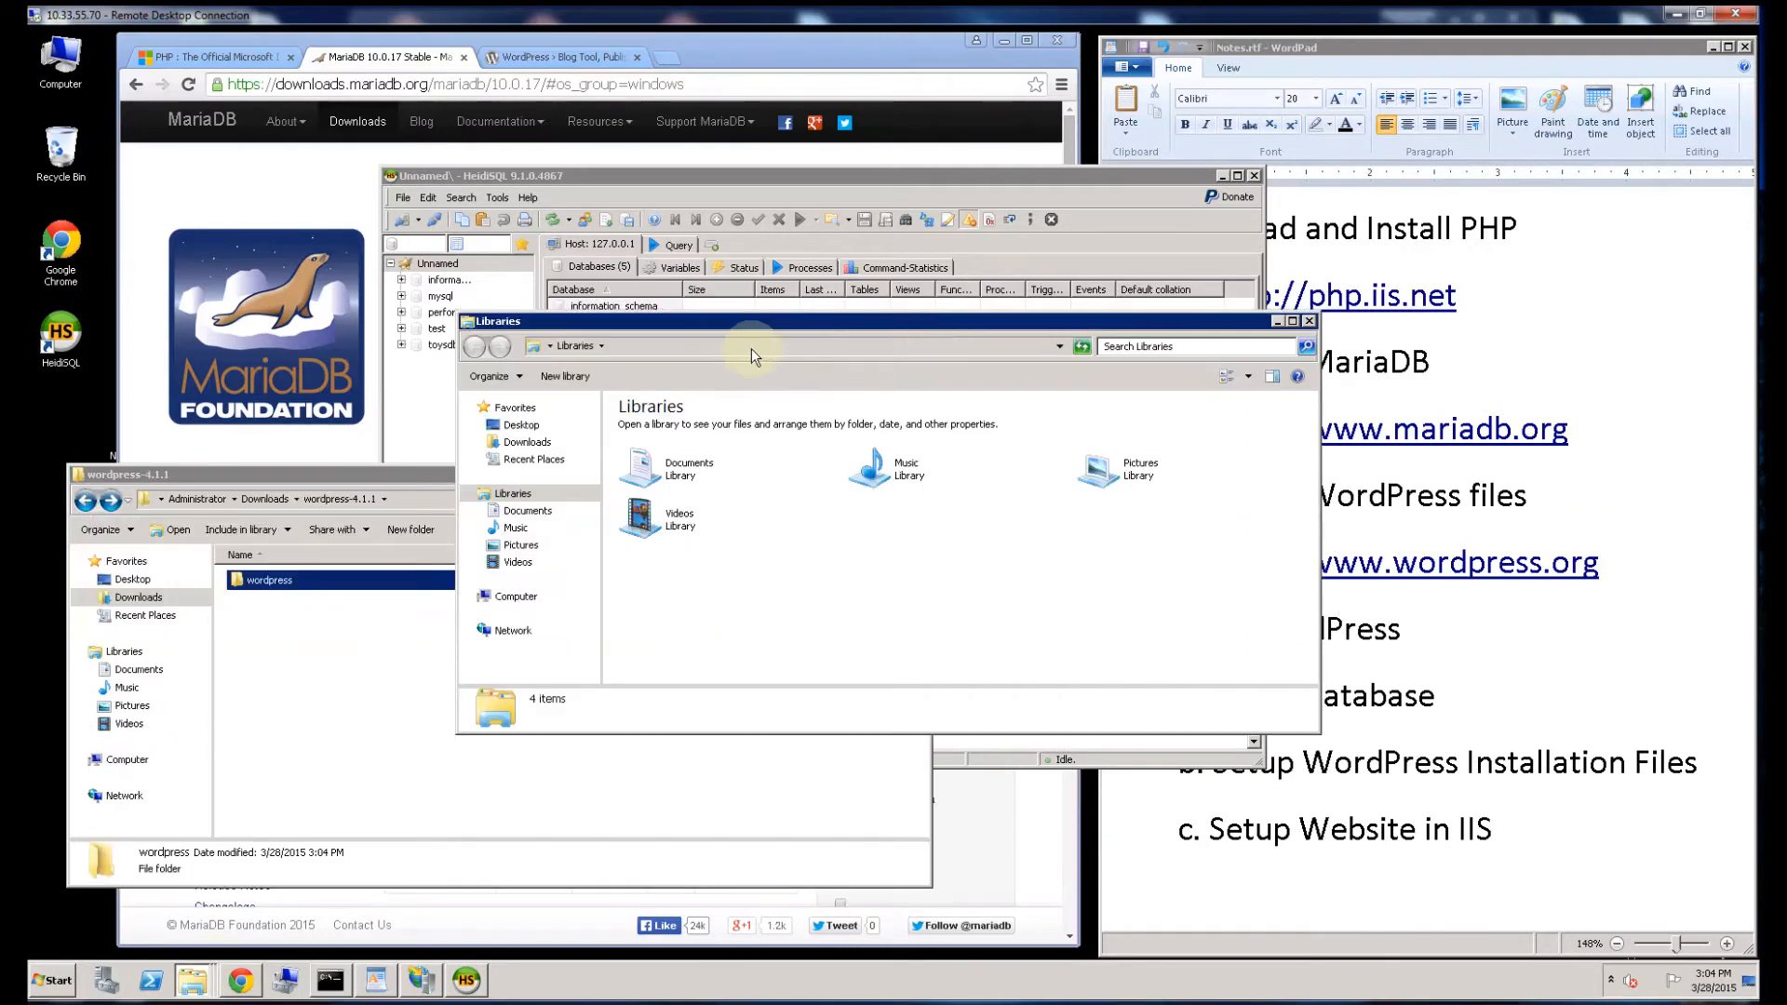
Create a WORDPRESS_ROOT folder on the C drive and open it
click(518, 595)
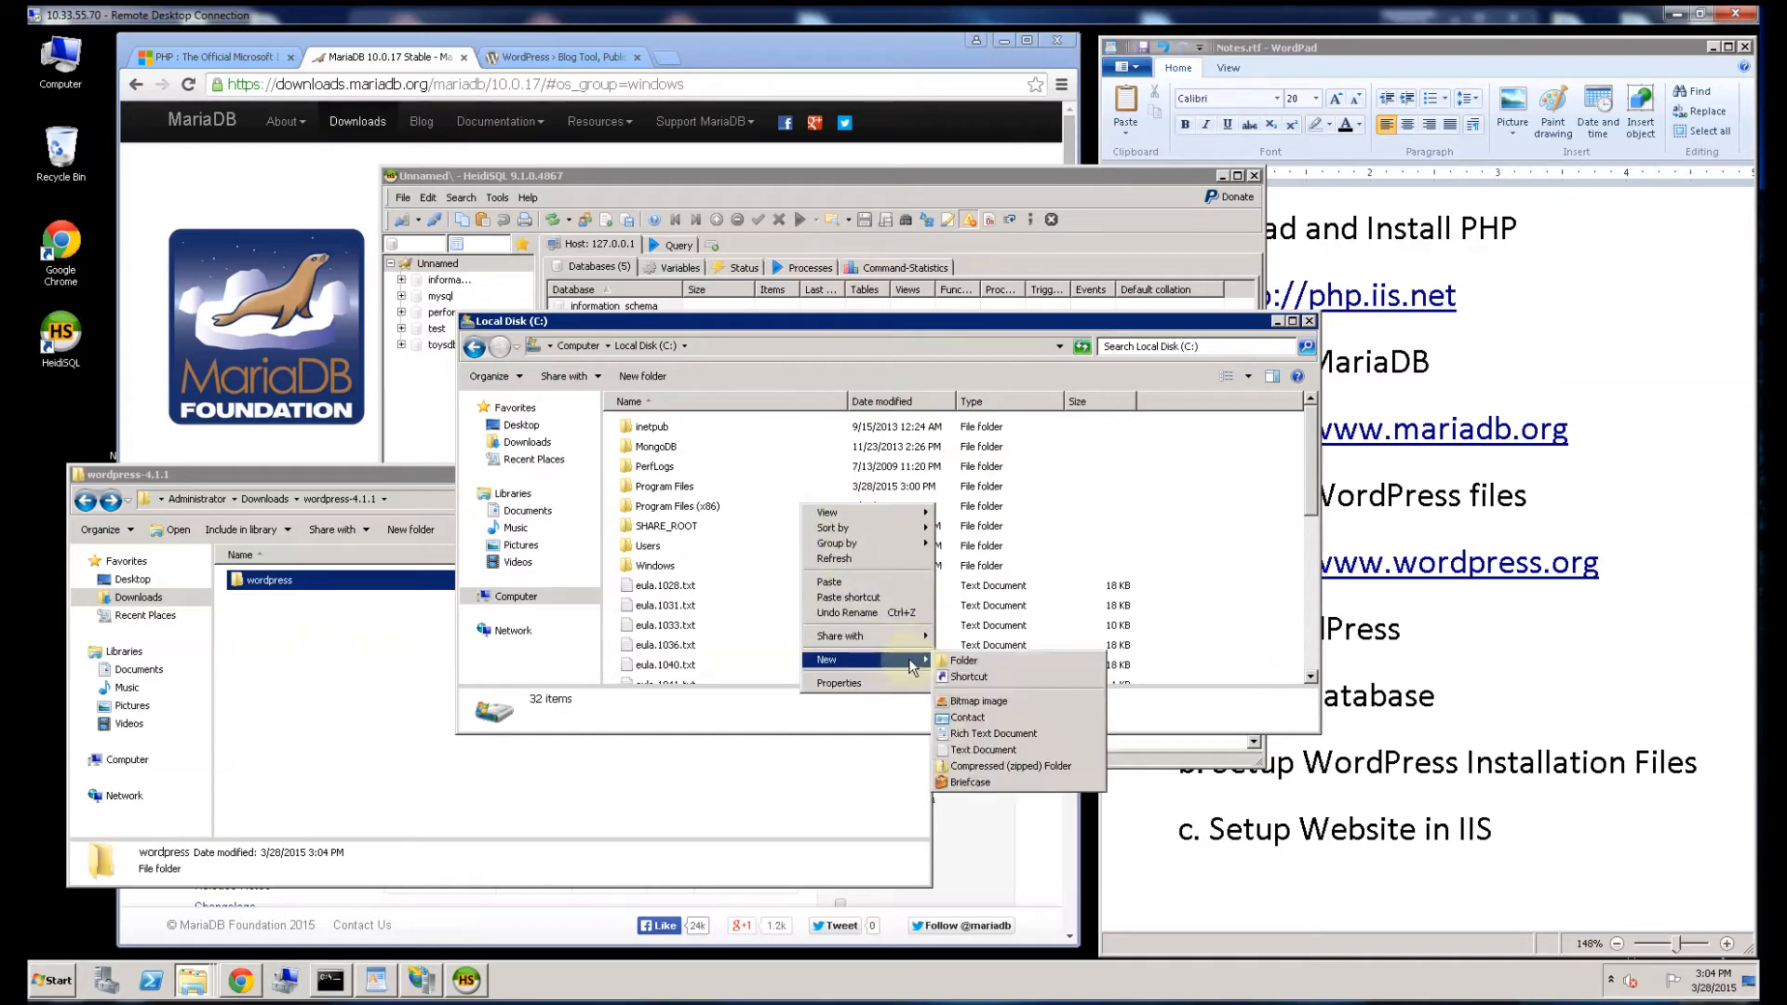
click(964, 660)
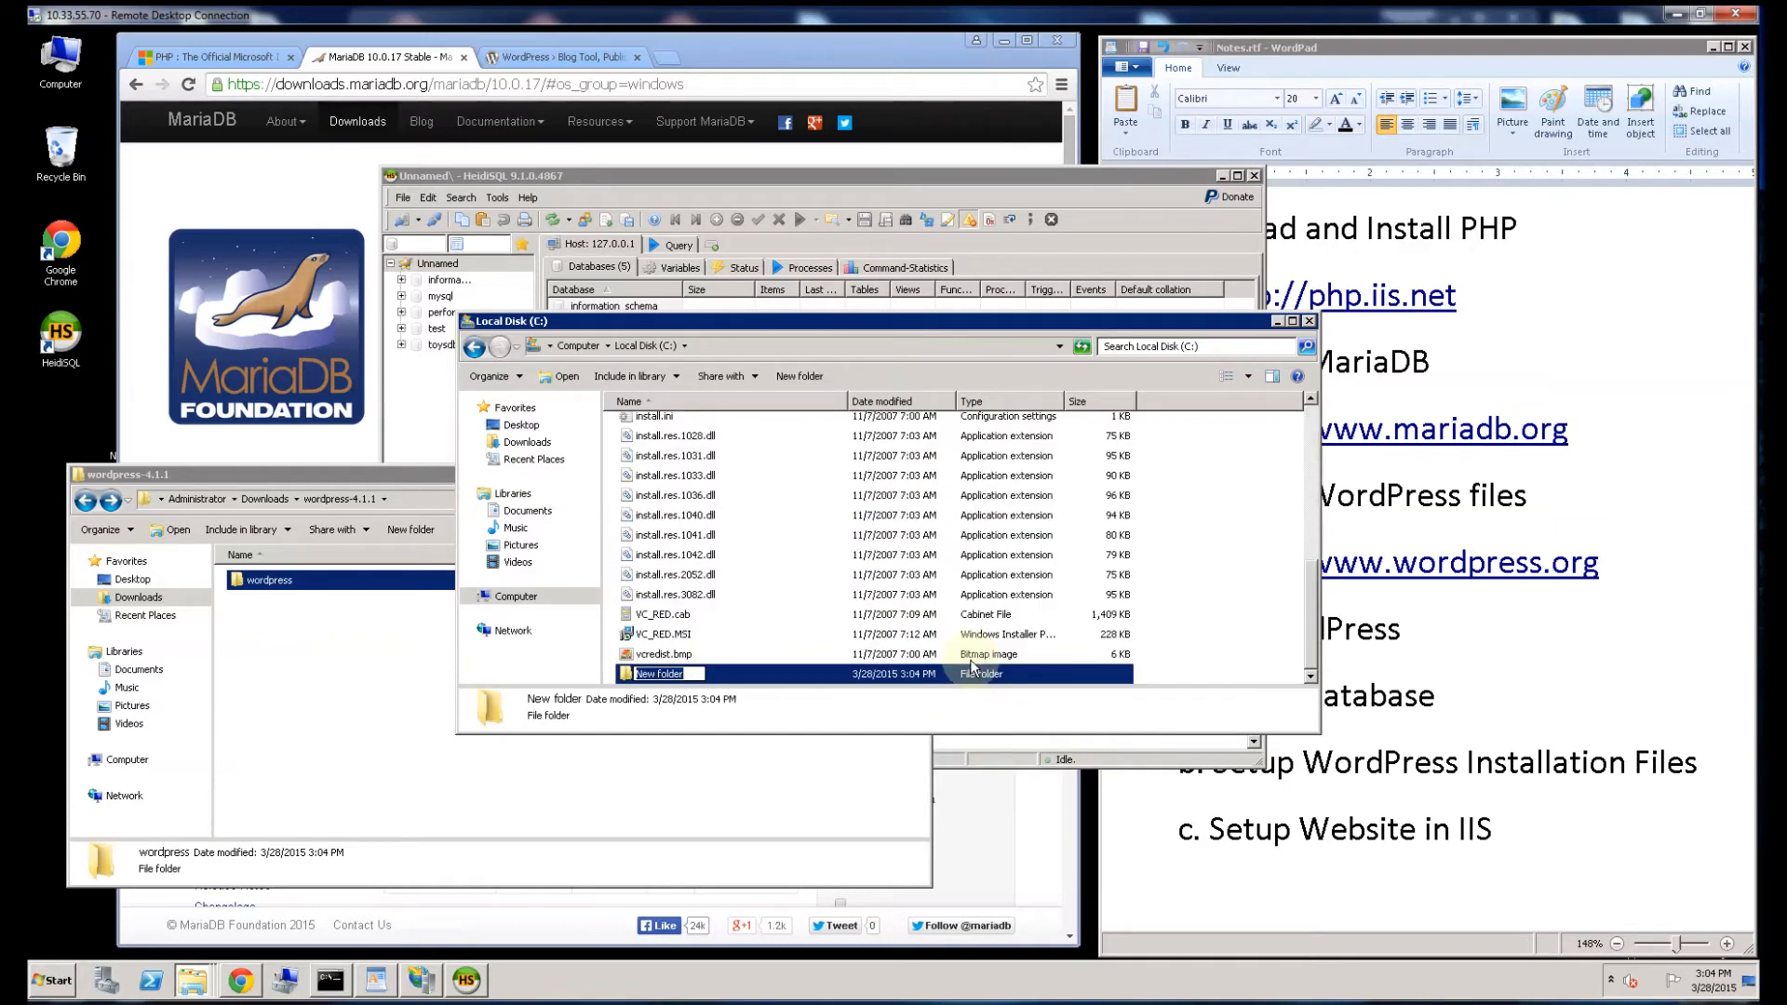
text(WORDPRESS_ROOT)
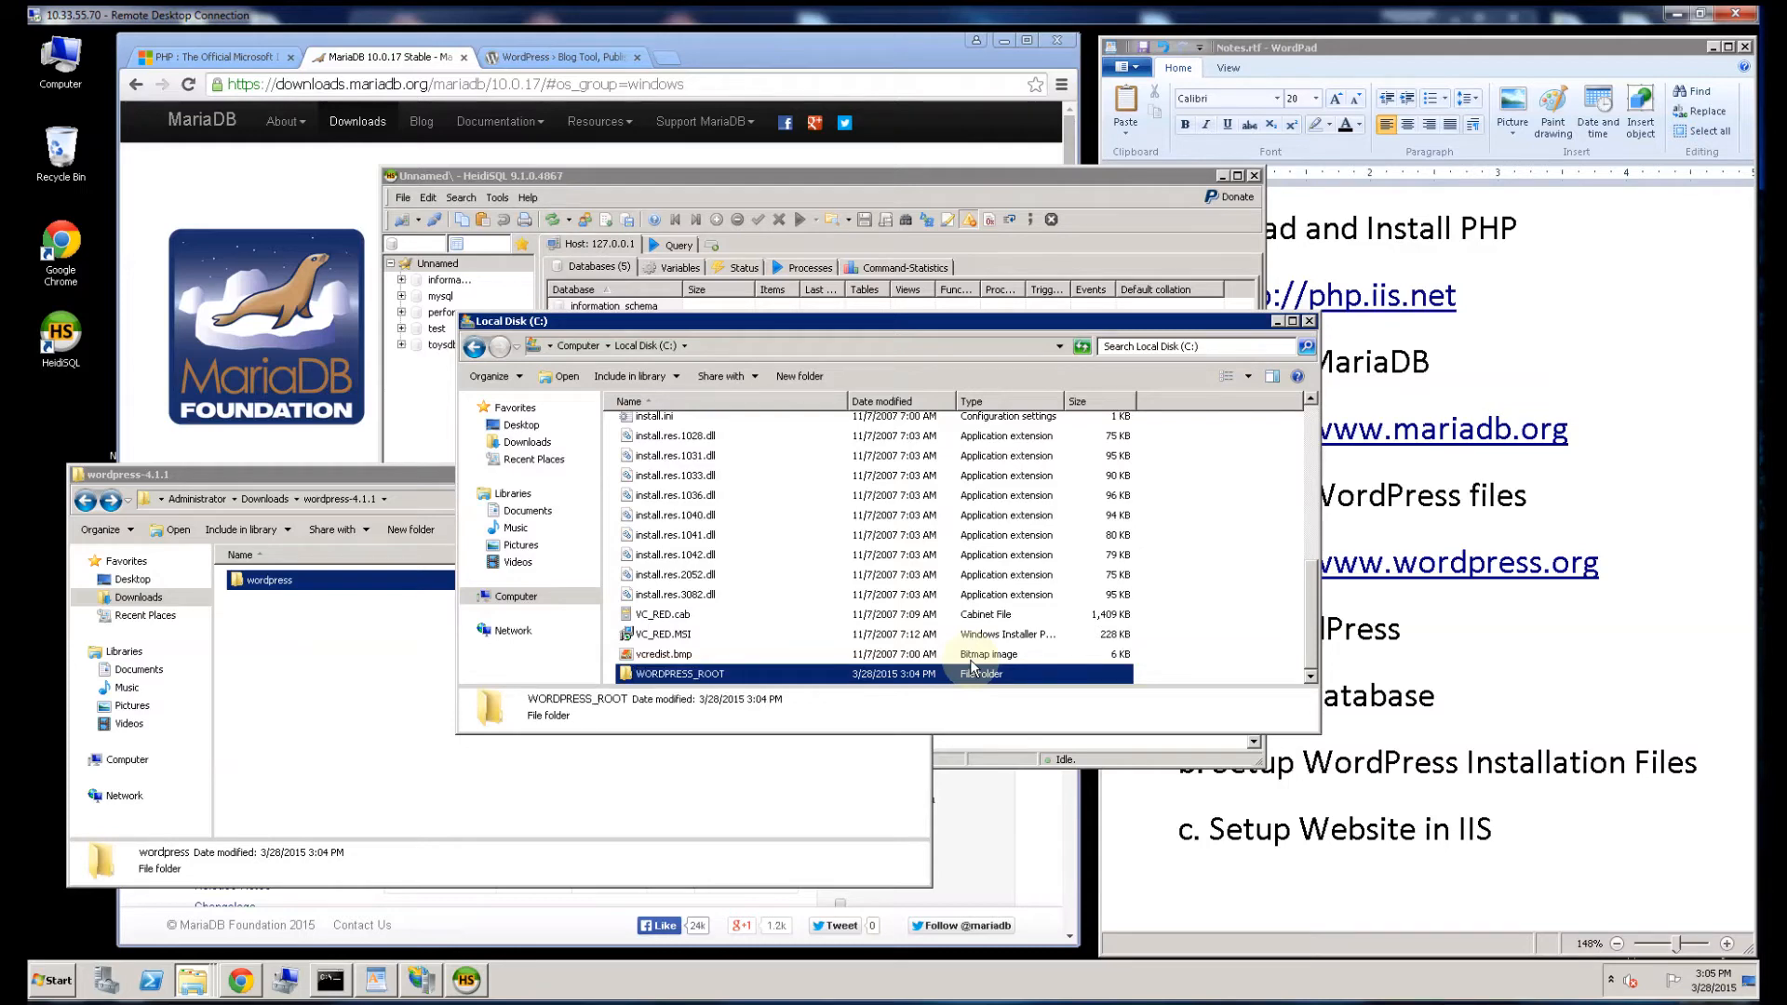
double_click(679, 672)
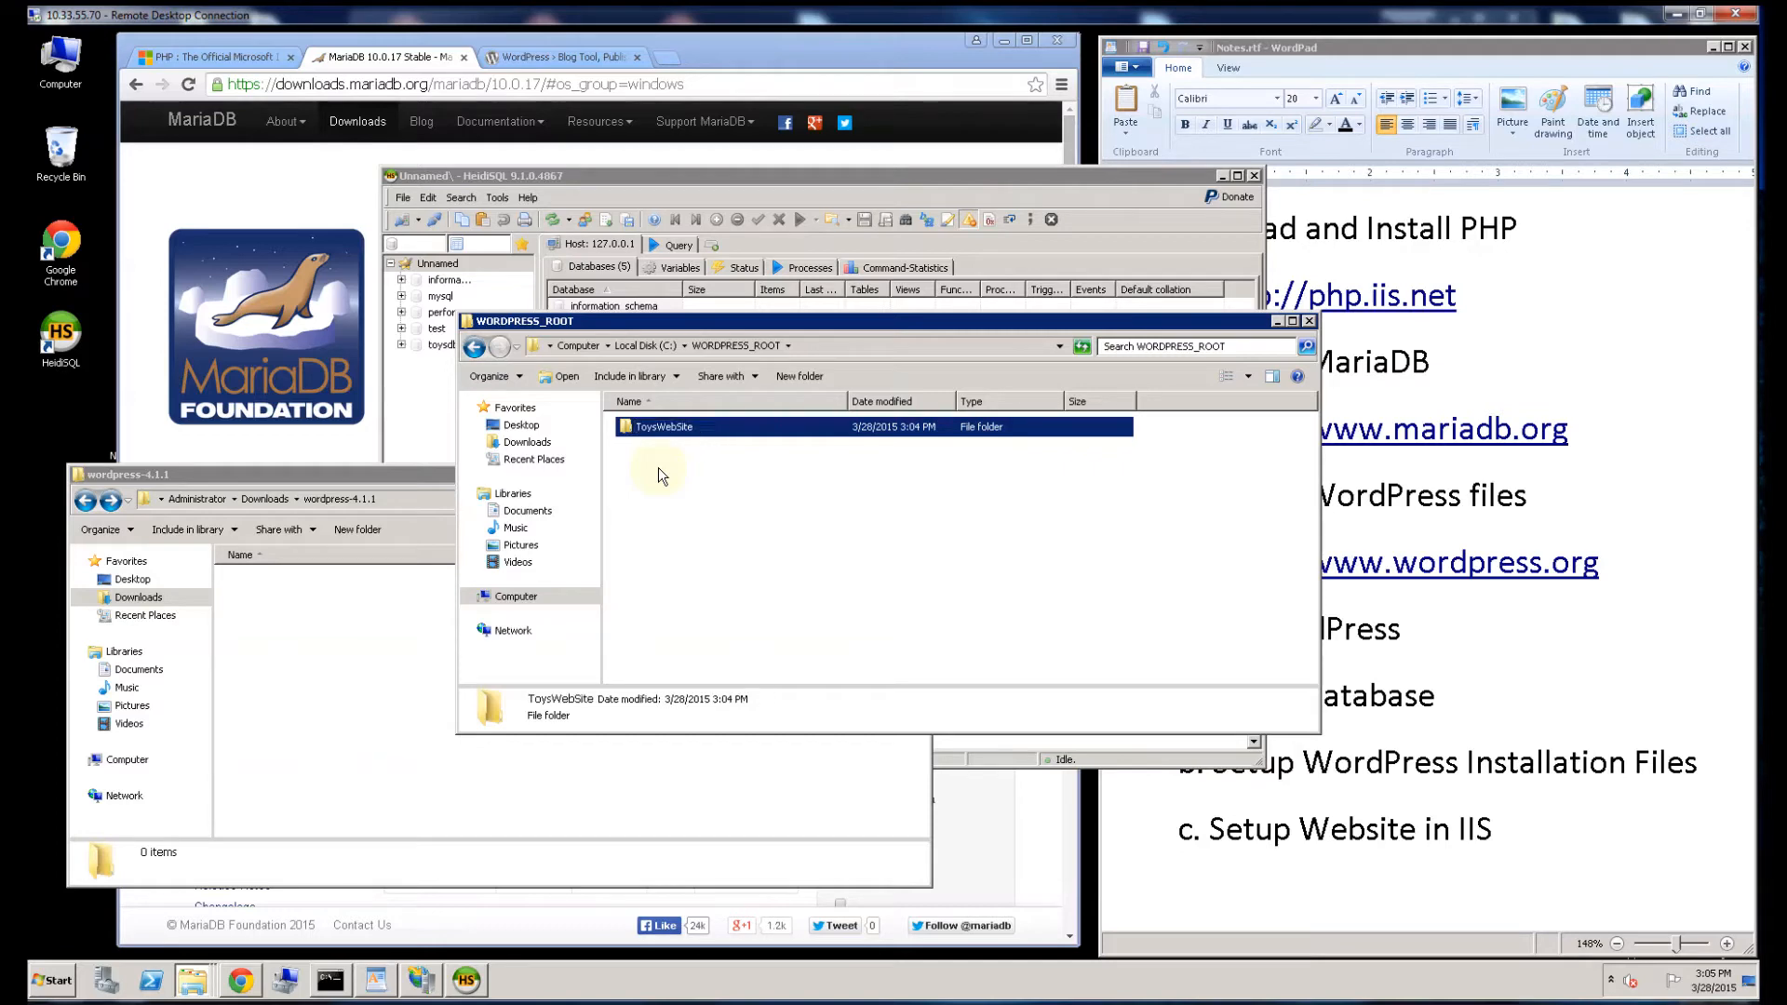
In ToysWebSite, make wp-config.php from wp-config-sample.php and open it in TextPad
double_click(664, 426)
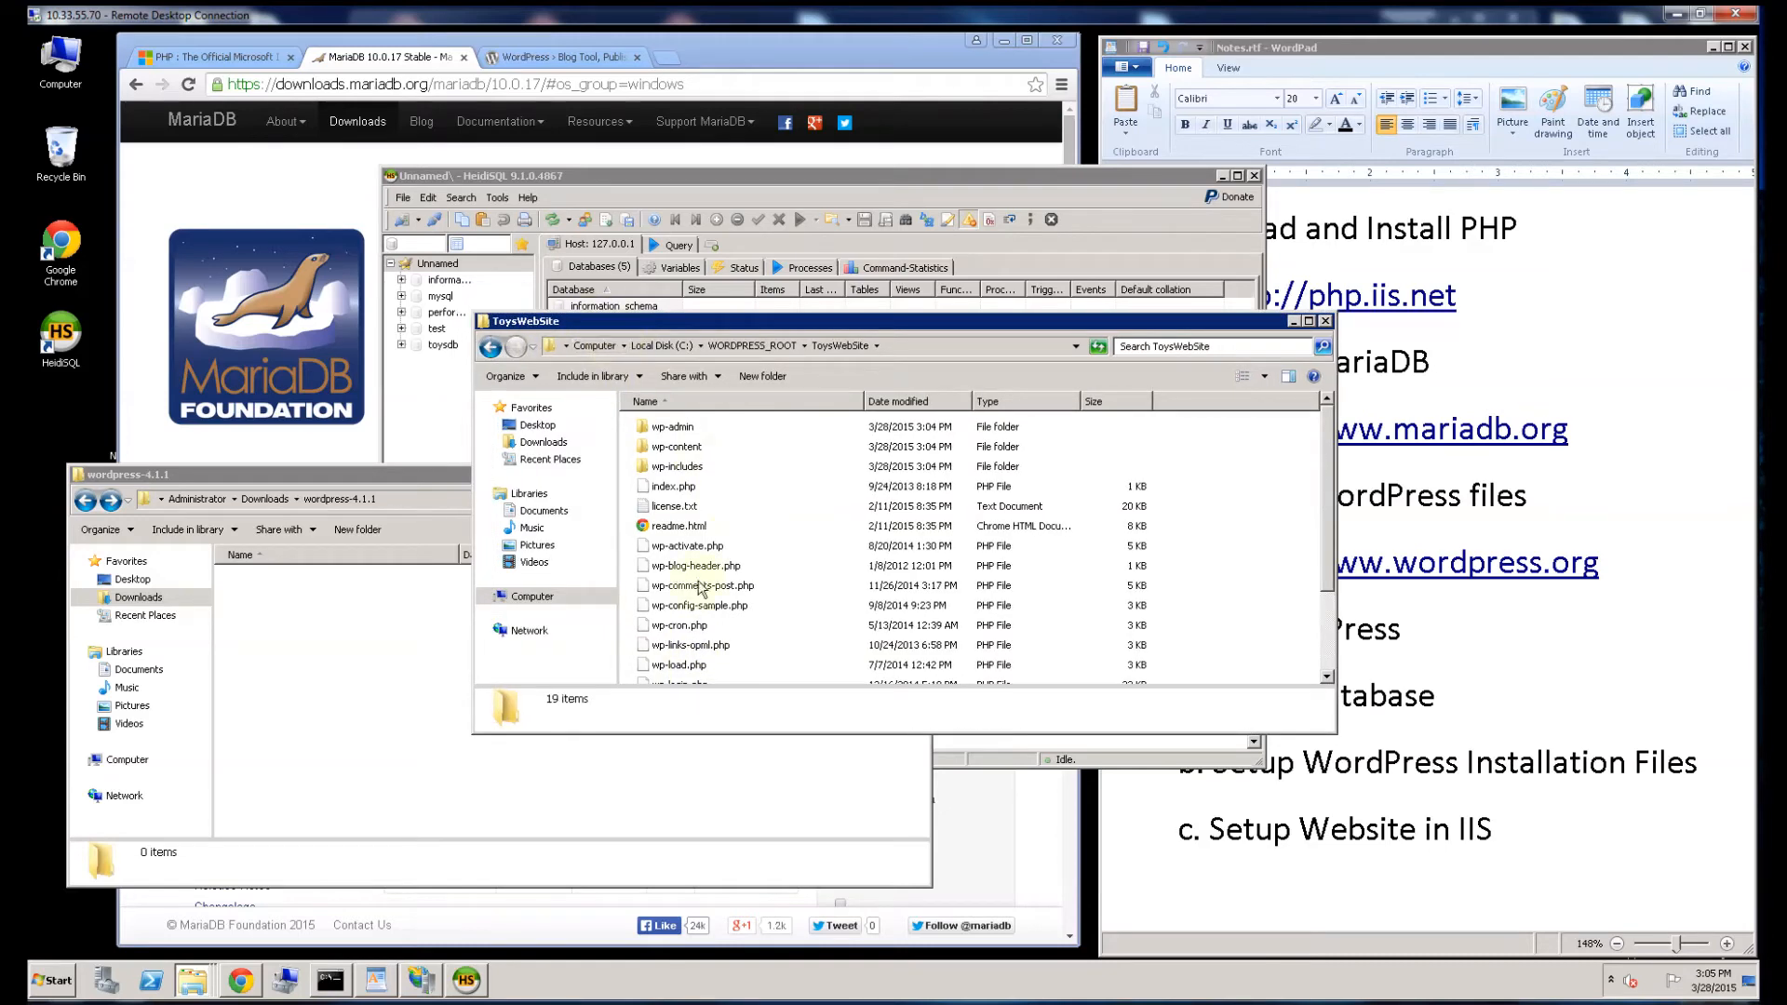
click(677, 625)
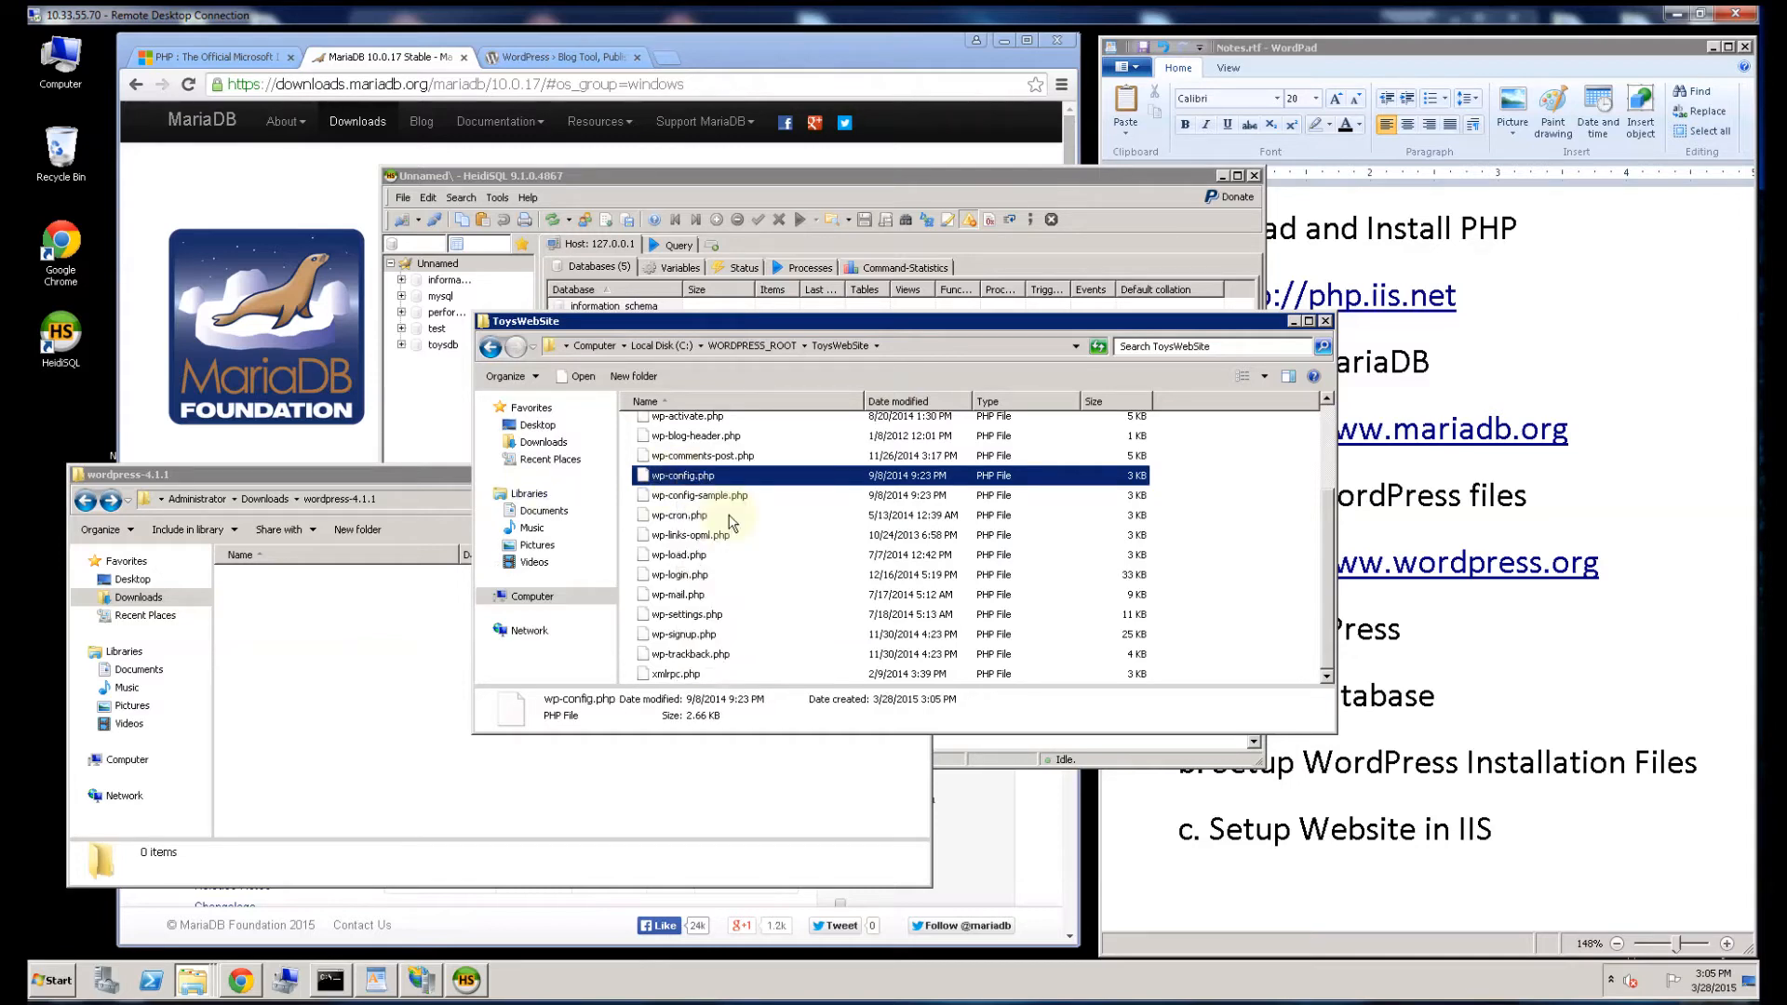
double_click(680, 476)
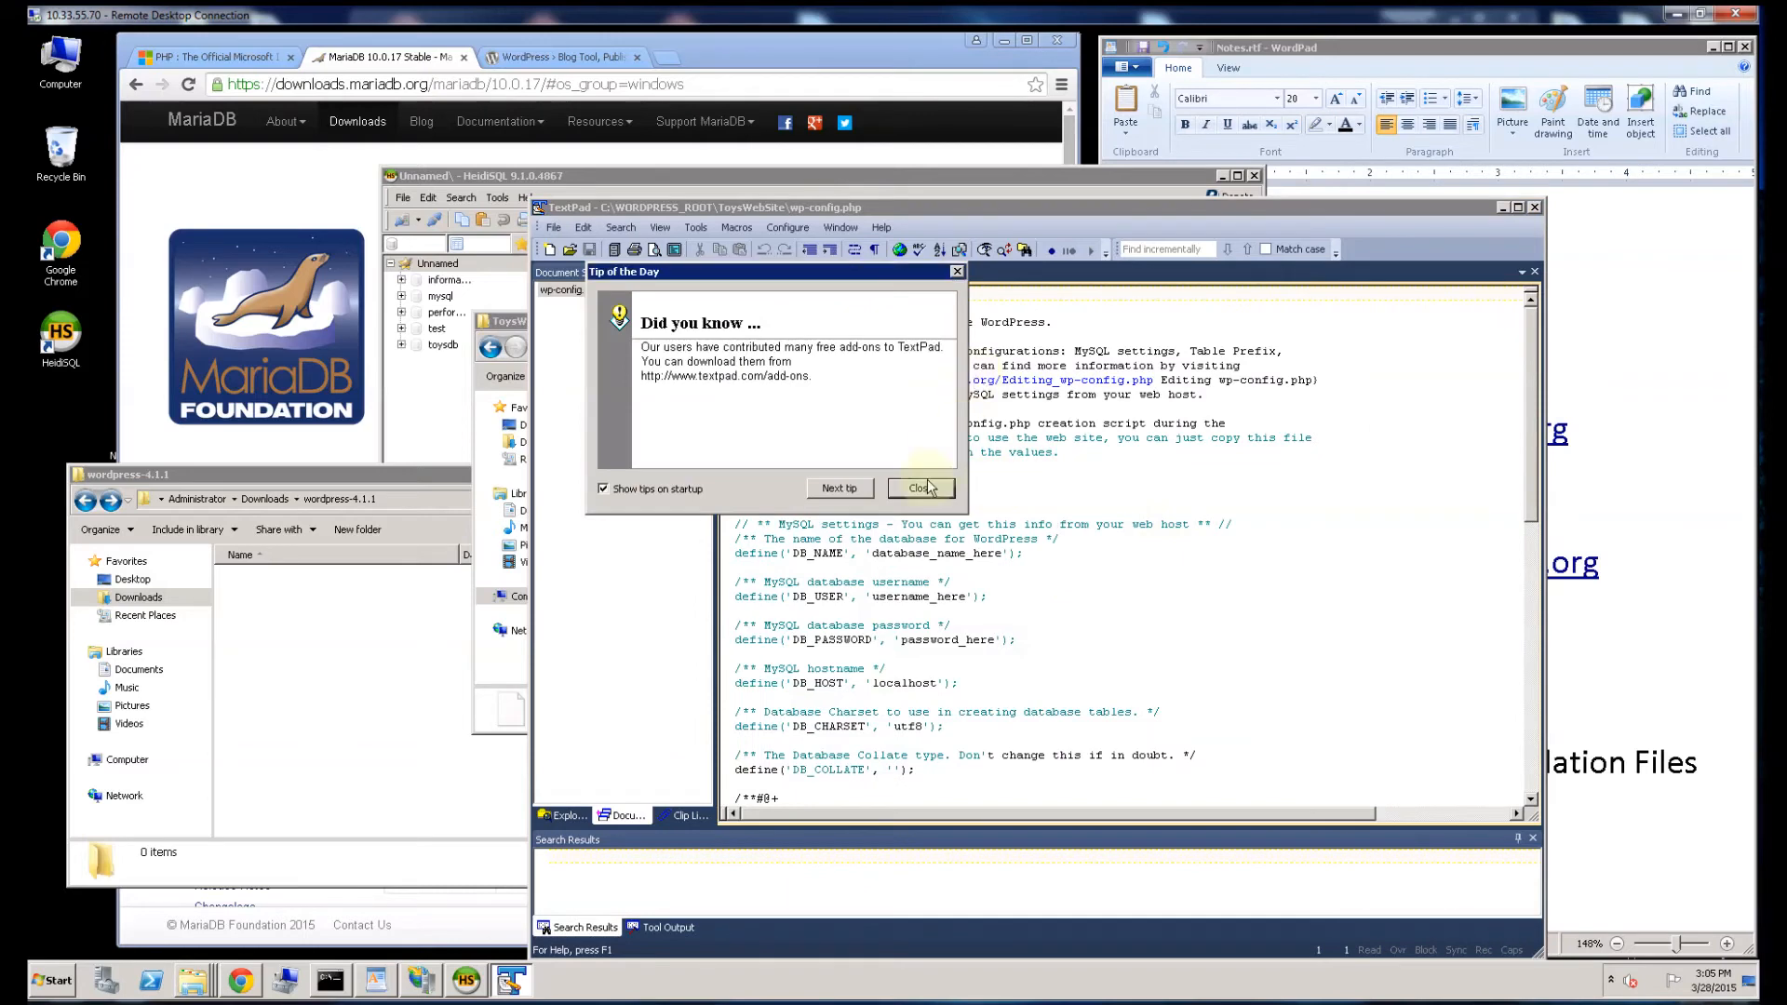
click(919, 488)
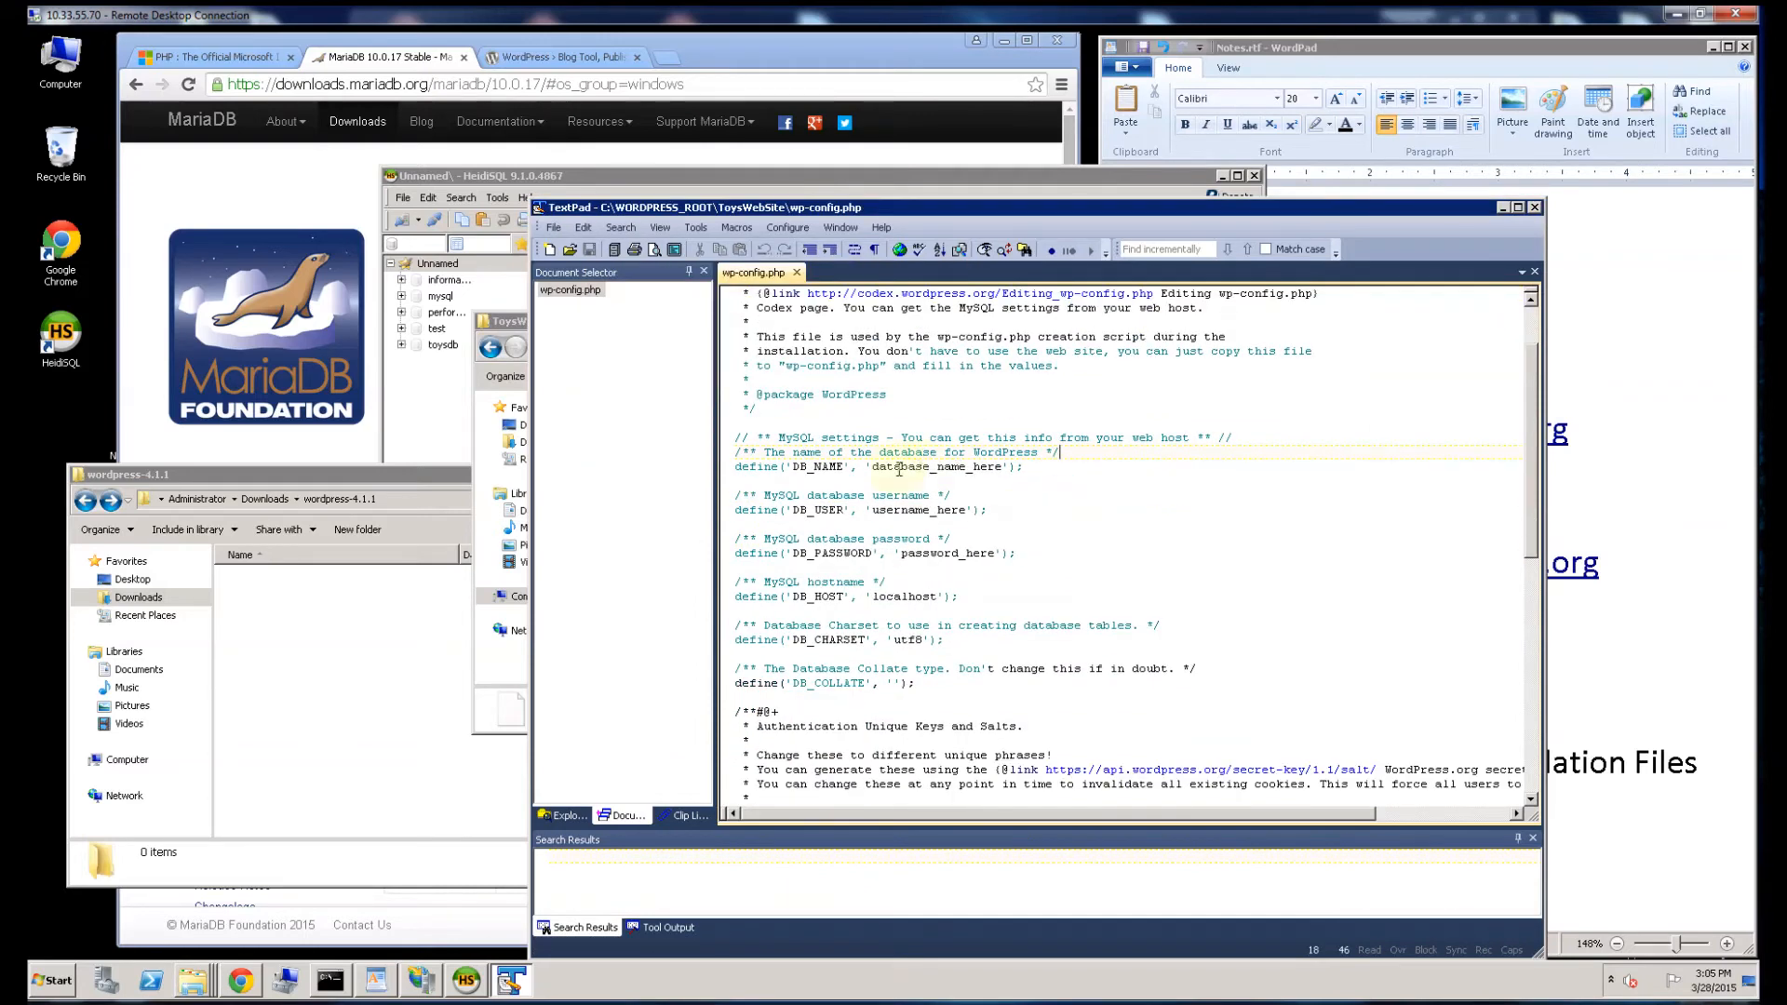
double_click(921, 468)
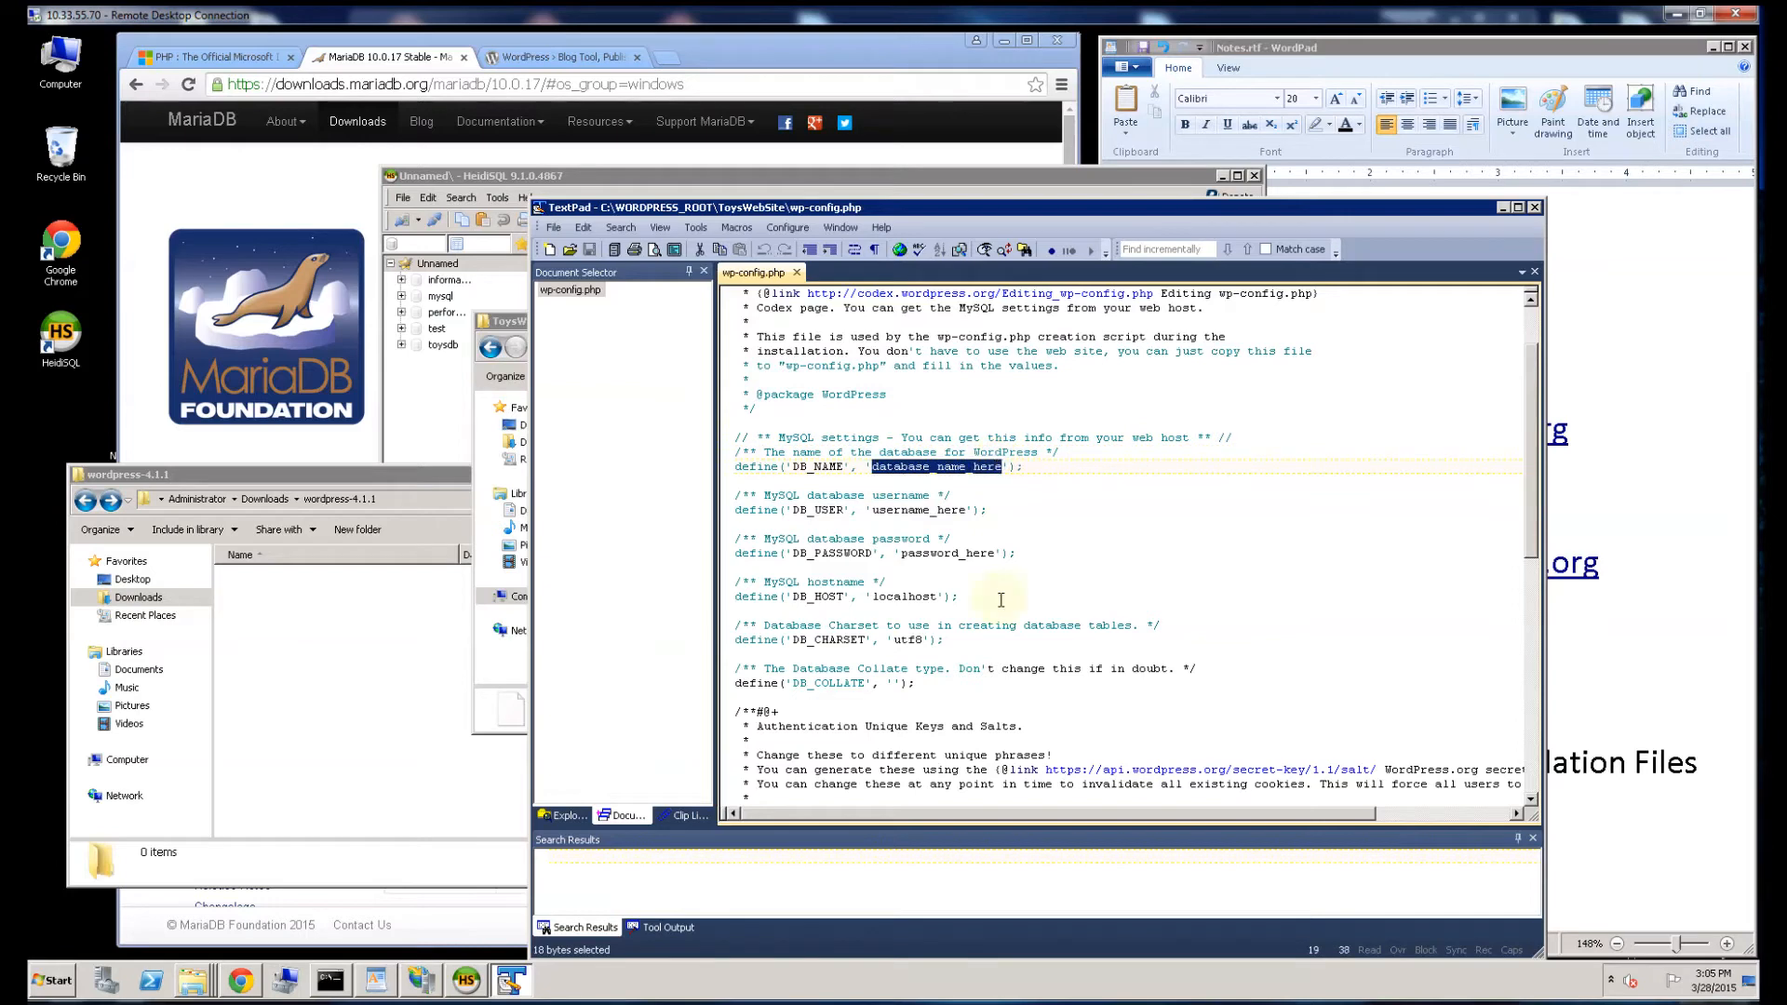
text(toys)
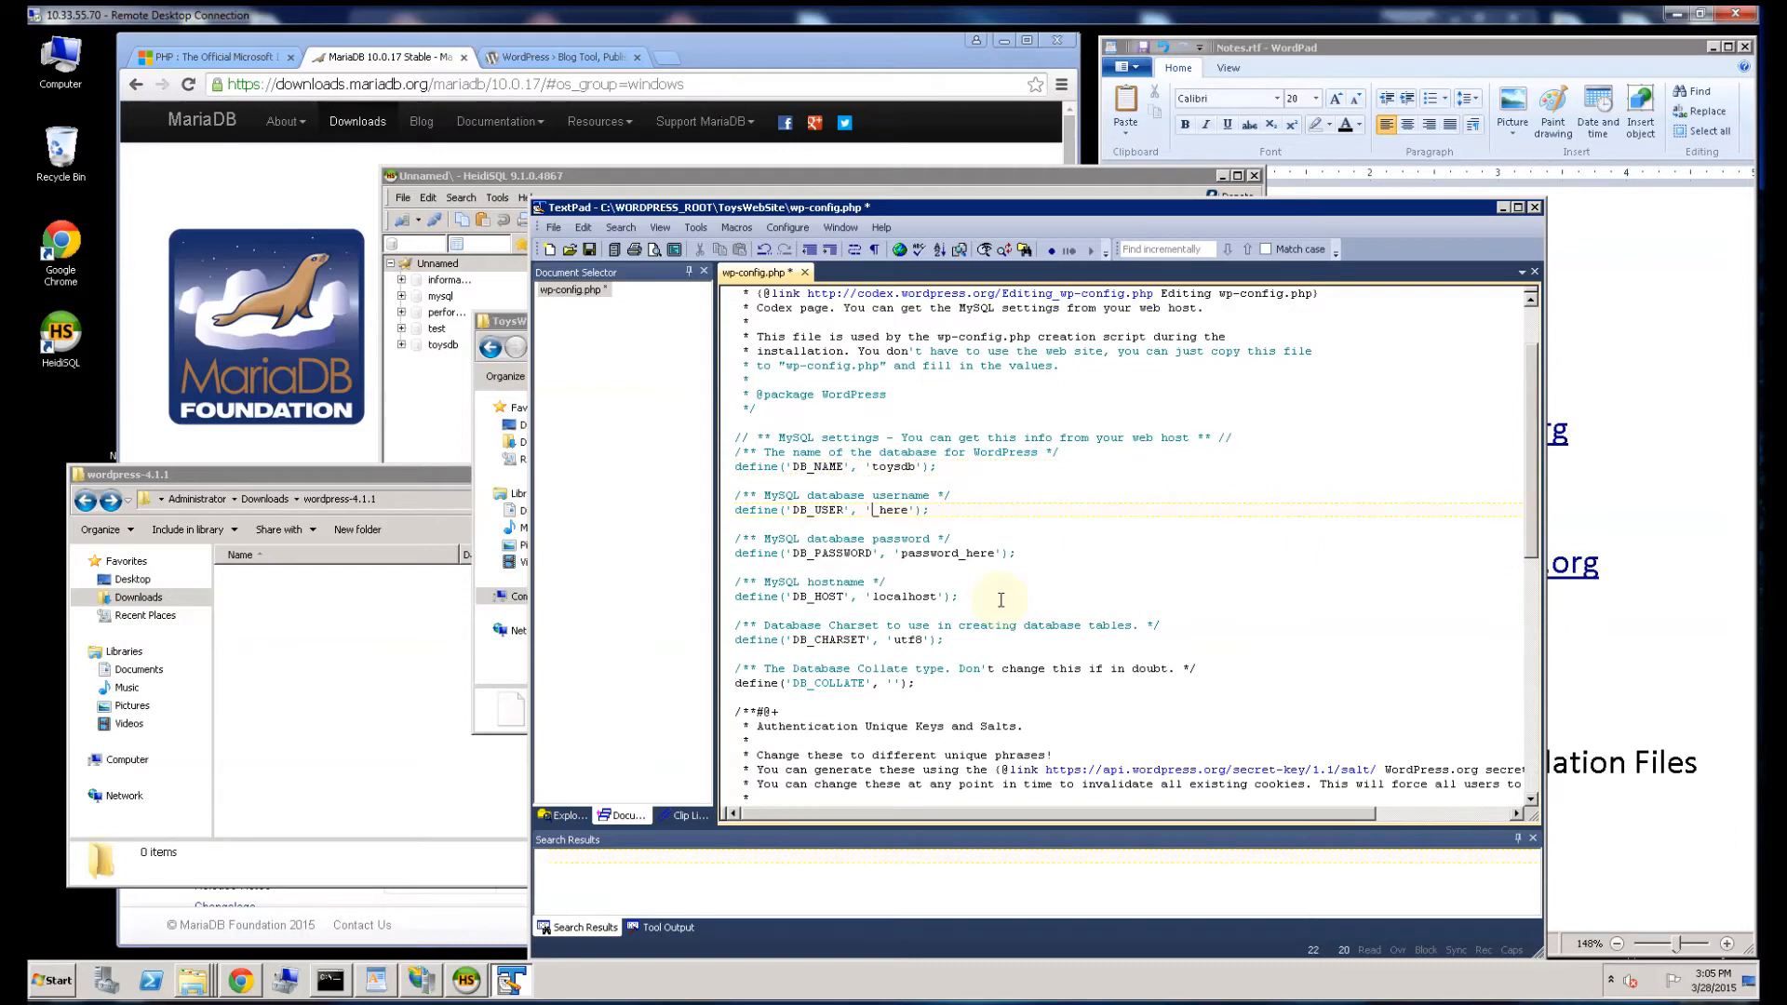
text(toysdb)
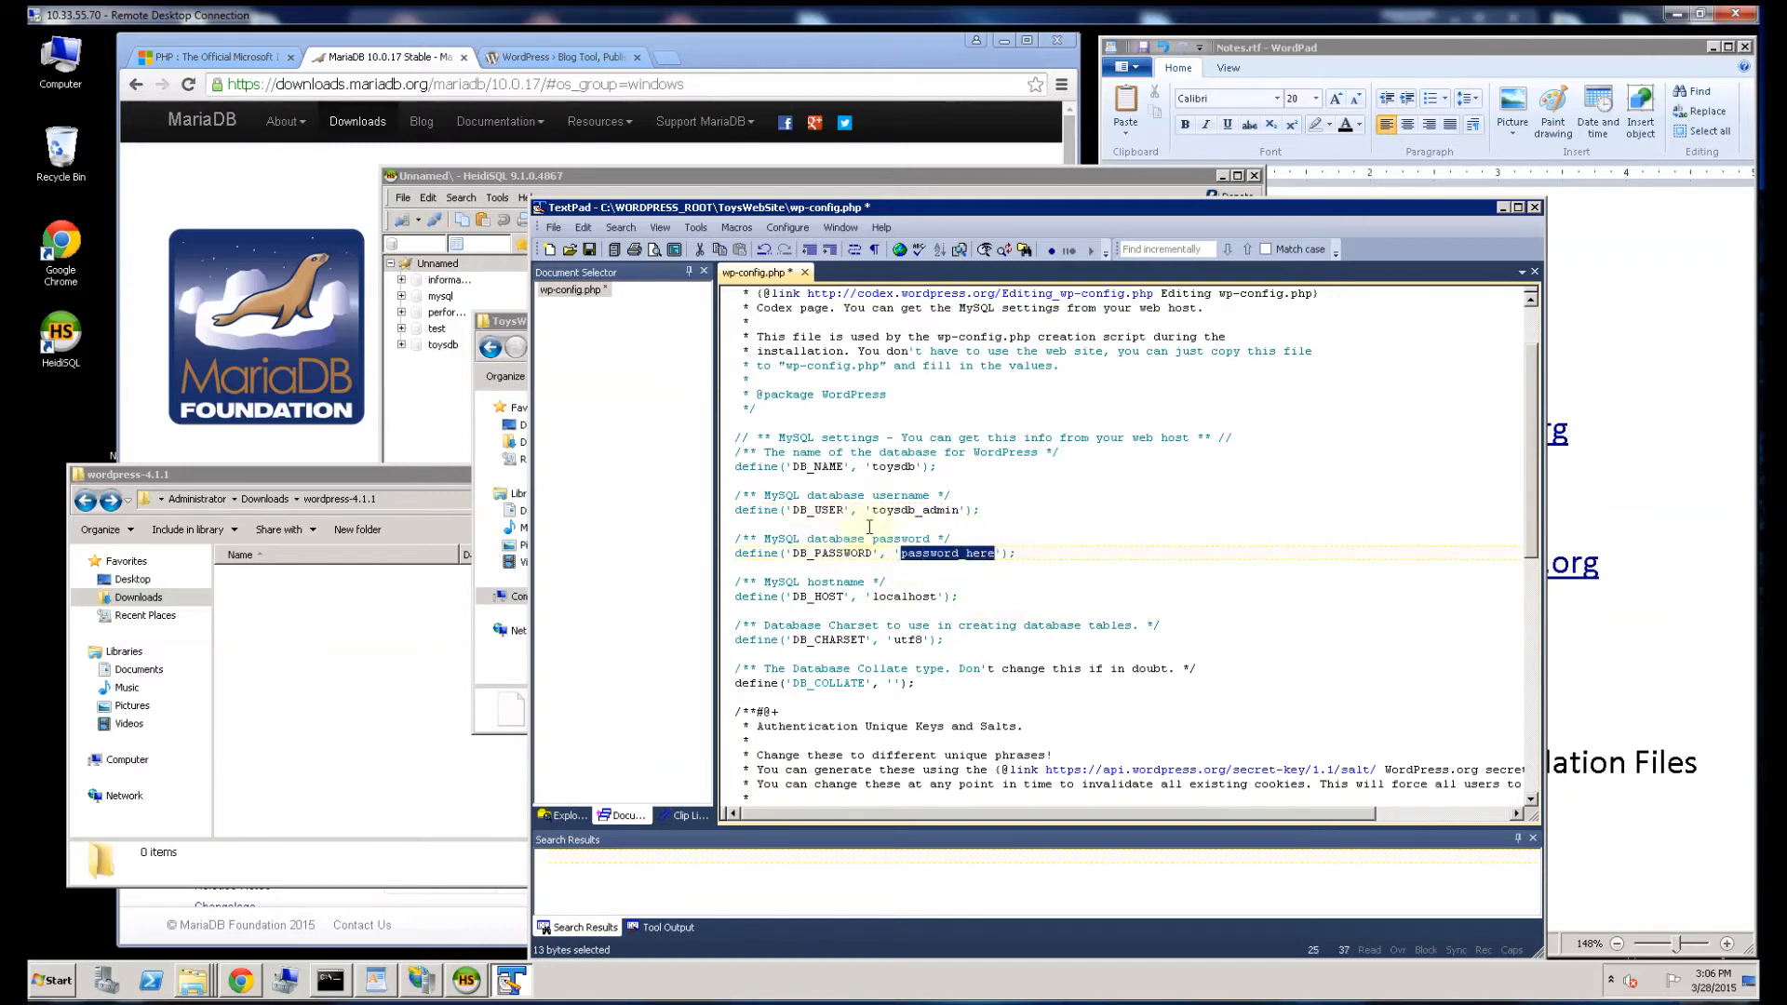
text(password)
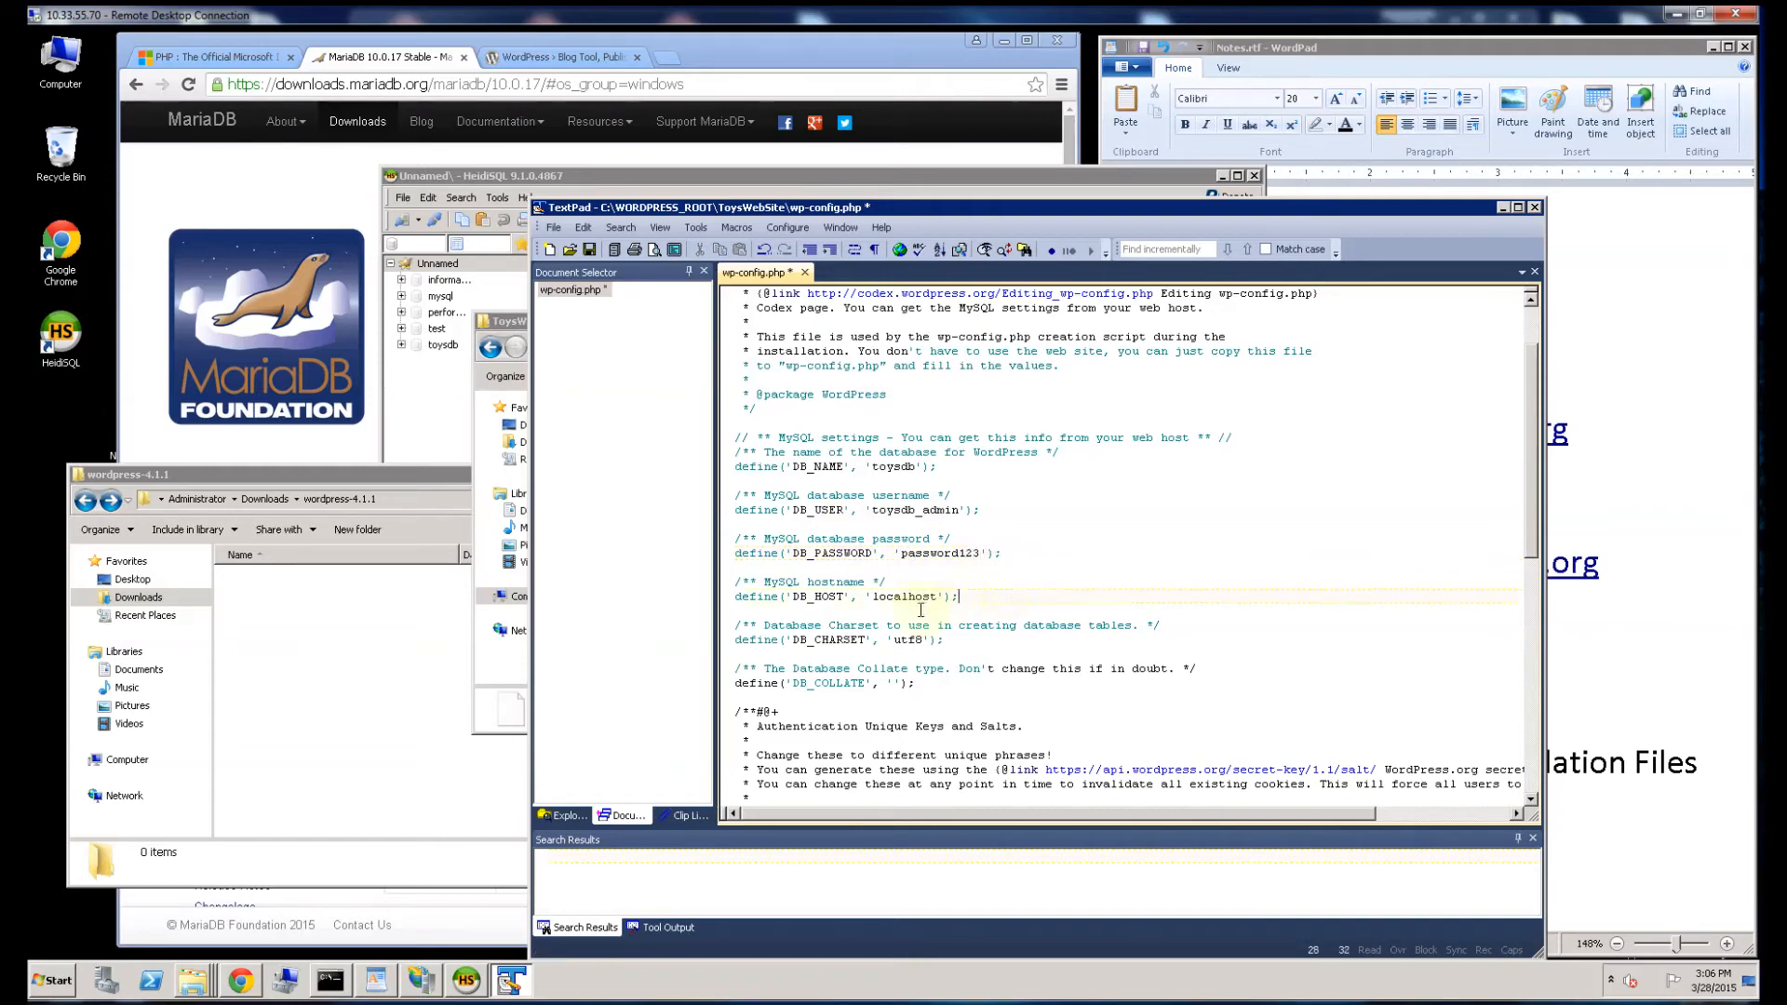
Check the localhost host and unique key placeholders, then save wp-config.php
double_click(900, 595)
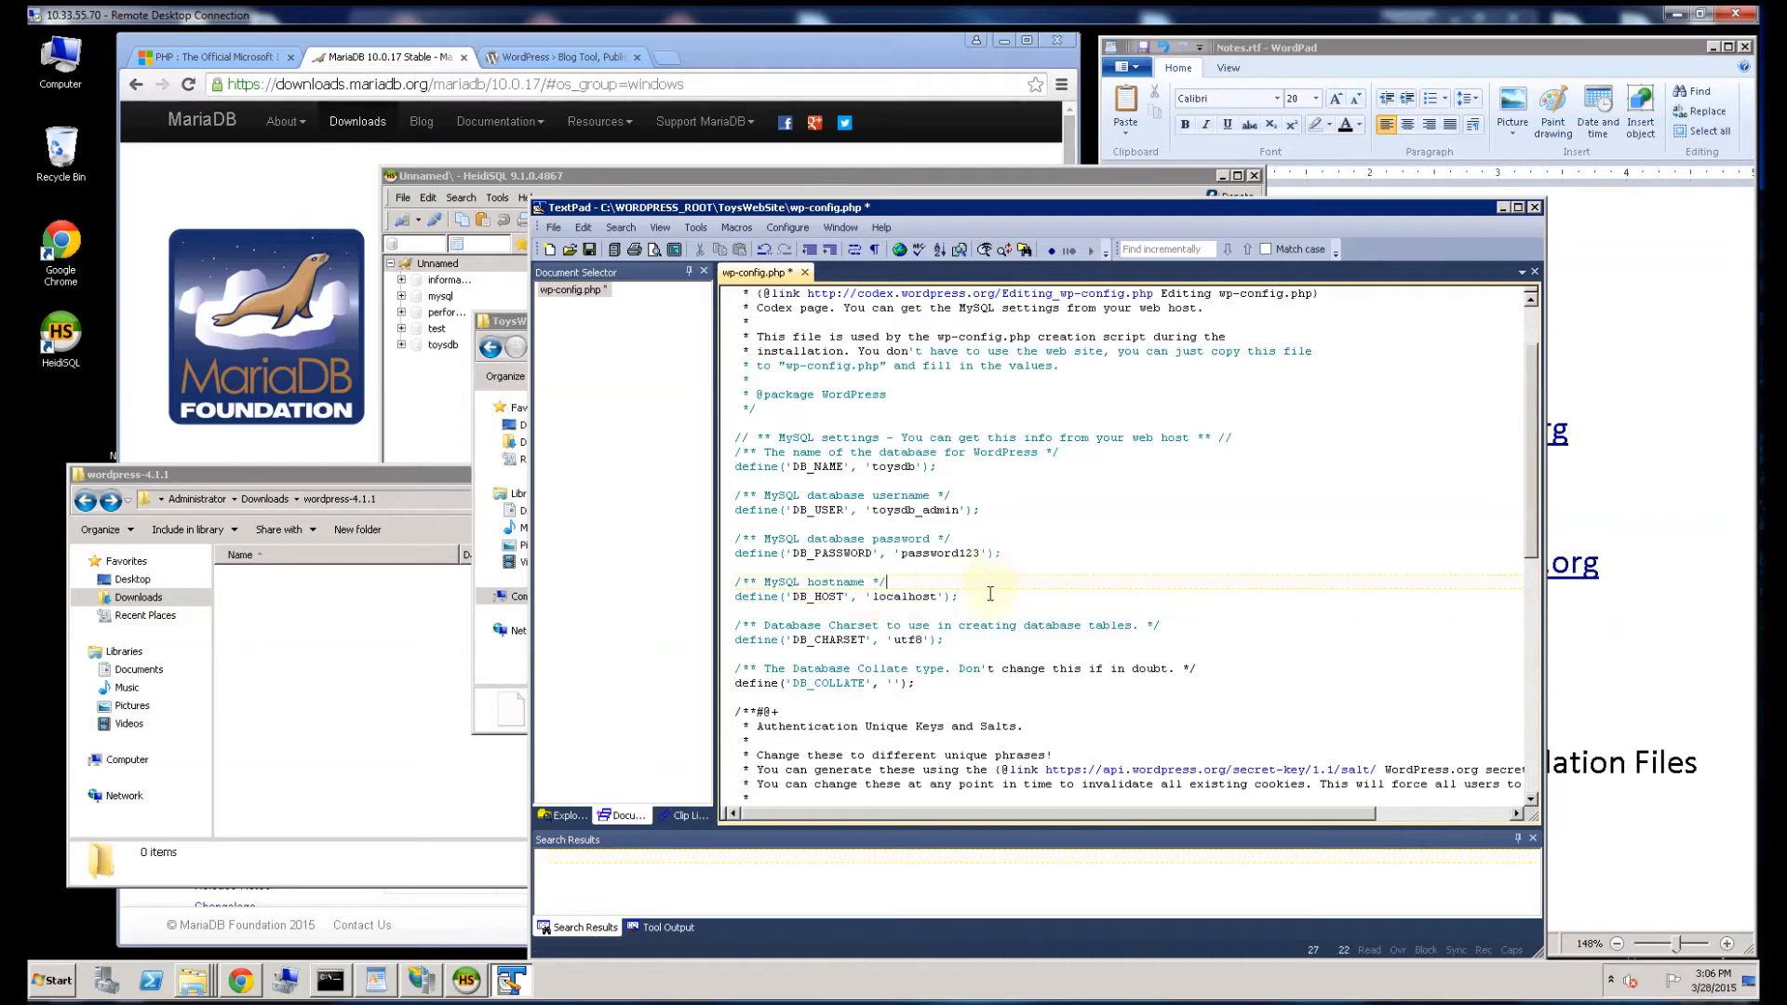
click(960, 596)
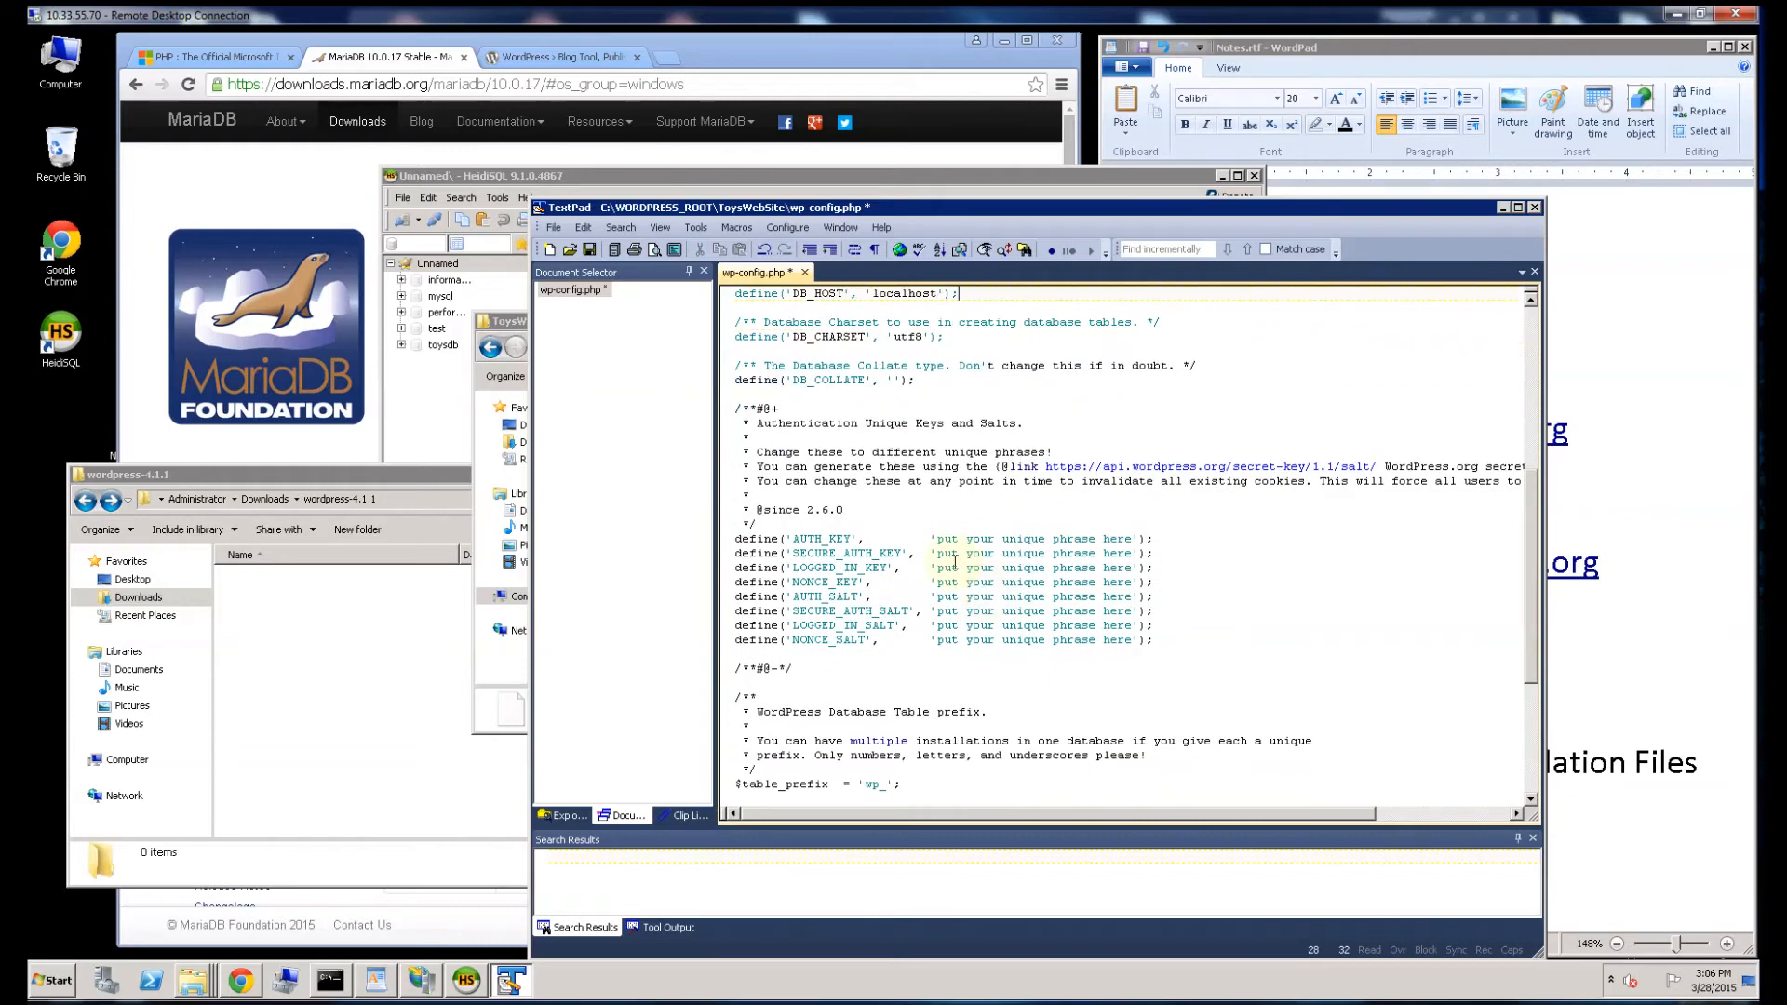
drag(935, 538, 1132, 538)
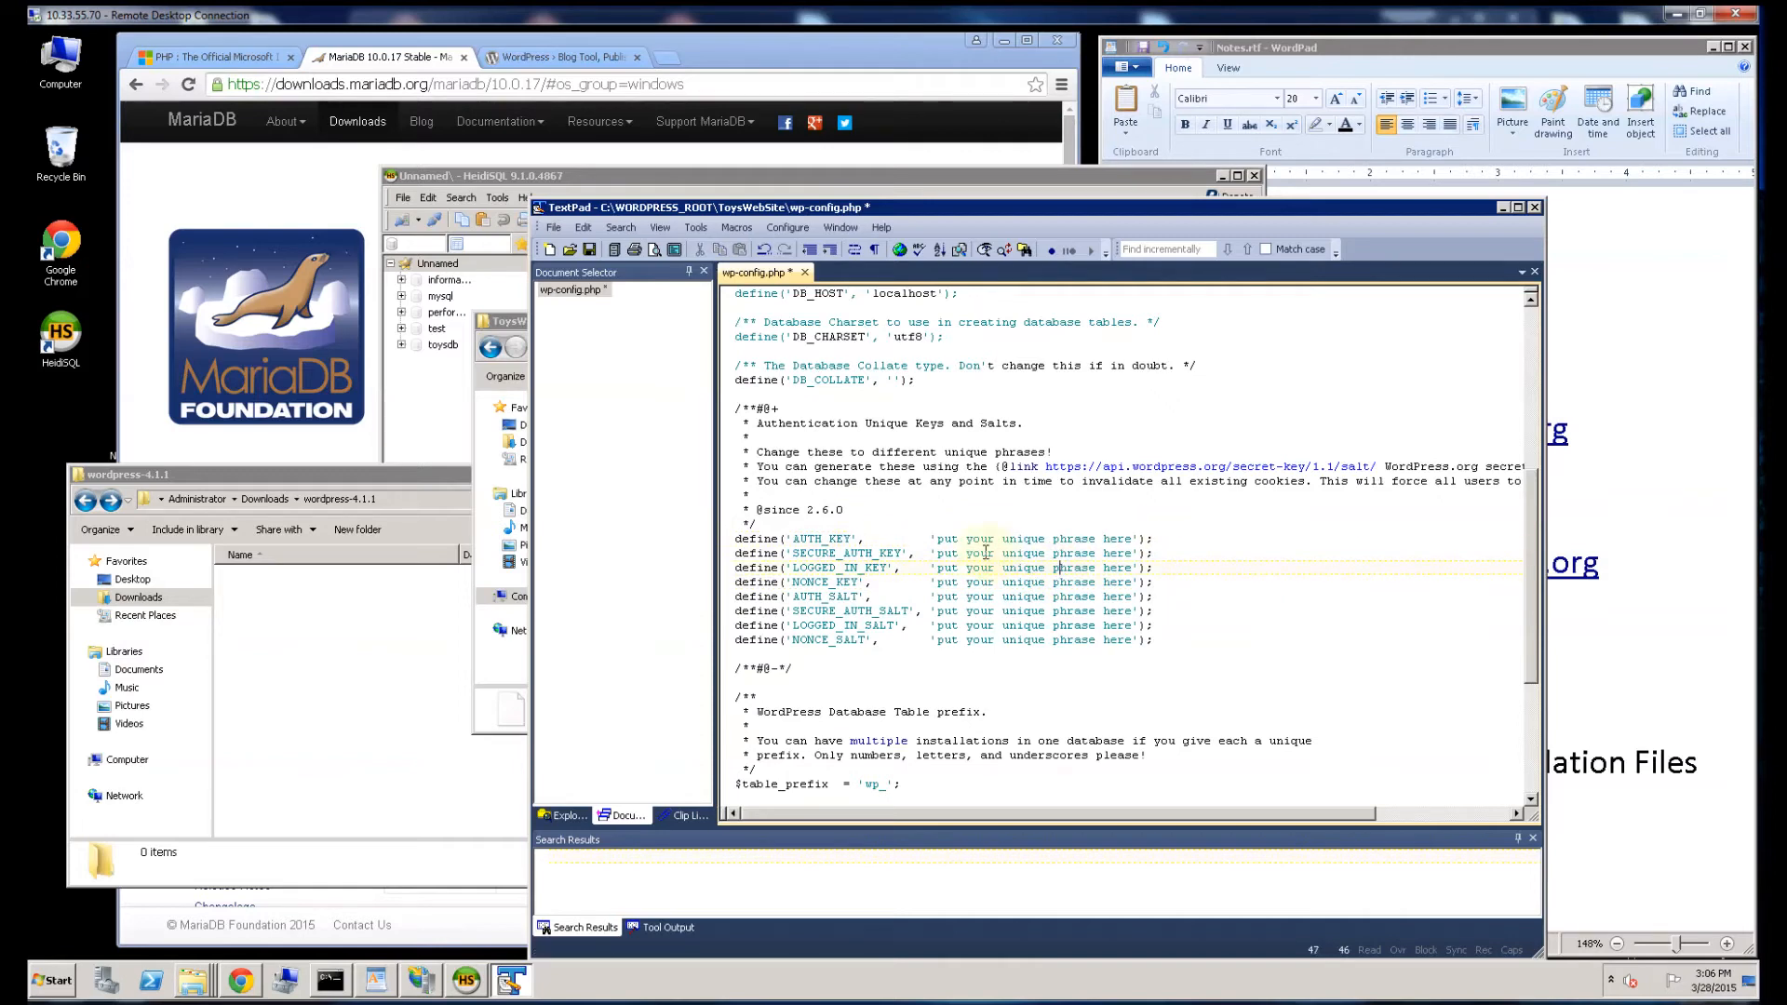
drag(935, 538, 1134, 538)
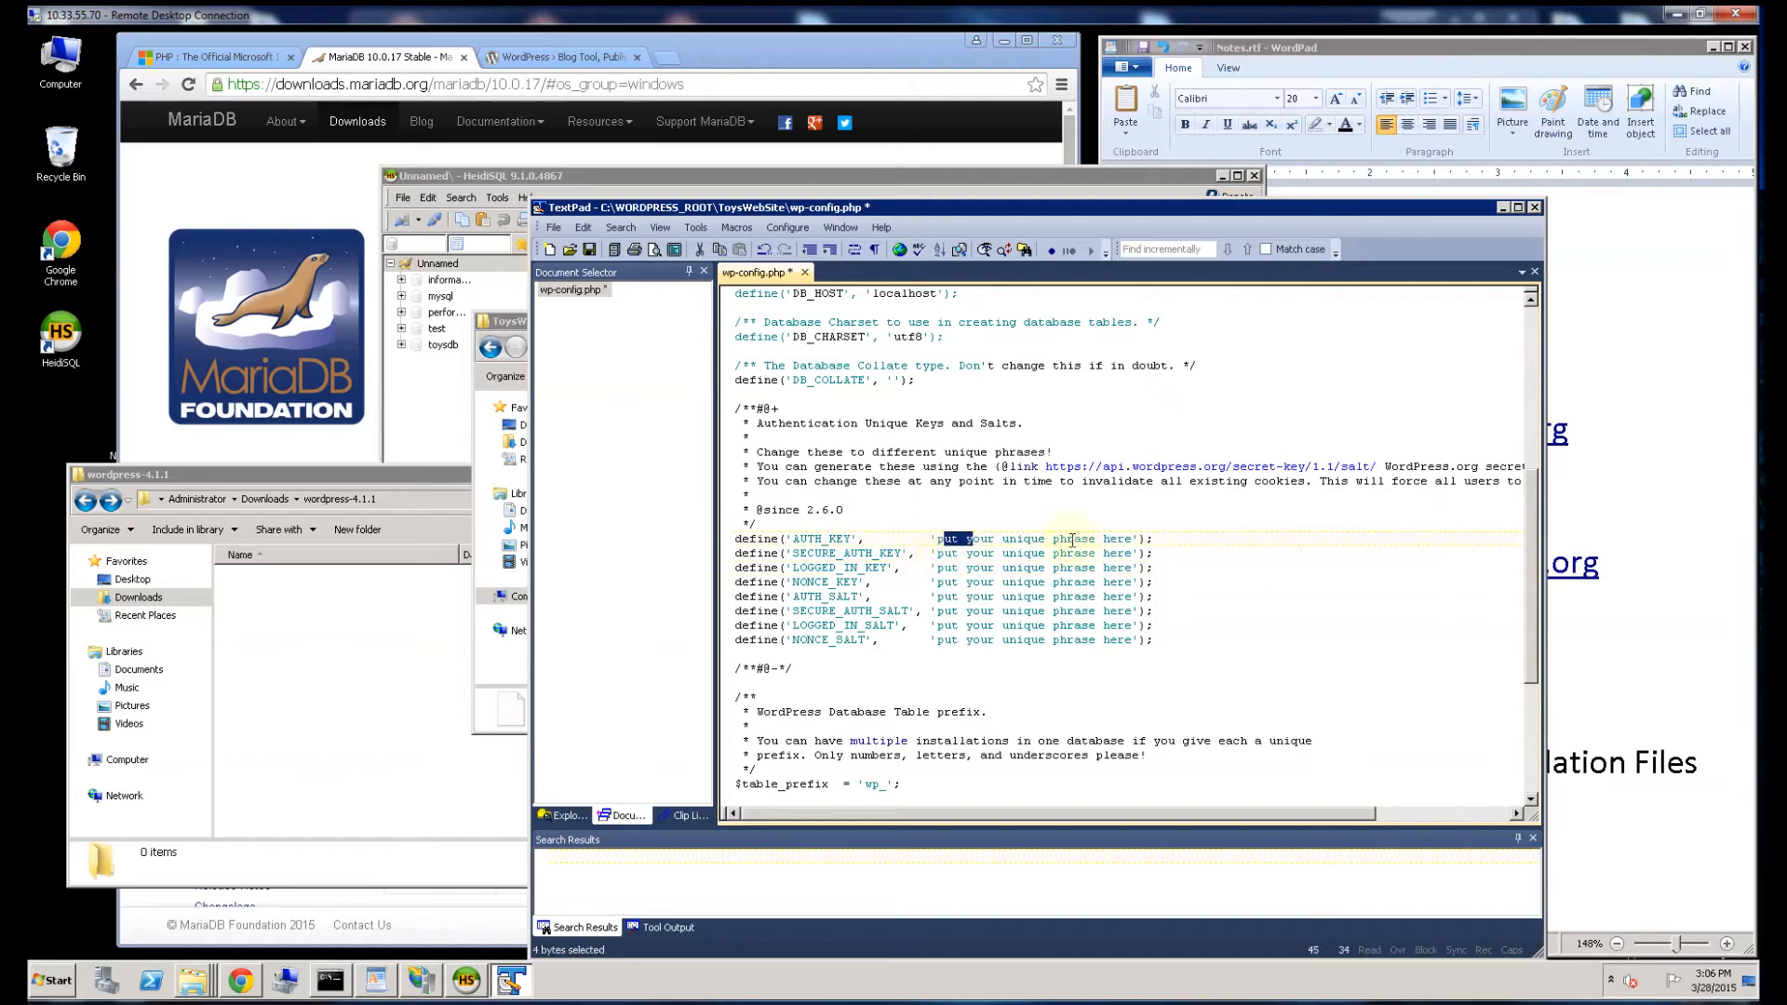
drag(971, 538, 1125, 538)
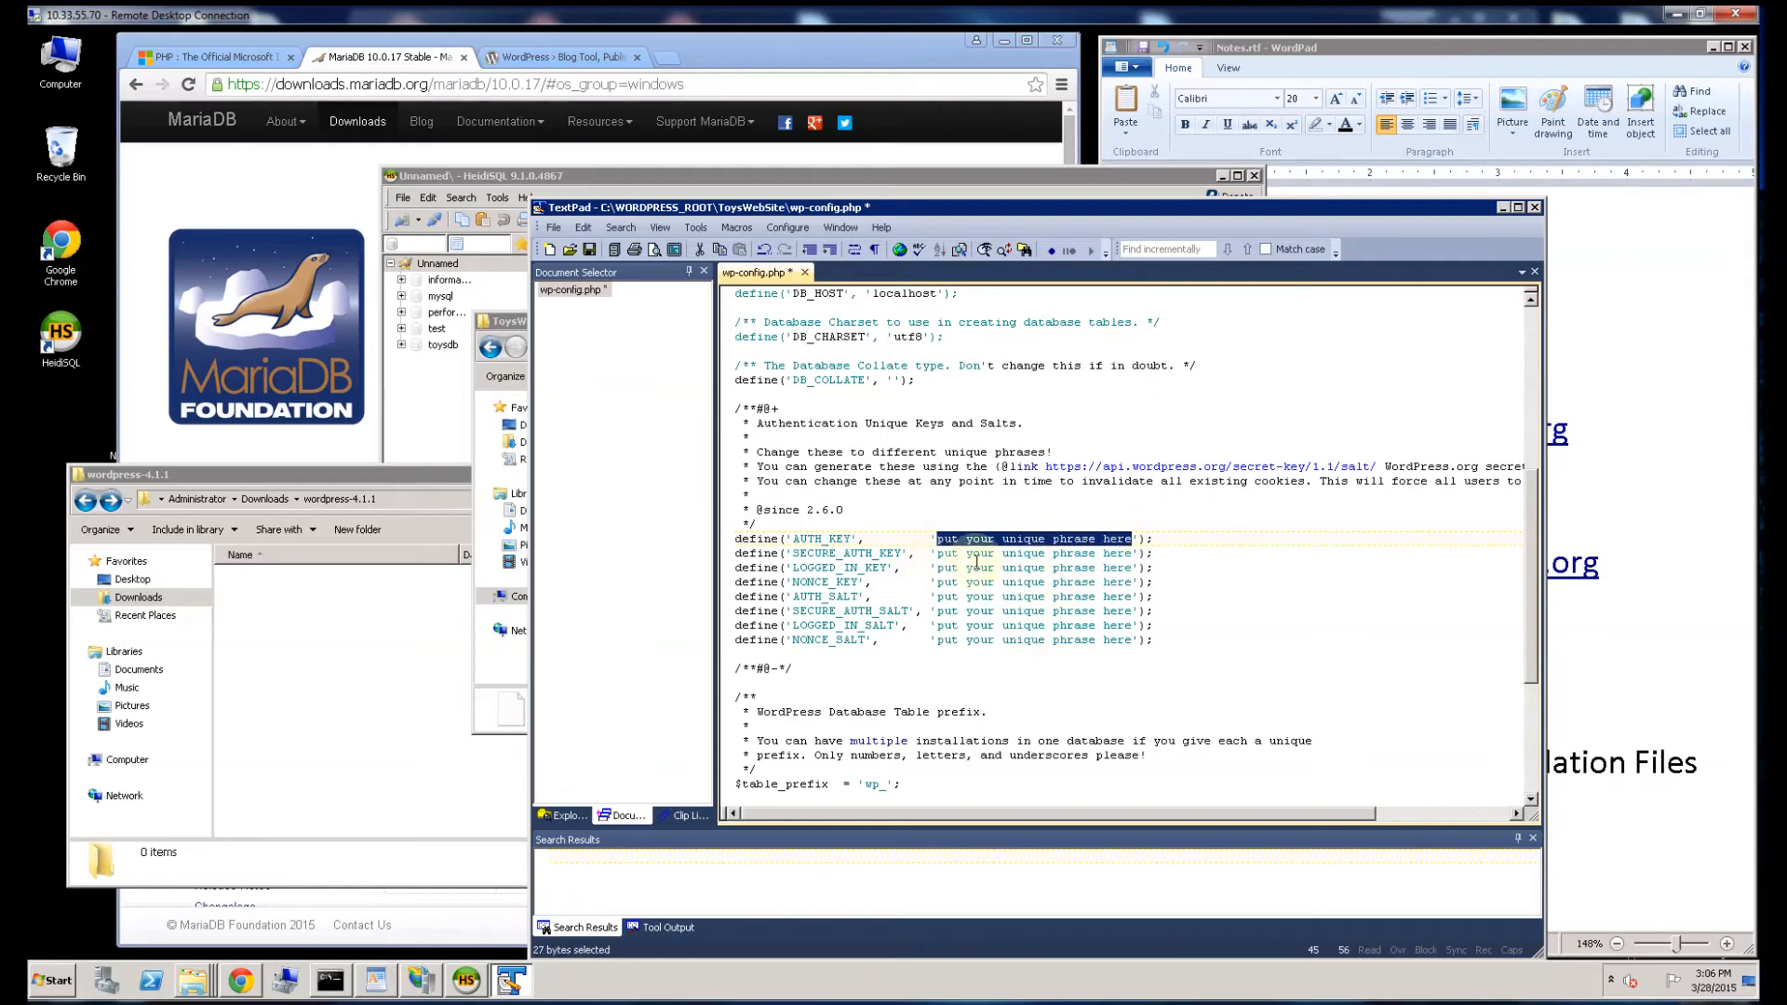
click(1153, 610)
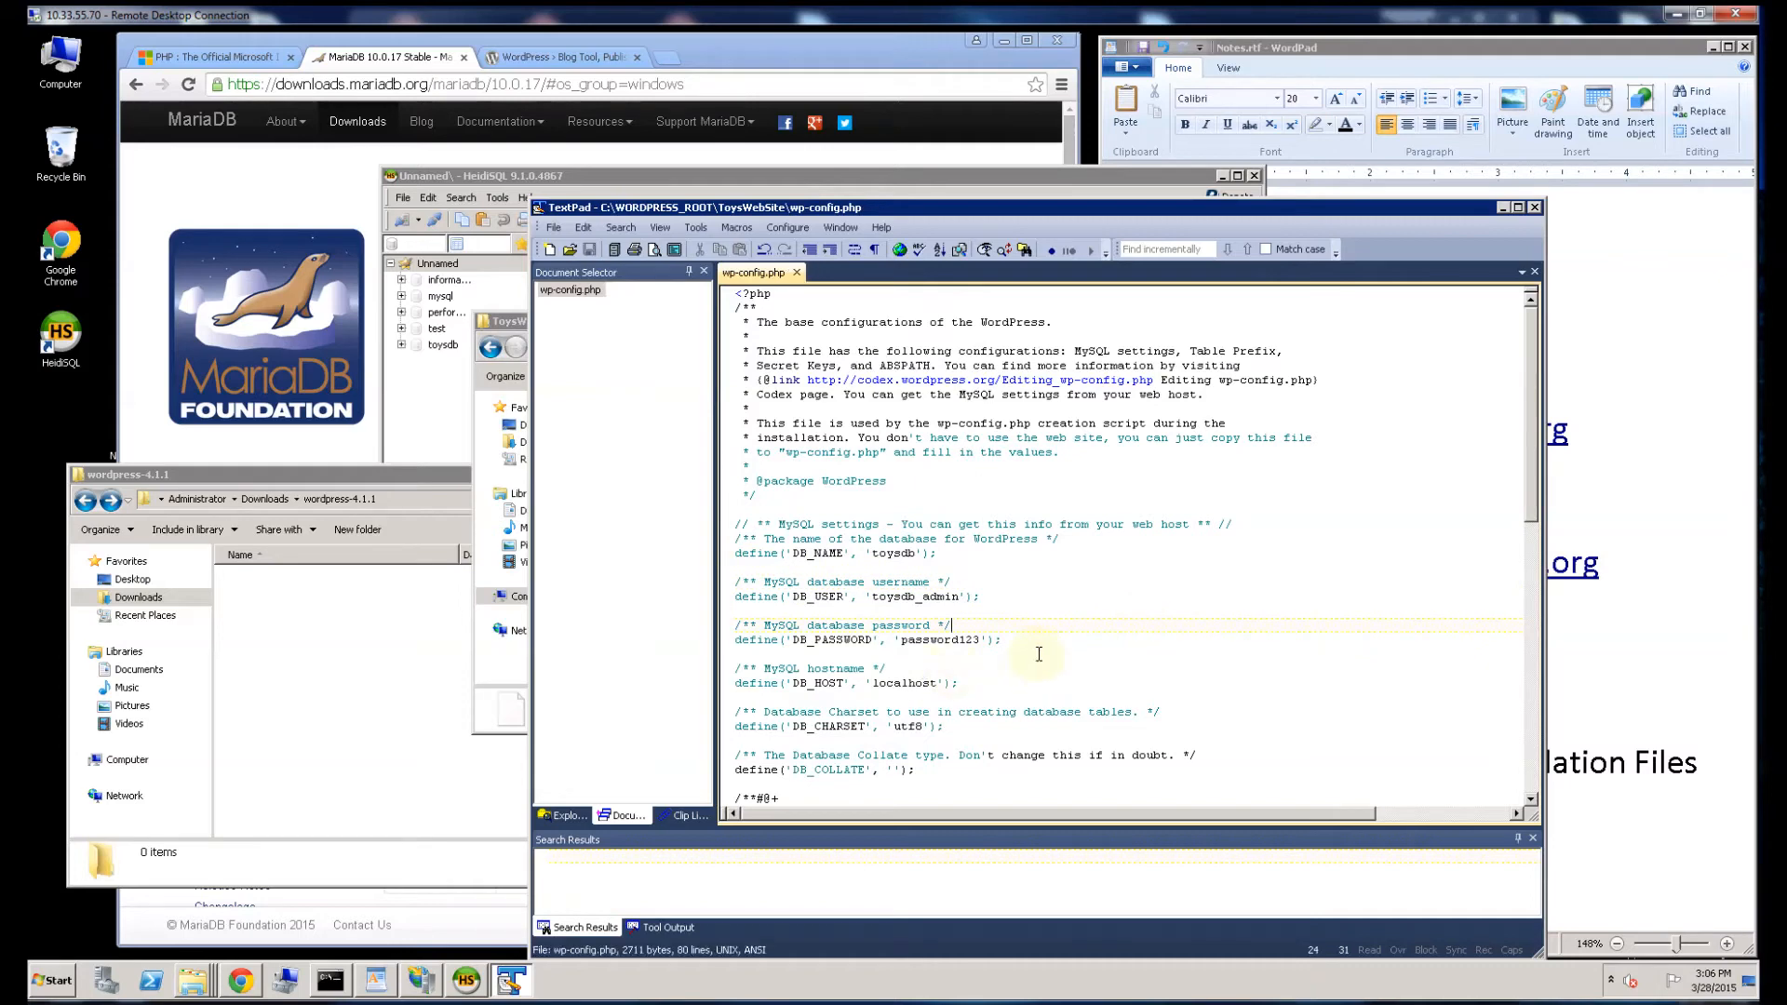
mouse_move(1101, 627)
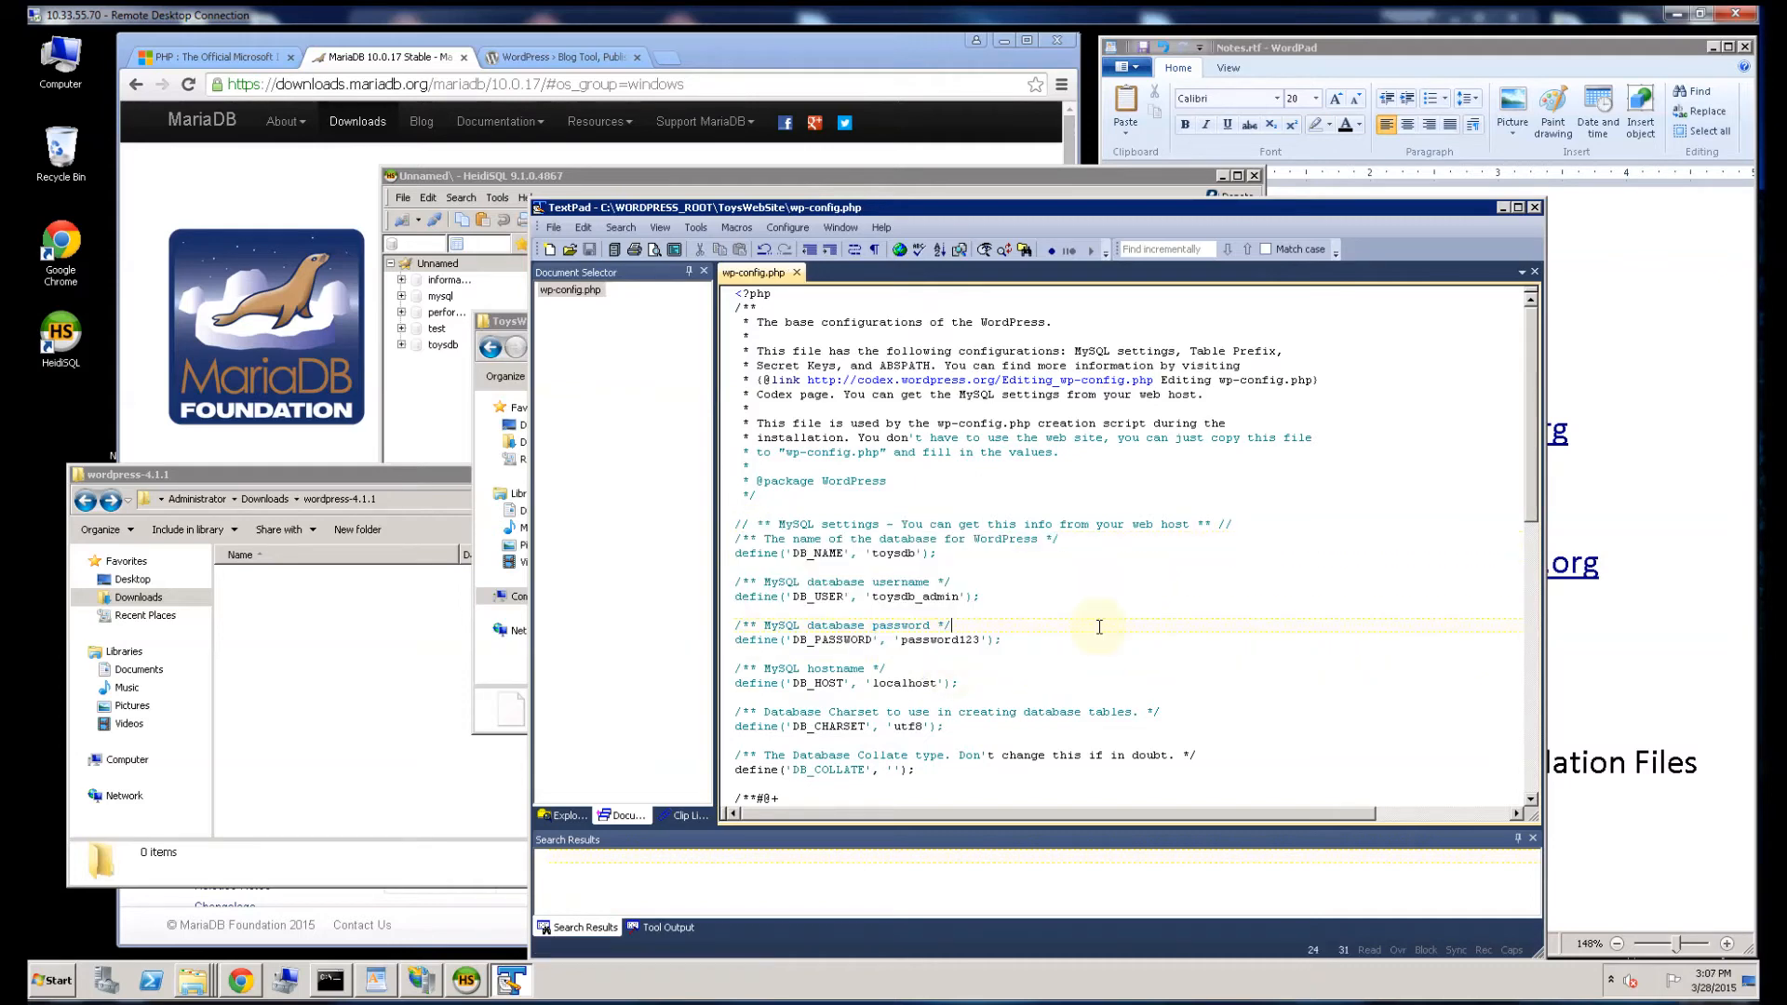
mouse_move(354, 648)
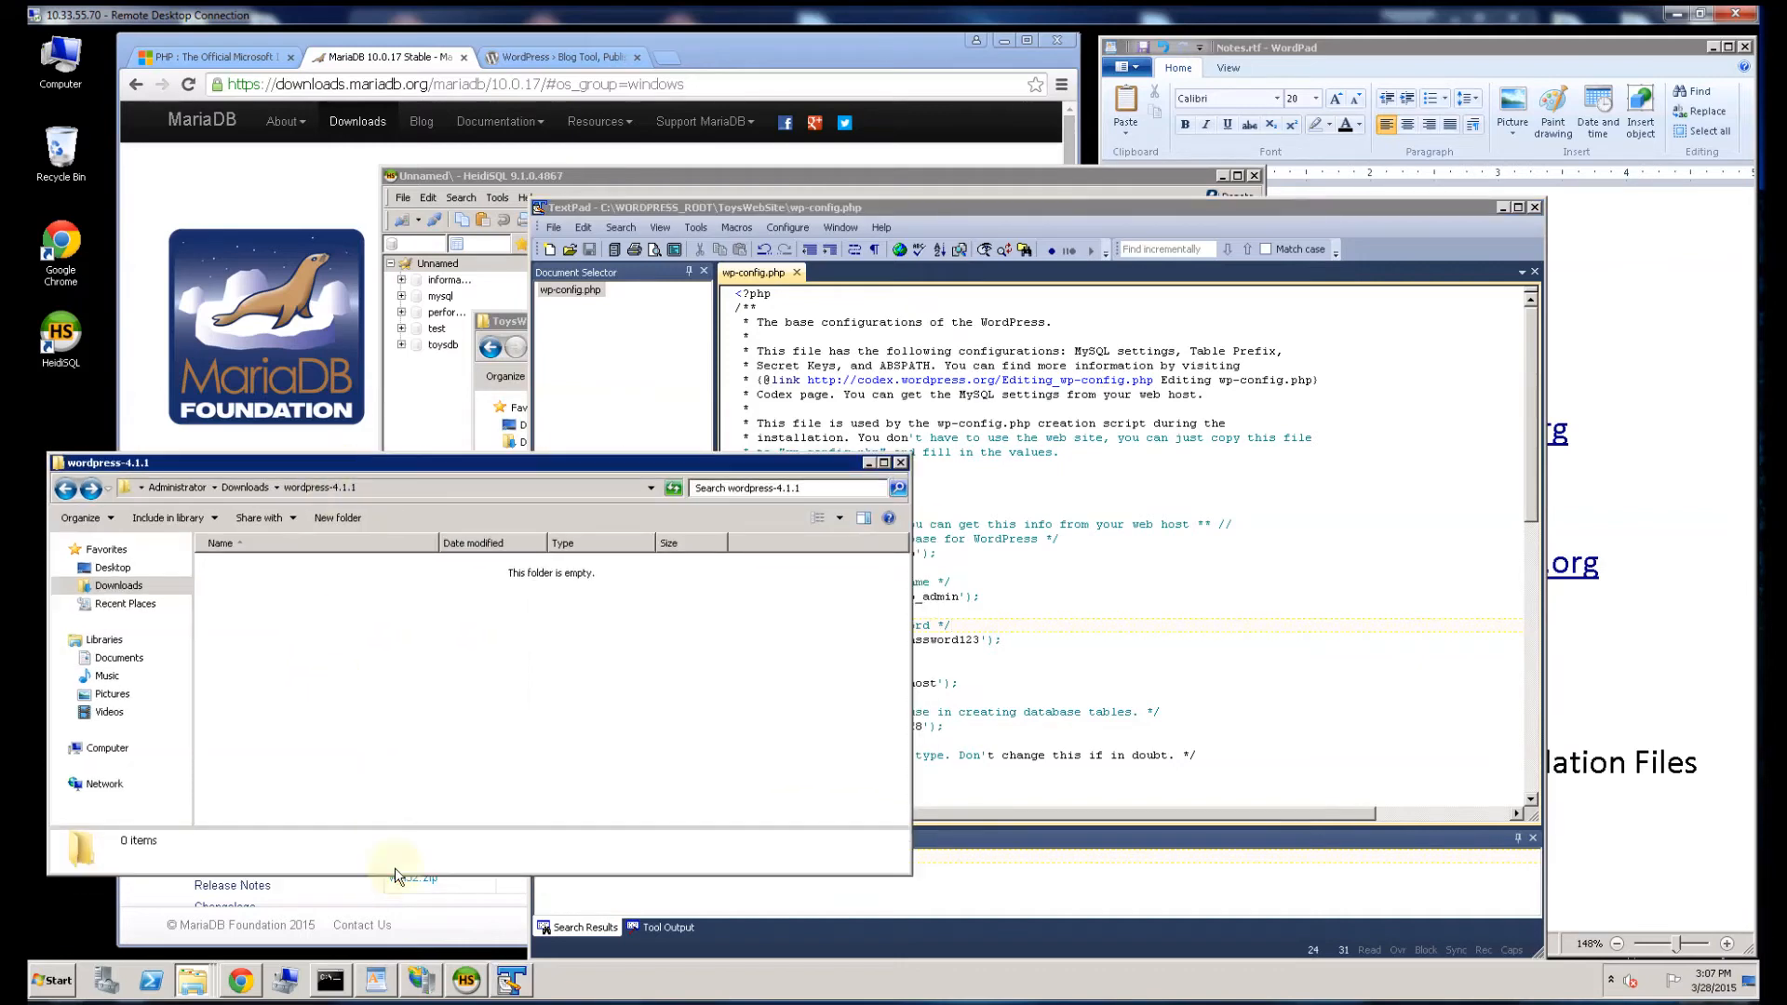
mouse_move(342, 916)
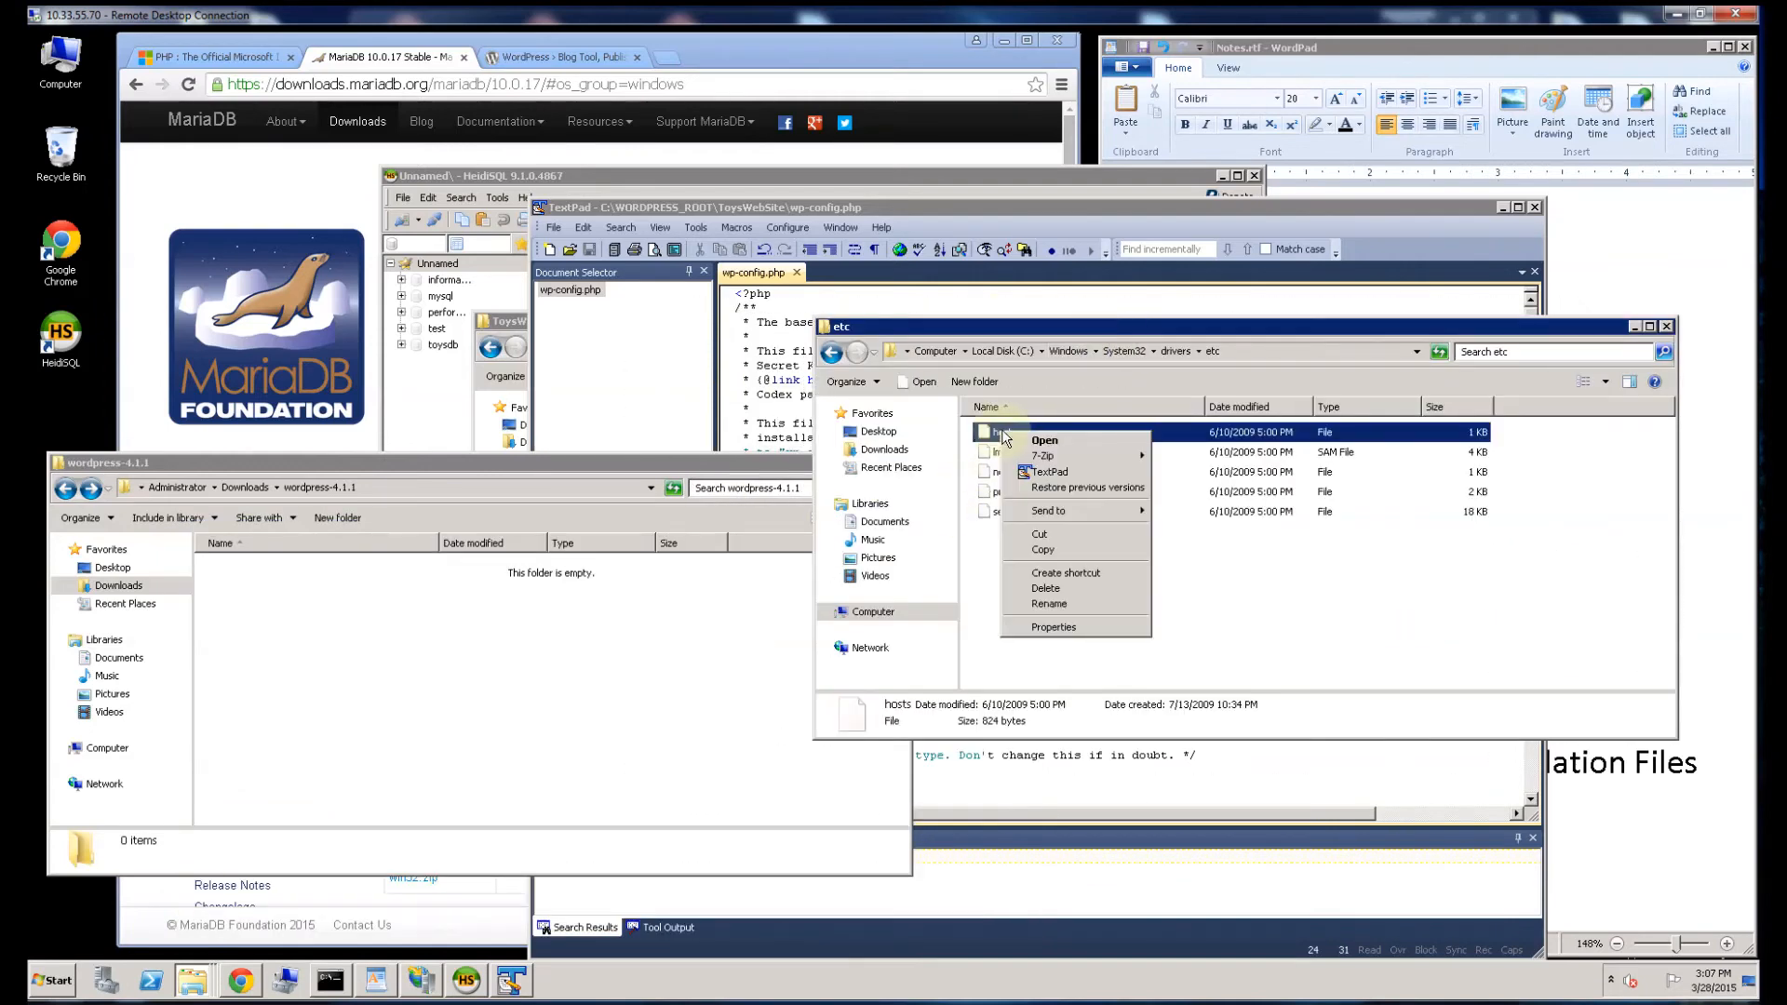
click(1048, 472)
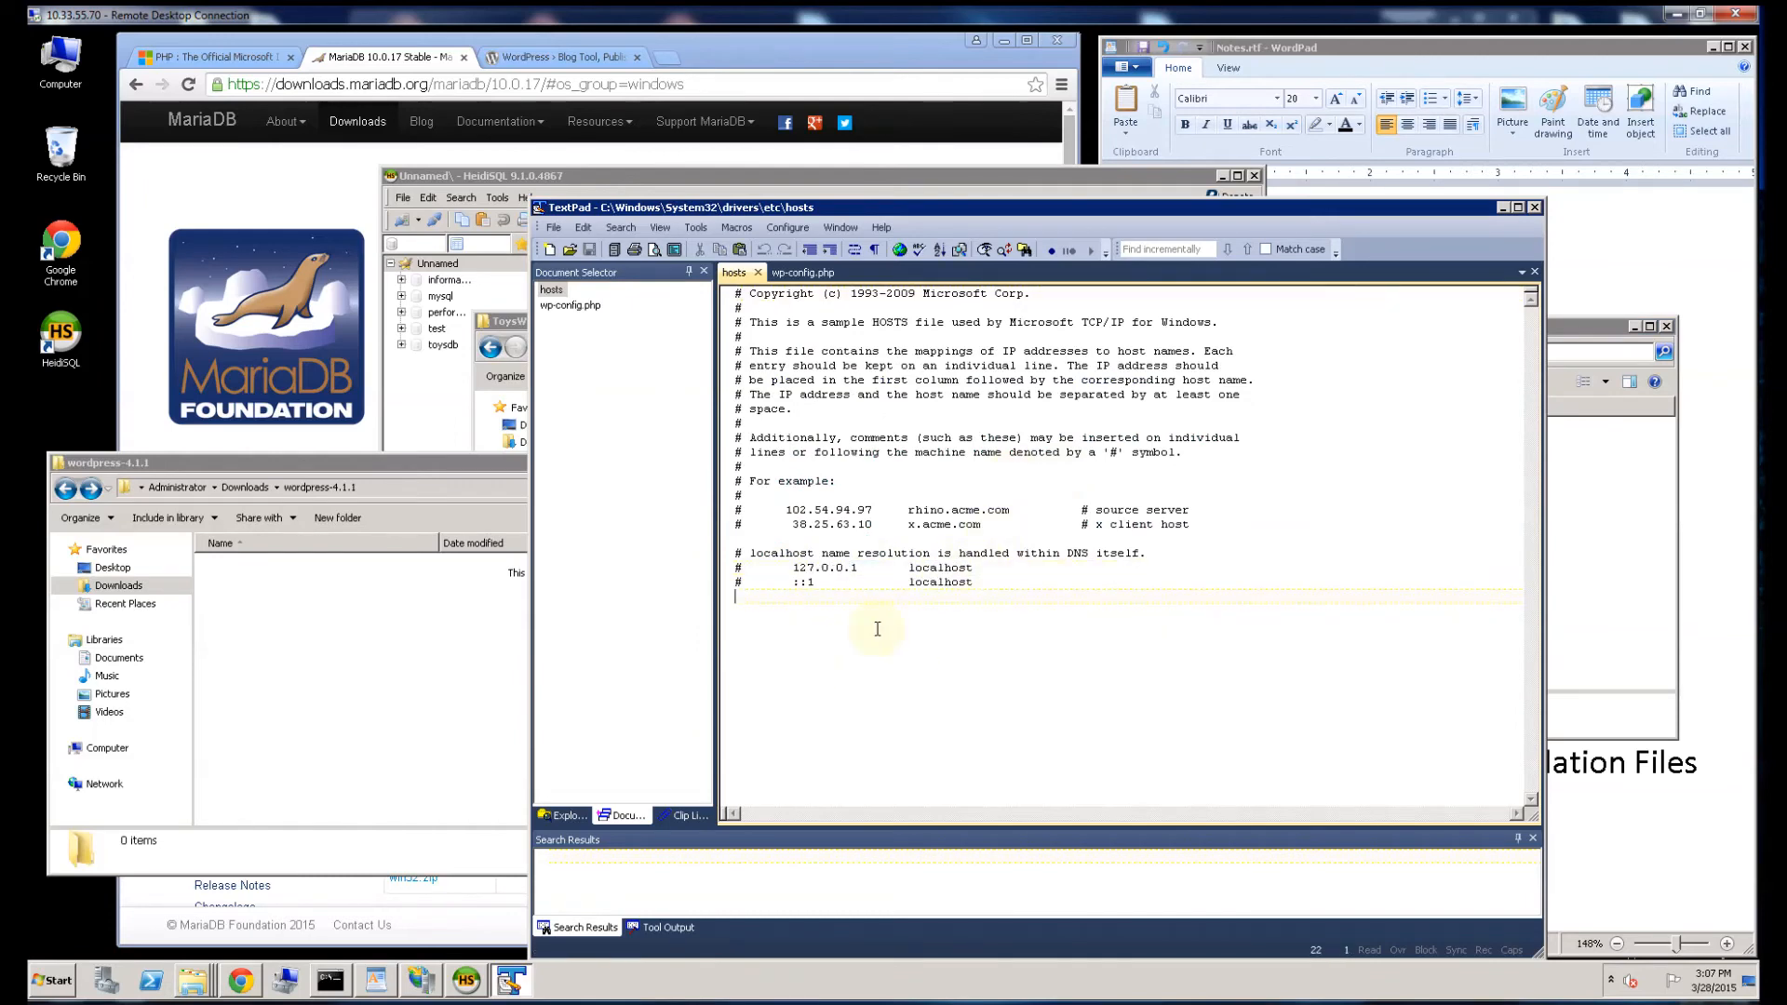
text(127.0.0.1	localhost)
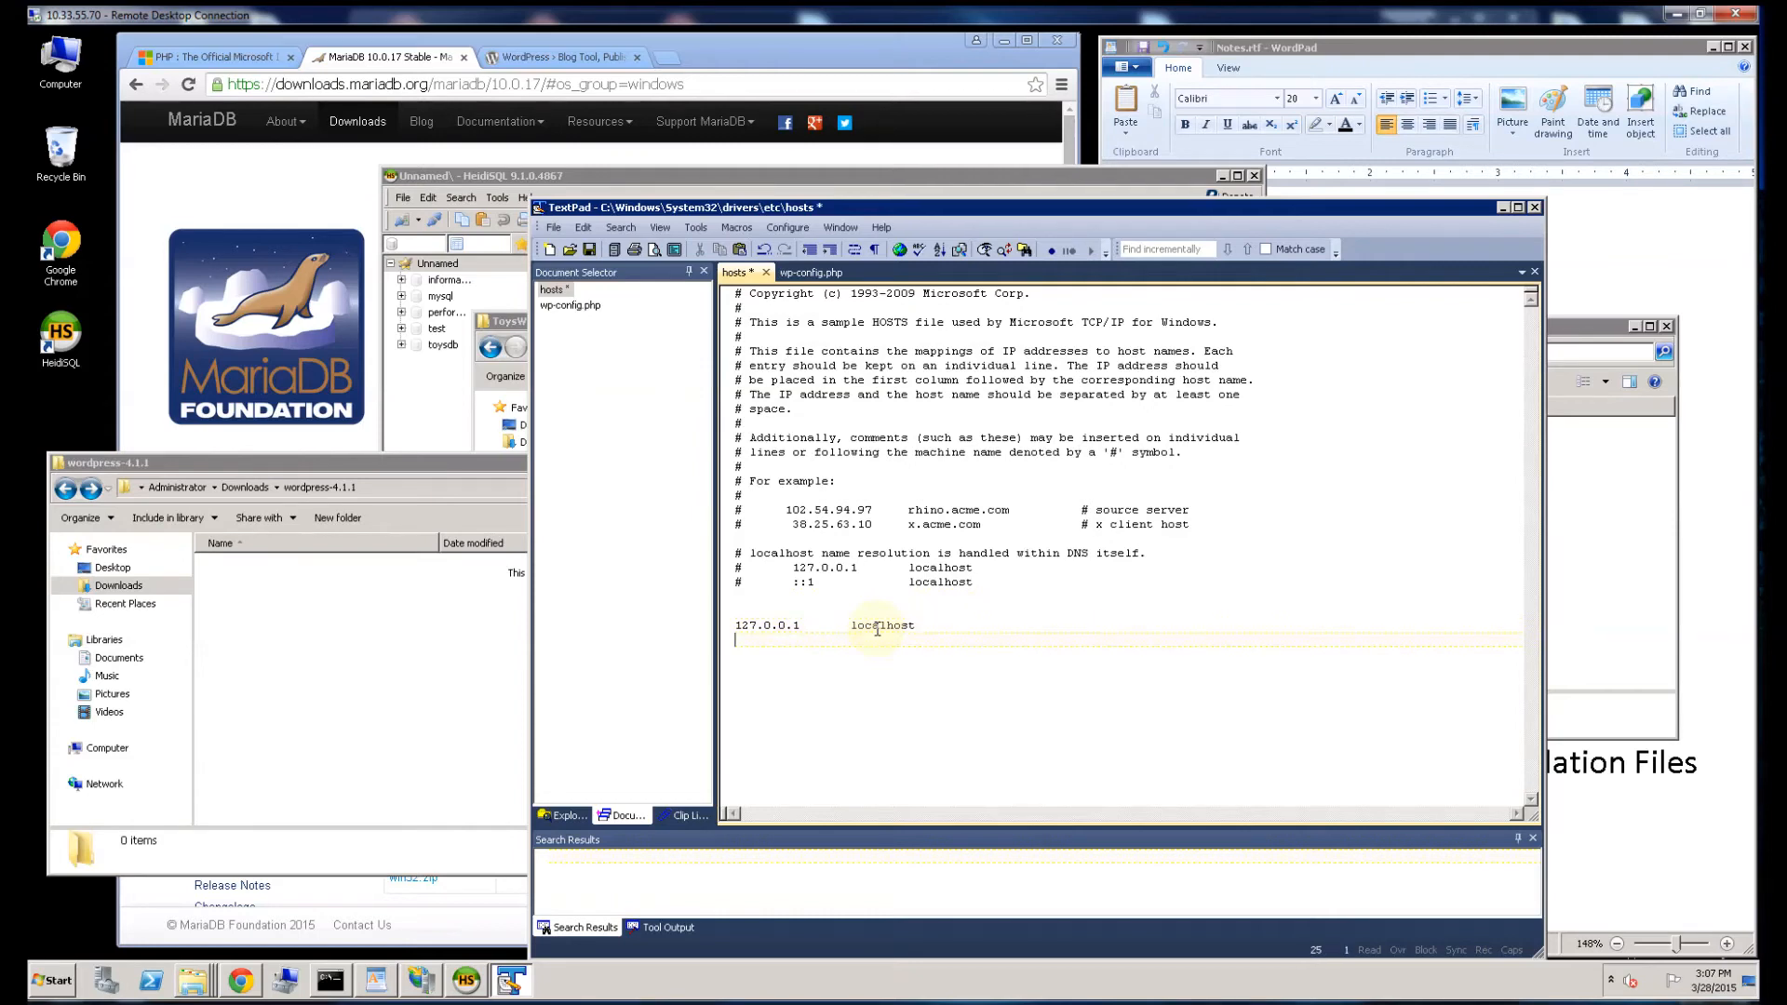
text(17)
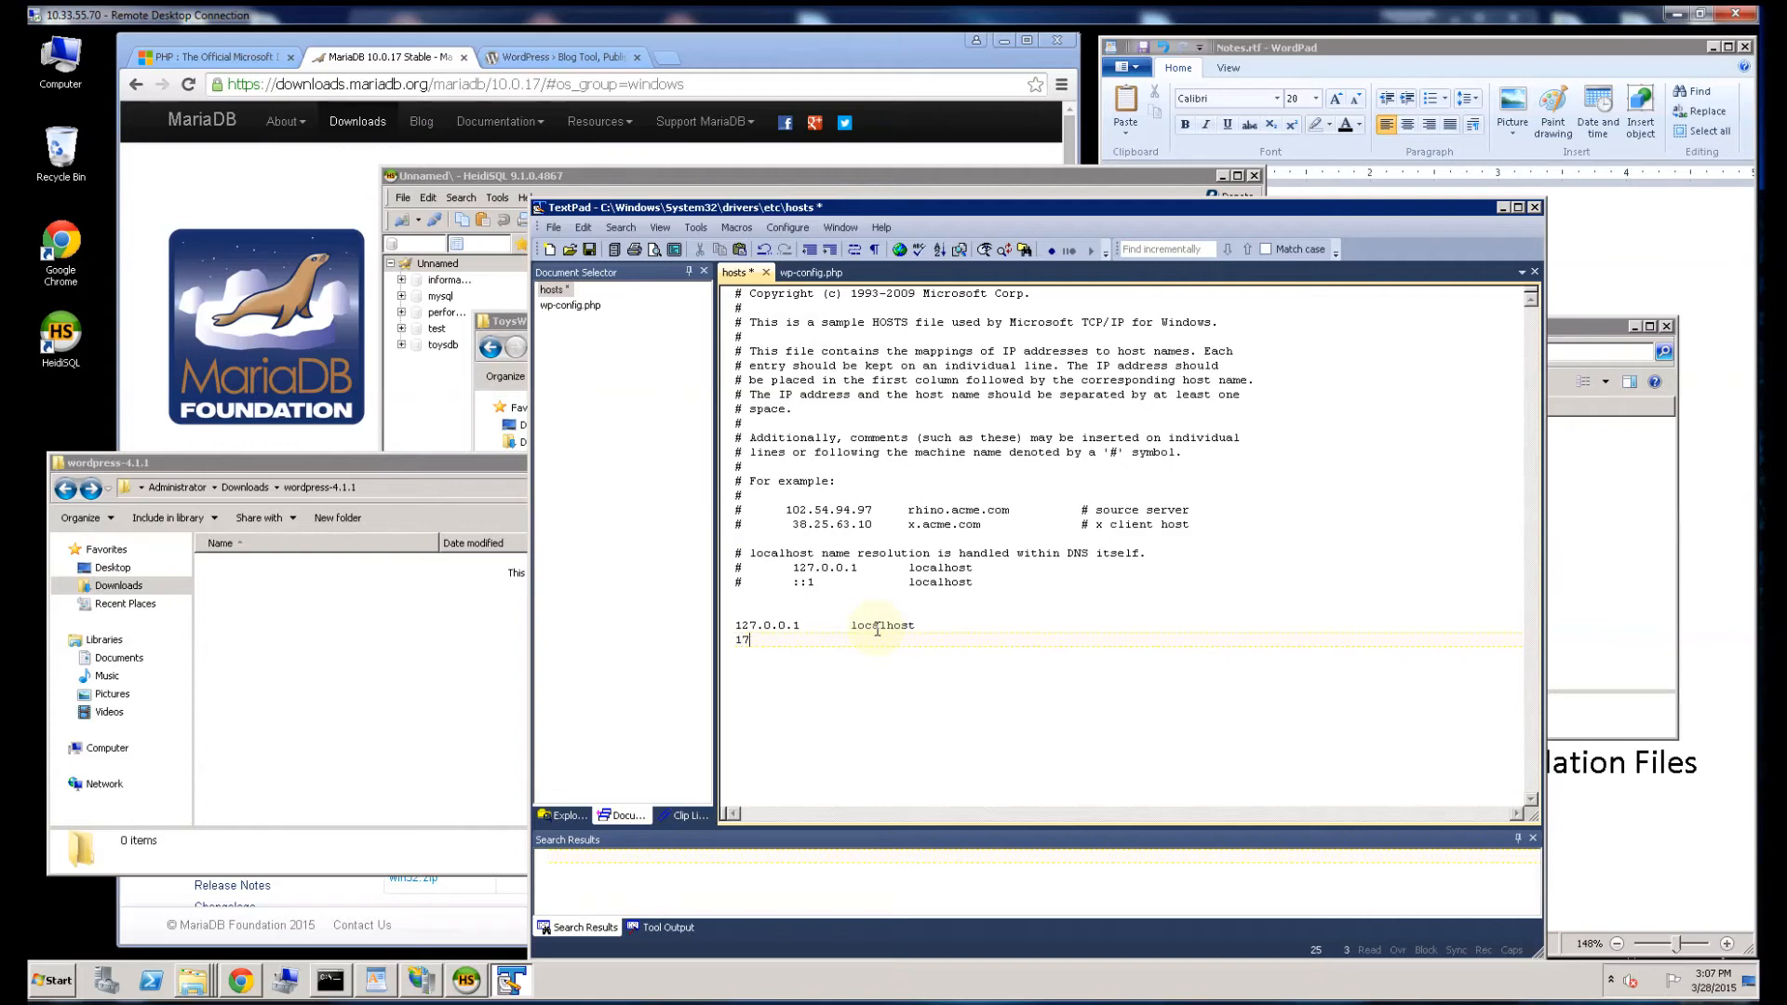
text(127.0.0.1)
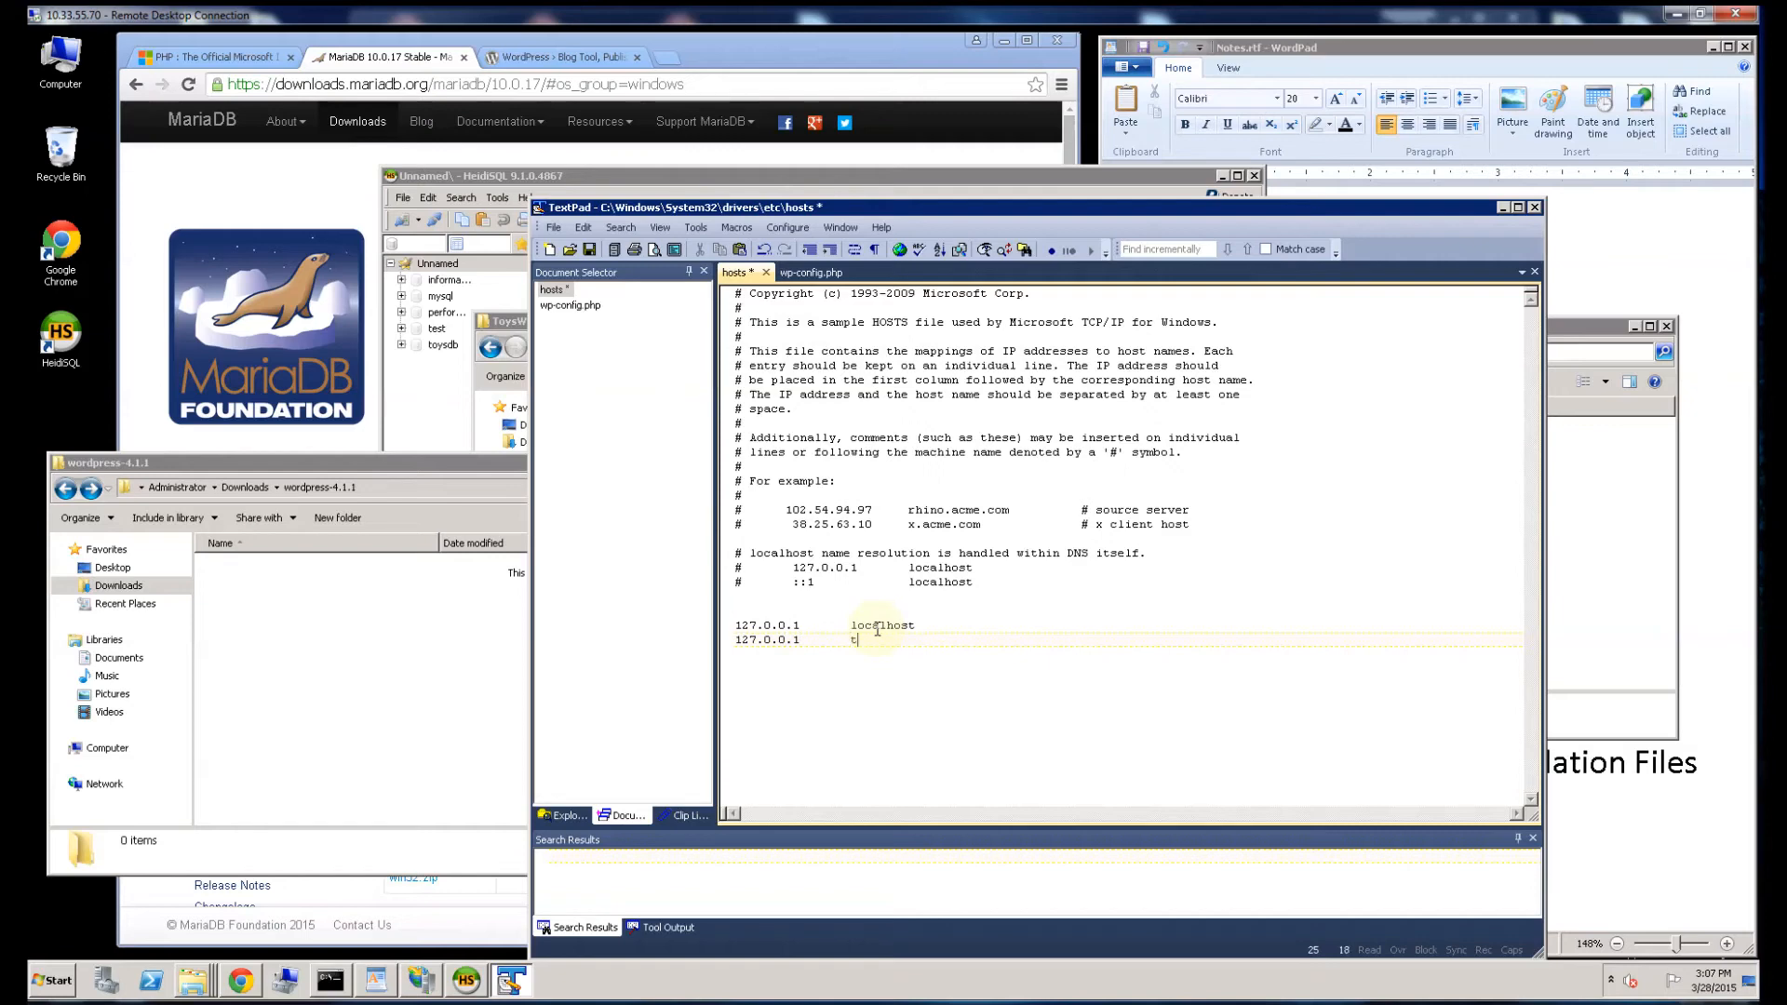
text(www)
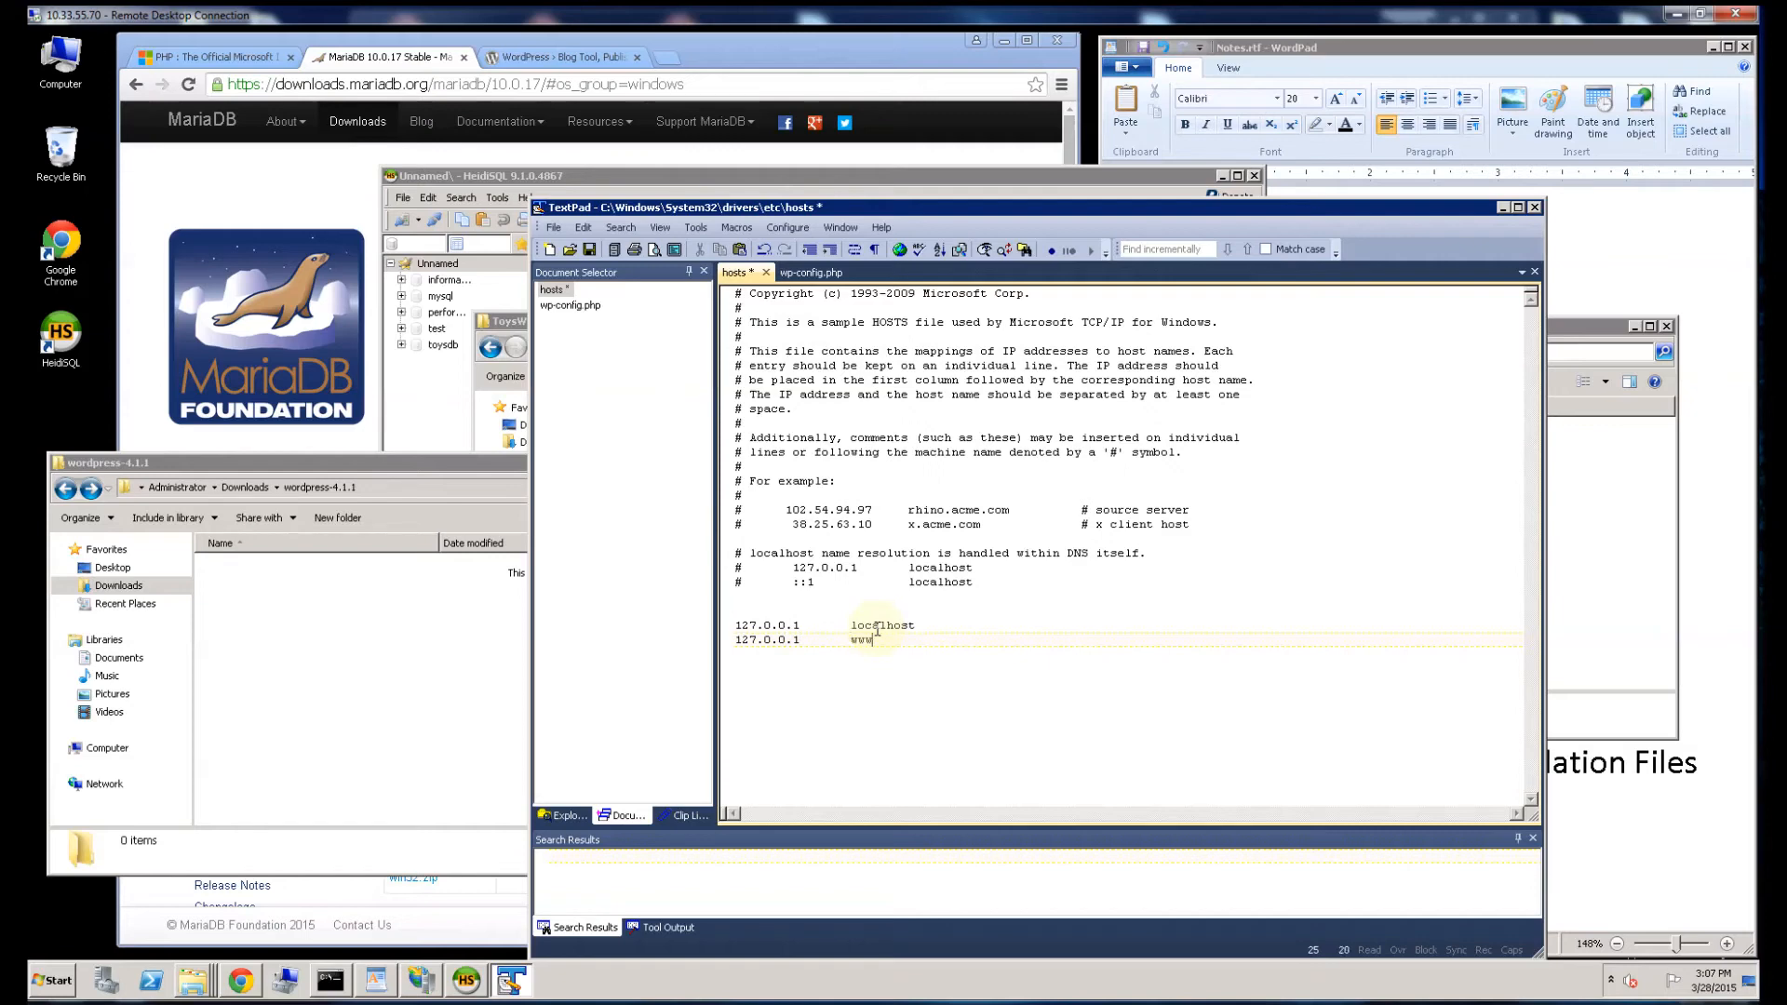
text(.ToysW)
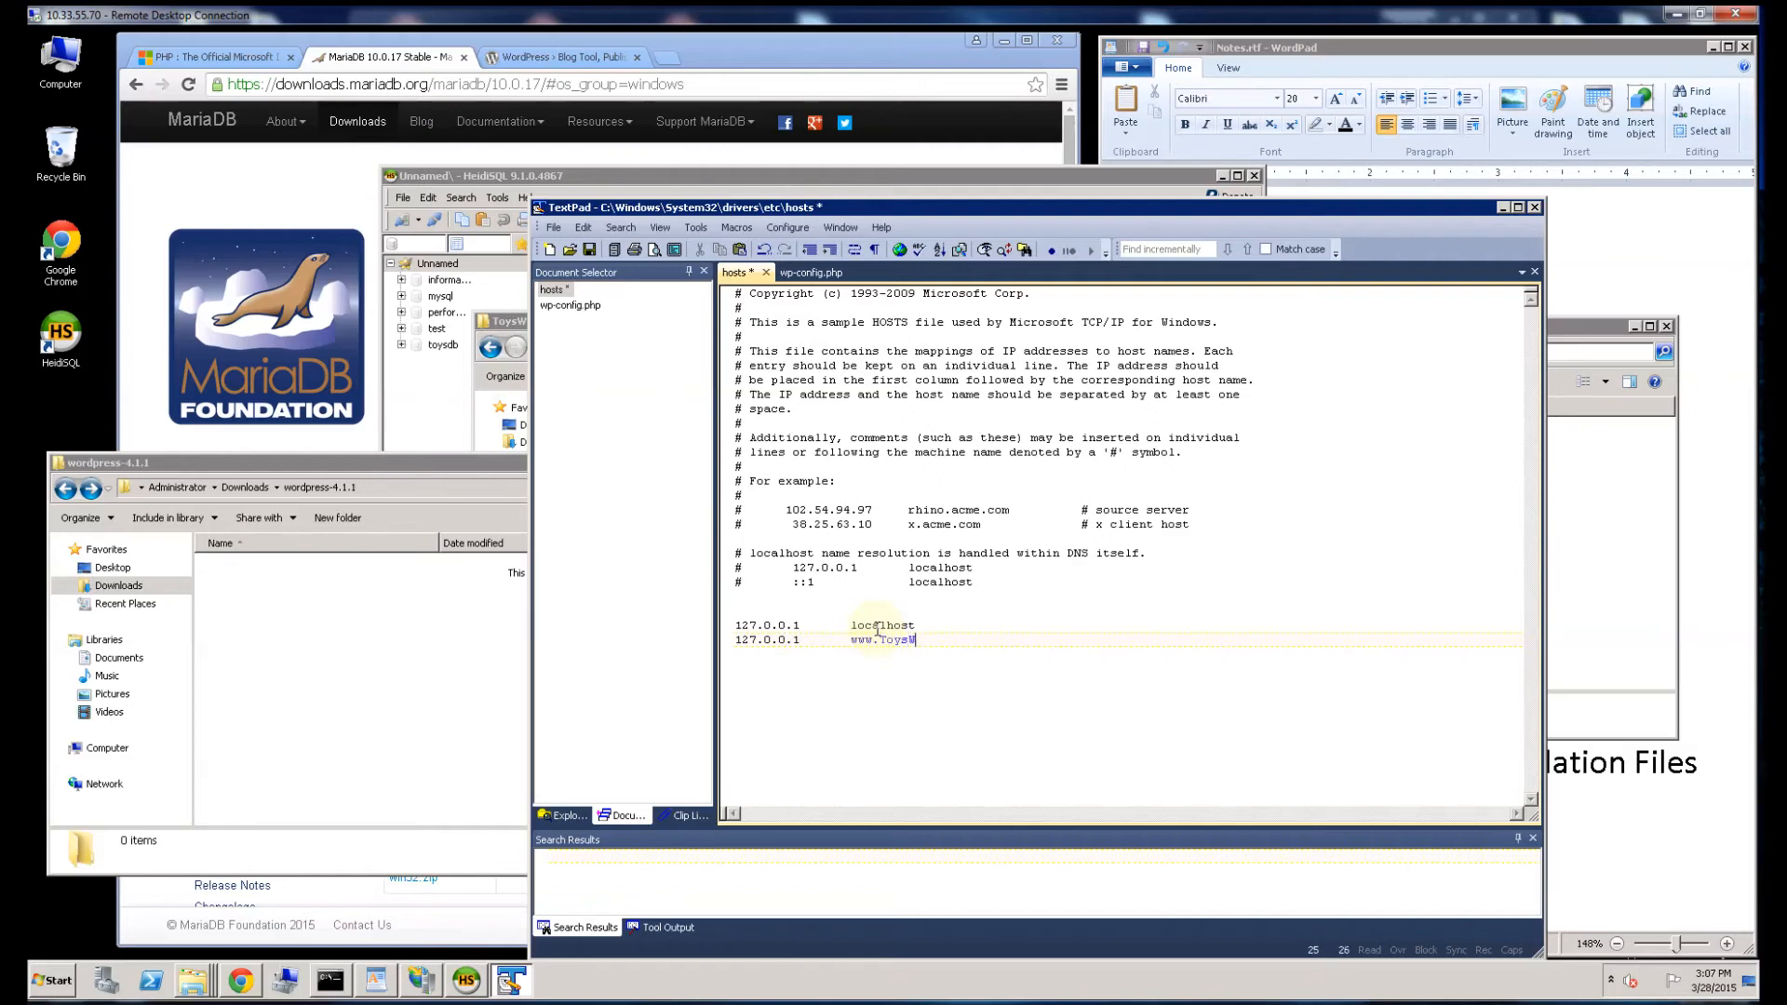
text(WebSite.com)
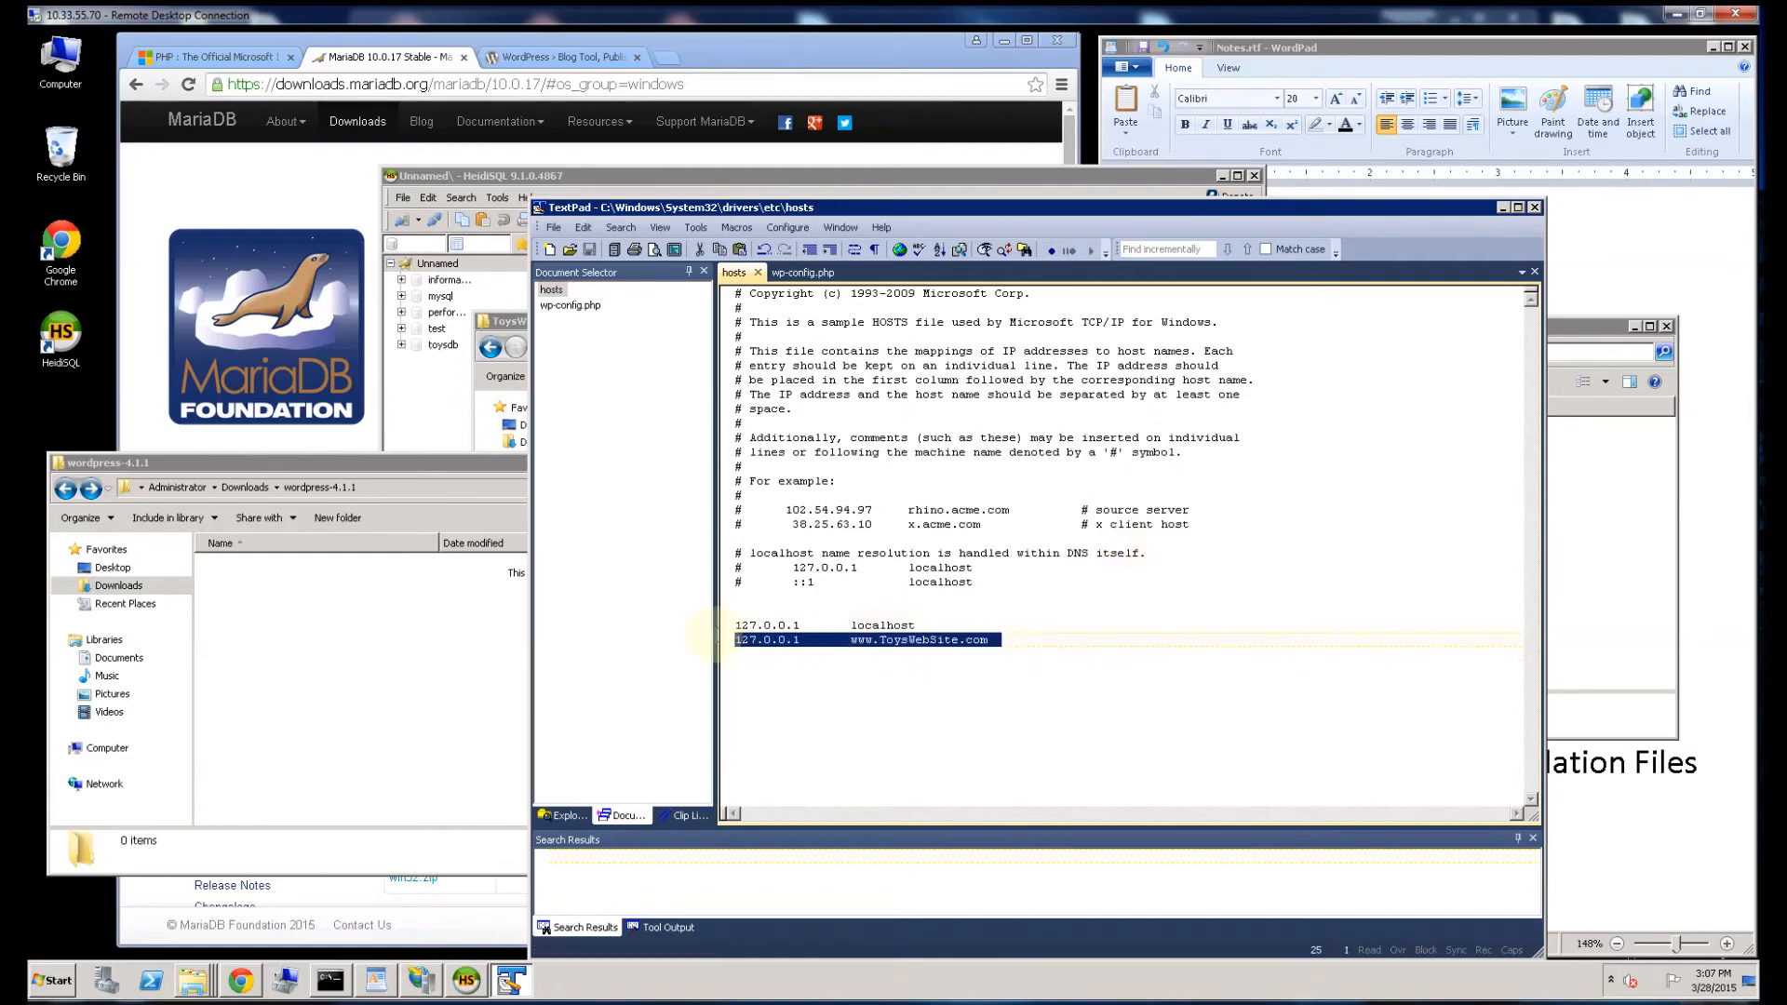
key(enter)
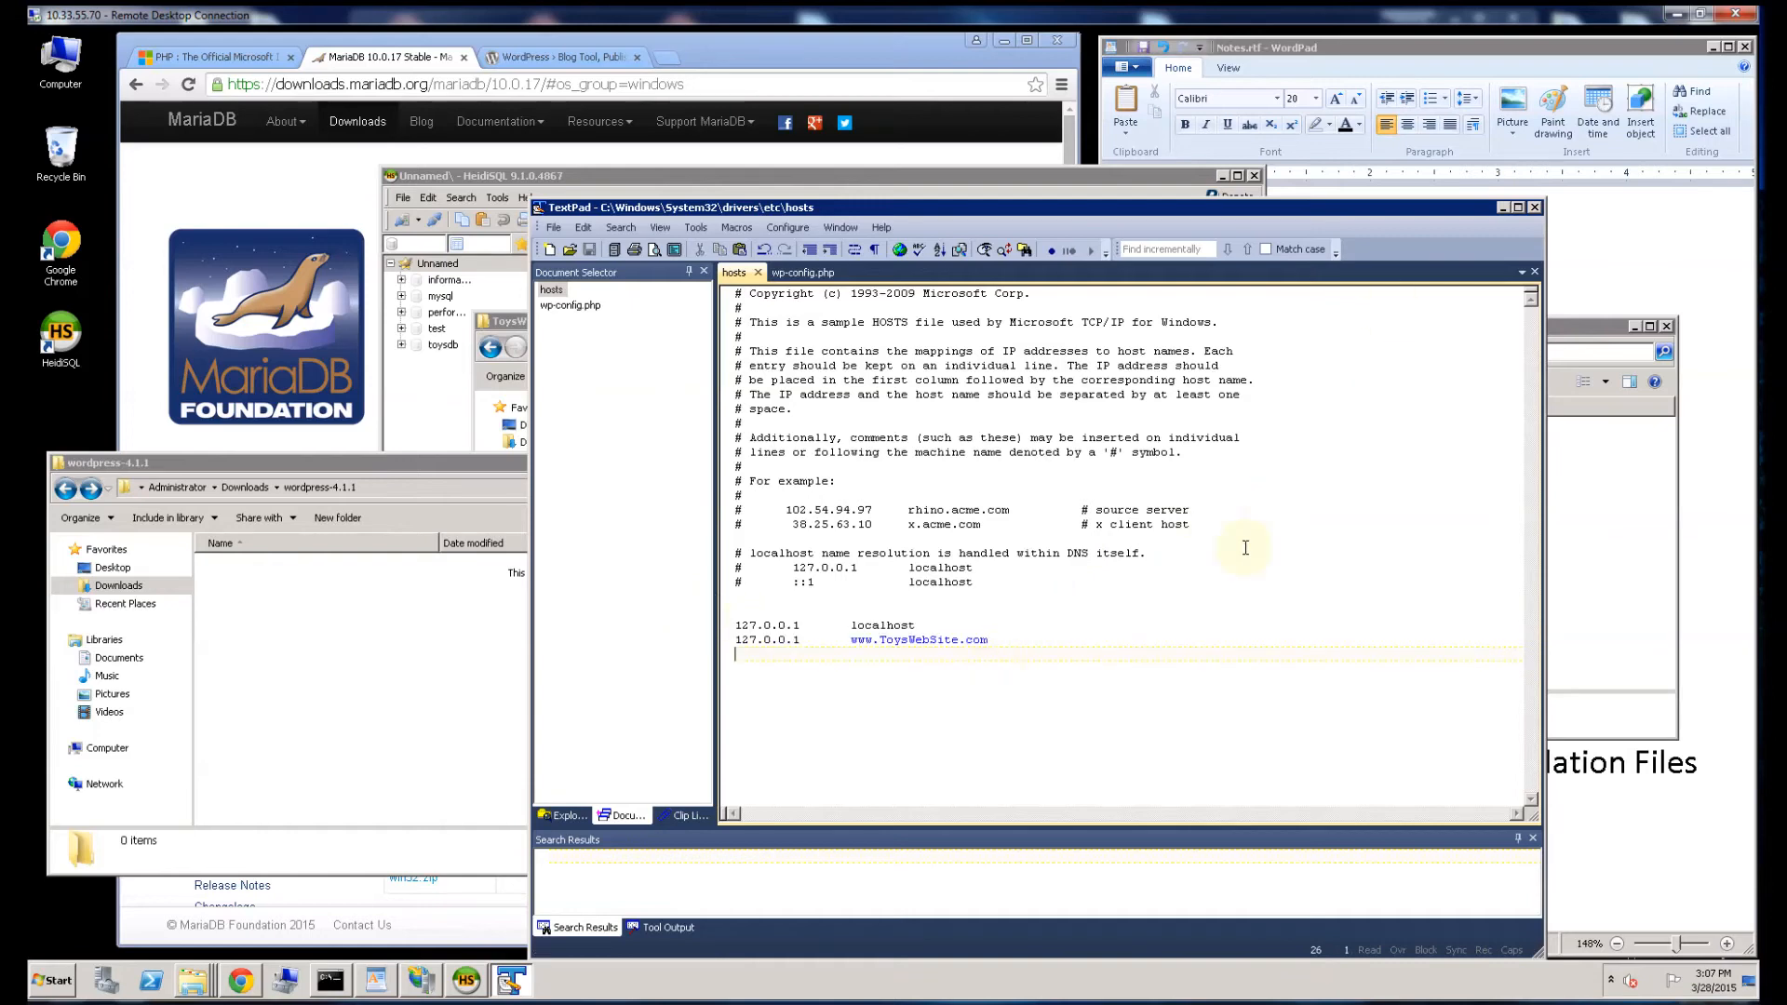
mouse_move(1022, 664)
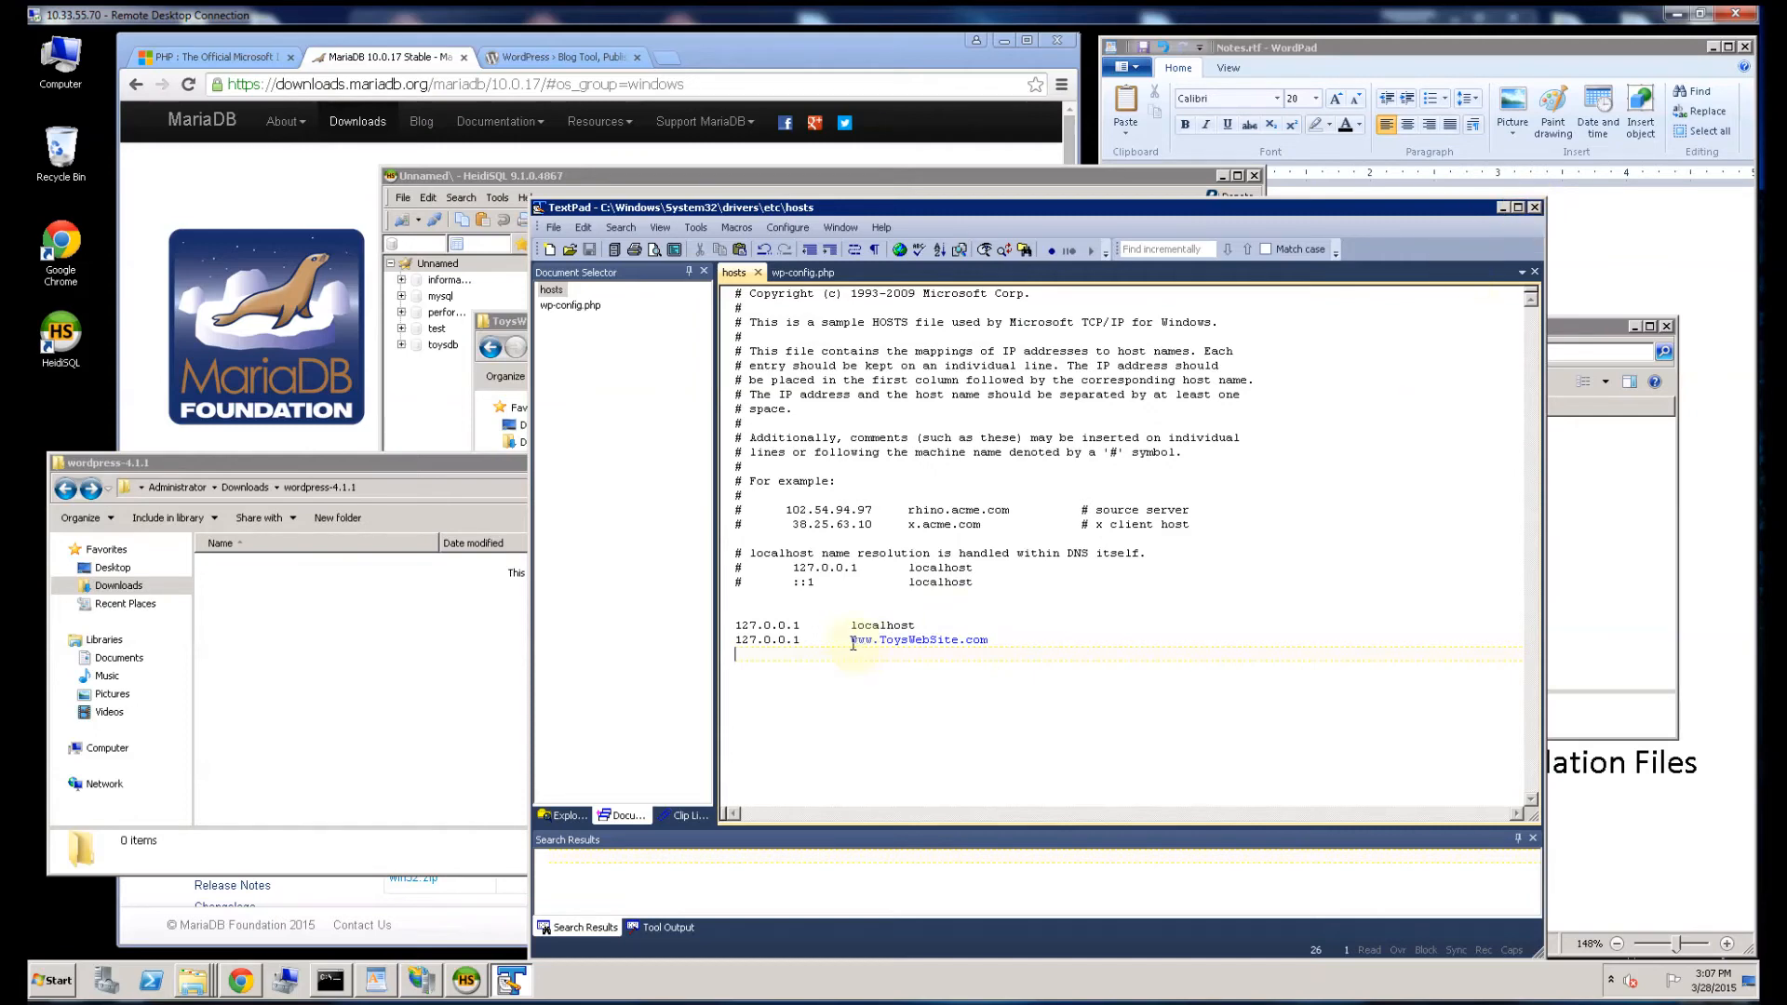
Check the 20 files in C:\WORDPRESS_ROOT\ToysWebSite, then bring IIS Manager to the front
drag(849, 640, 989, 640)
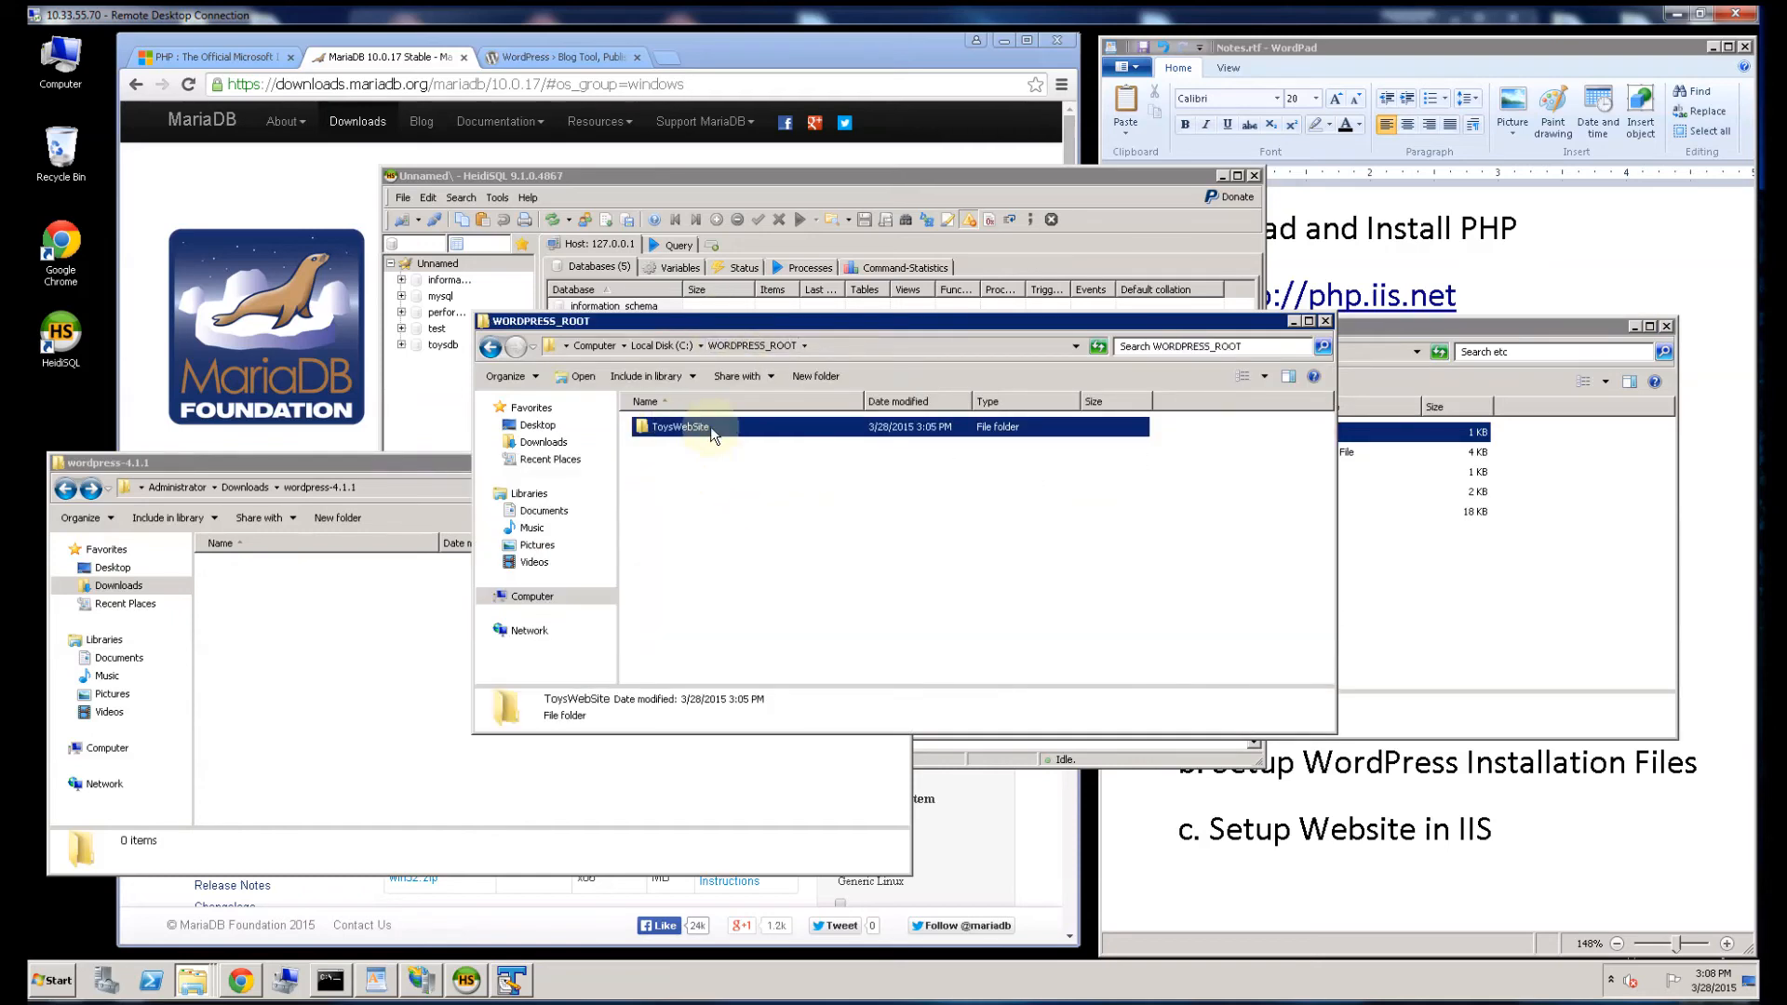
double_click(680, 426)
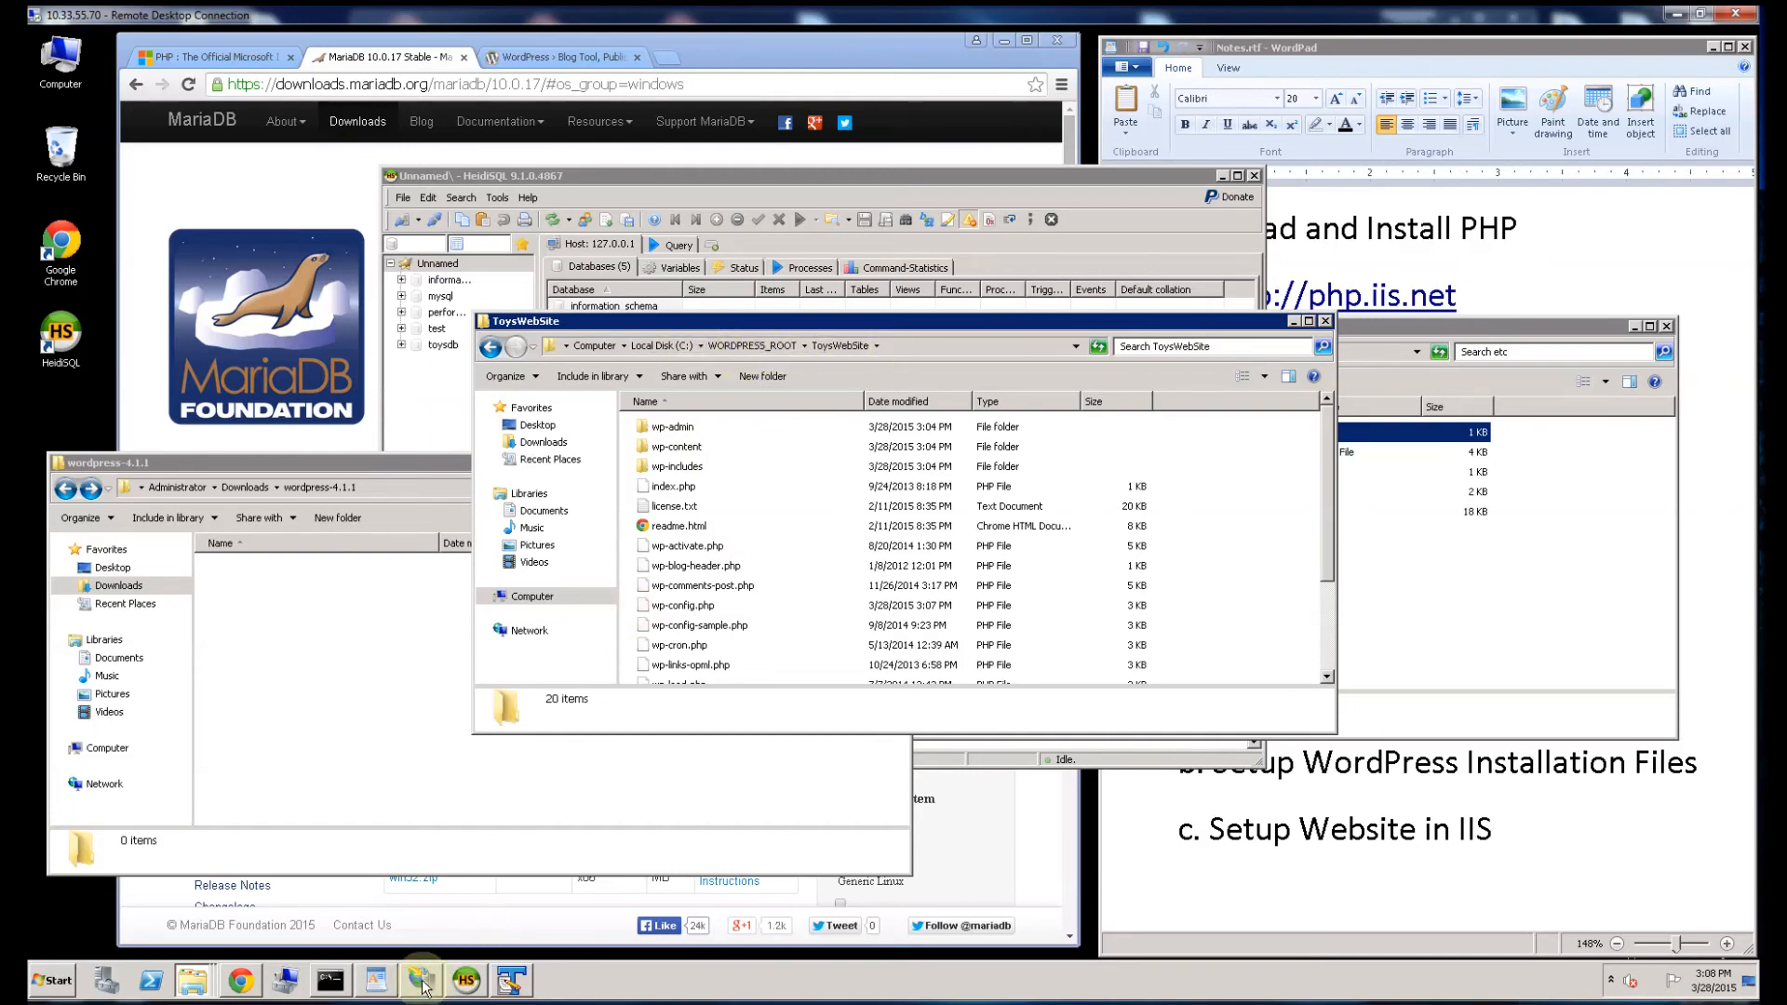
click(421, 981)
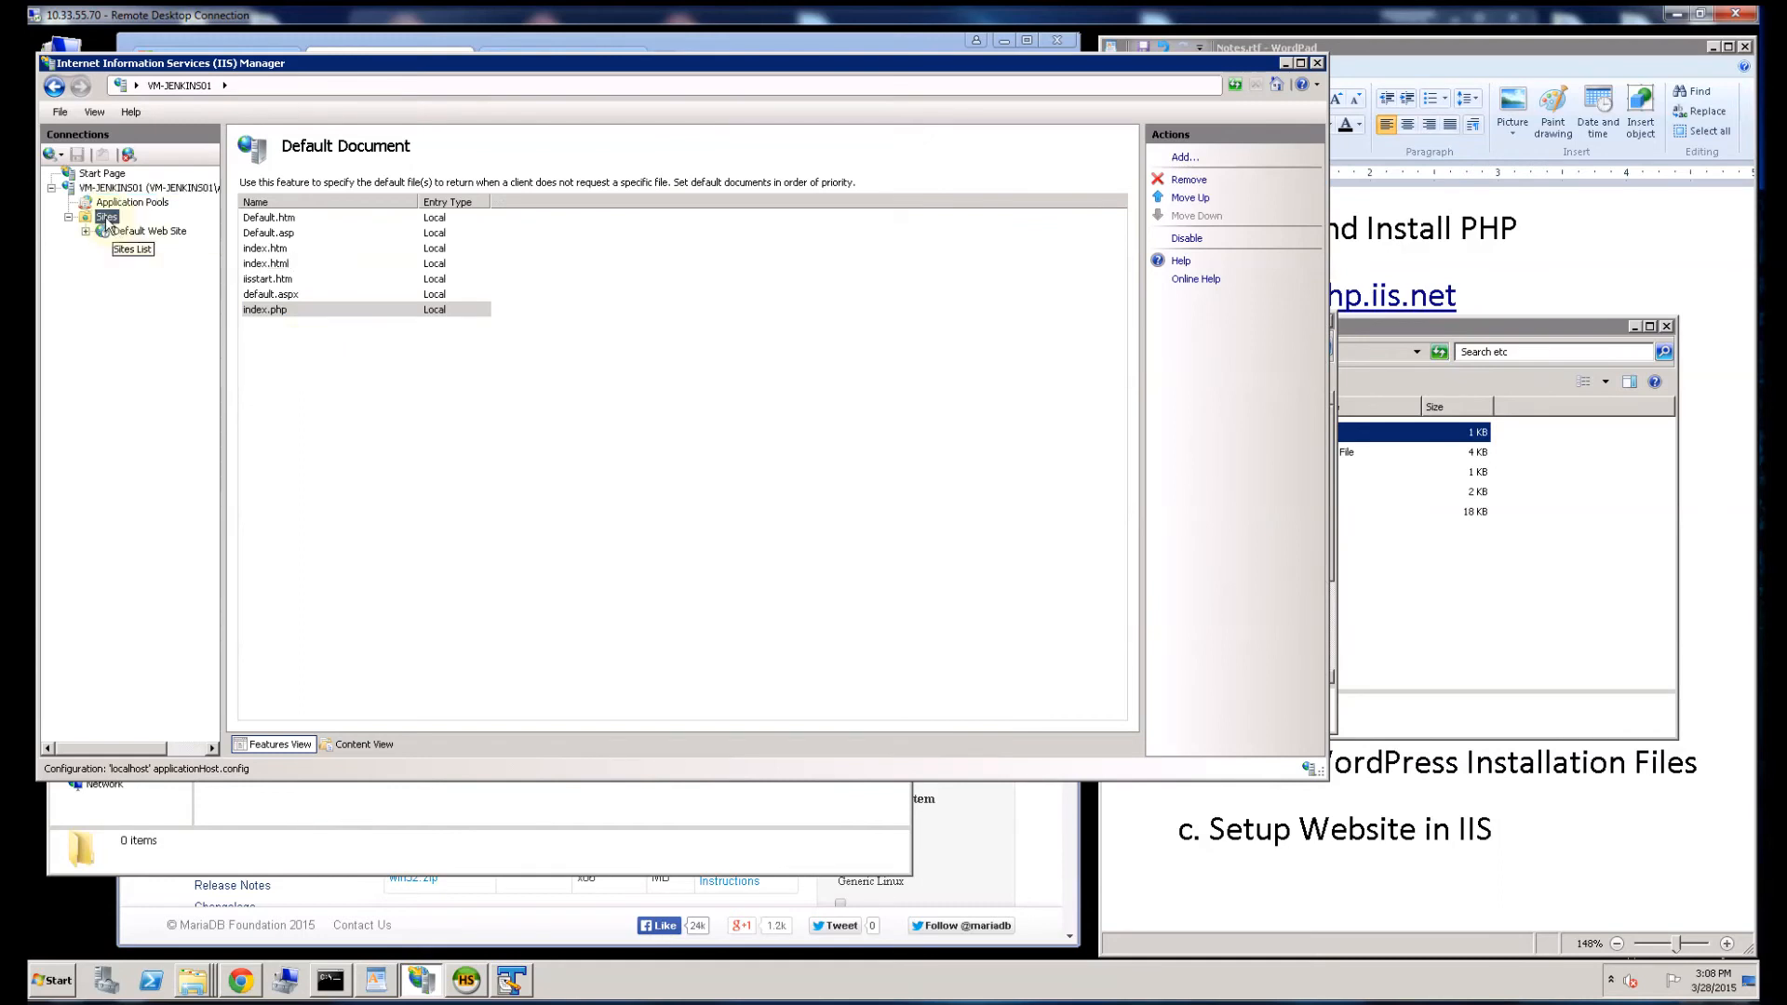
right_click(106, 217)
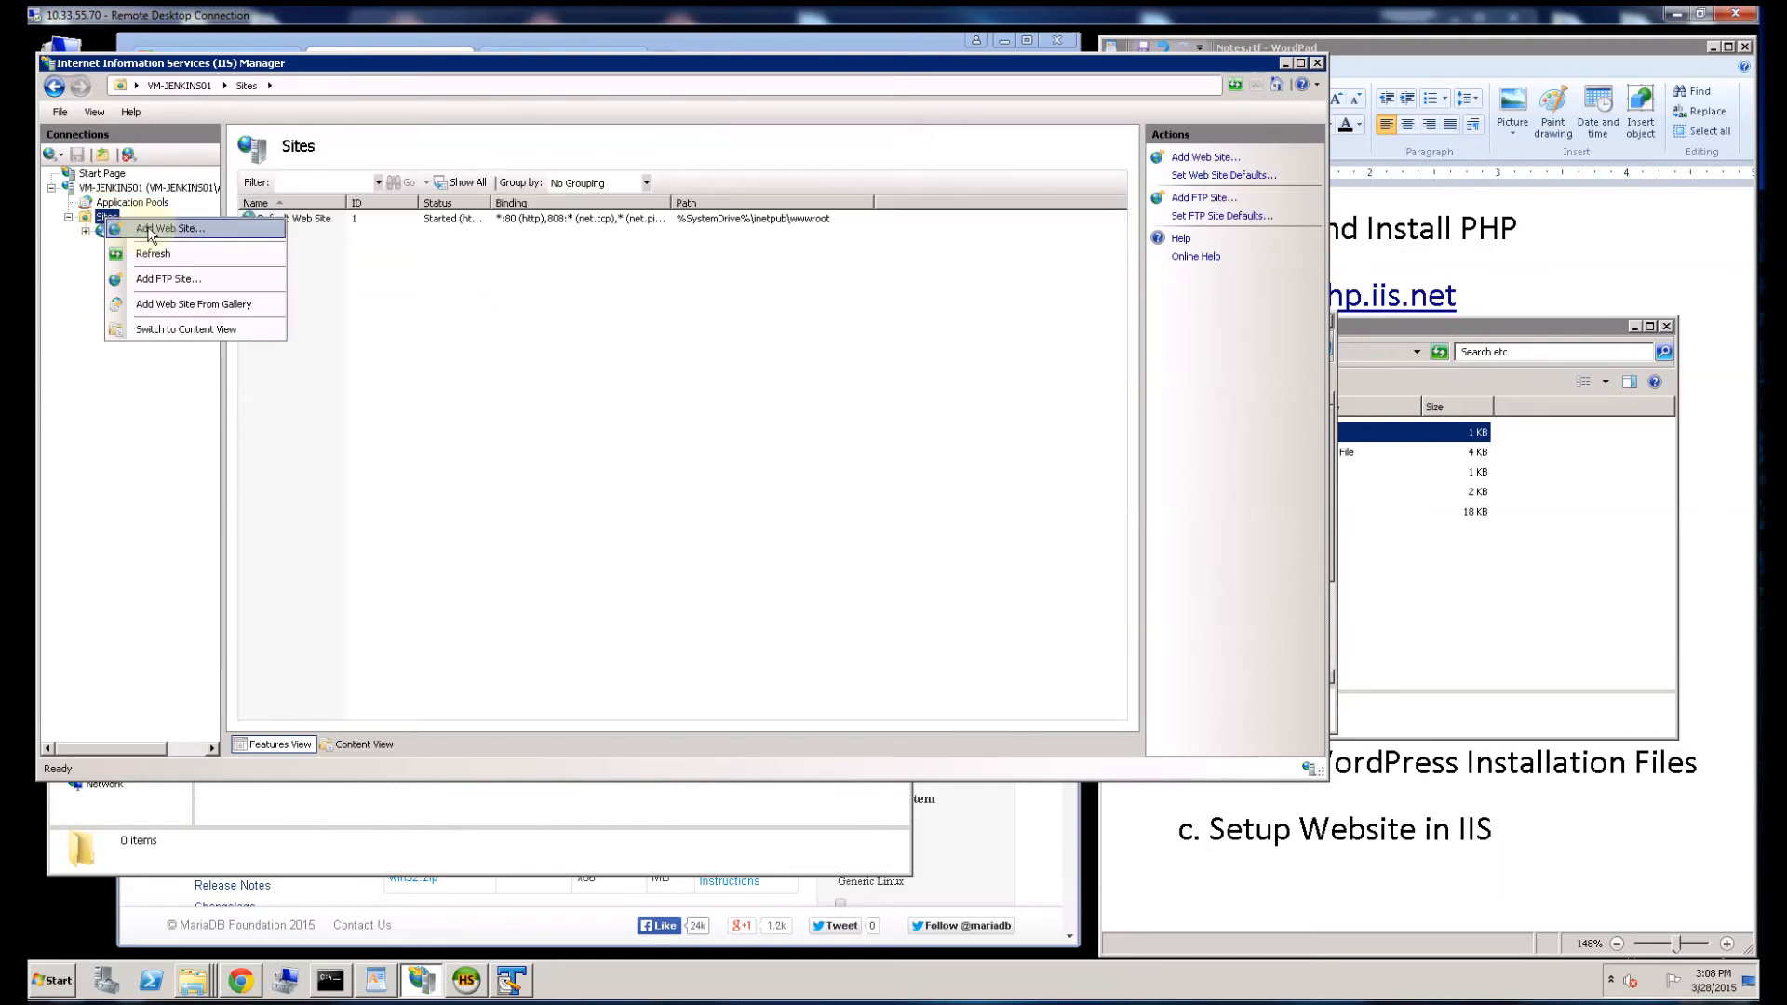
click(169, 228)
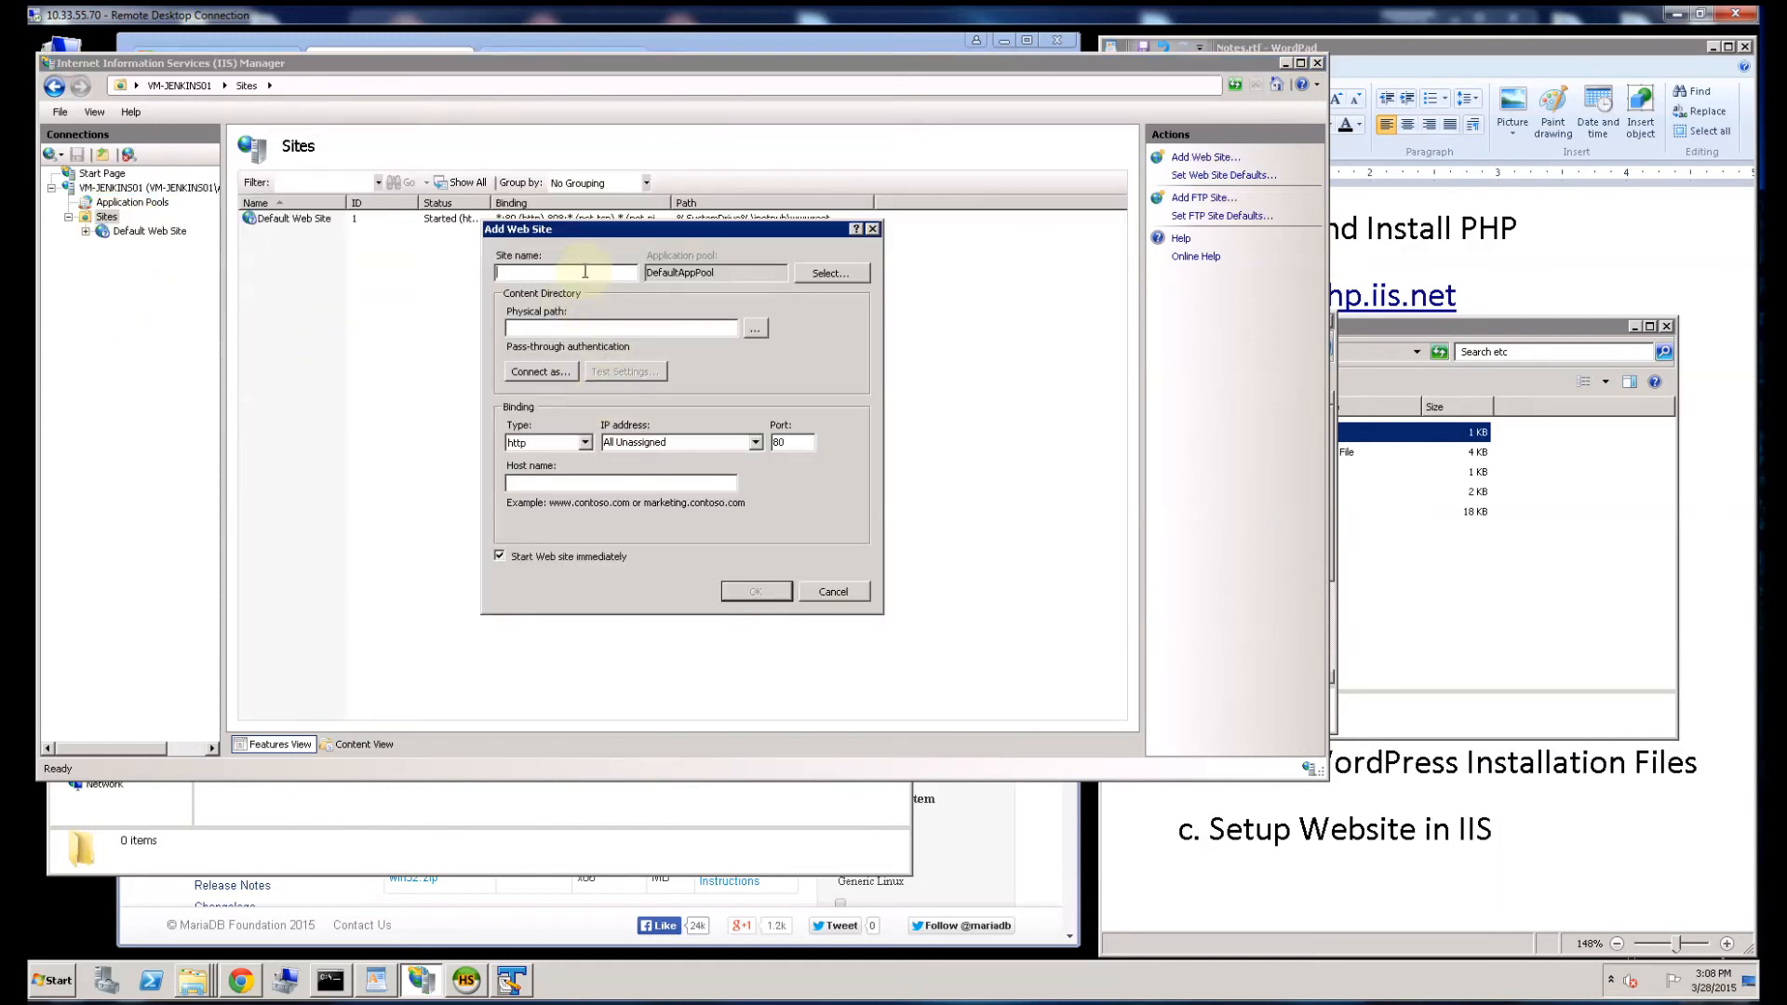
text(ToysWebSite)
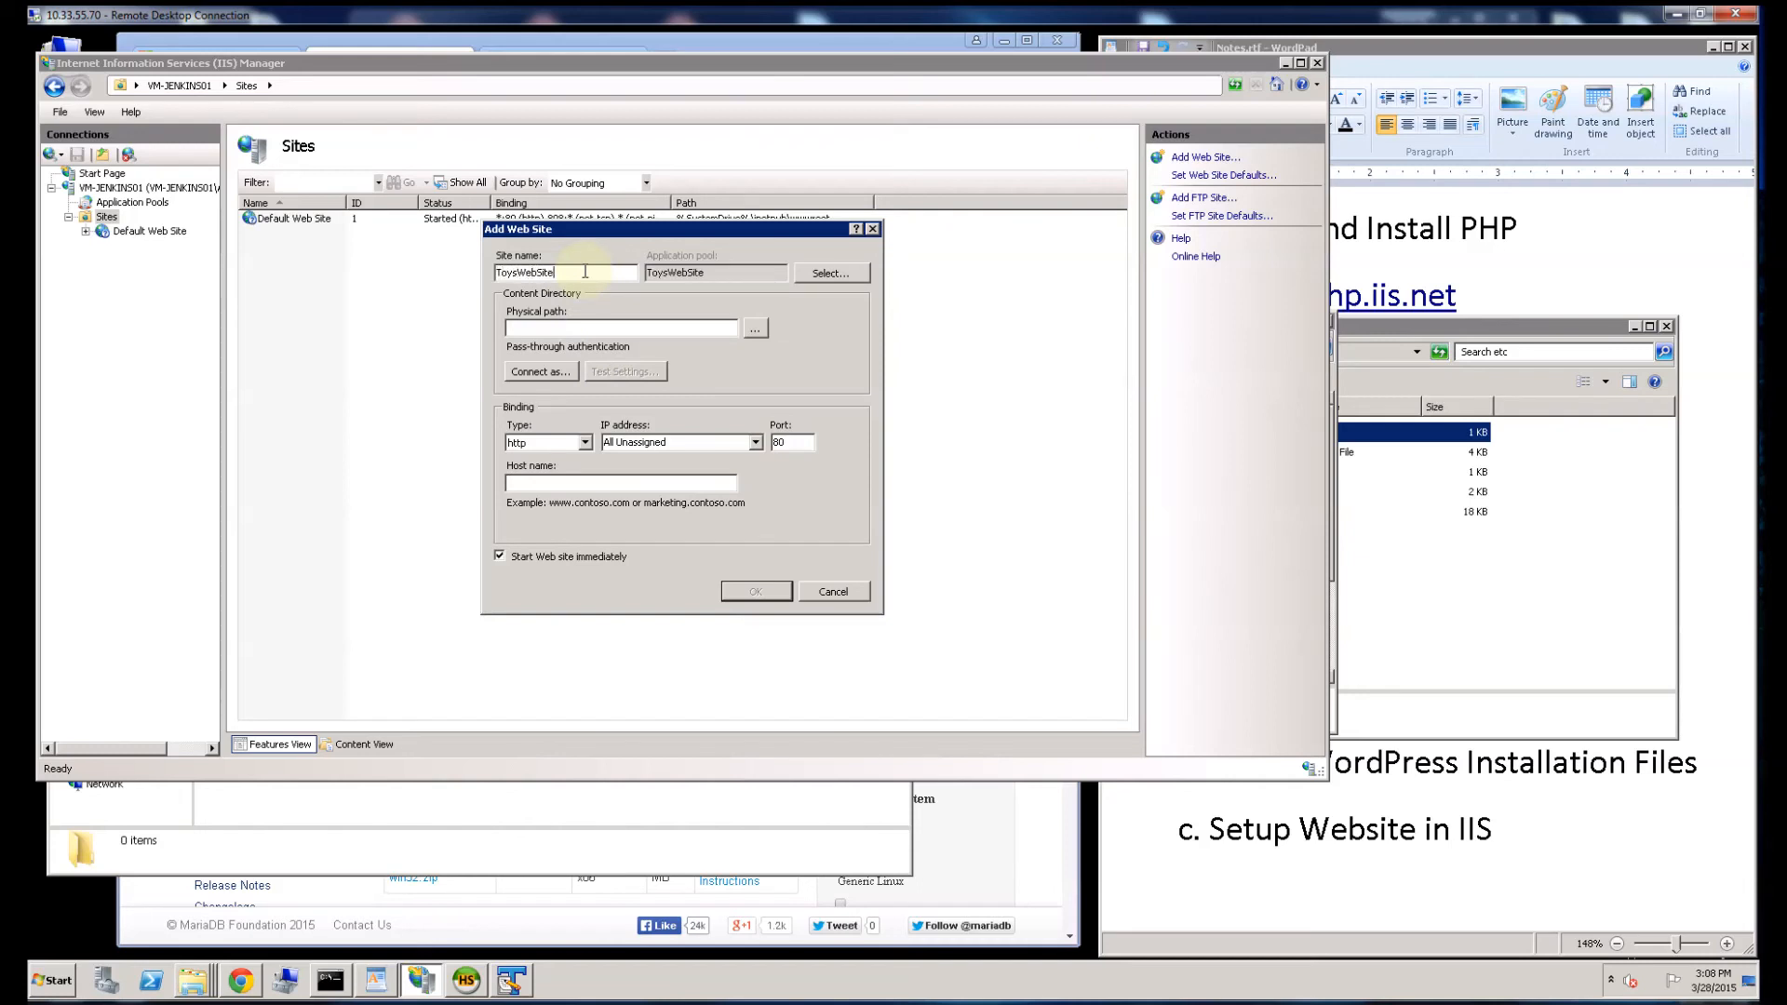
click(755, 328)
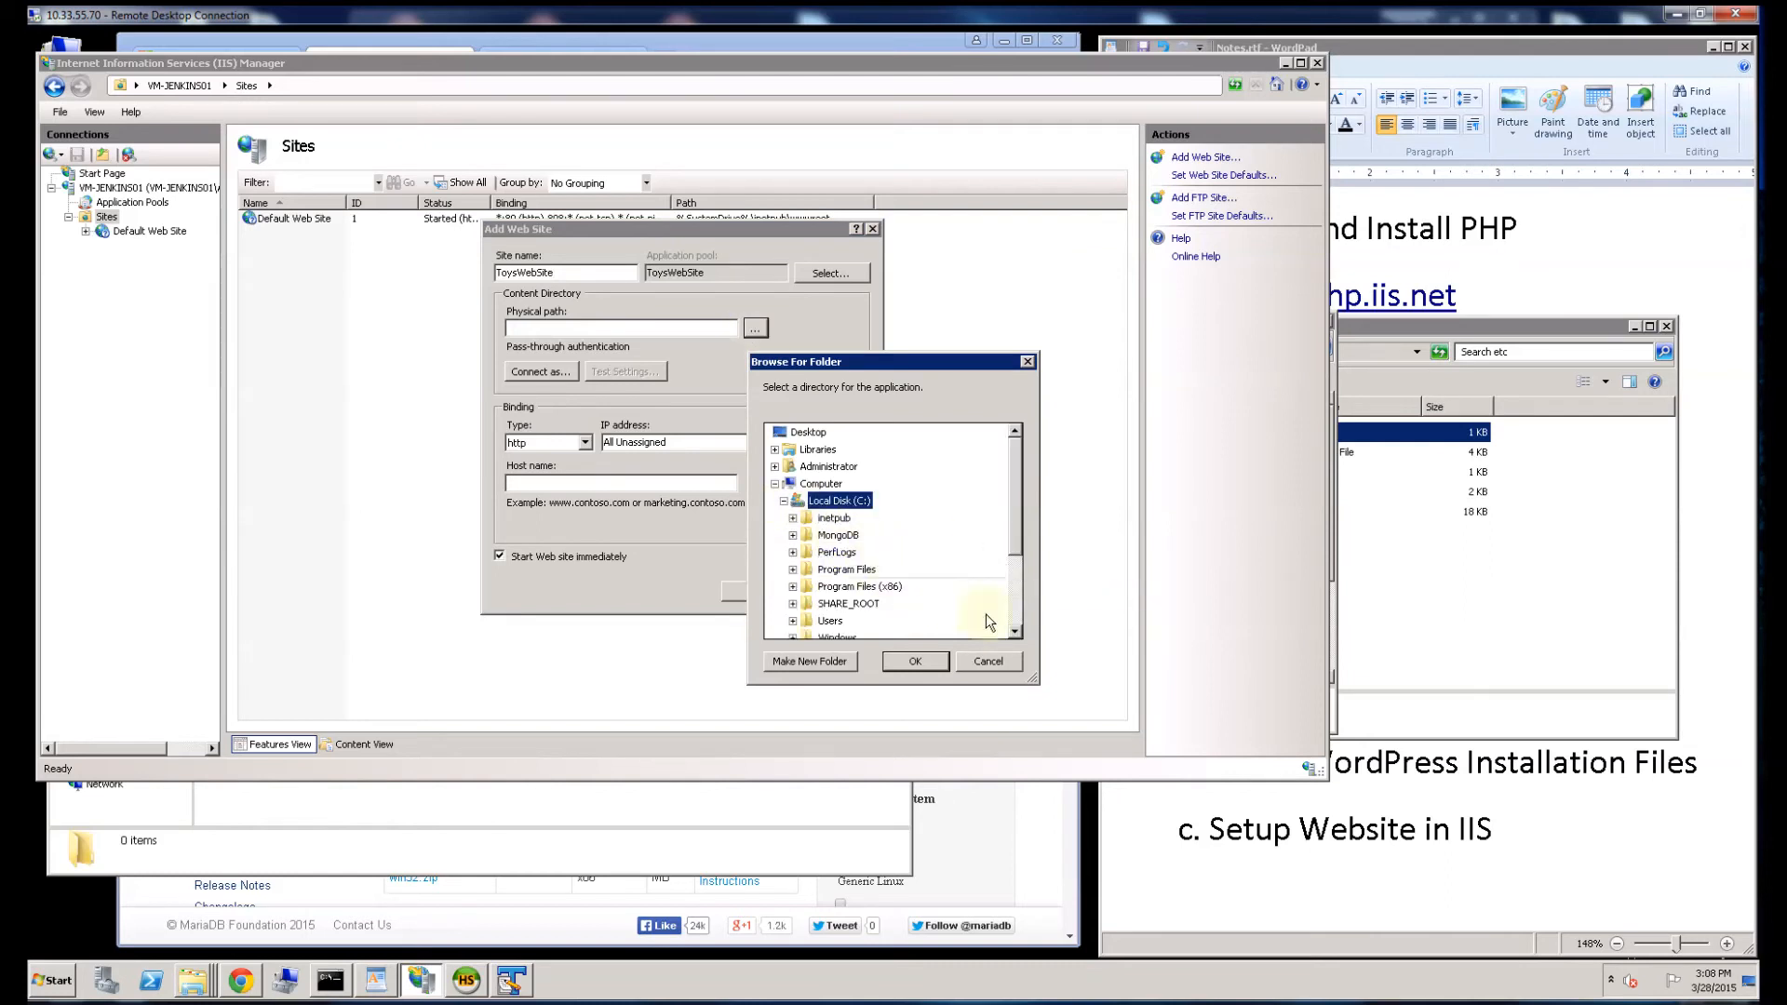
click(862, 620)
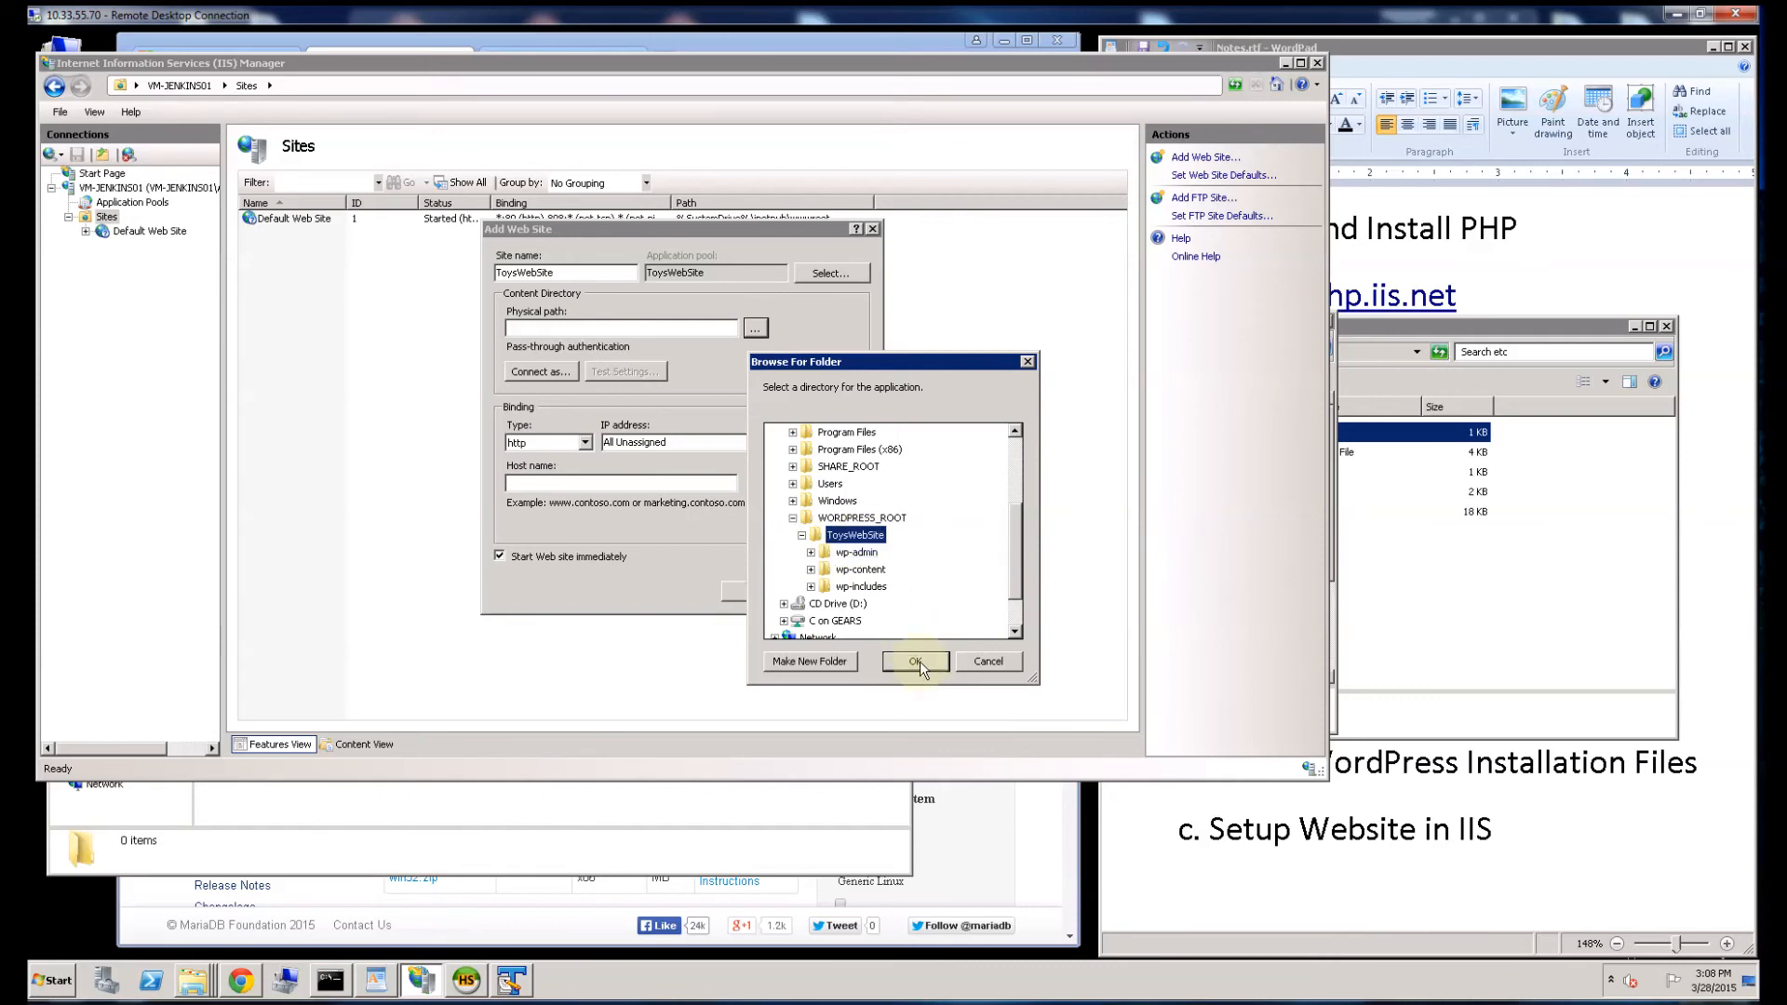
click(915, 661)
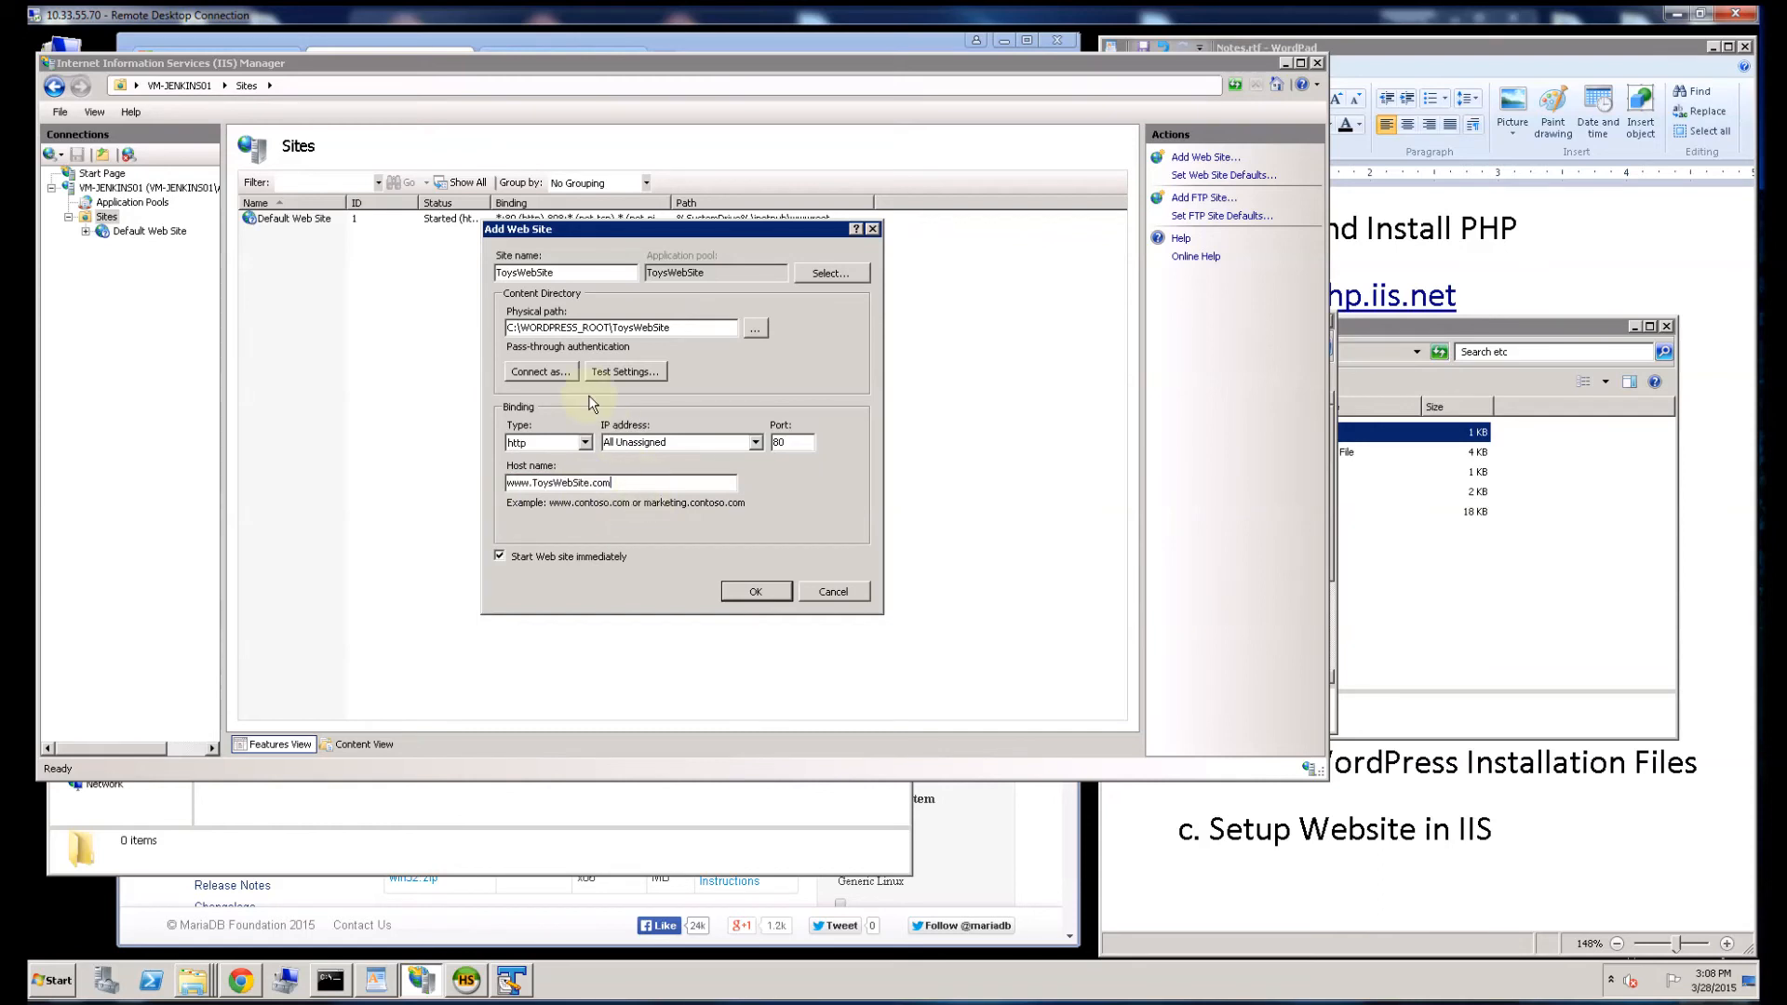
mouse_move(585, 415)
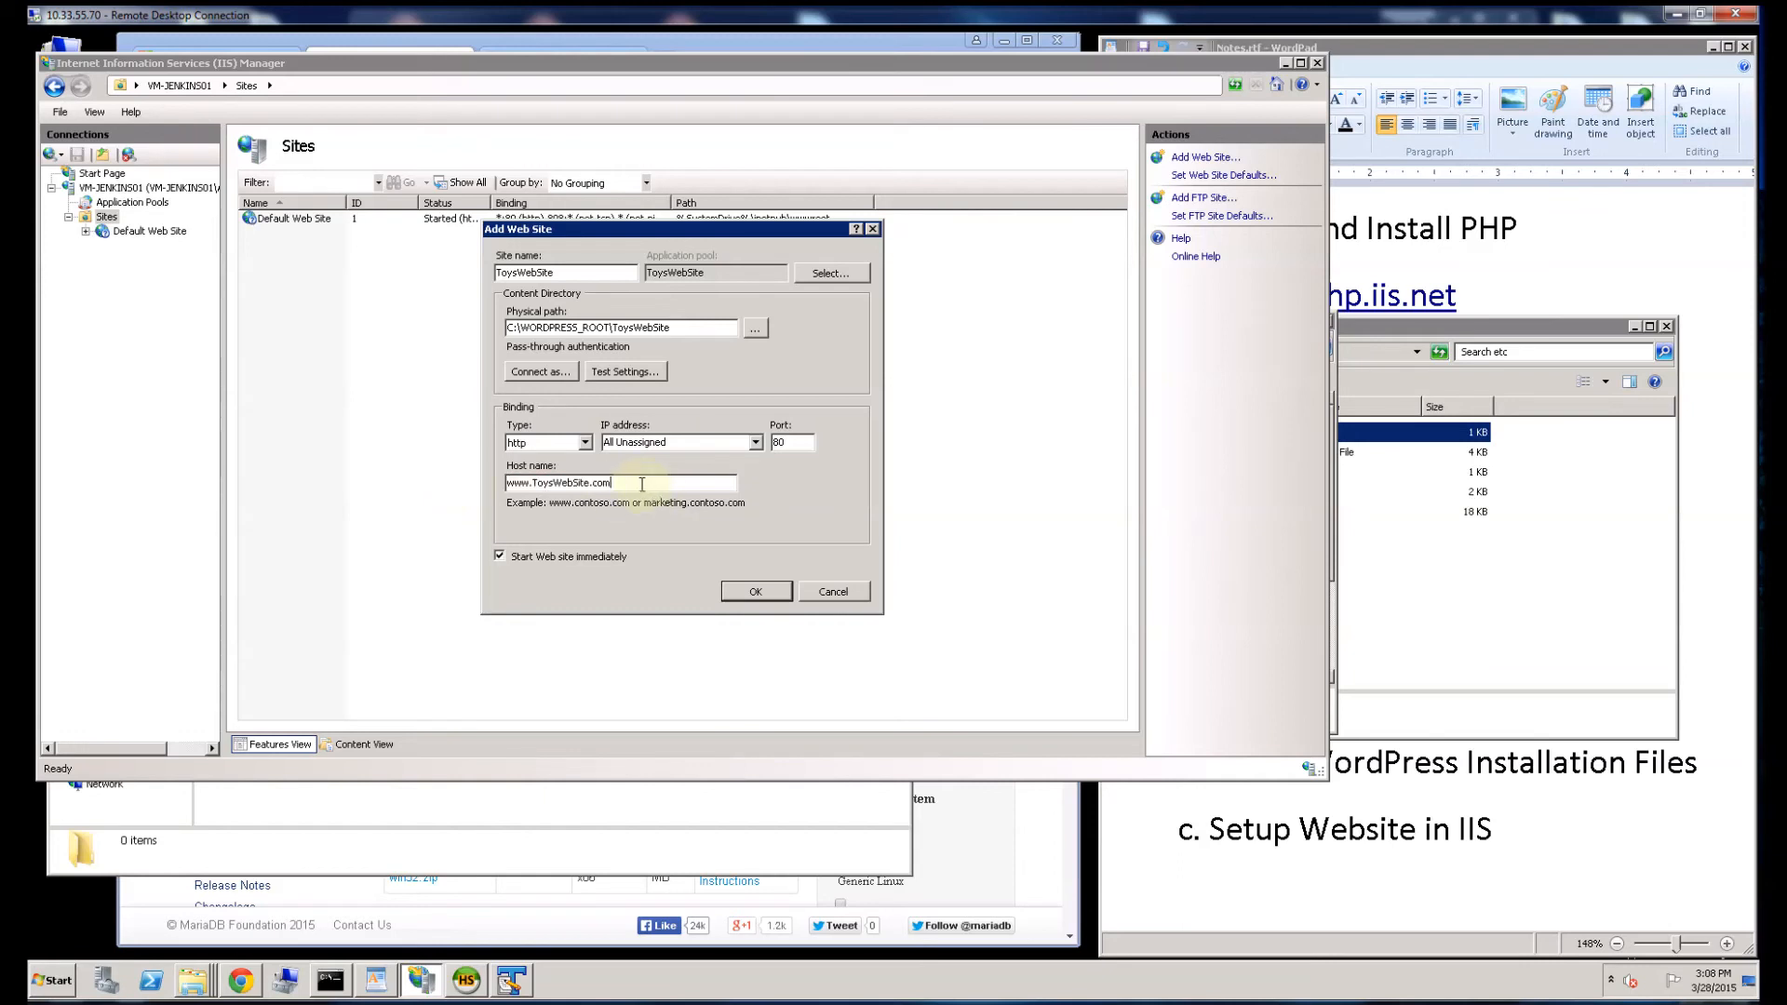
triple_click(615, 482)
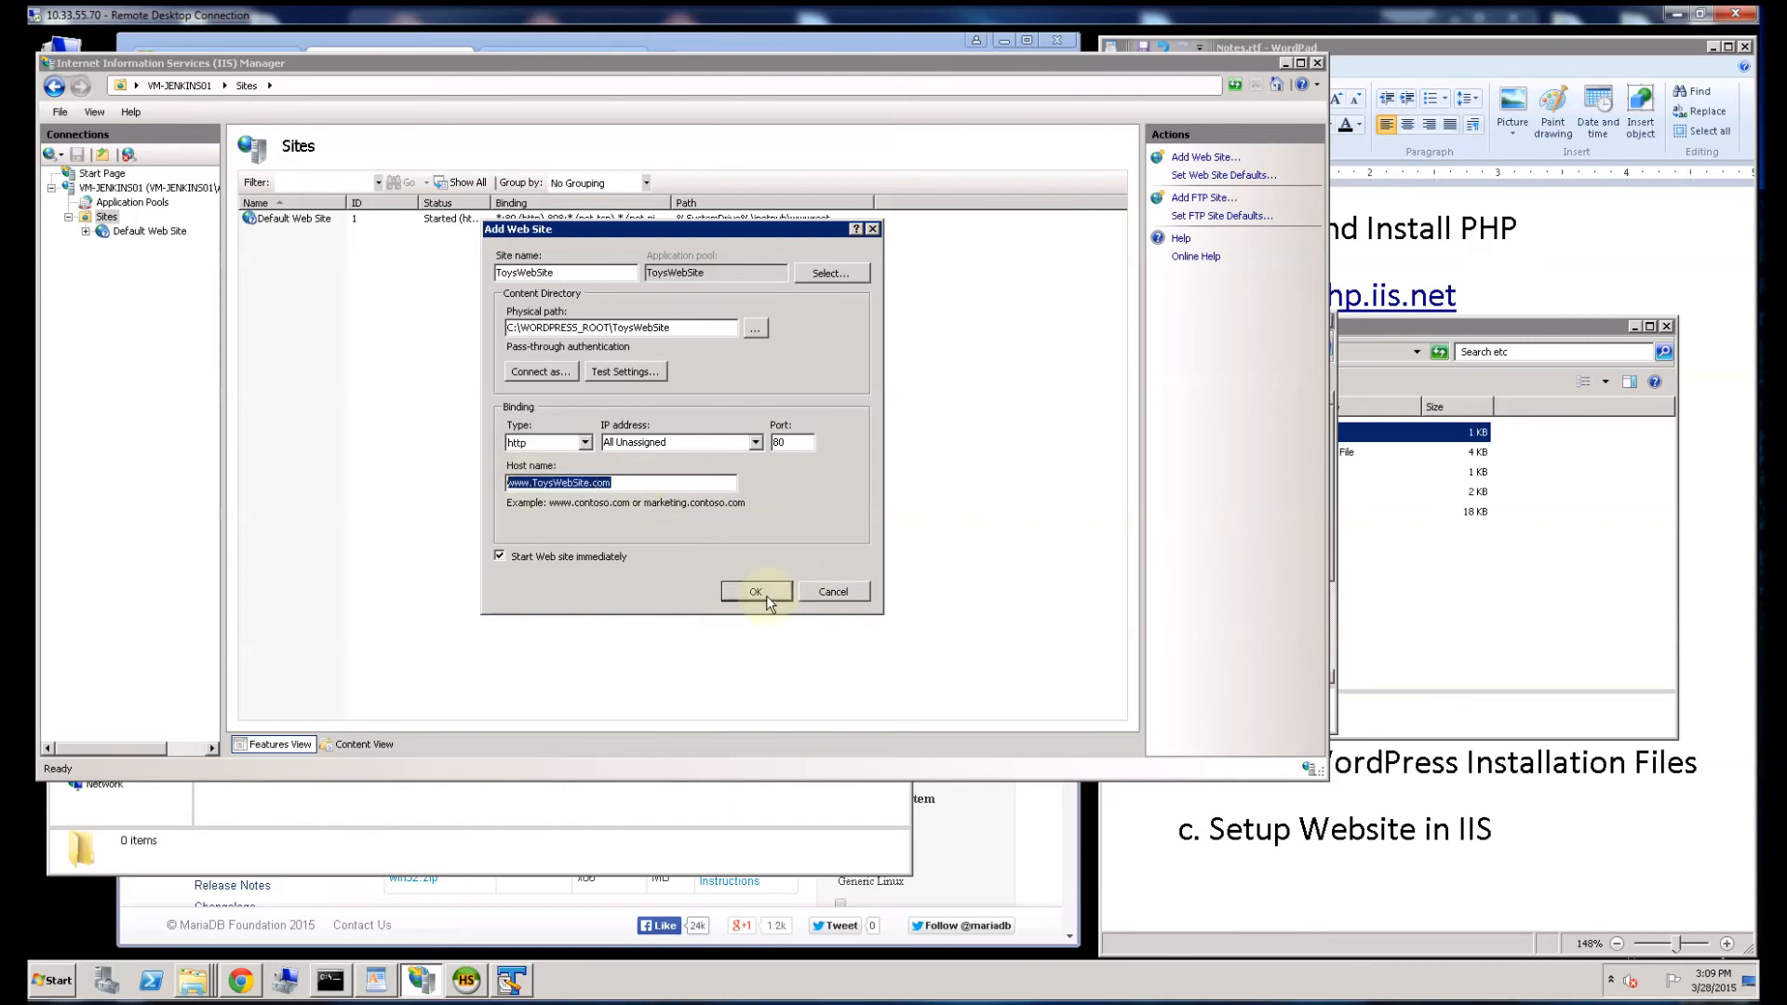
click(755, 592)
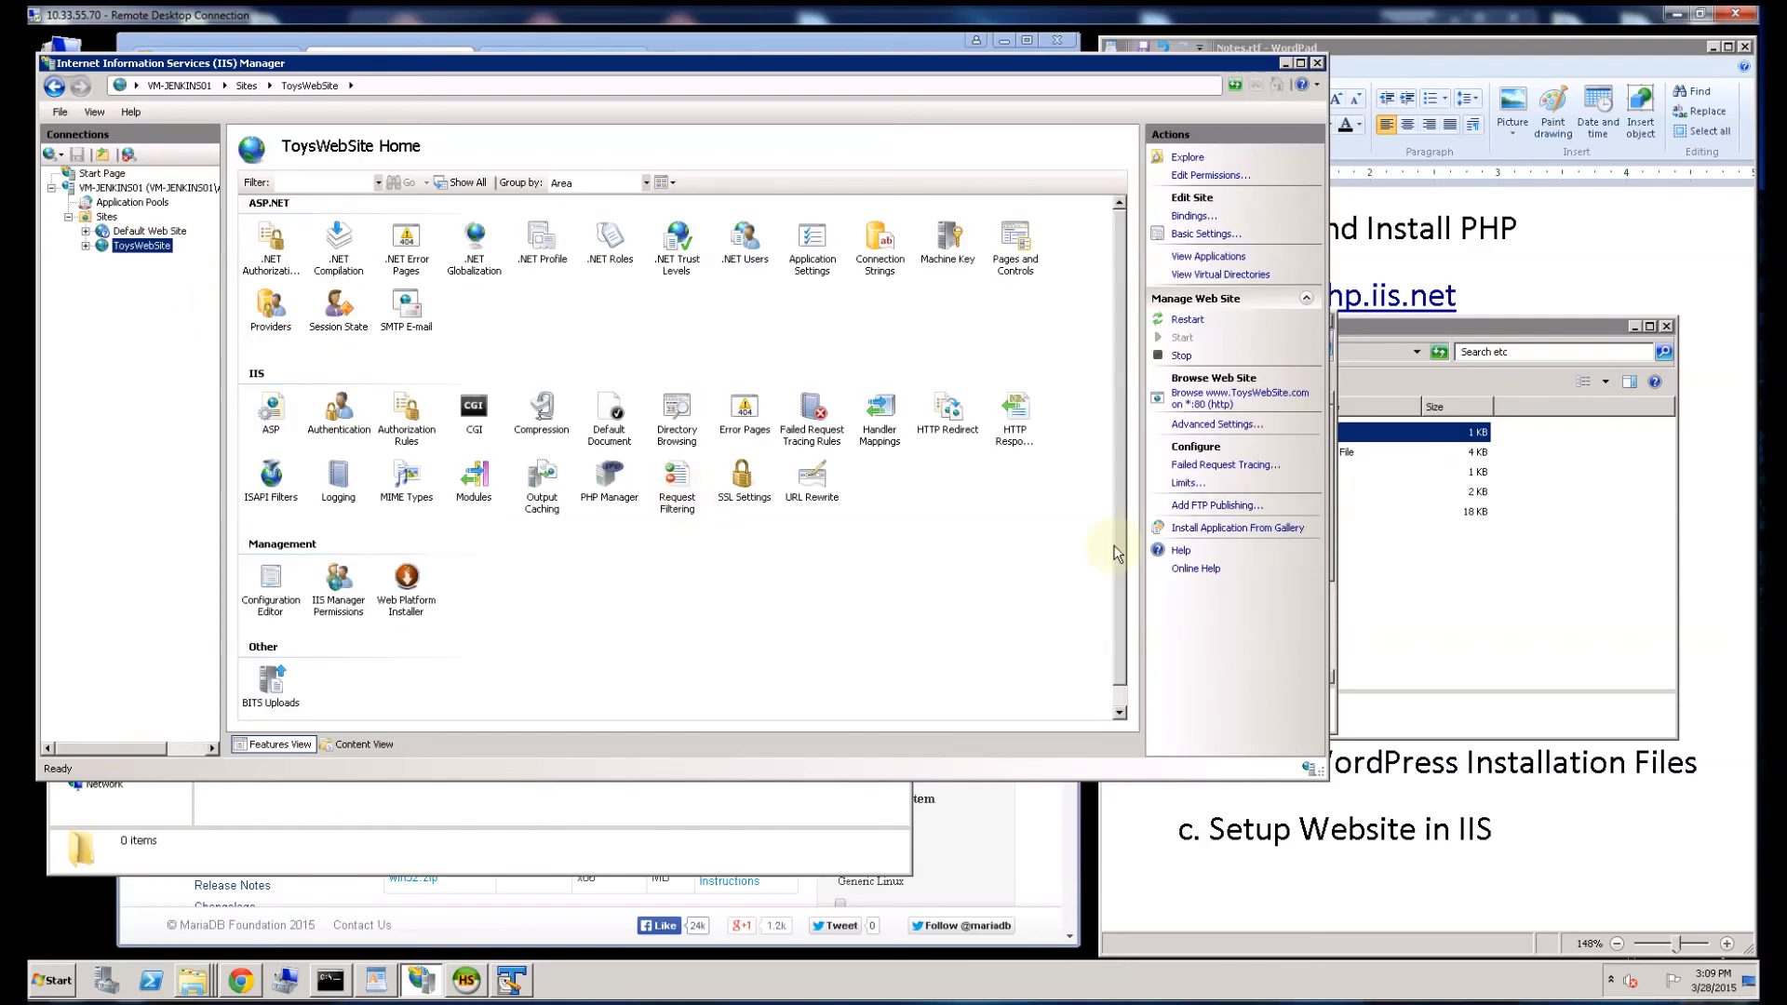
click(1239, 397)
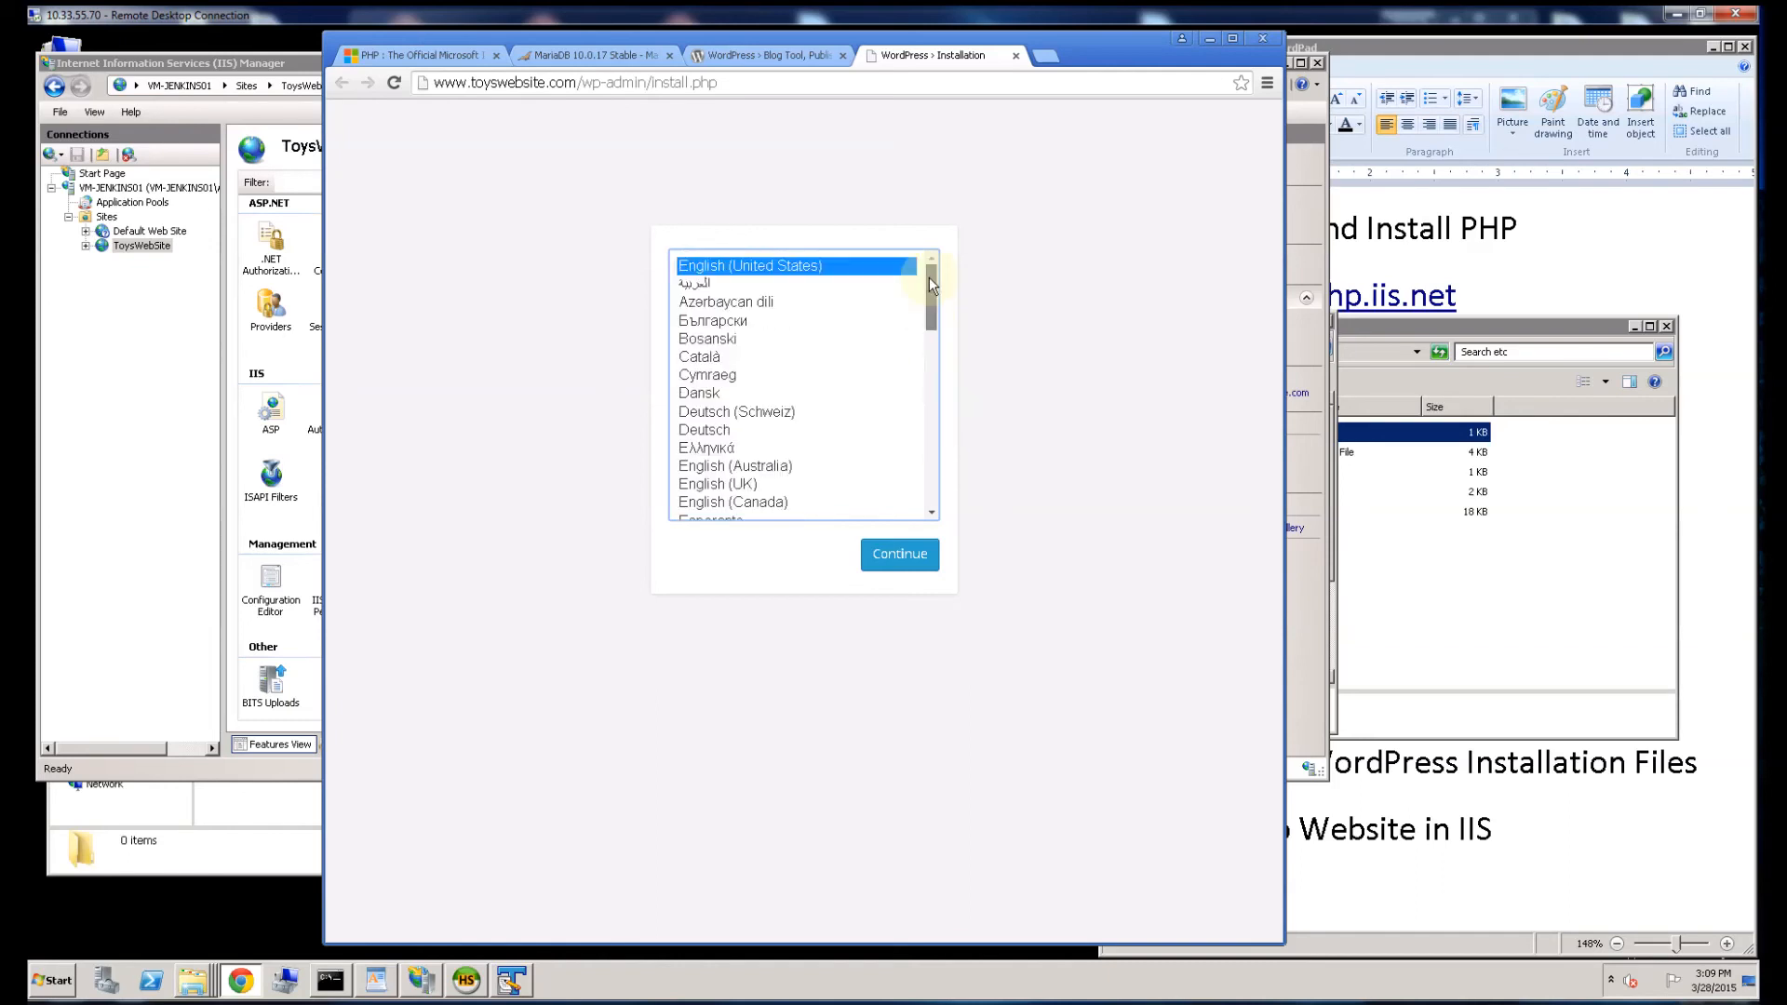
Keep English, then install WordPress with title ToysWebSite, admin toysadmin, password and e-mail
click(898, 554)
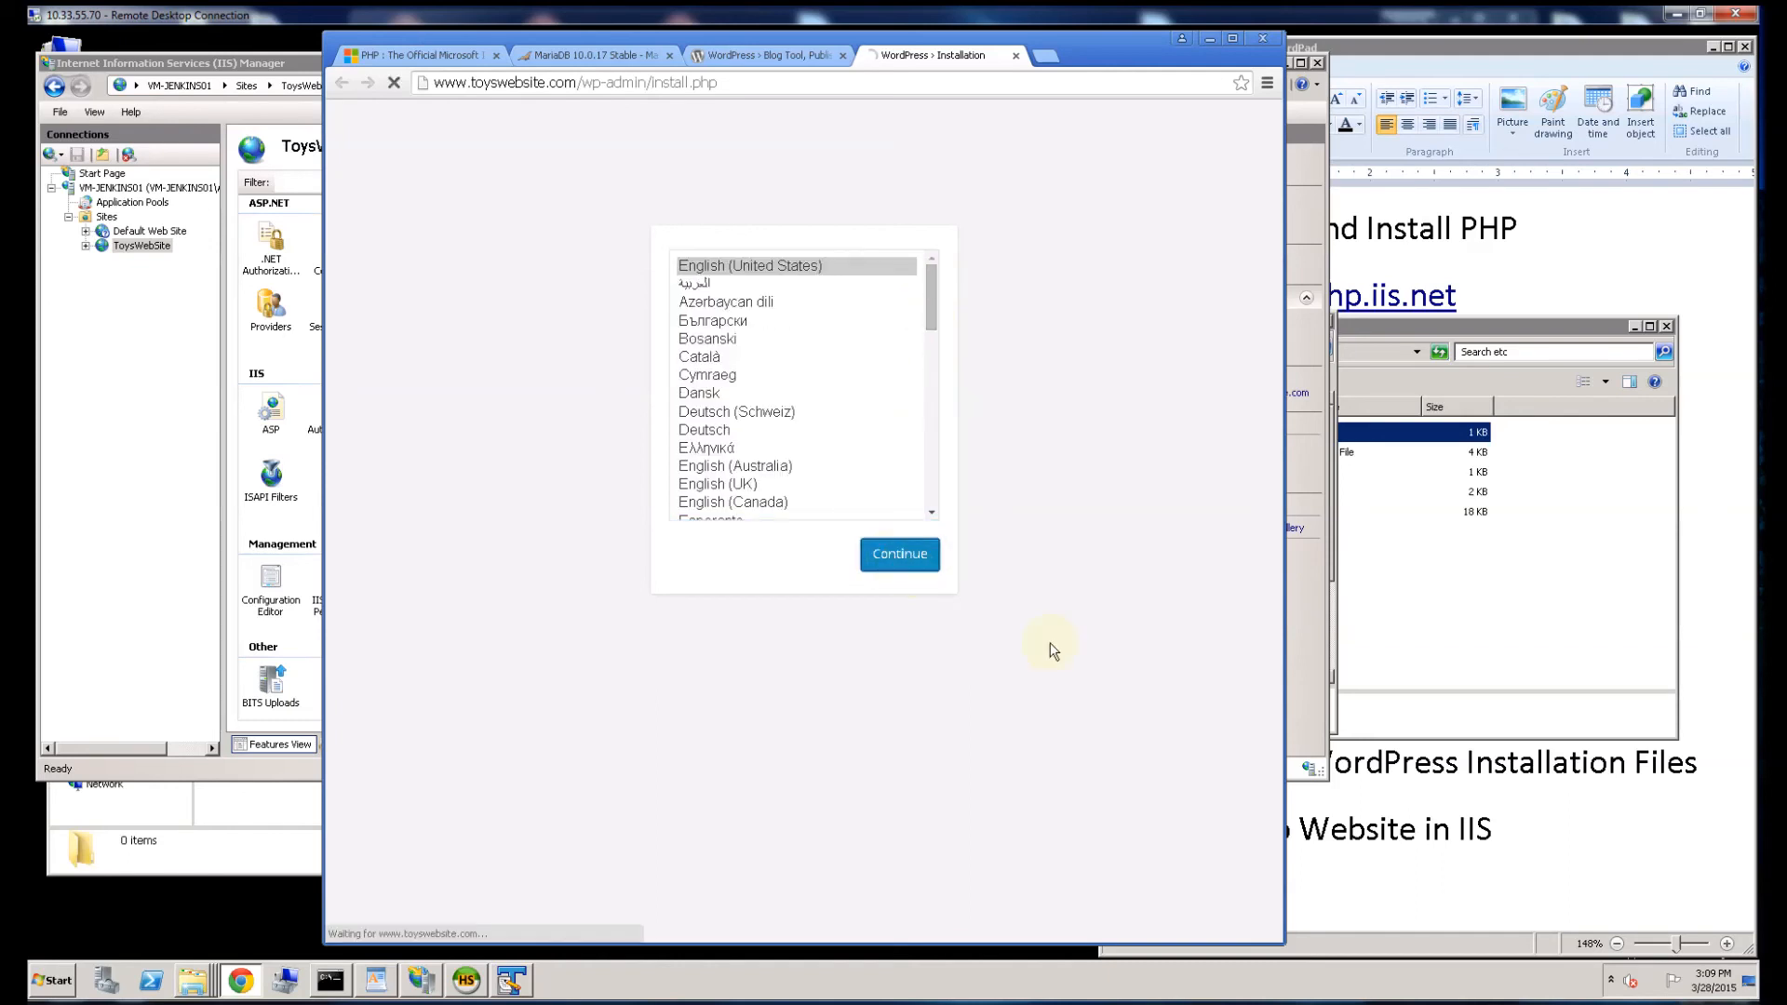
click(900, 553)
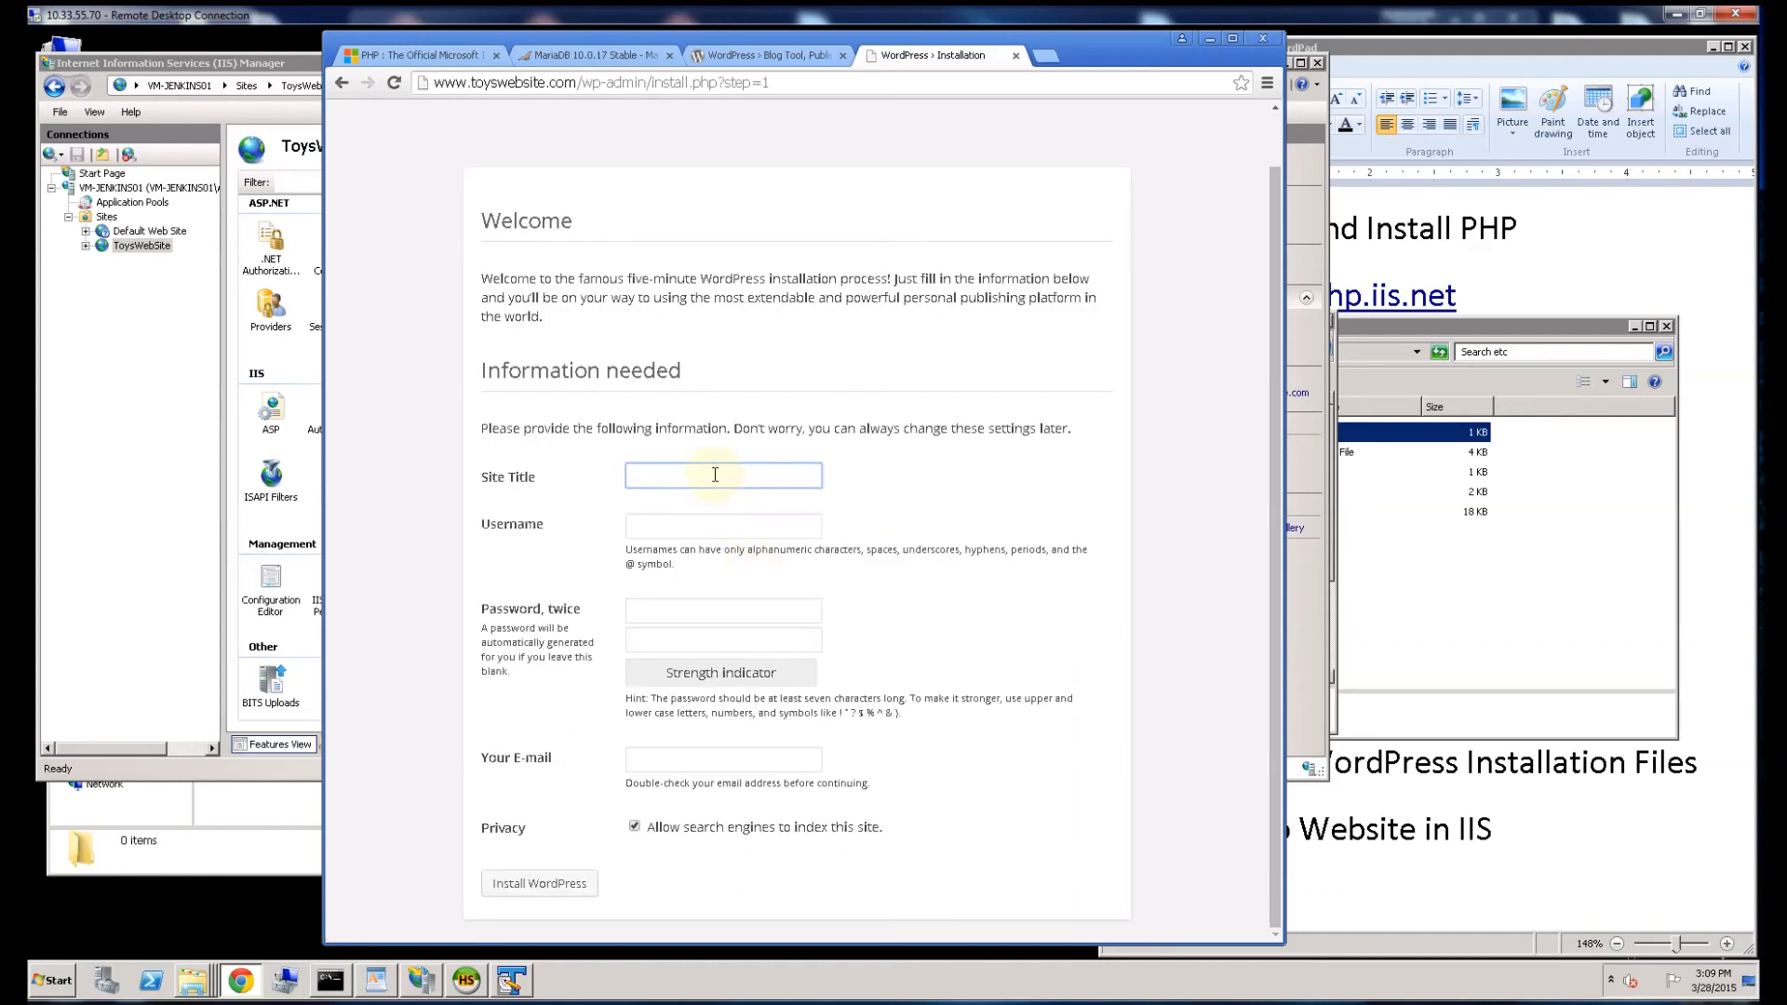
text(ToysWebSite)
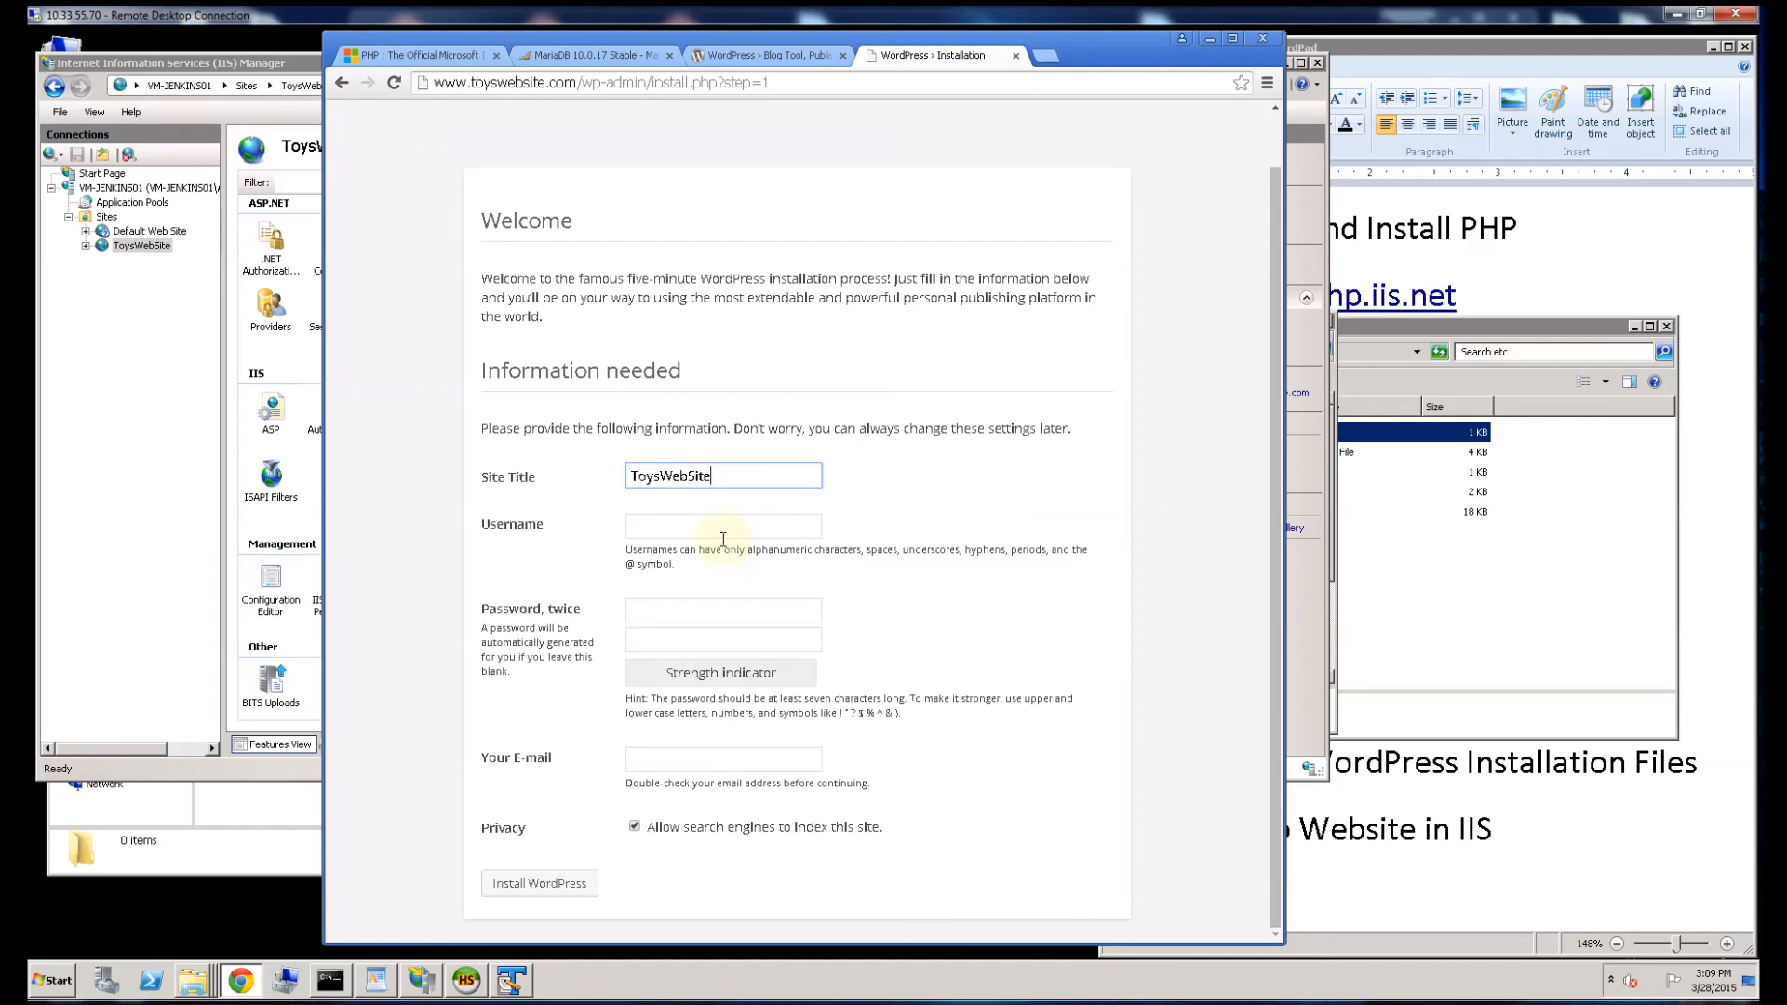
text(toys)
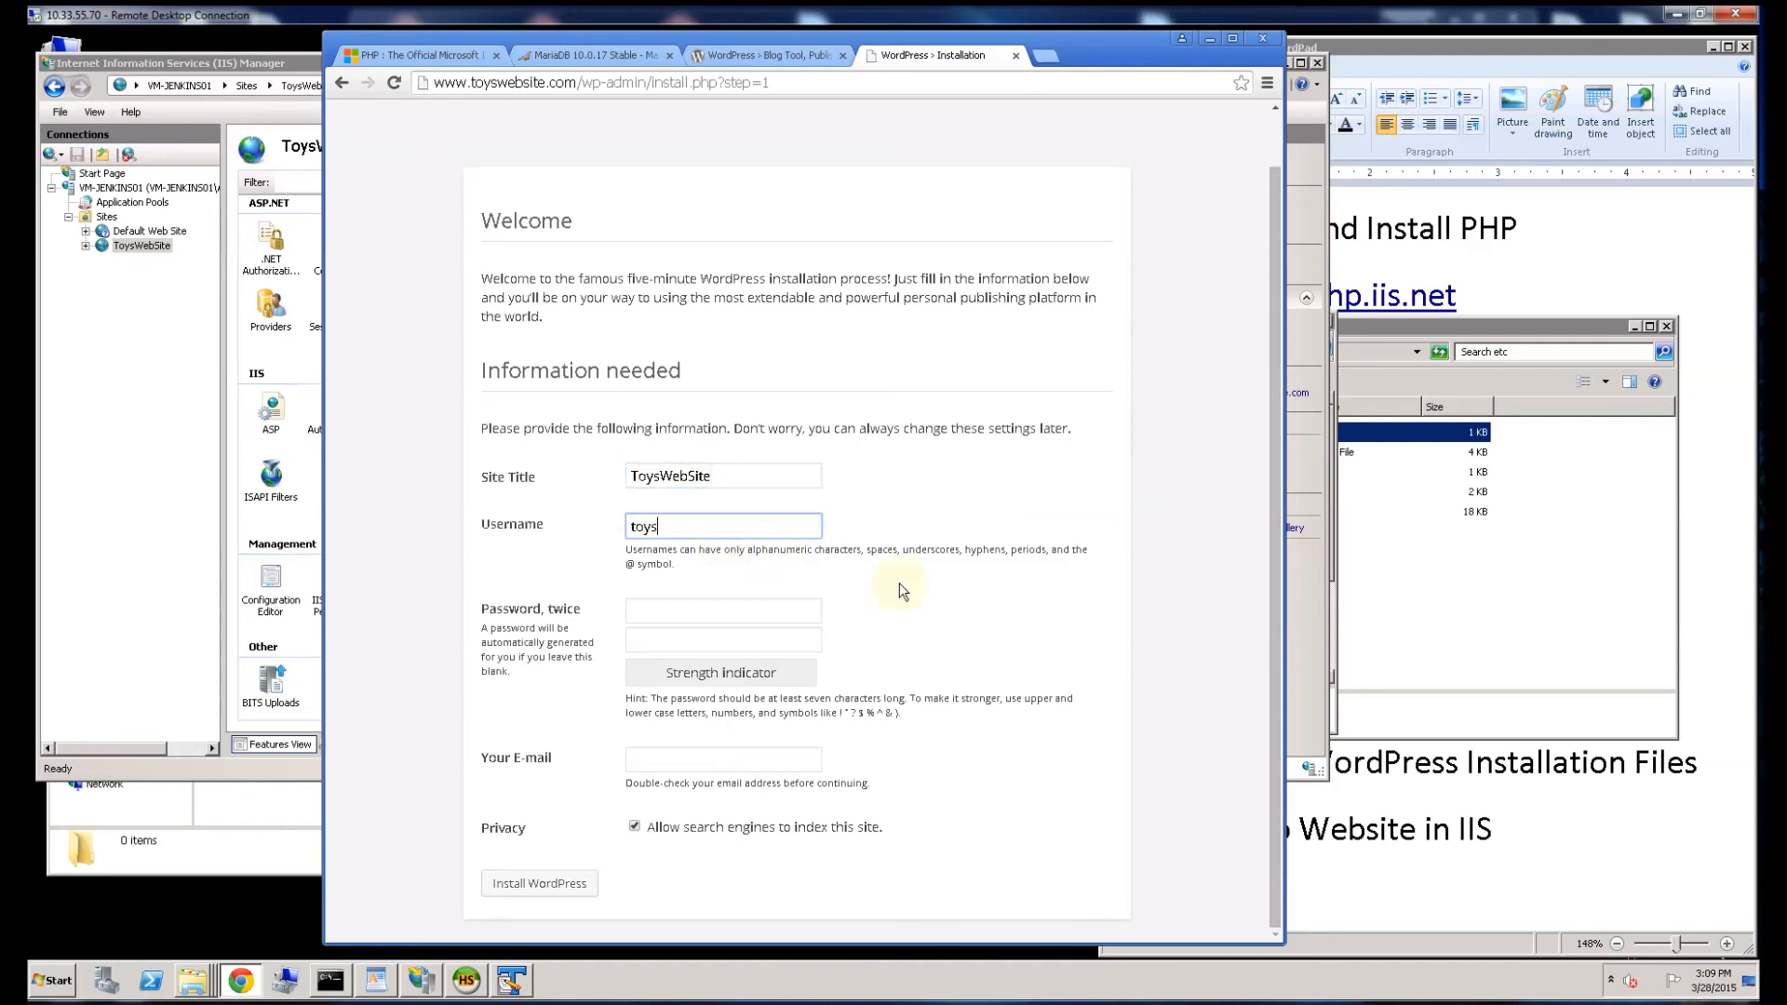
text(admin)
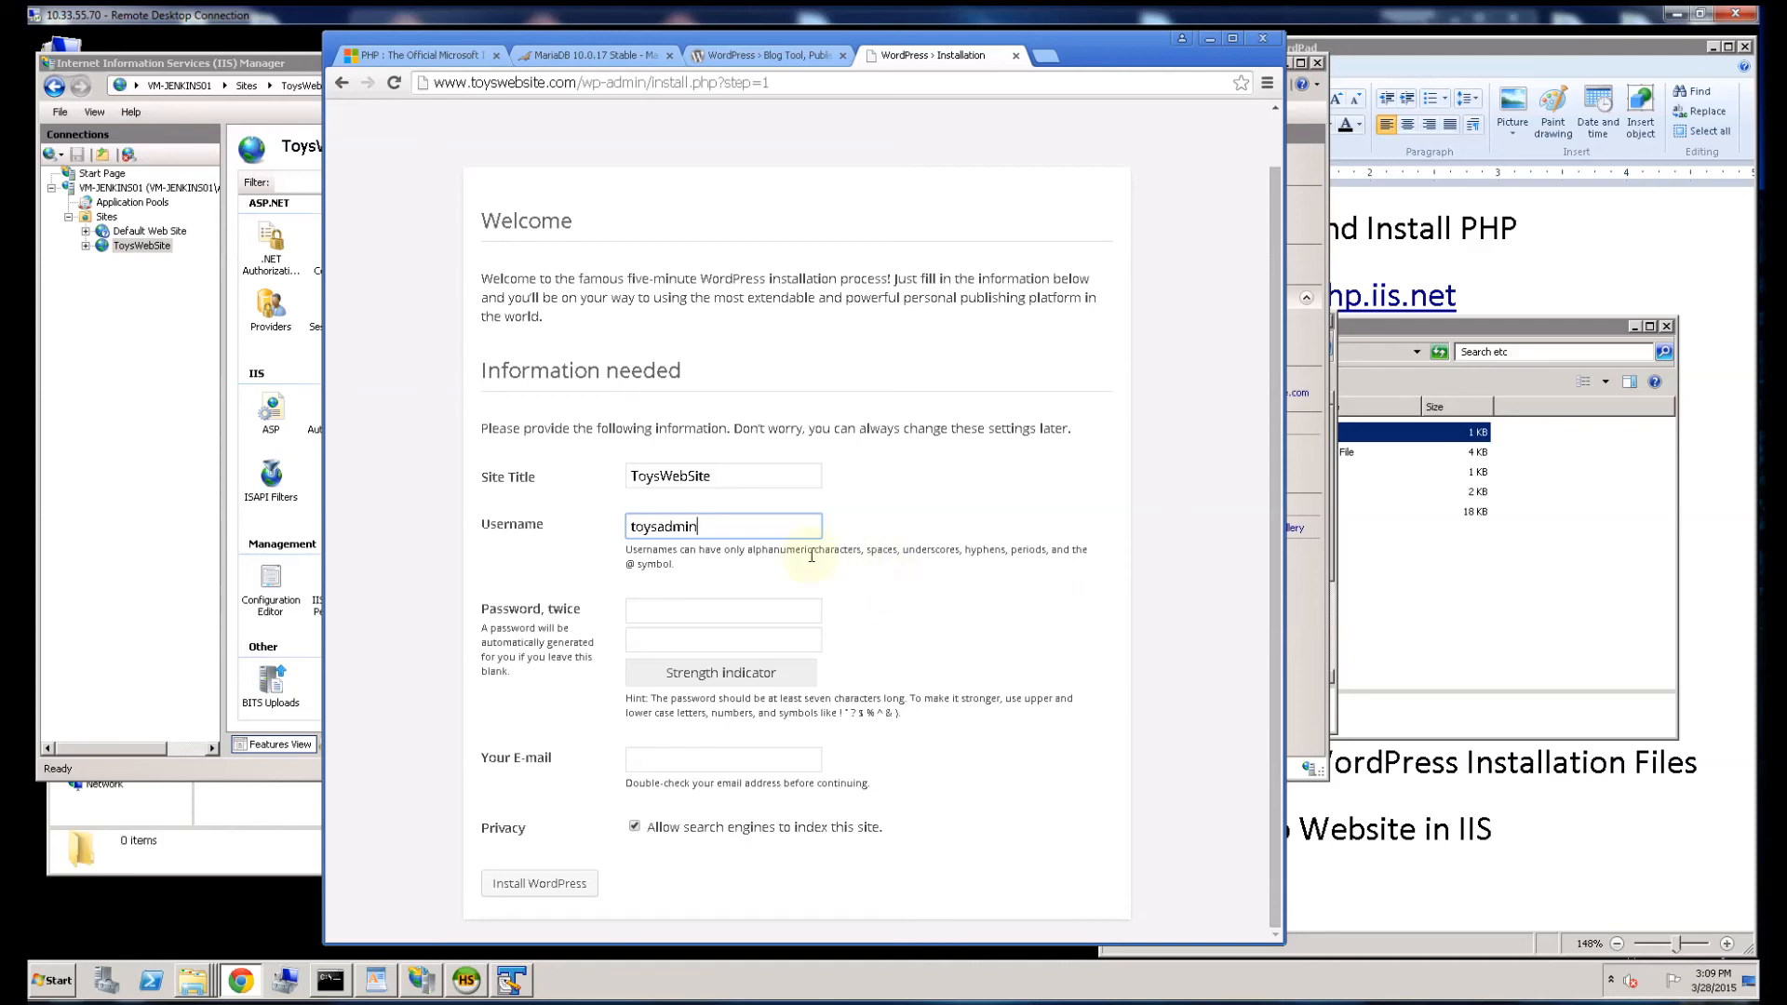
text(••)
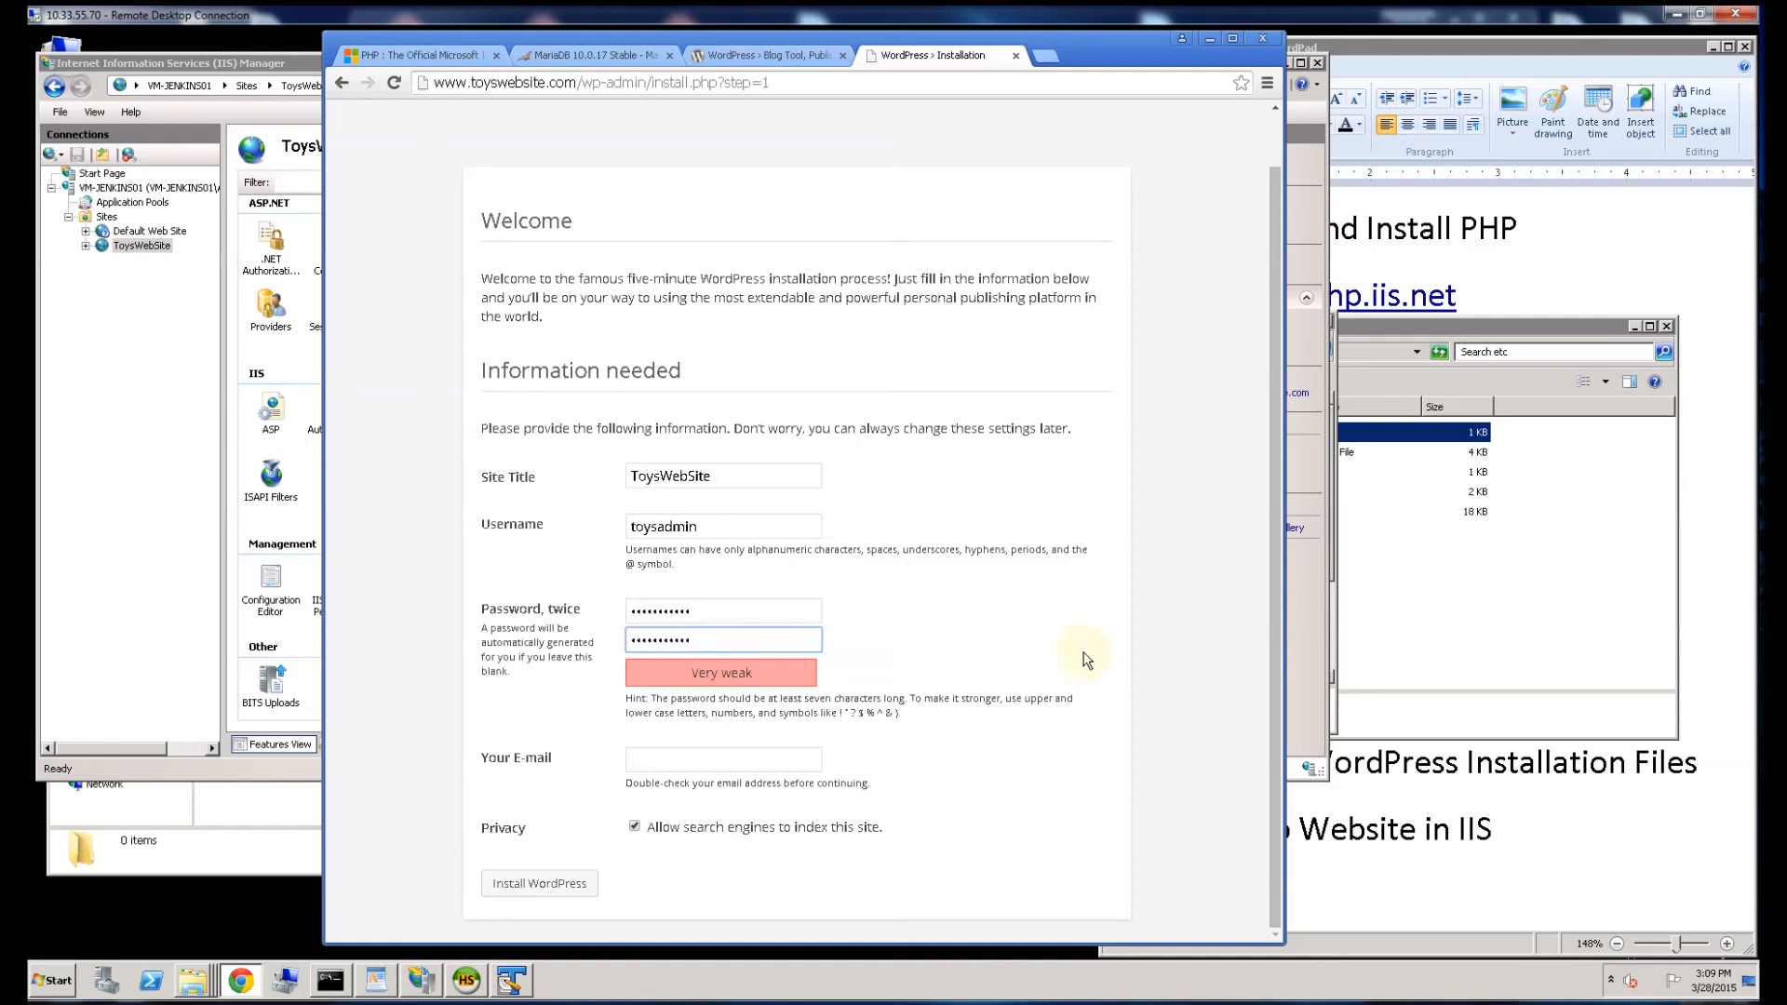
click(722, 760)
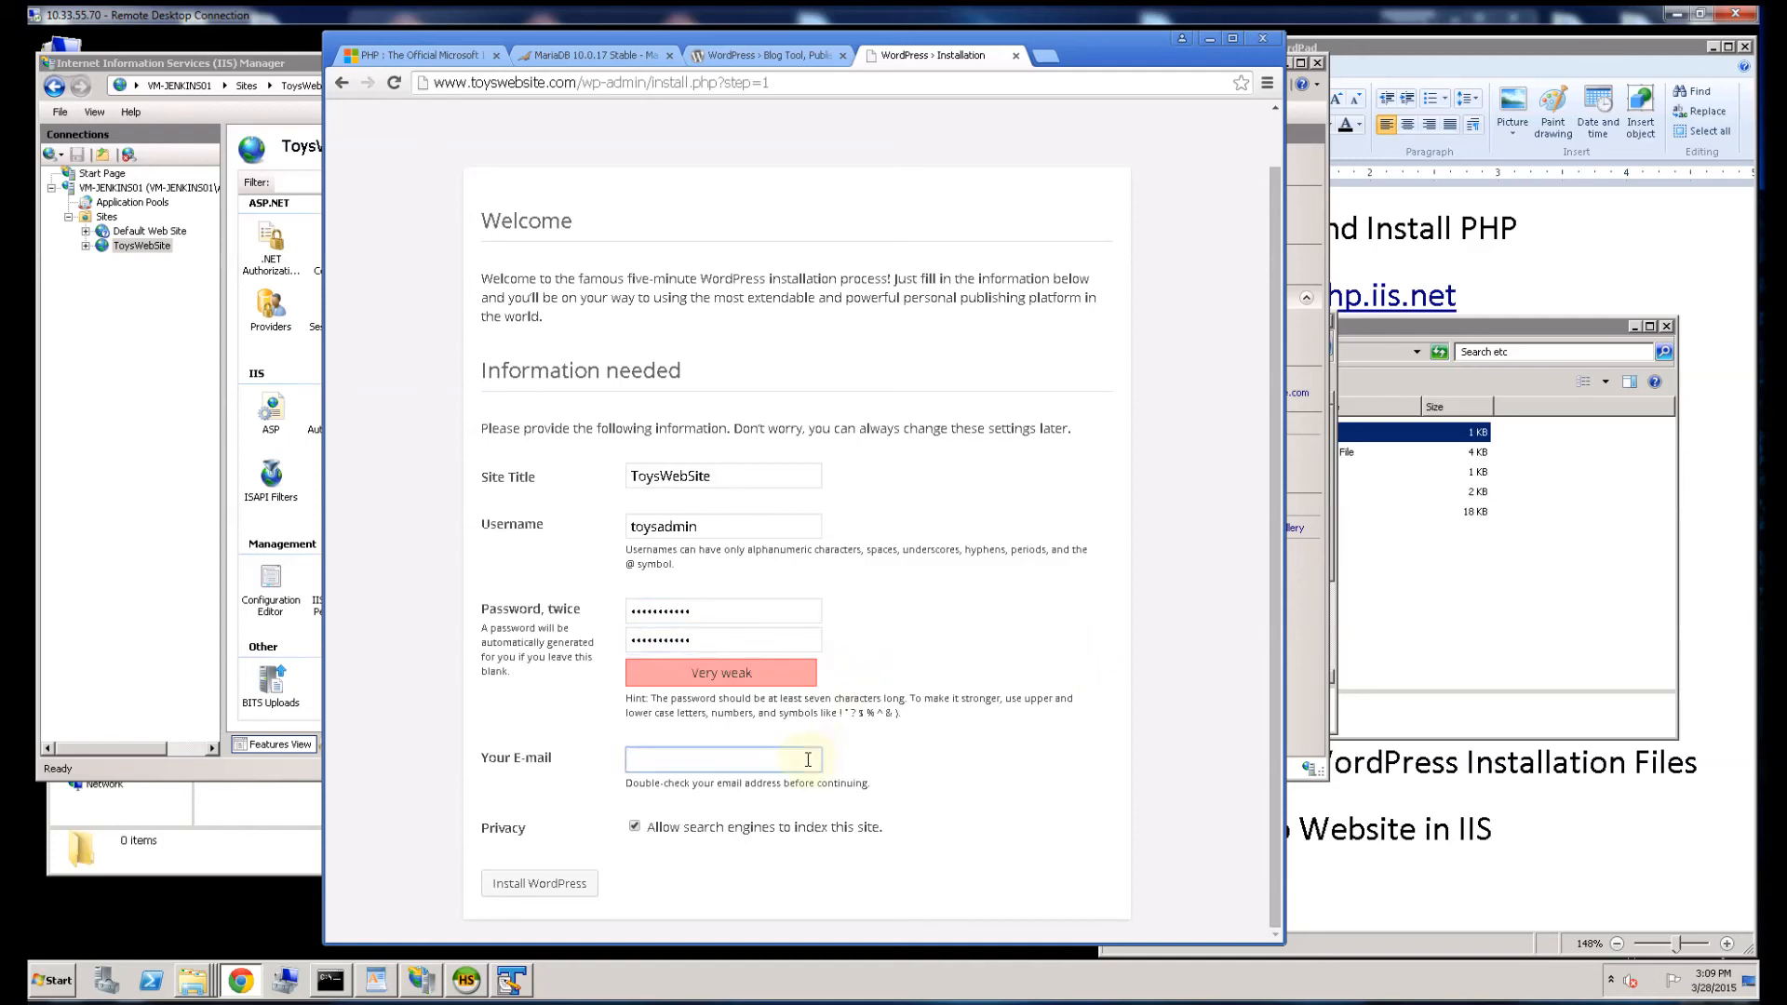
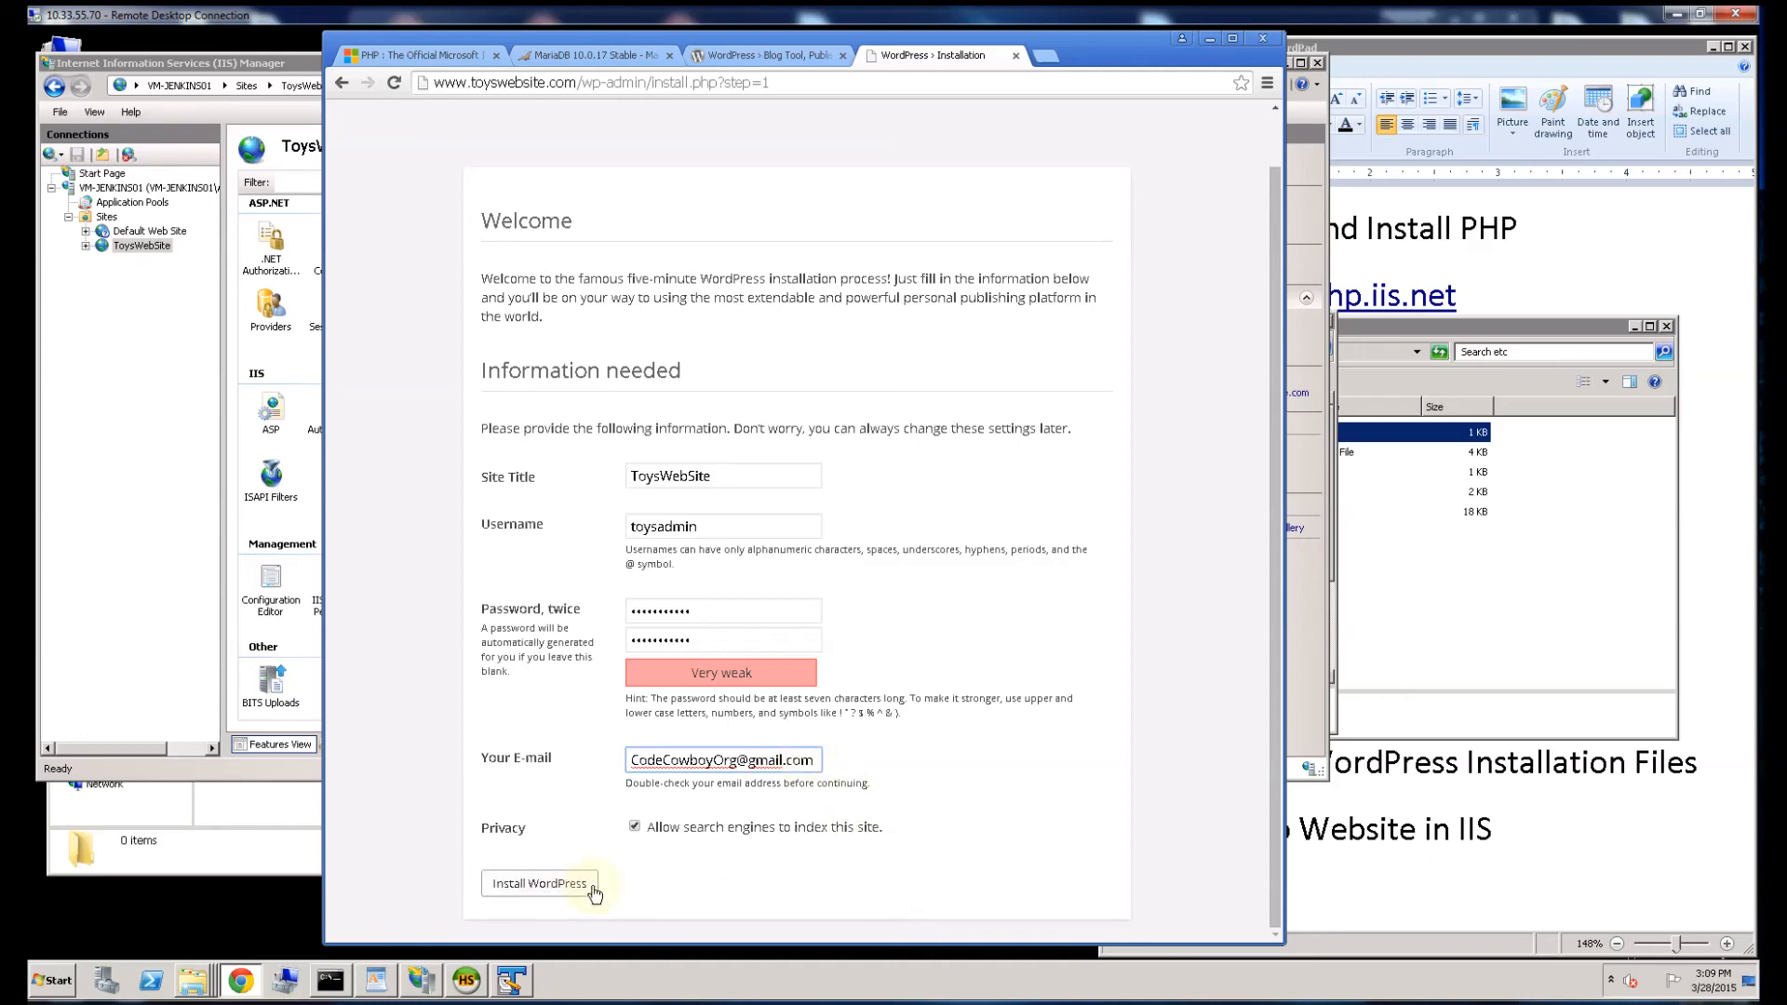
click(539, 884)
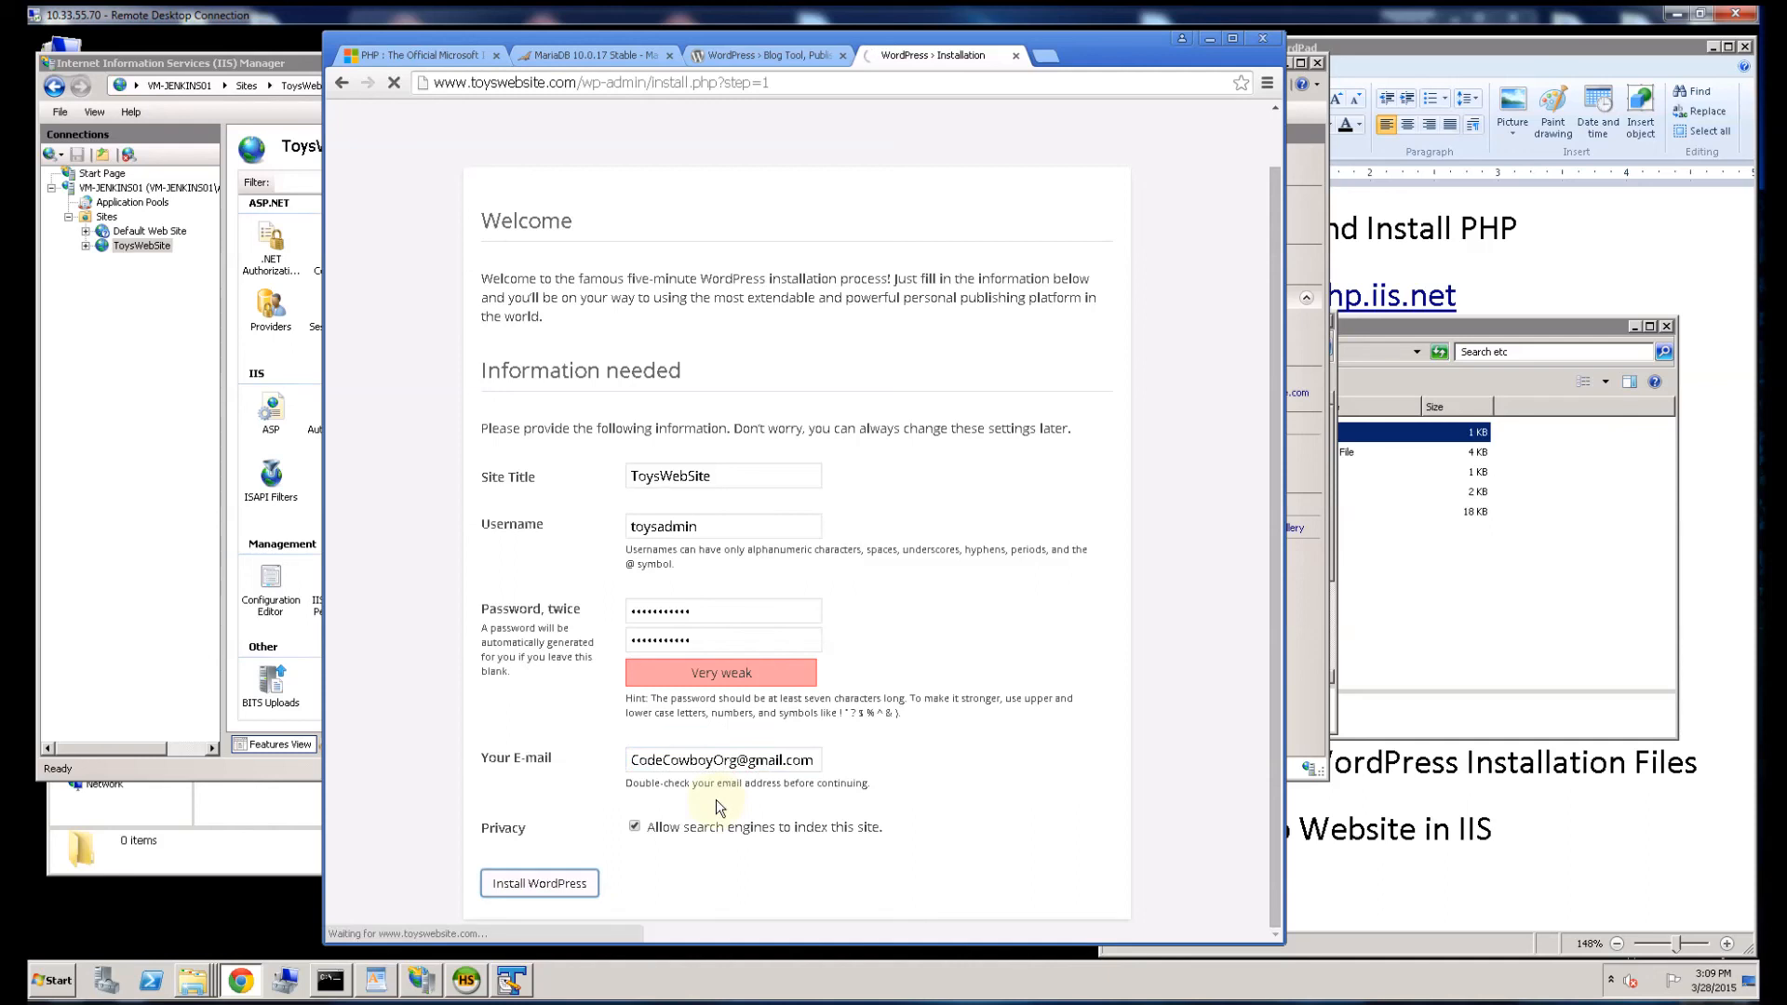
click(538, 884)
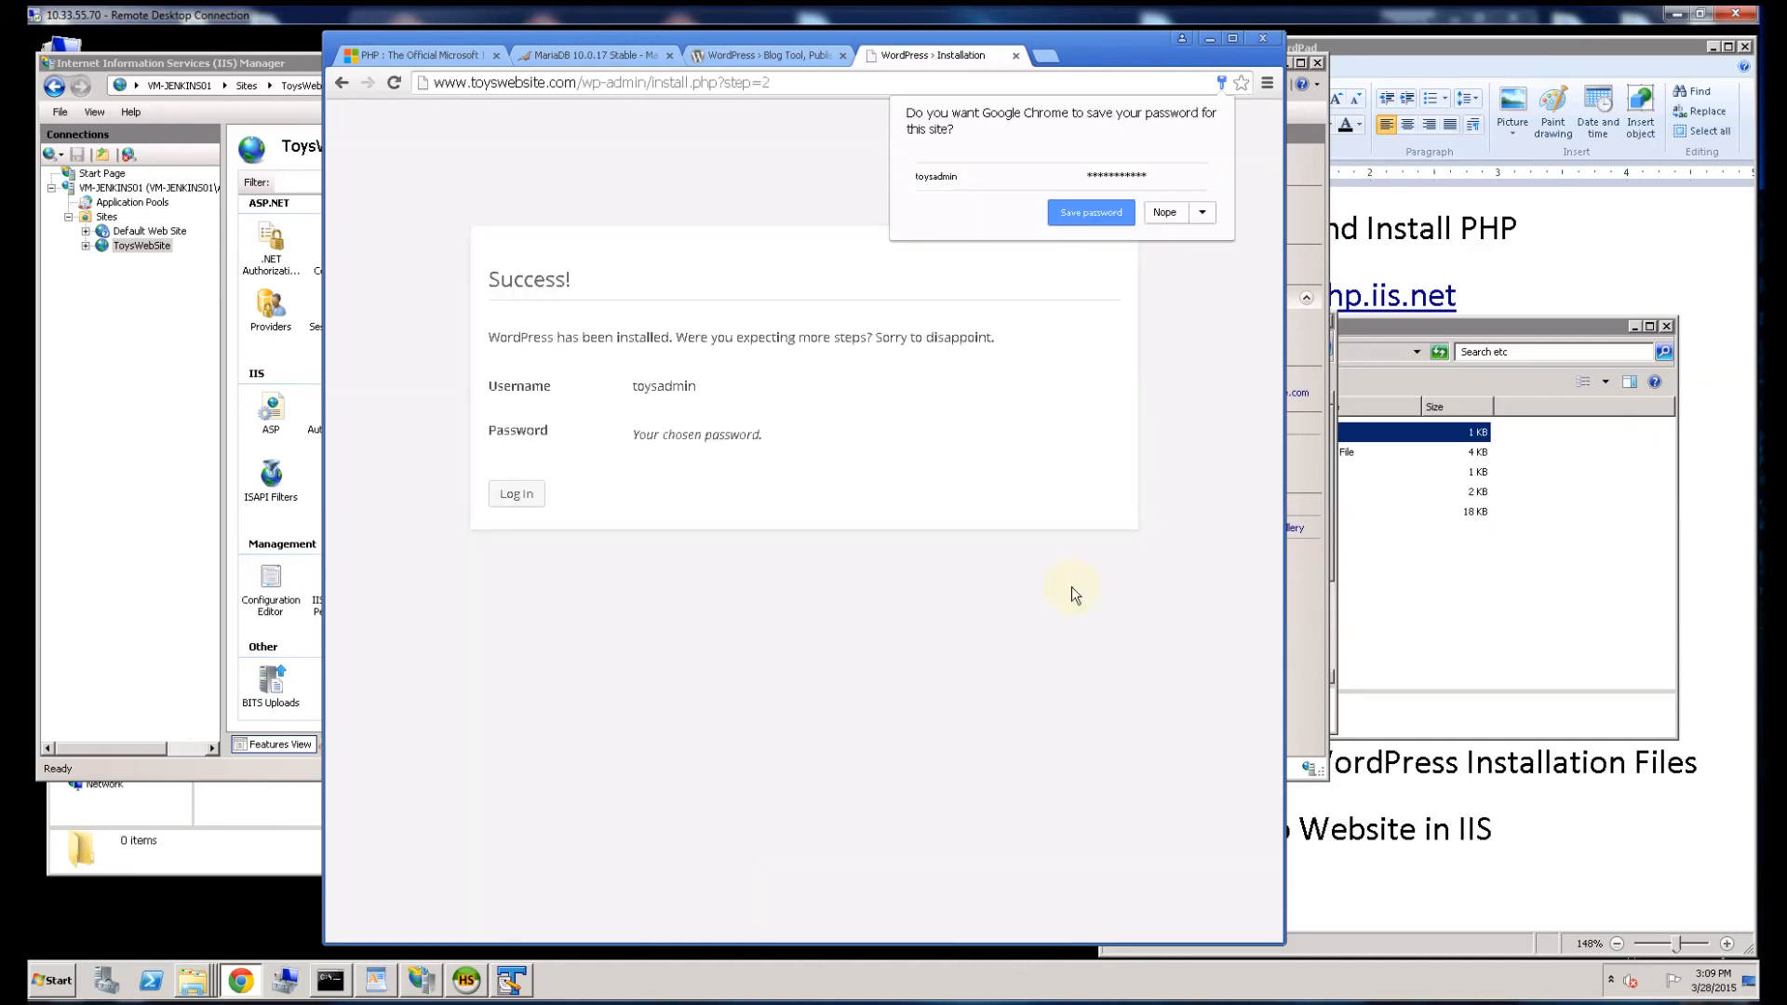
Log in as toysadmin and view the front page showing the Hello world! post
click(515, 494)
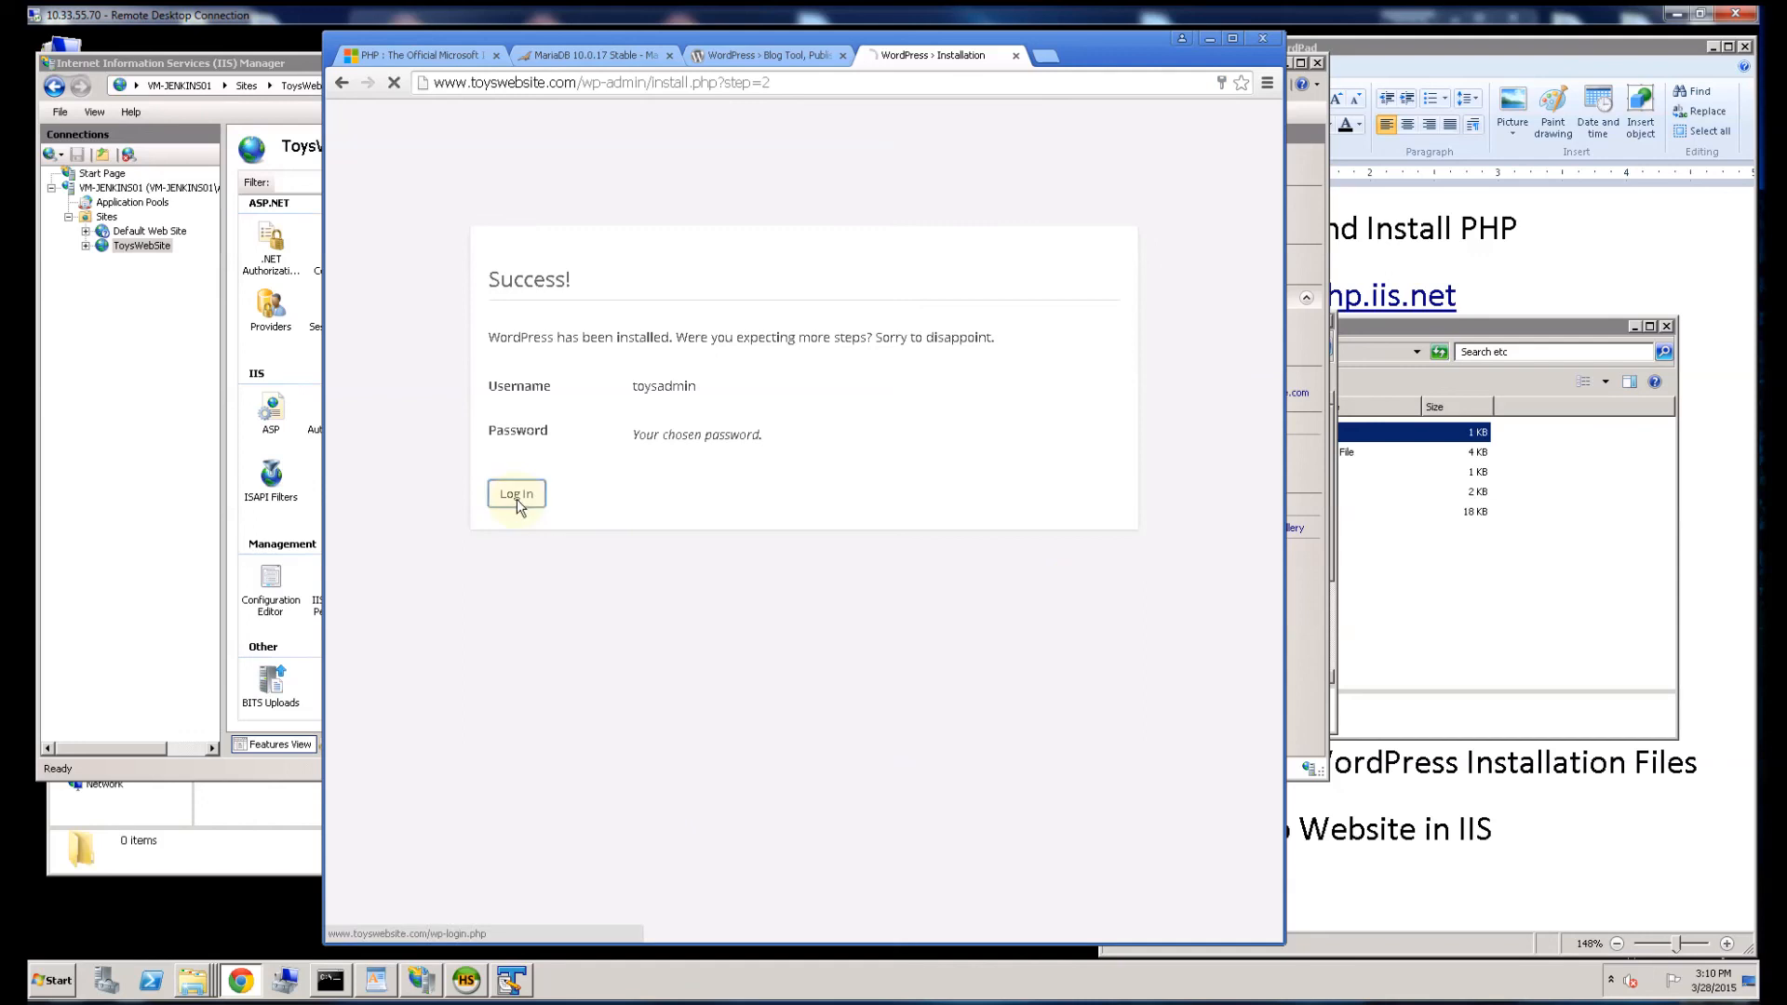
click(514, 494)
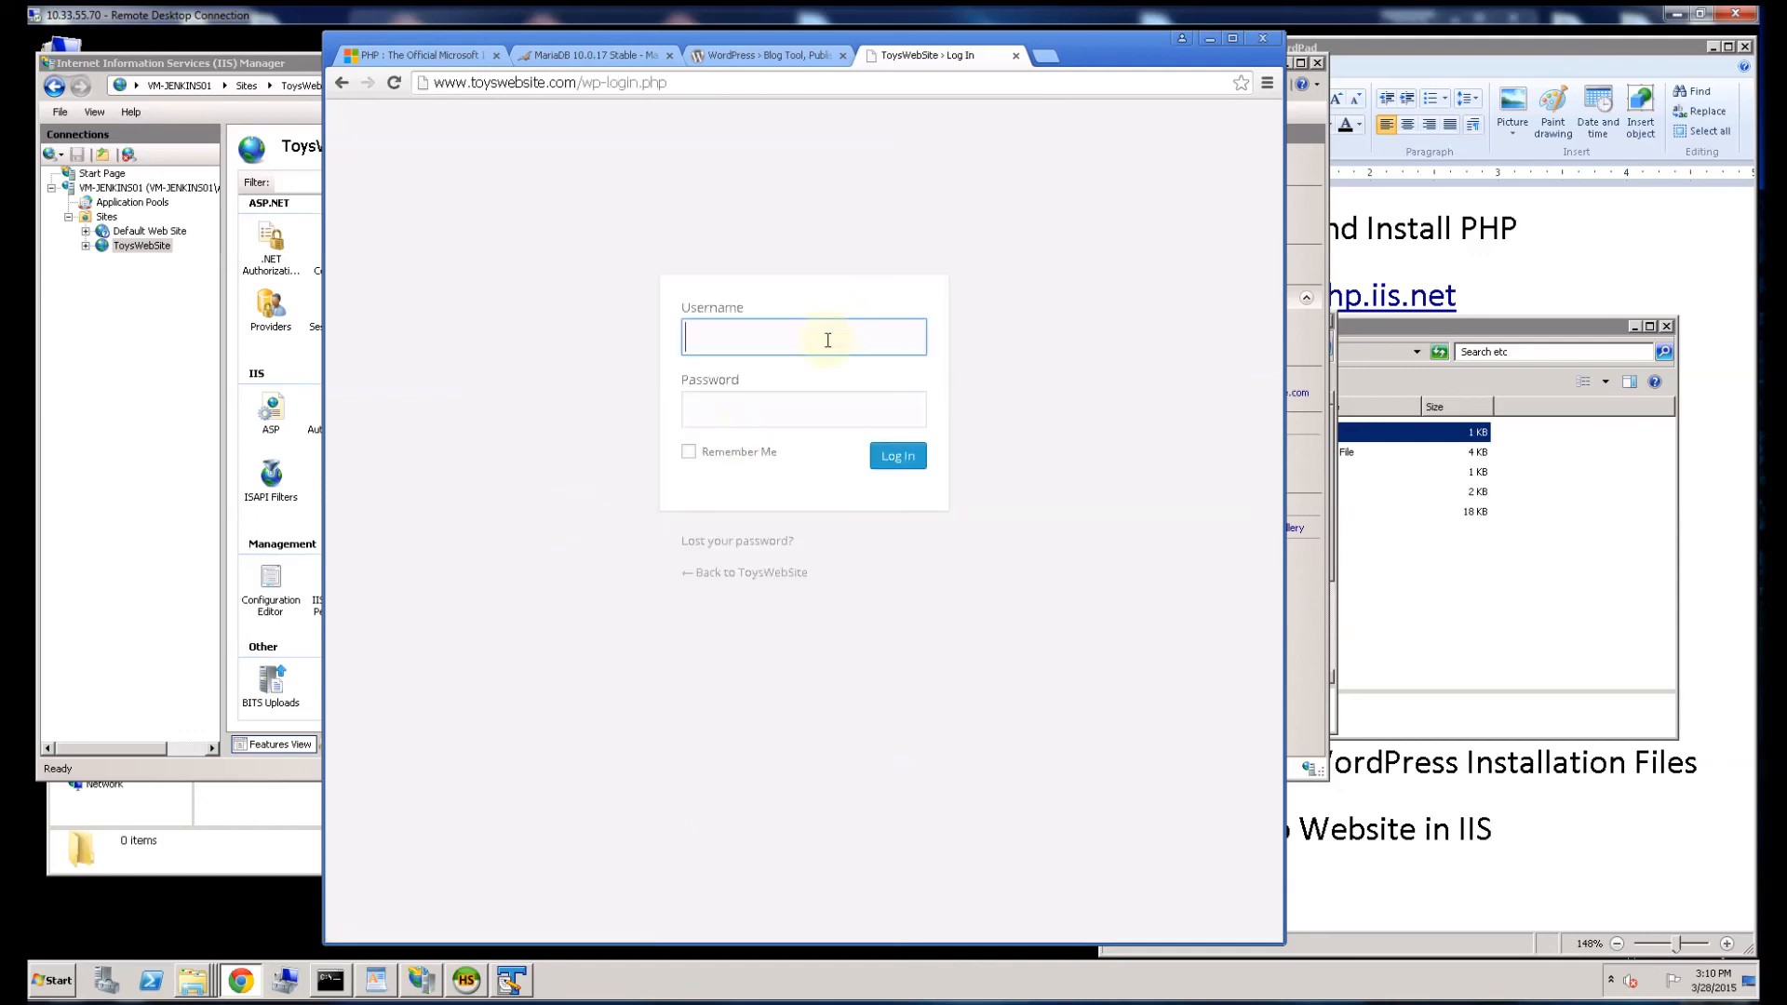
text(toyadmin)
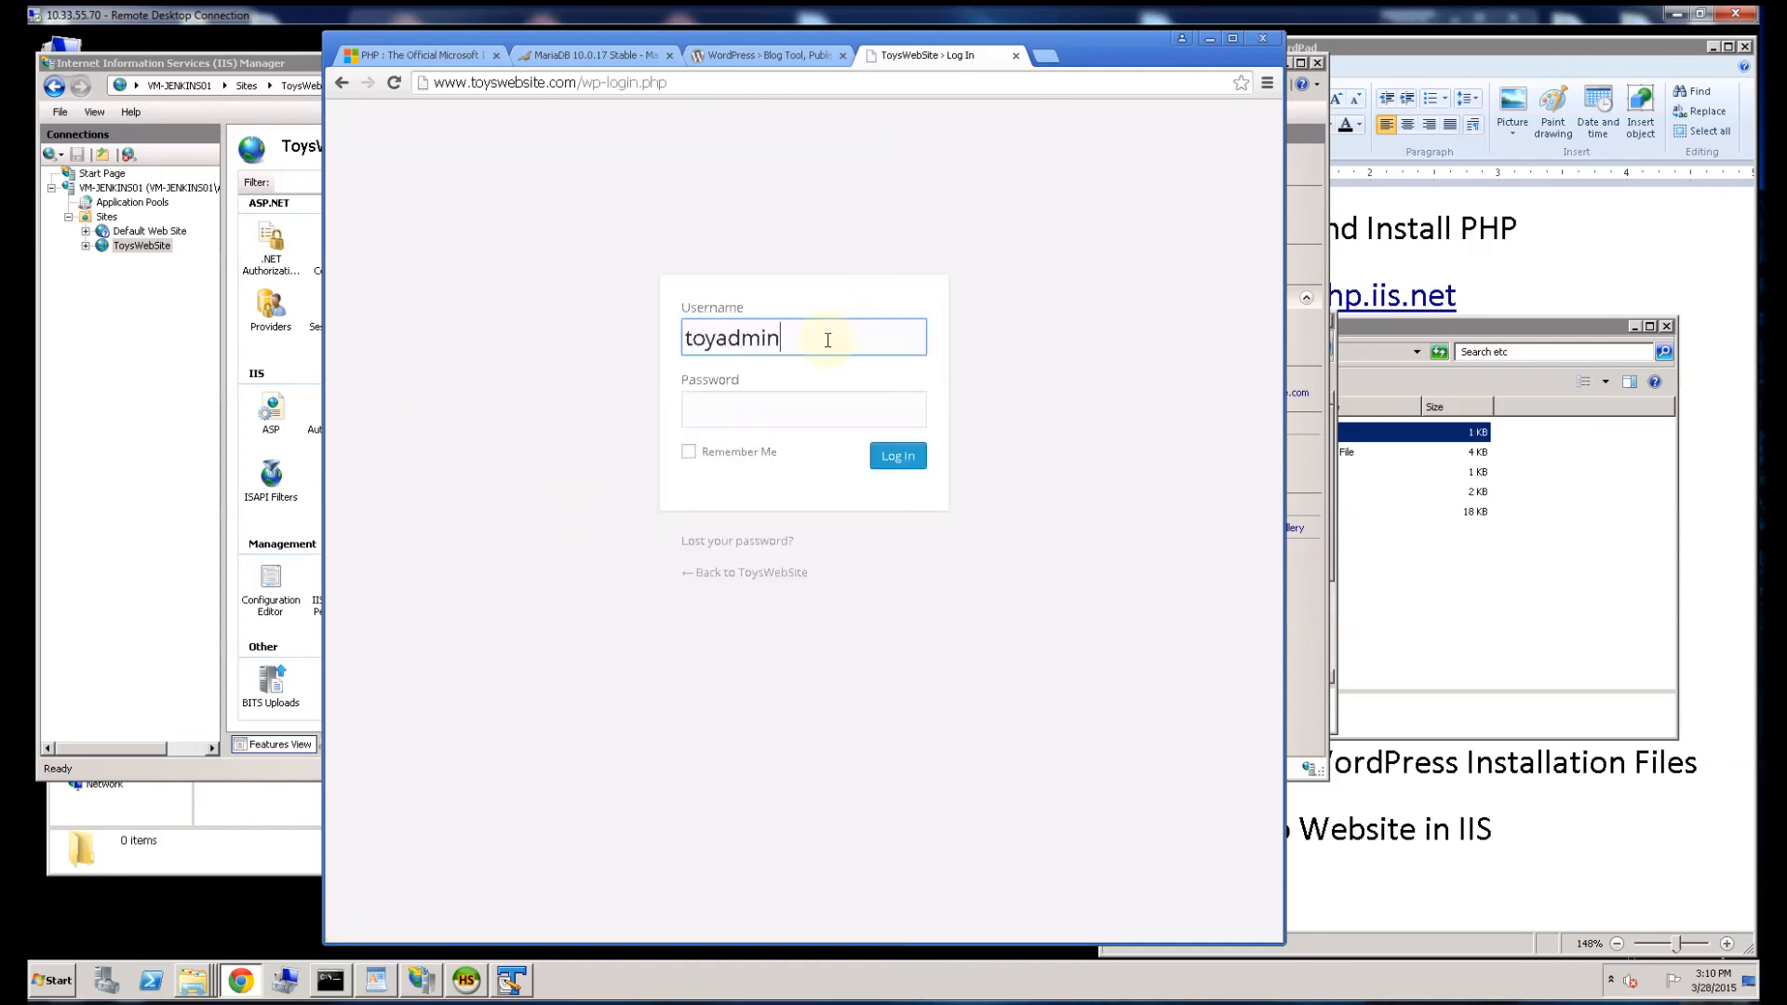
key(BackSpace)
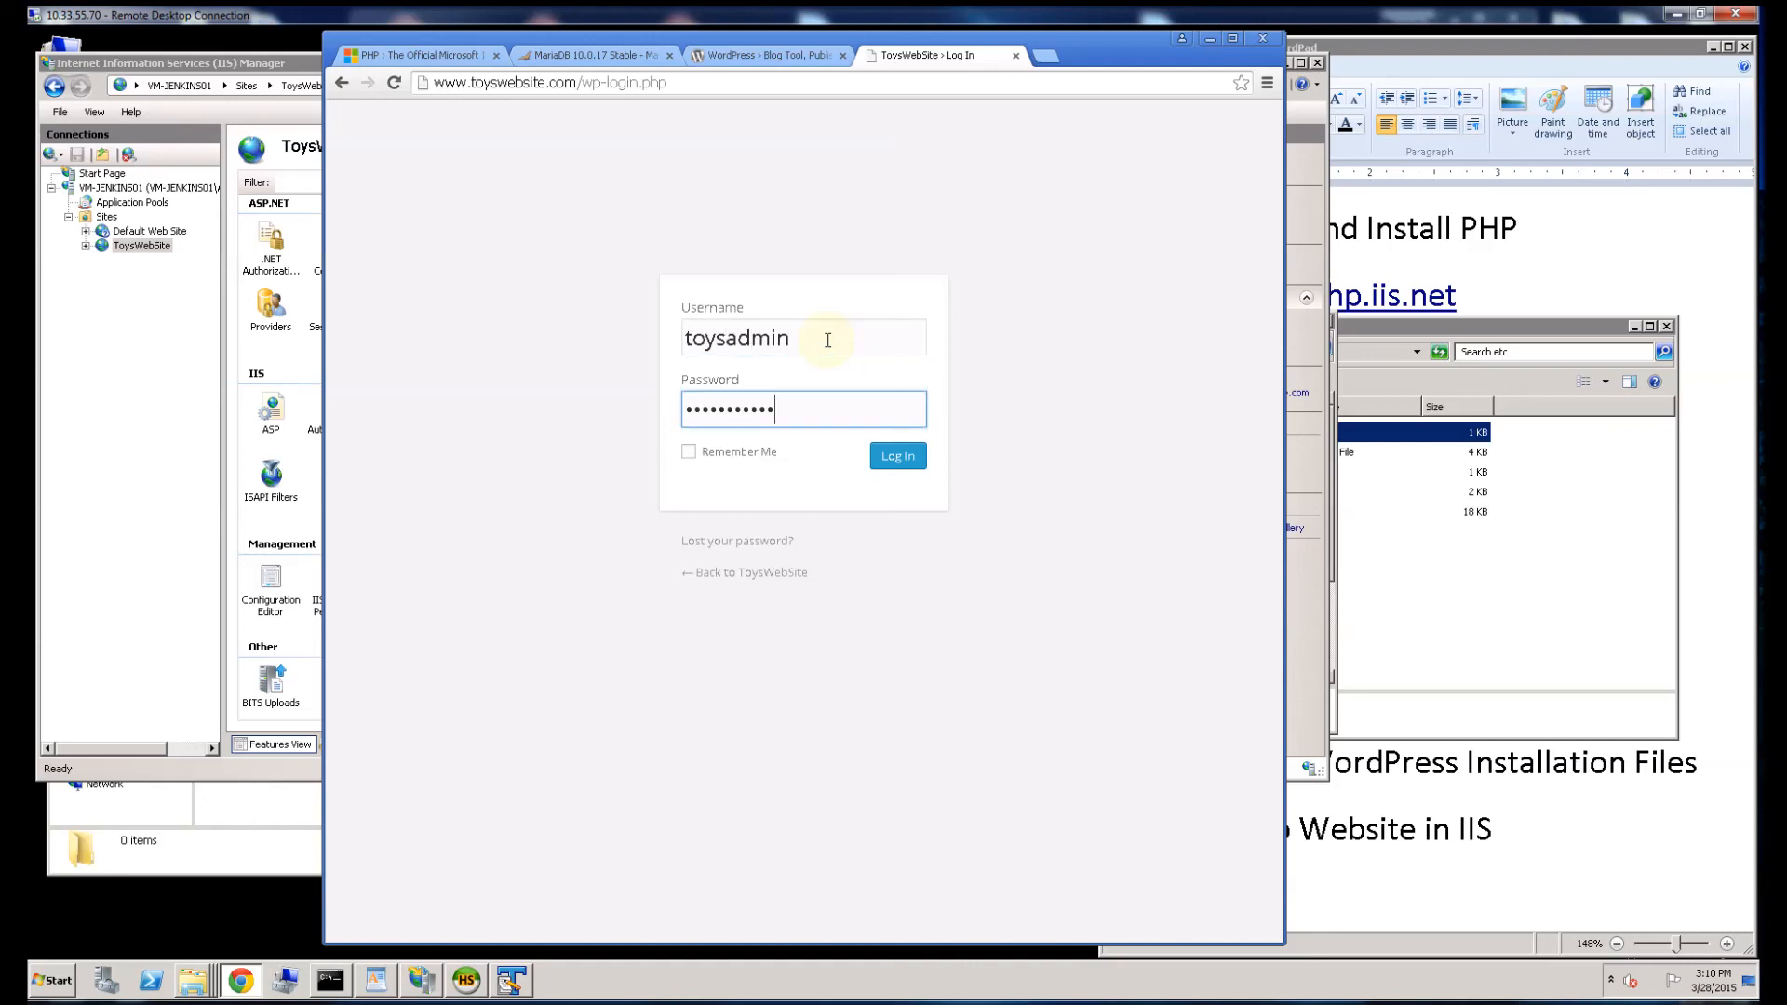
click(898, 457)
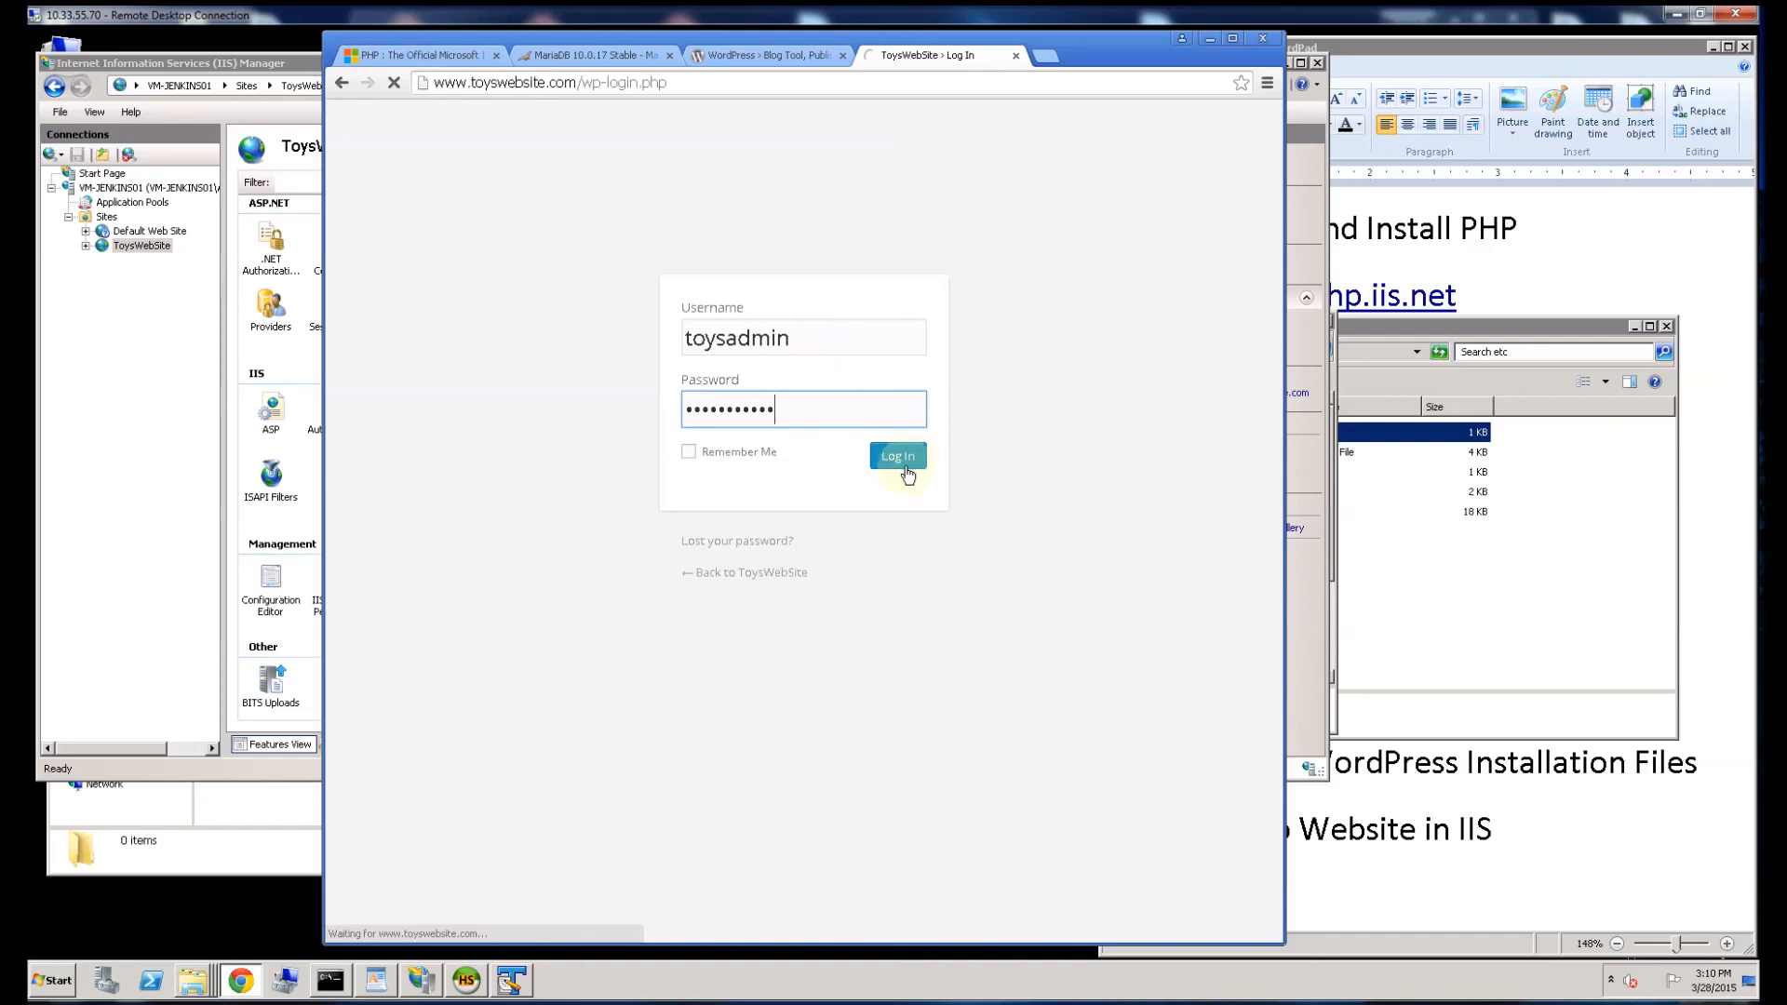
click(897, 456)
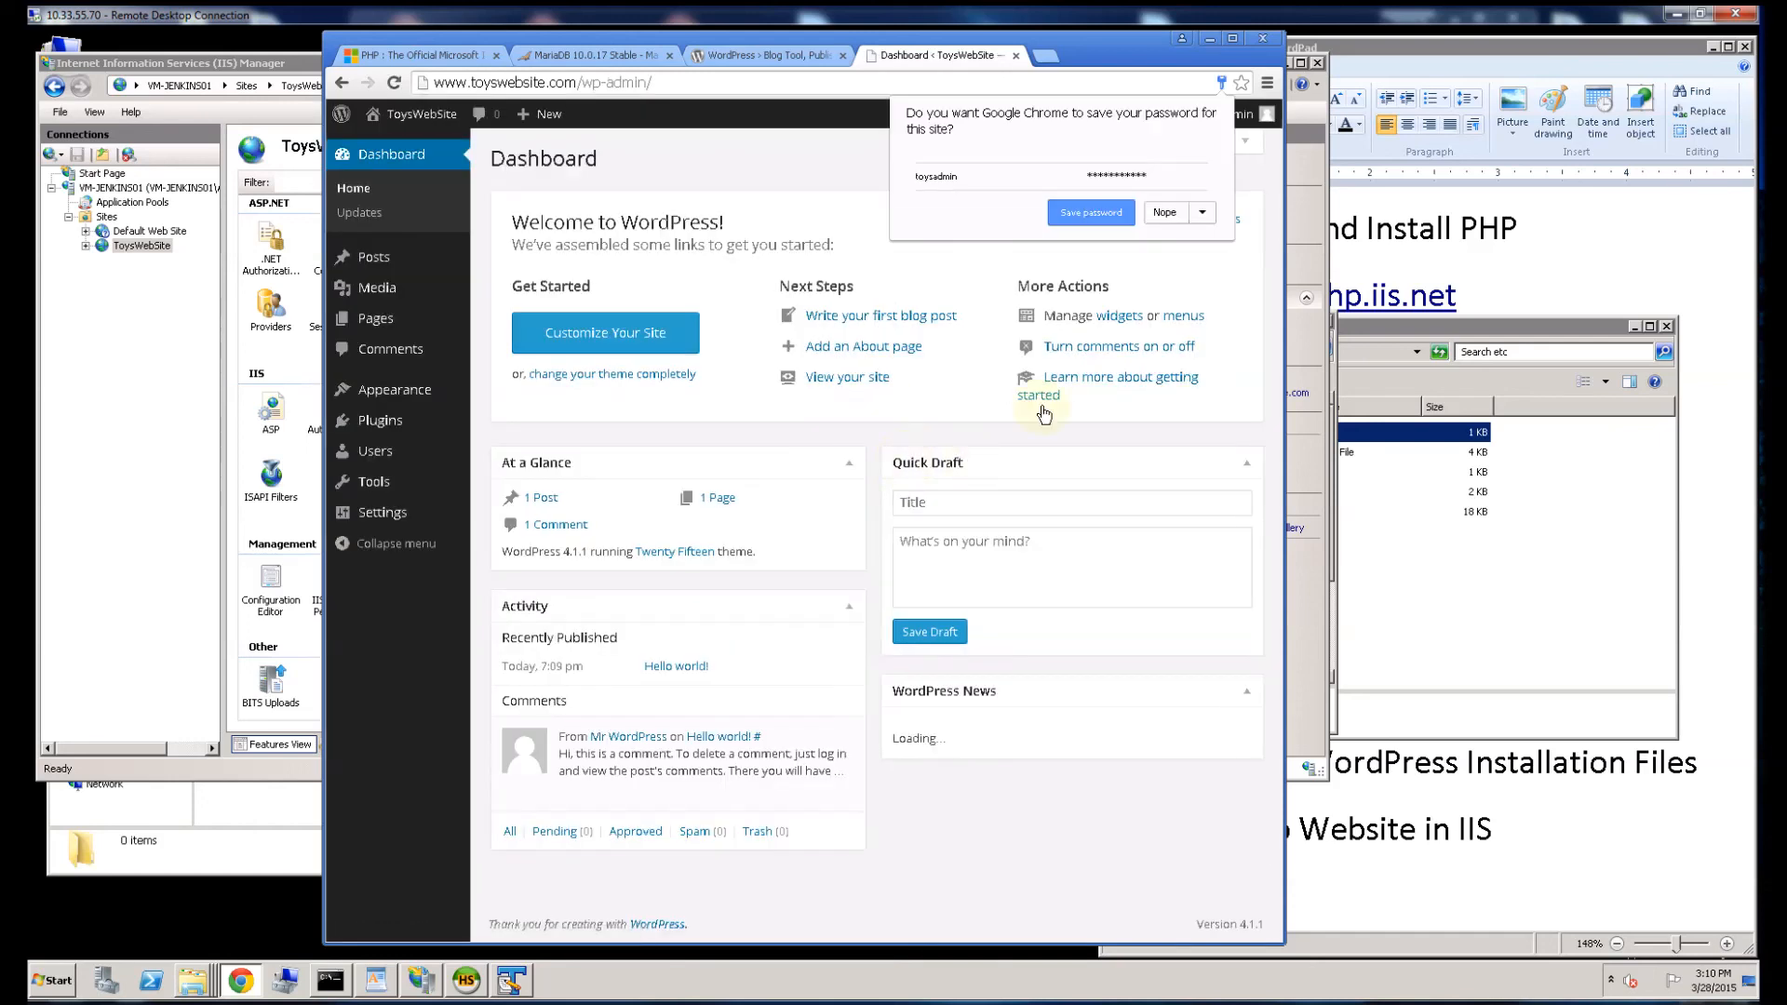
mouse_move(374, 452)
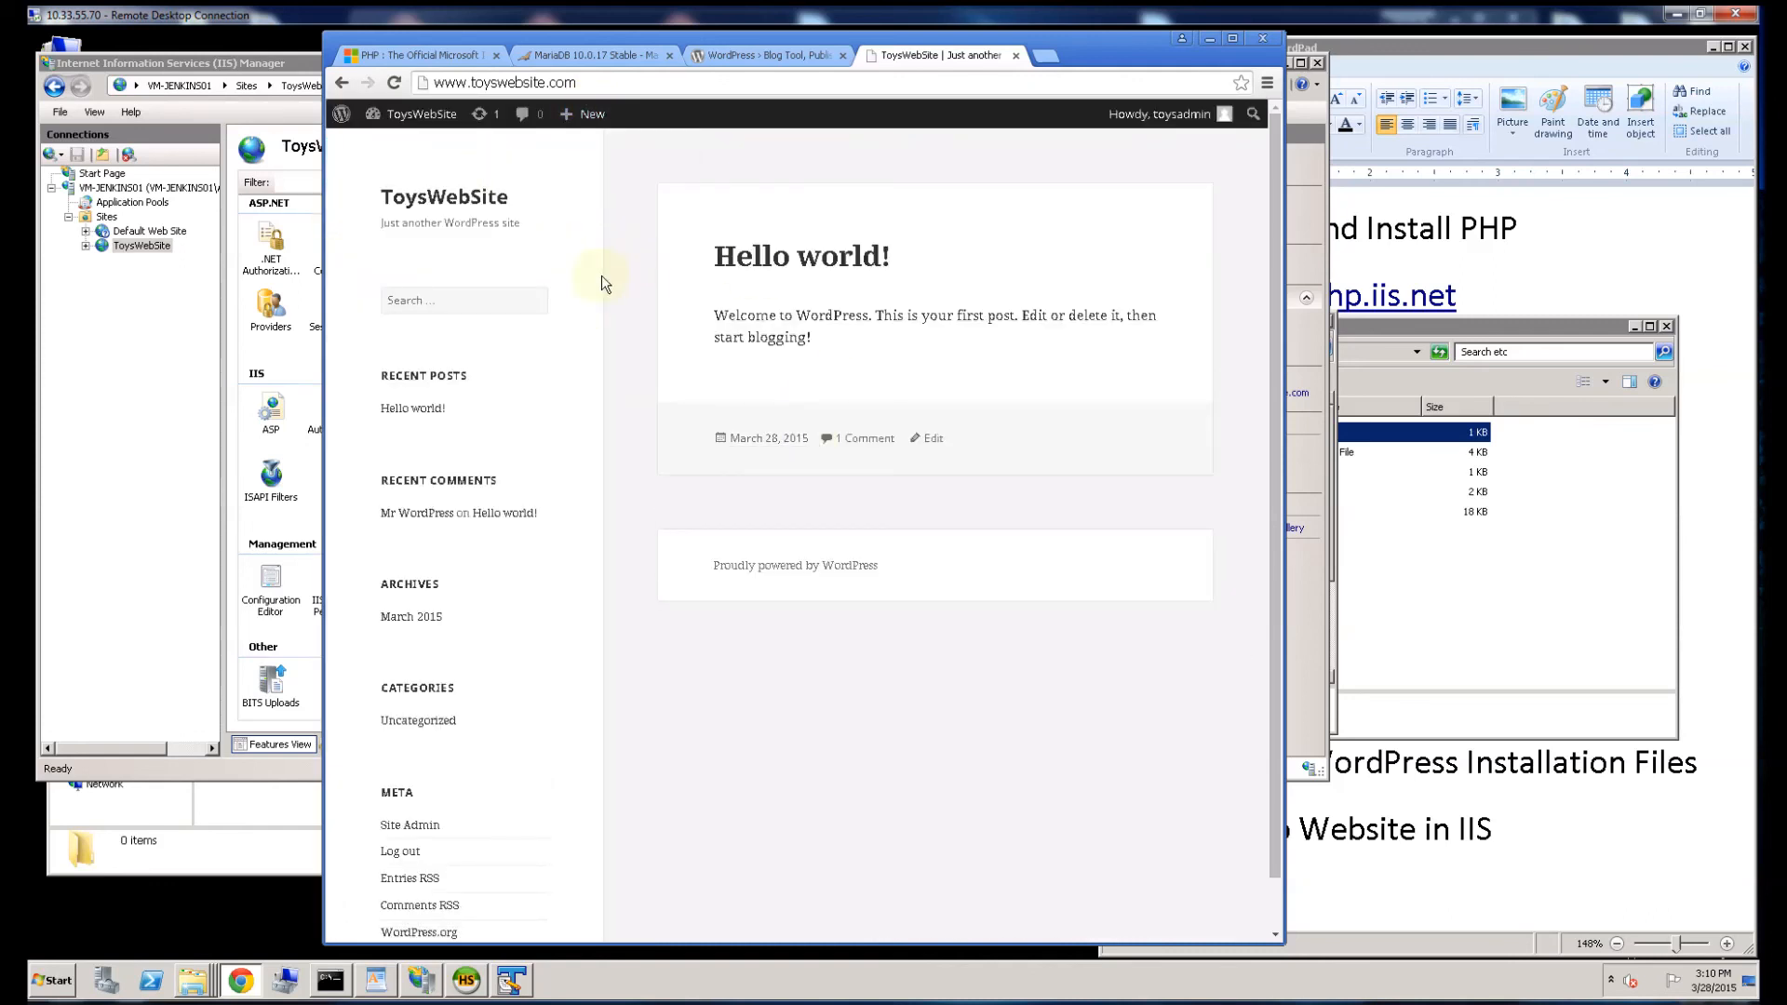
scroll(down, 3)
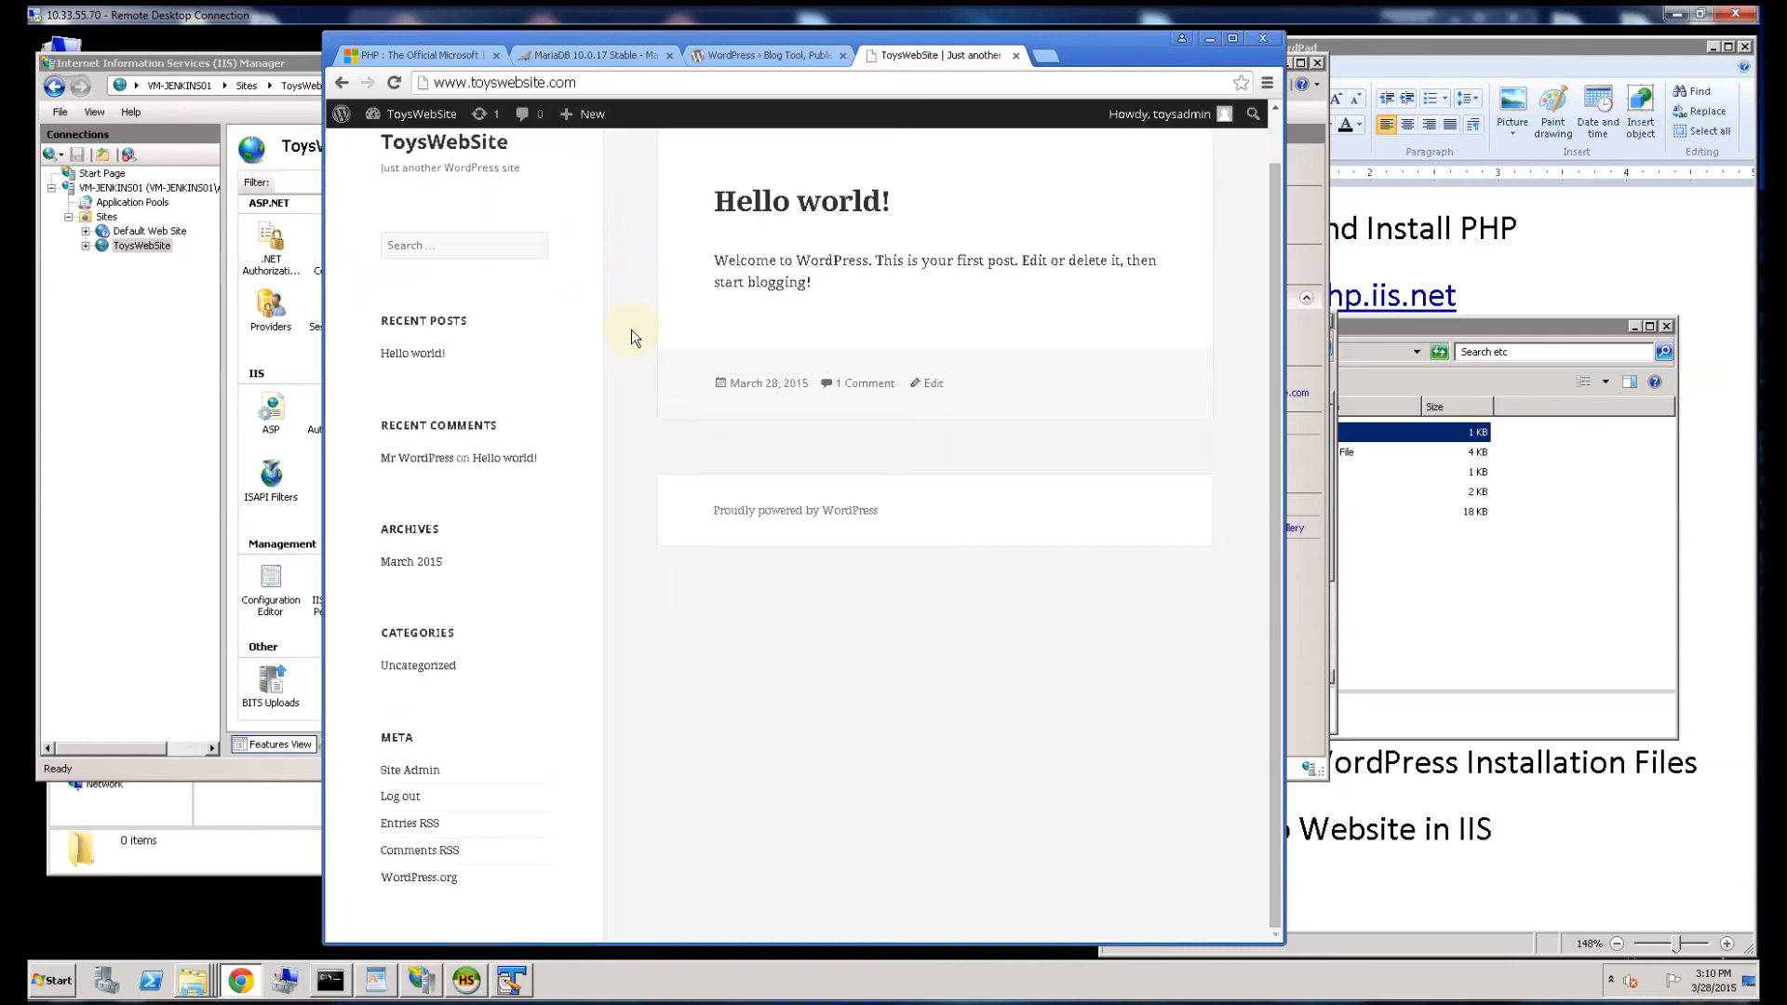